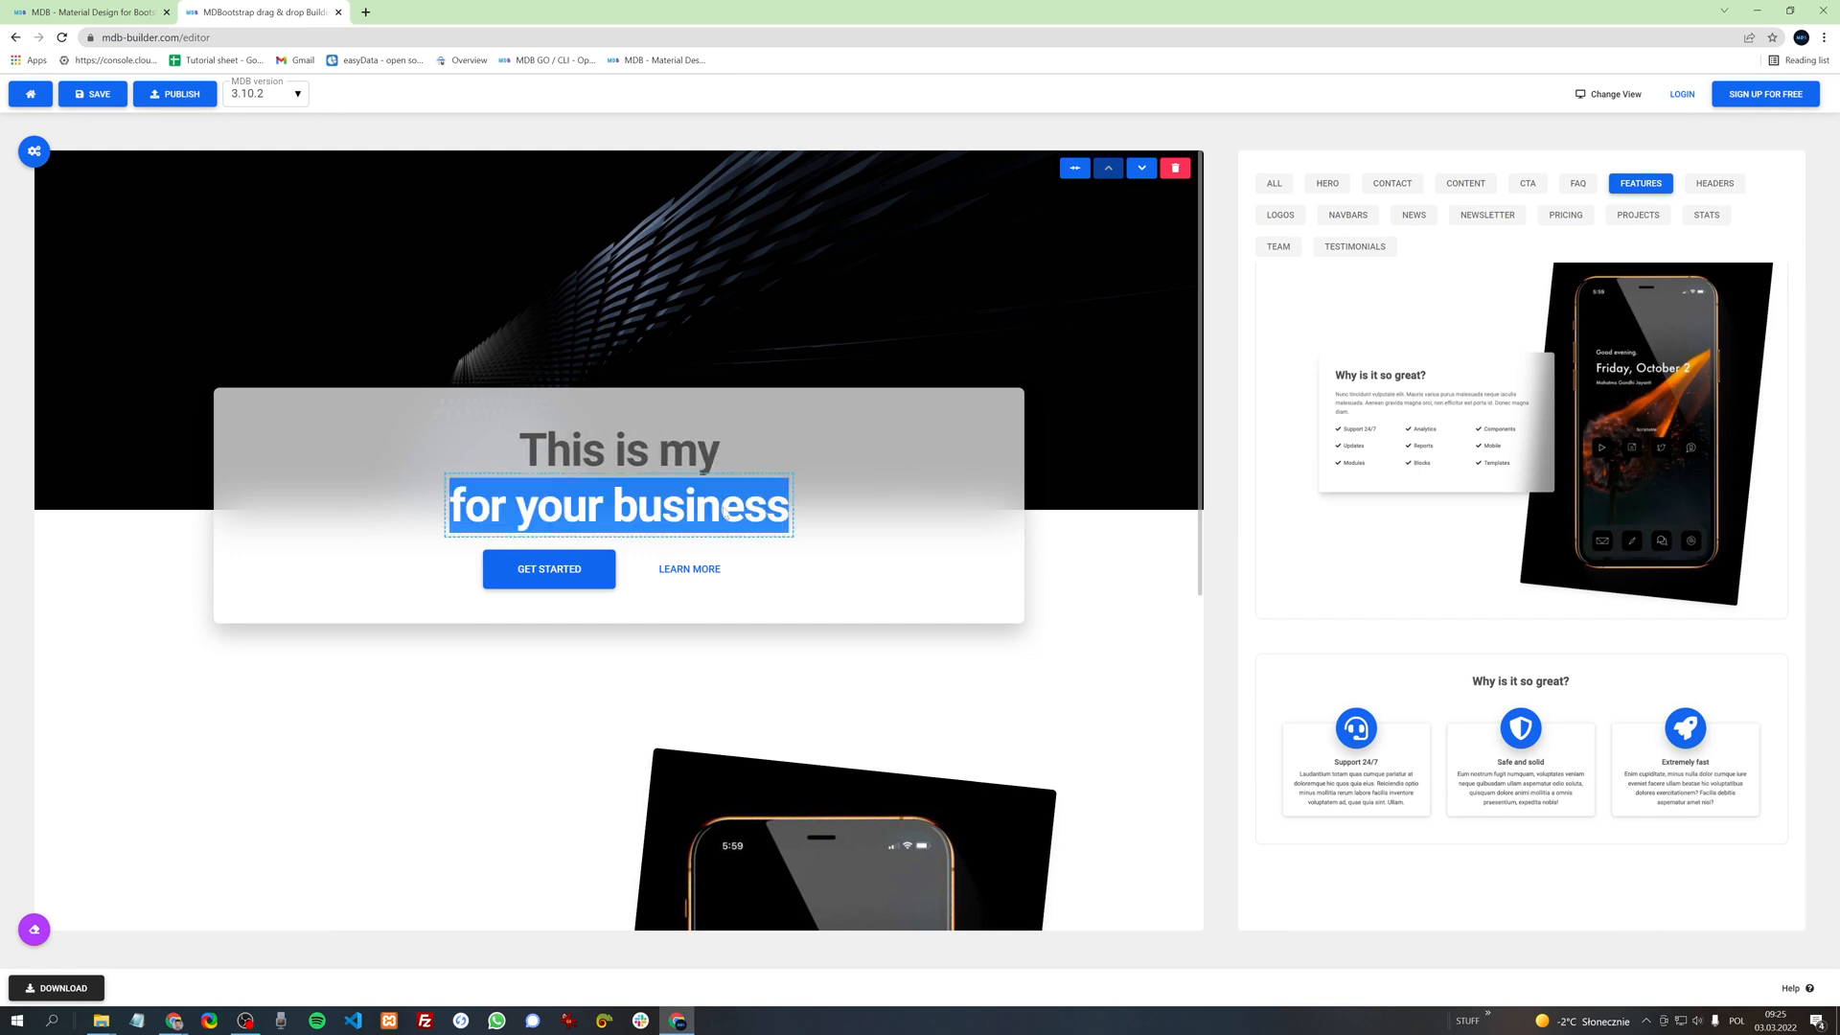
# Step: Replace the feature section's phone picture with a modern glass-building photo
pyautogui.write('awesome project')
pyautogui.write('modern')
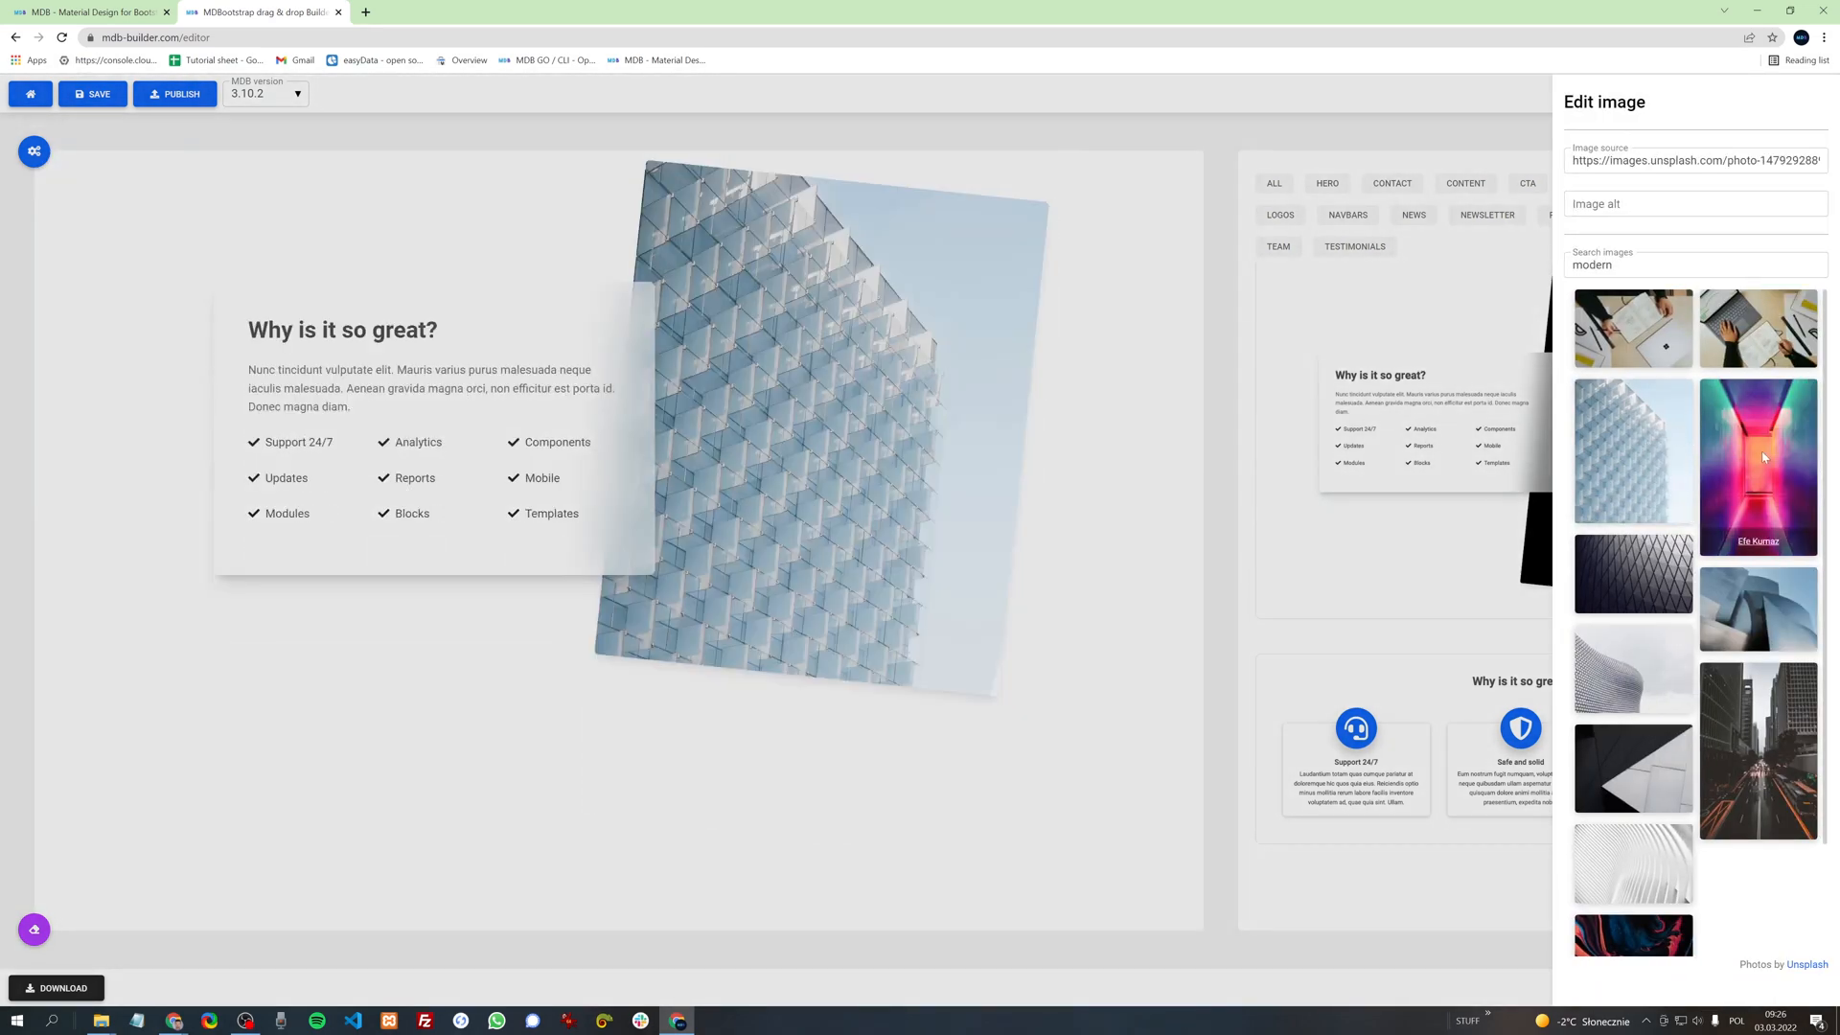
pyautogui.click(1758, 457)
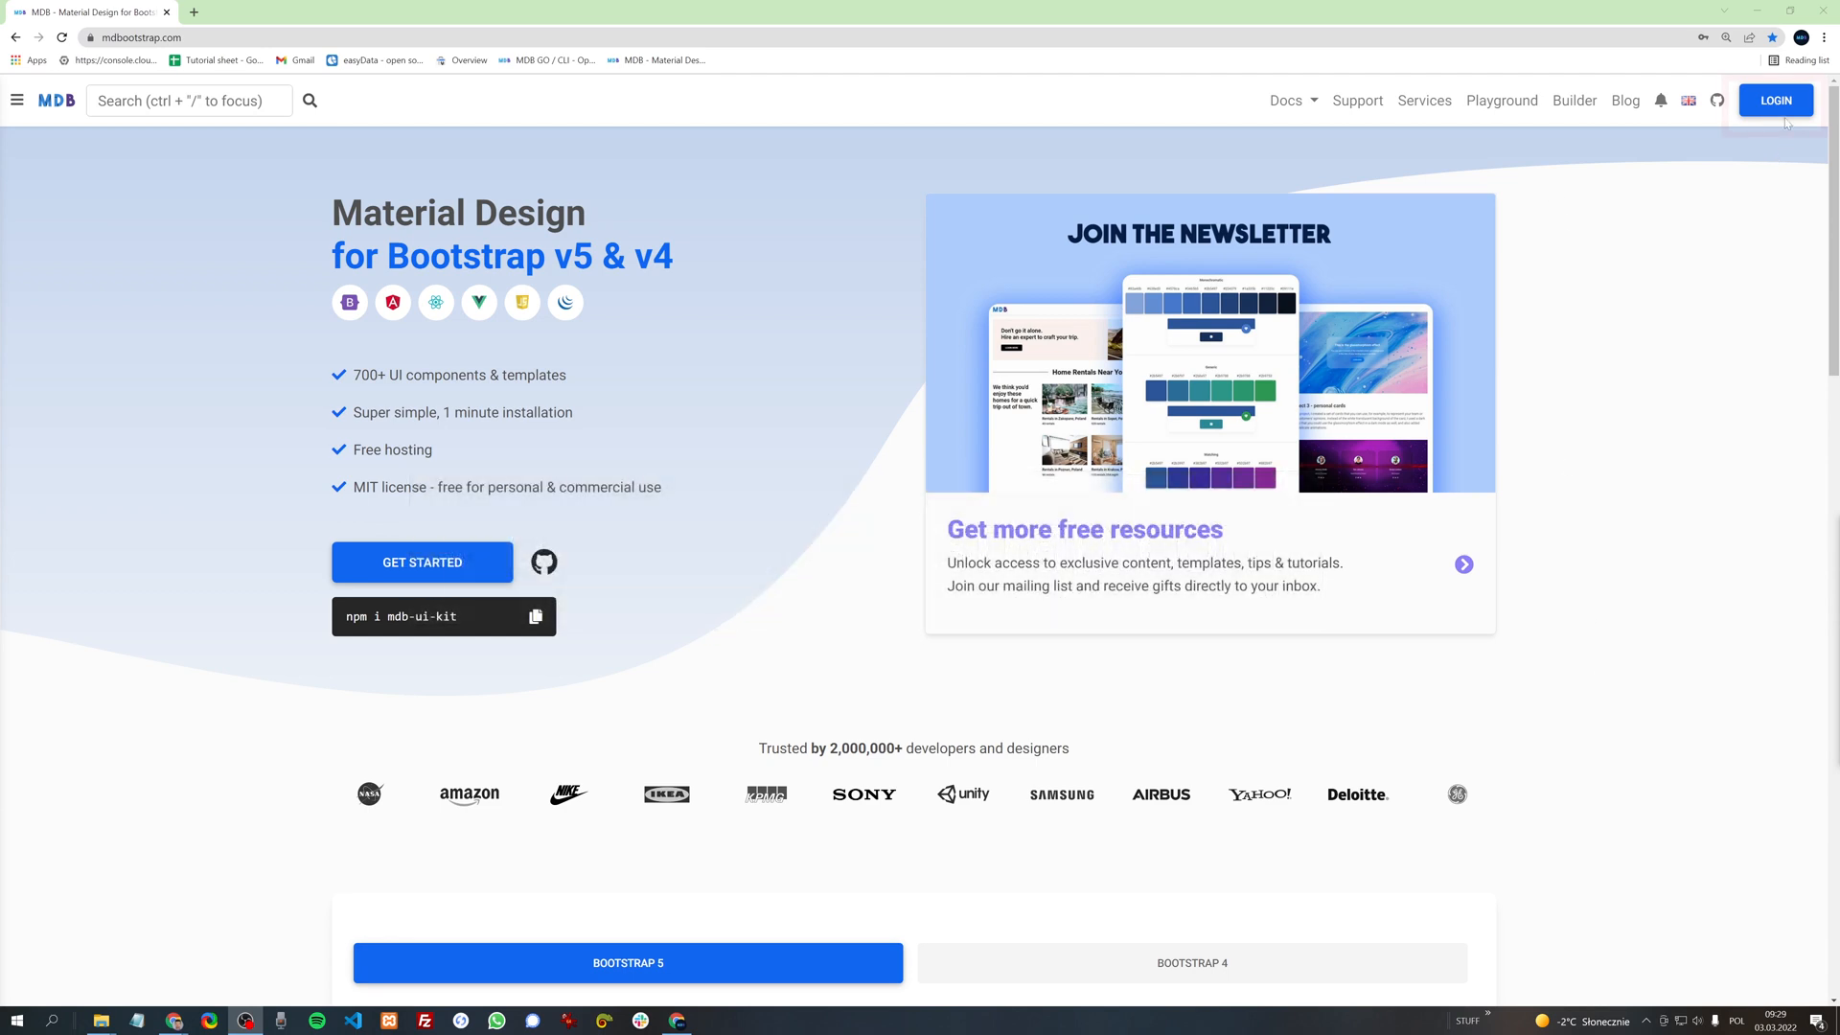
# Step: Sign in to the MDB account with saved credentials after glancing at the Register form
pyautogui.click(1775, 99)
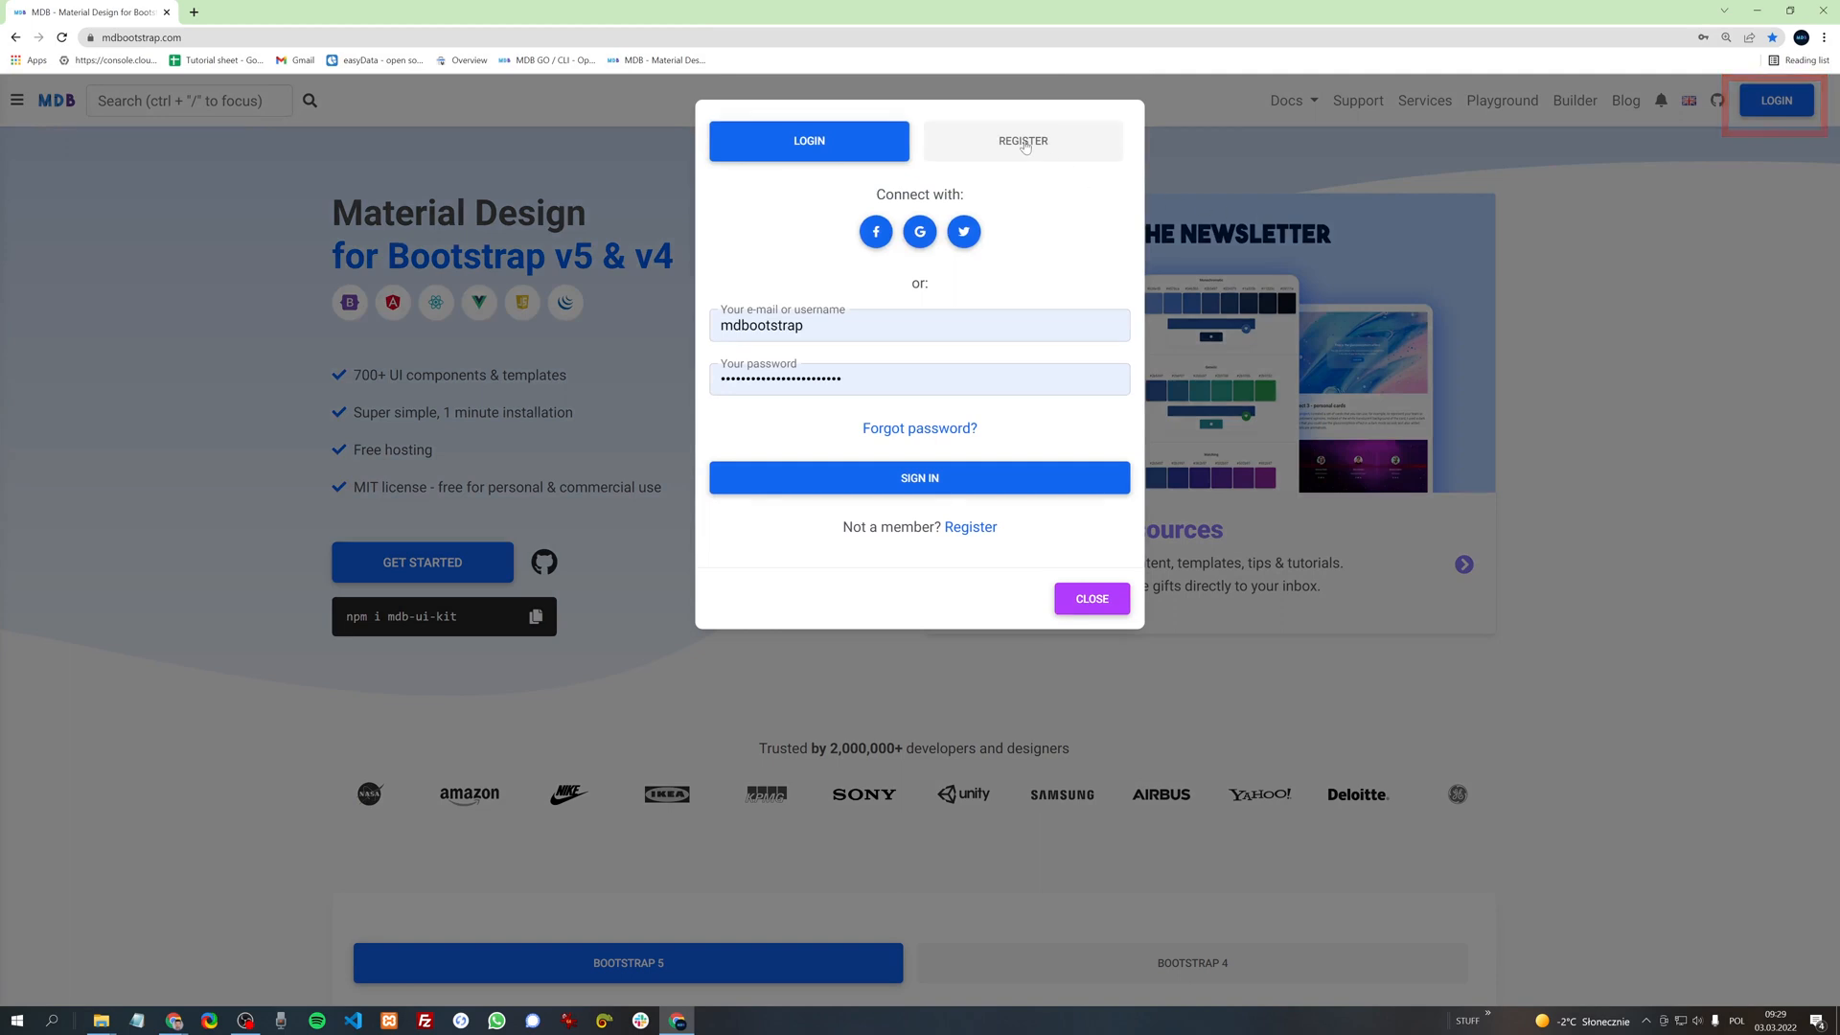
pyautogui.click(1023, 141)
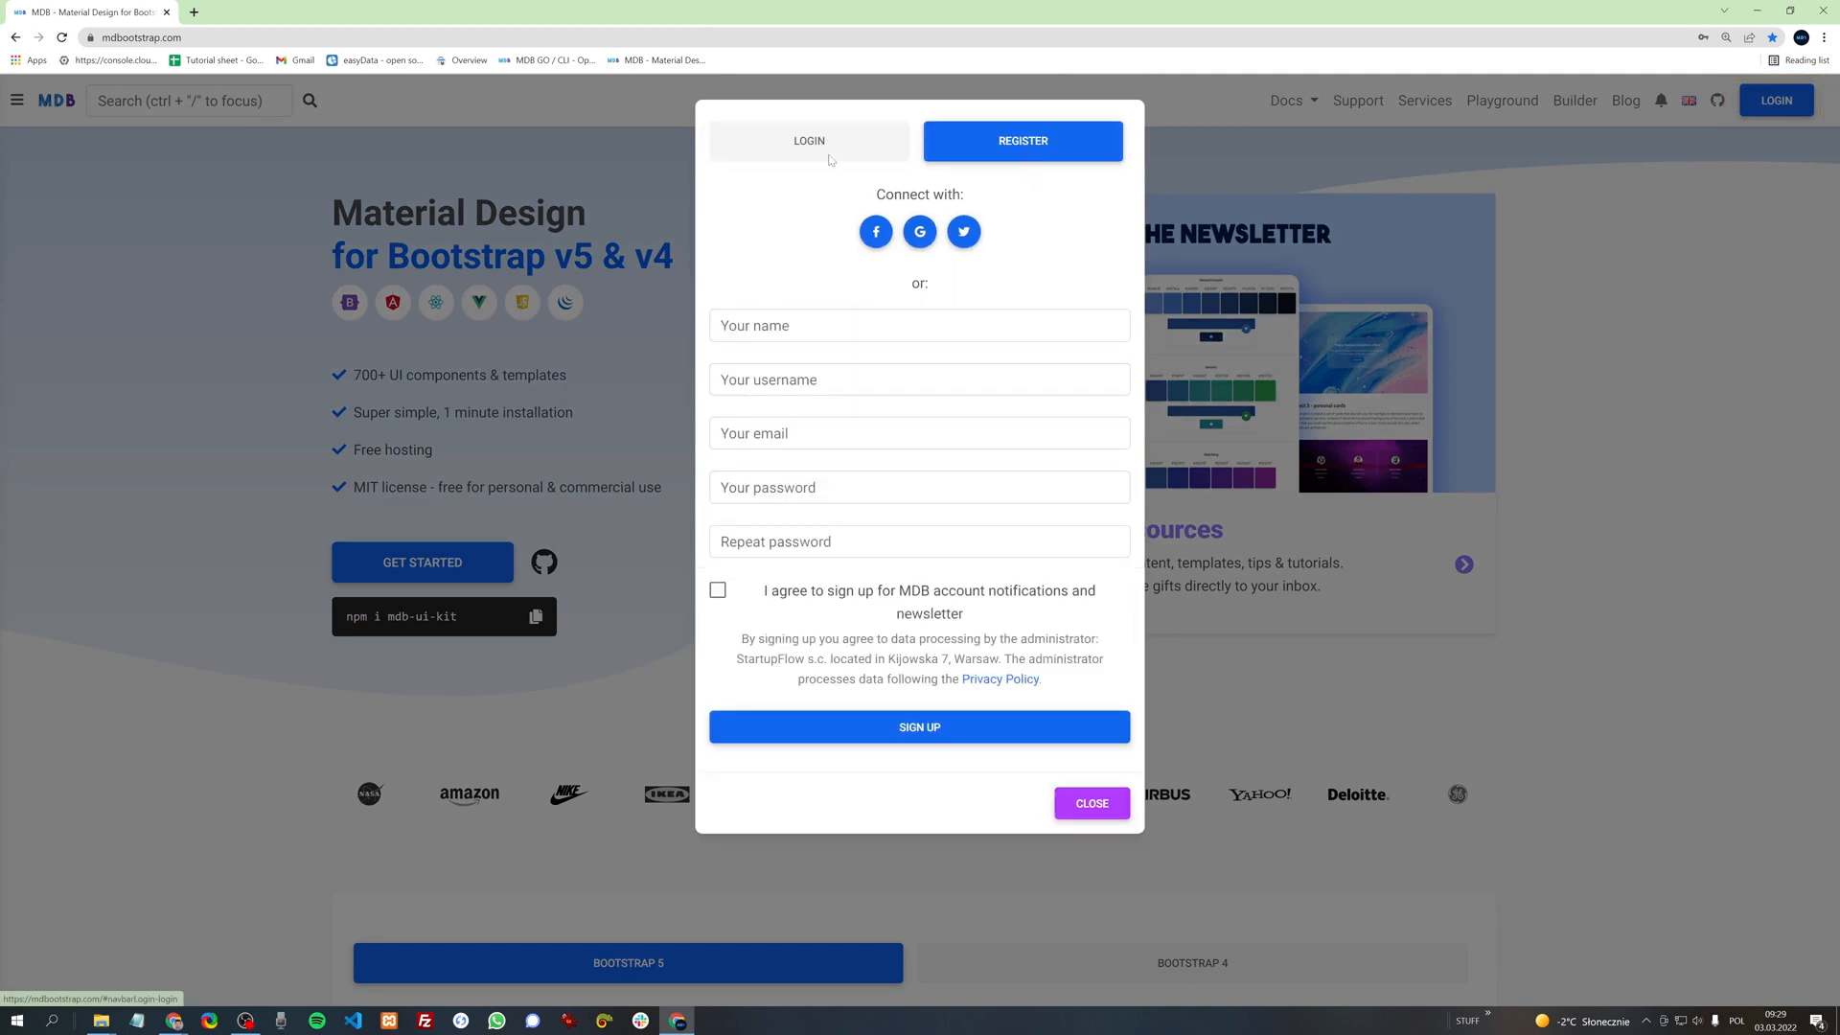
pyautogui.click(809, 141)
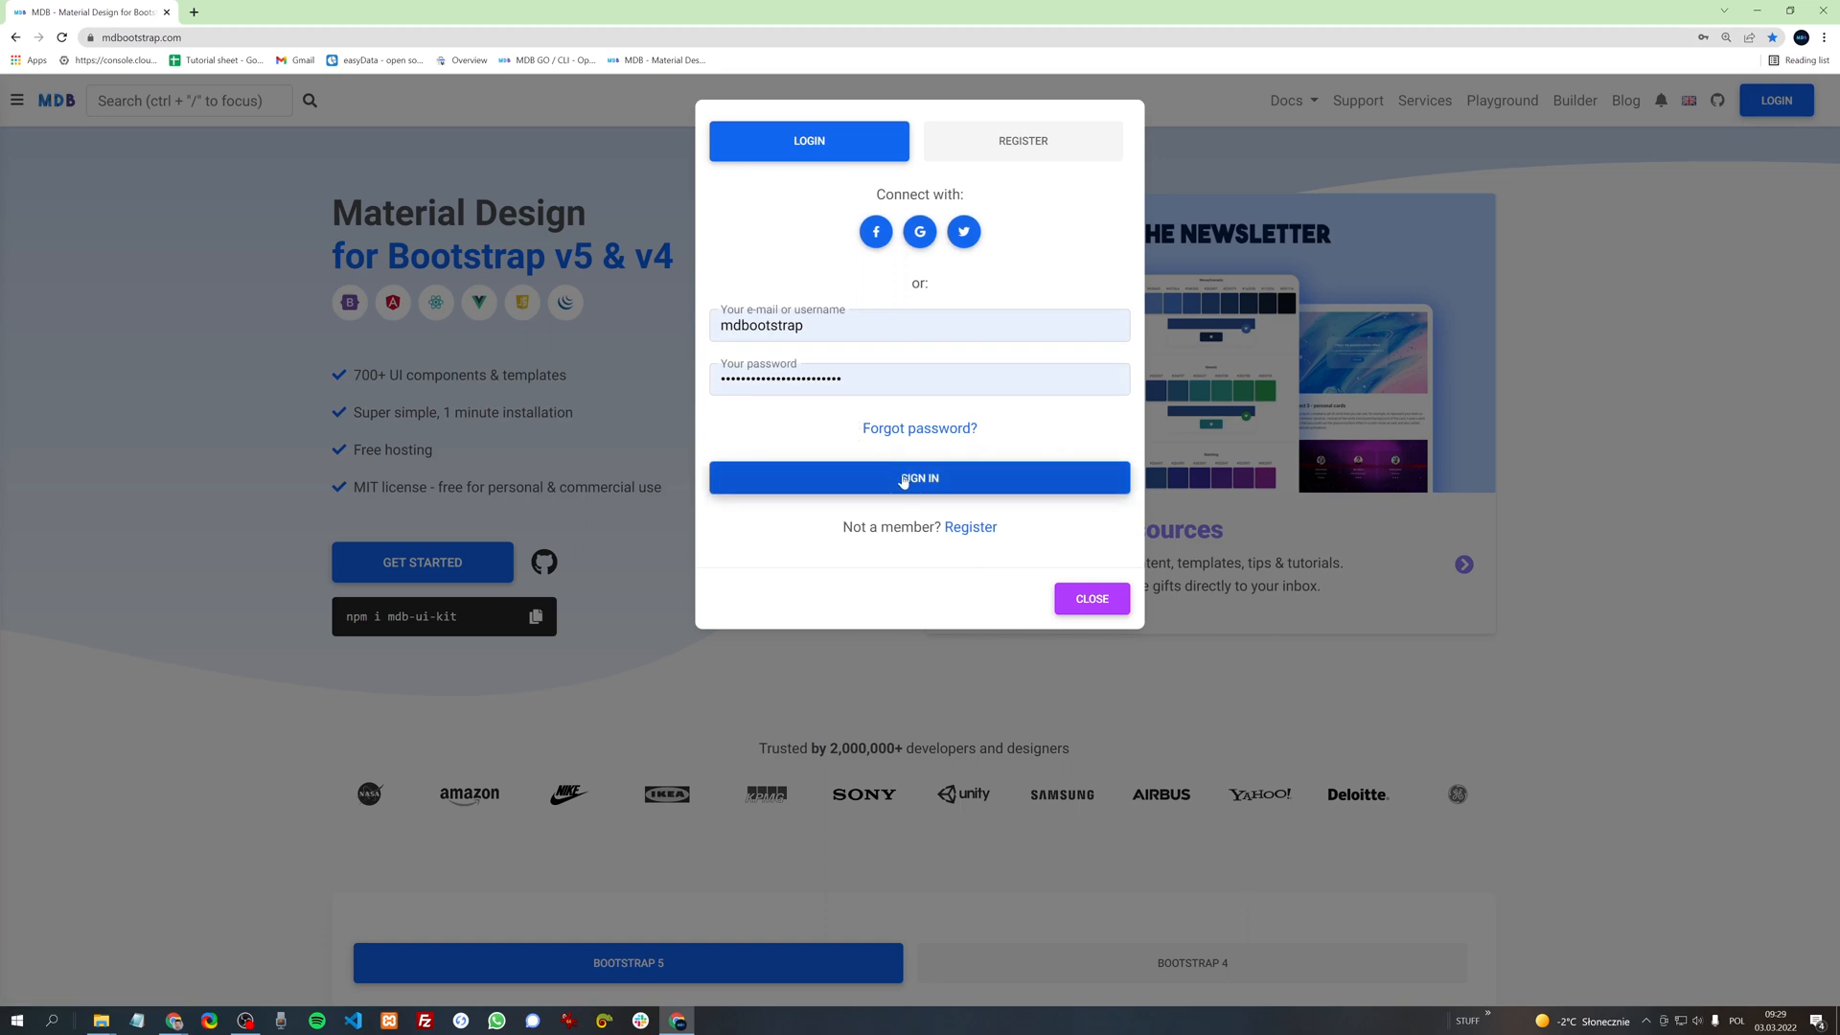
pyautogui.click(919, 478)
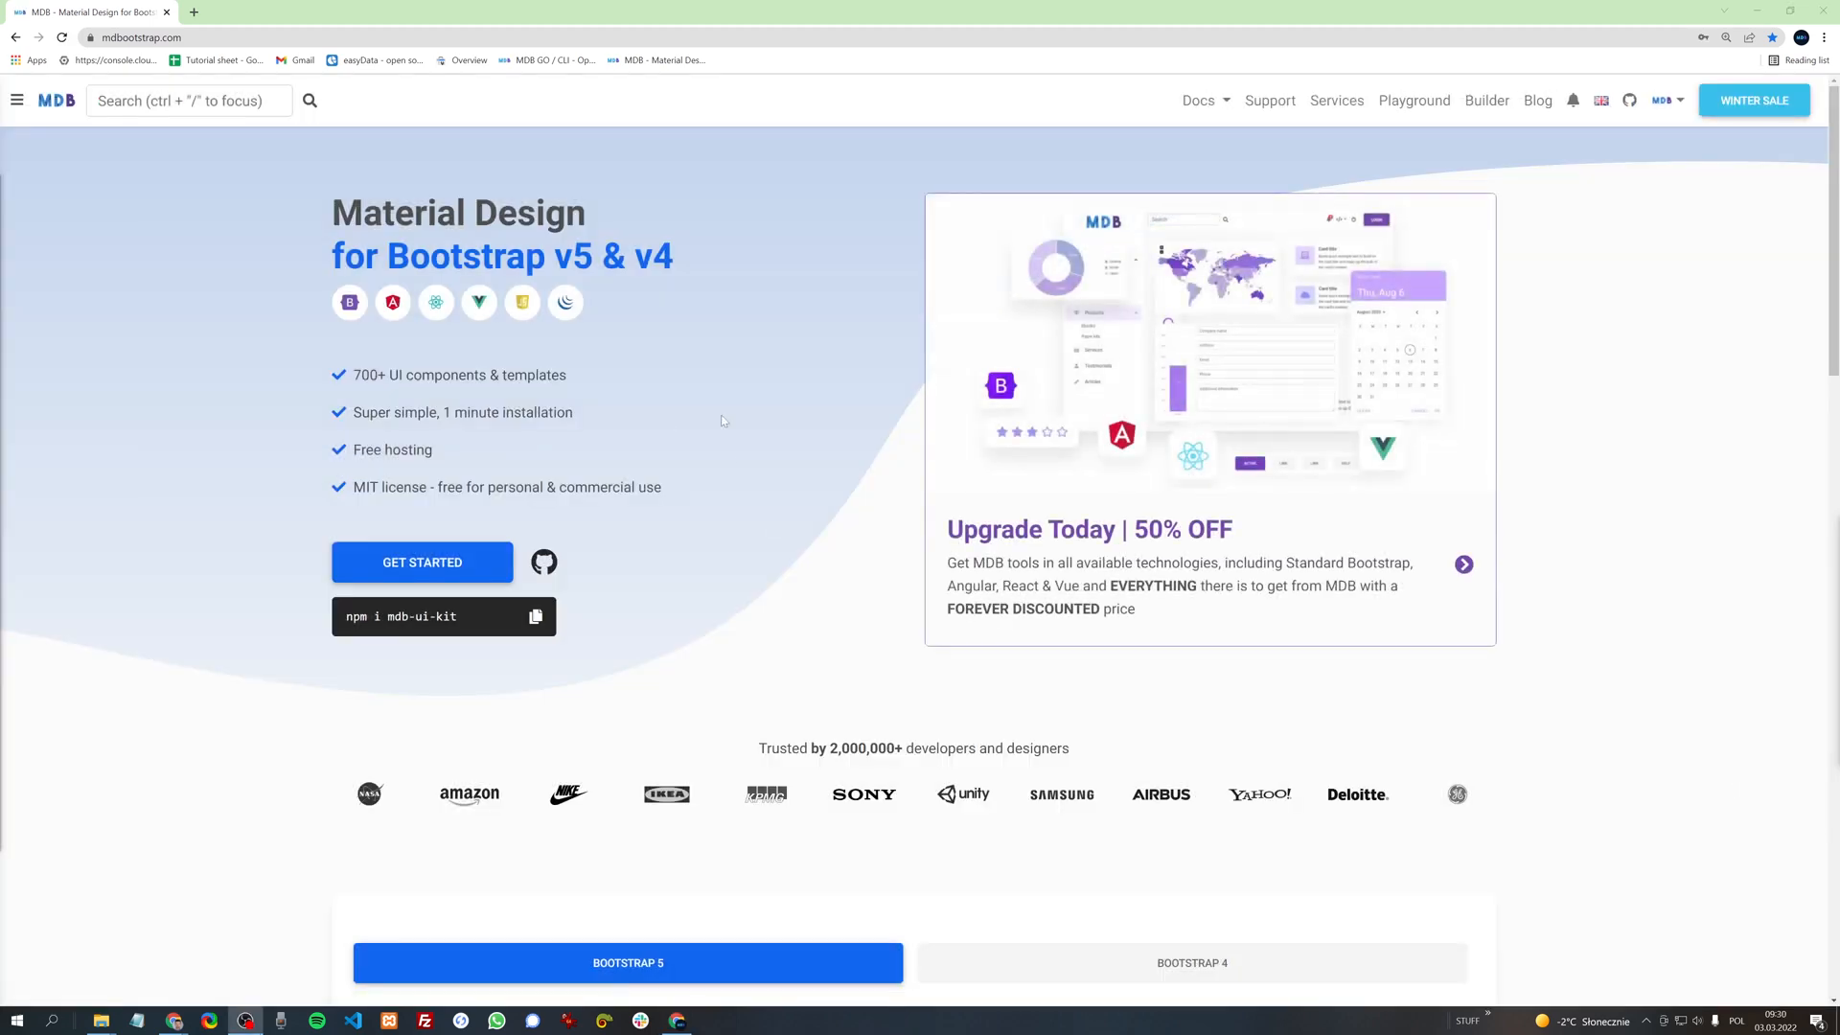
pyautogui.moveTo(1487, 100)
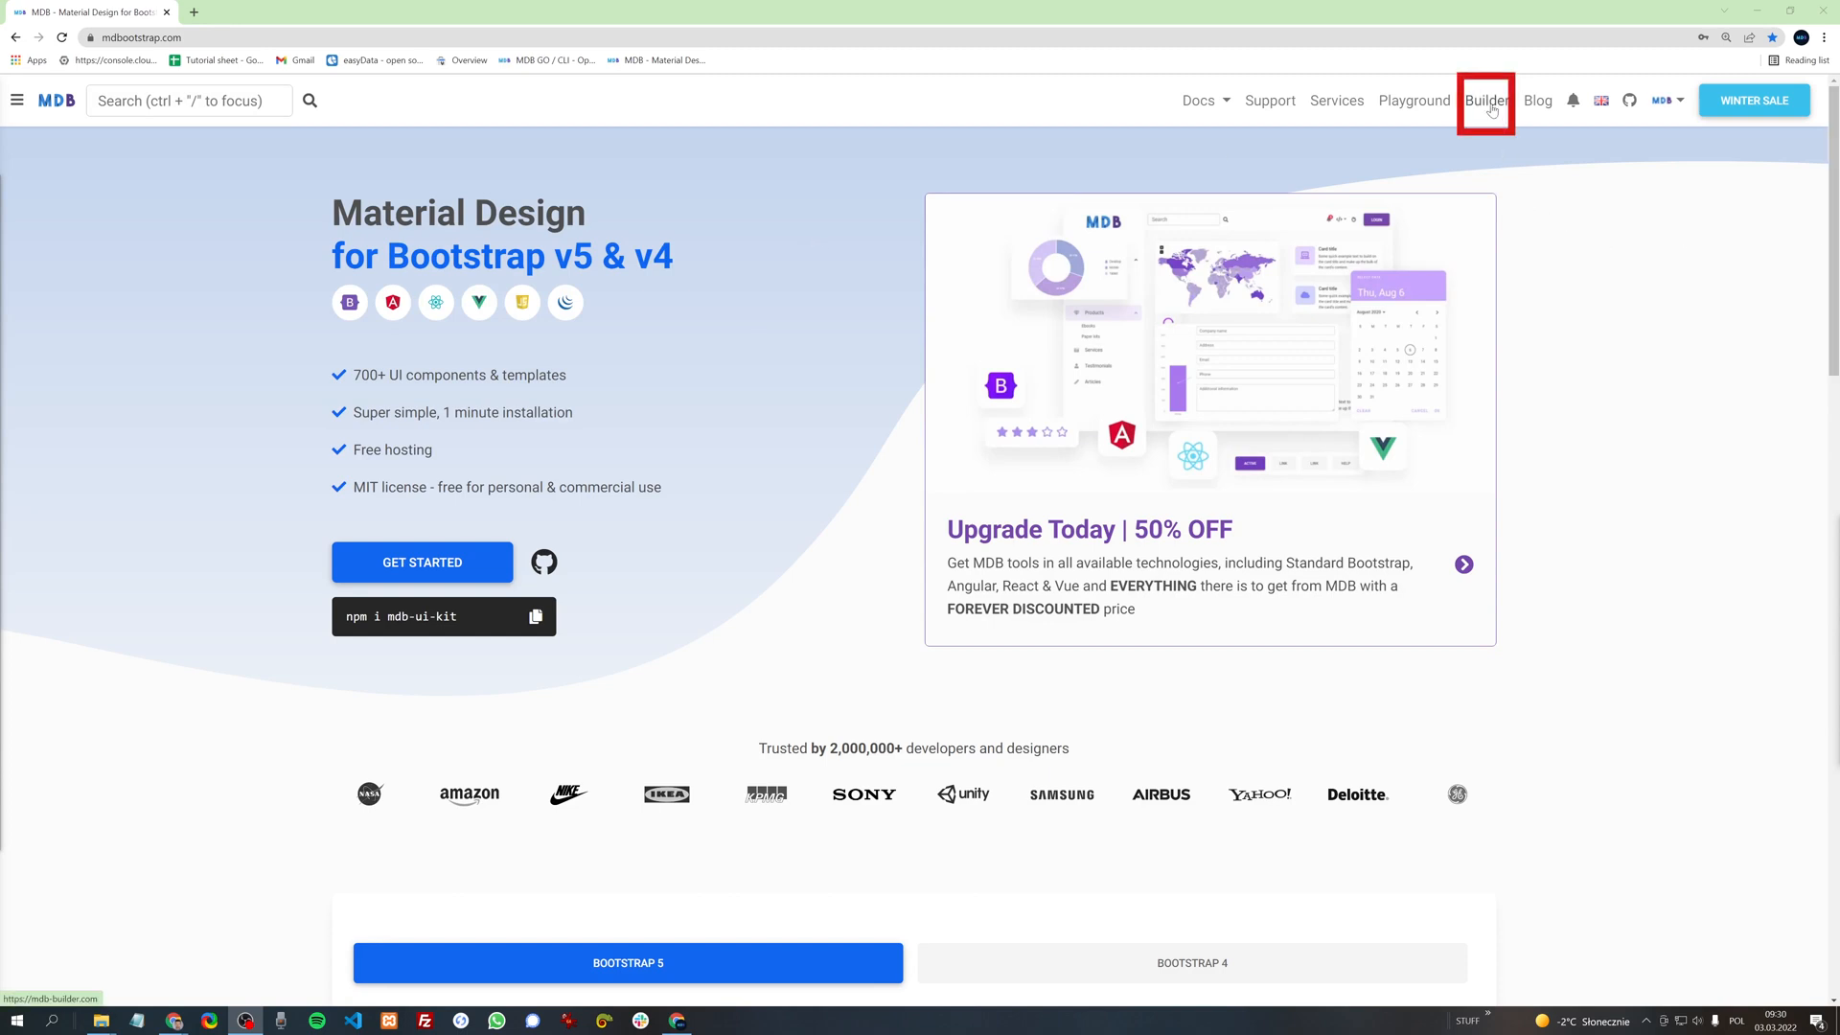
# Step: Log into the page builder and view the saved projects list showing my-project
pyautogui.click(1487, 100)
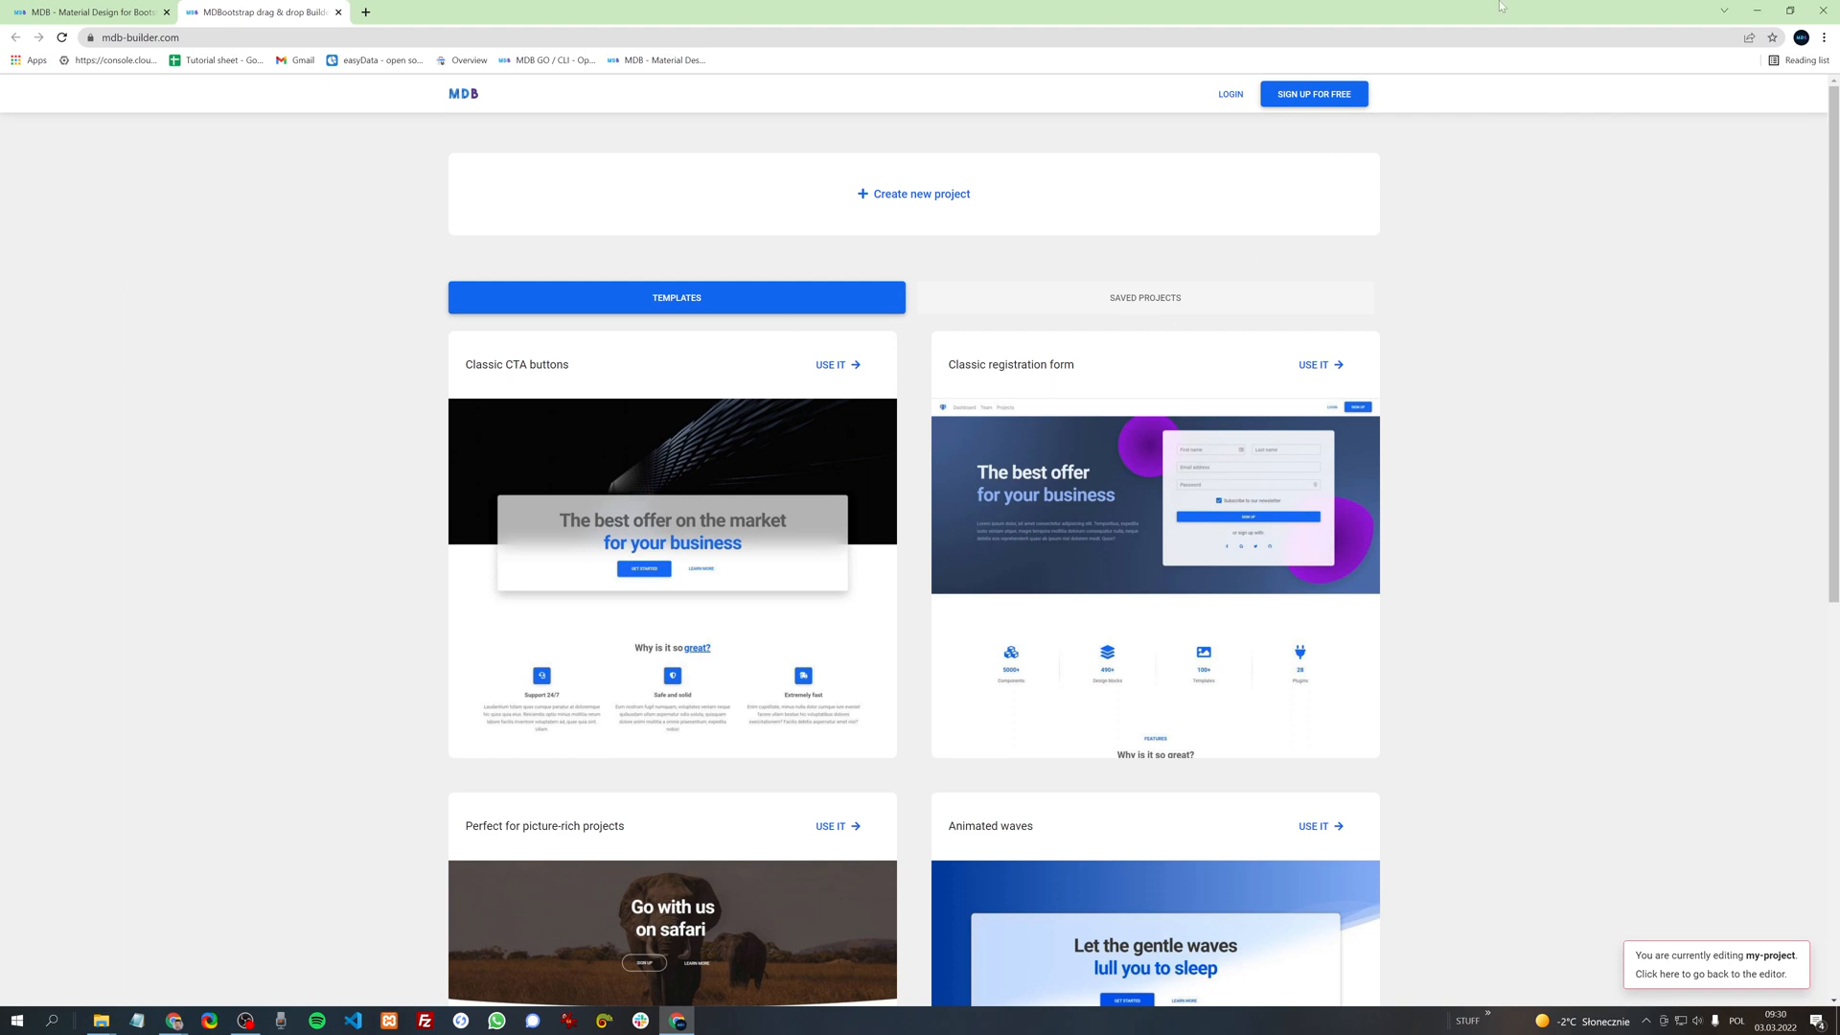
pyautogui.moveTo(1519, 560)
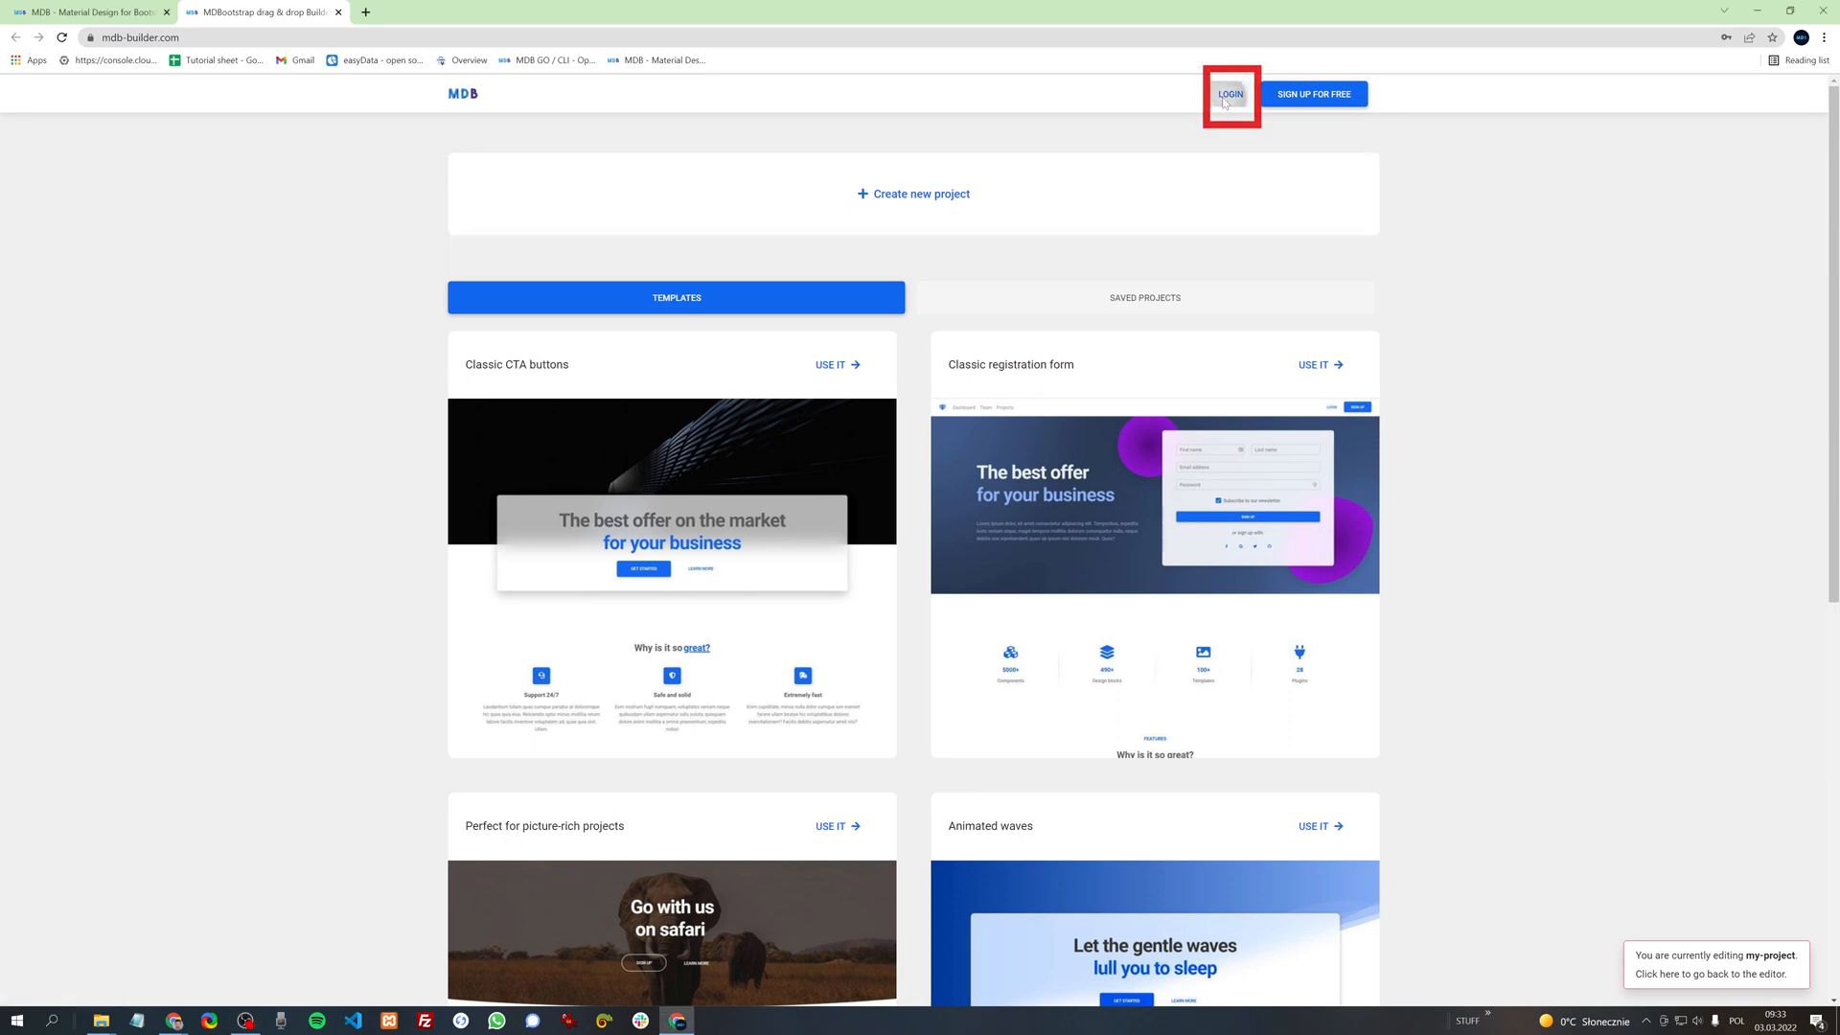
pyautogui.click(1231, 94)
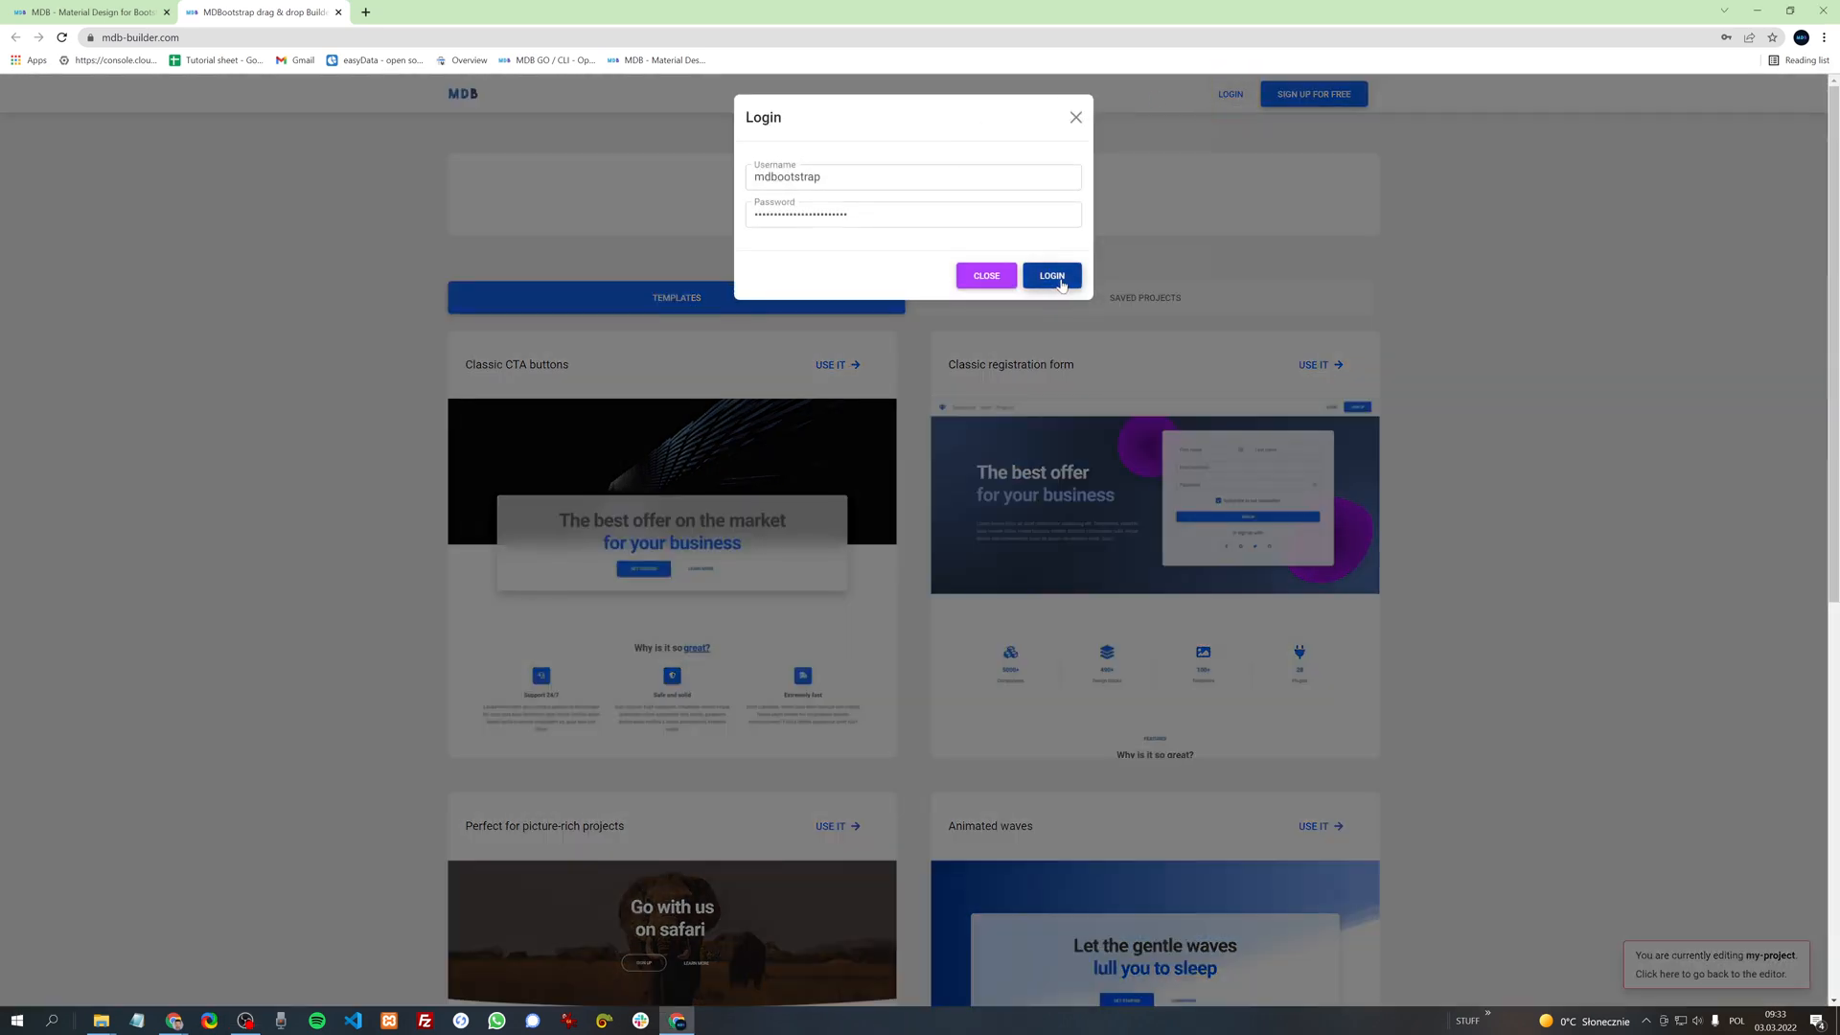
pyautogui.click(1051, 275)
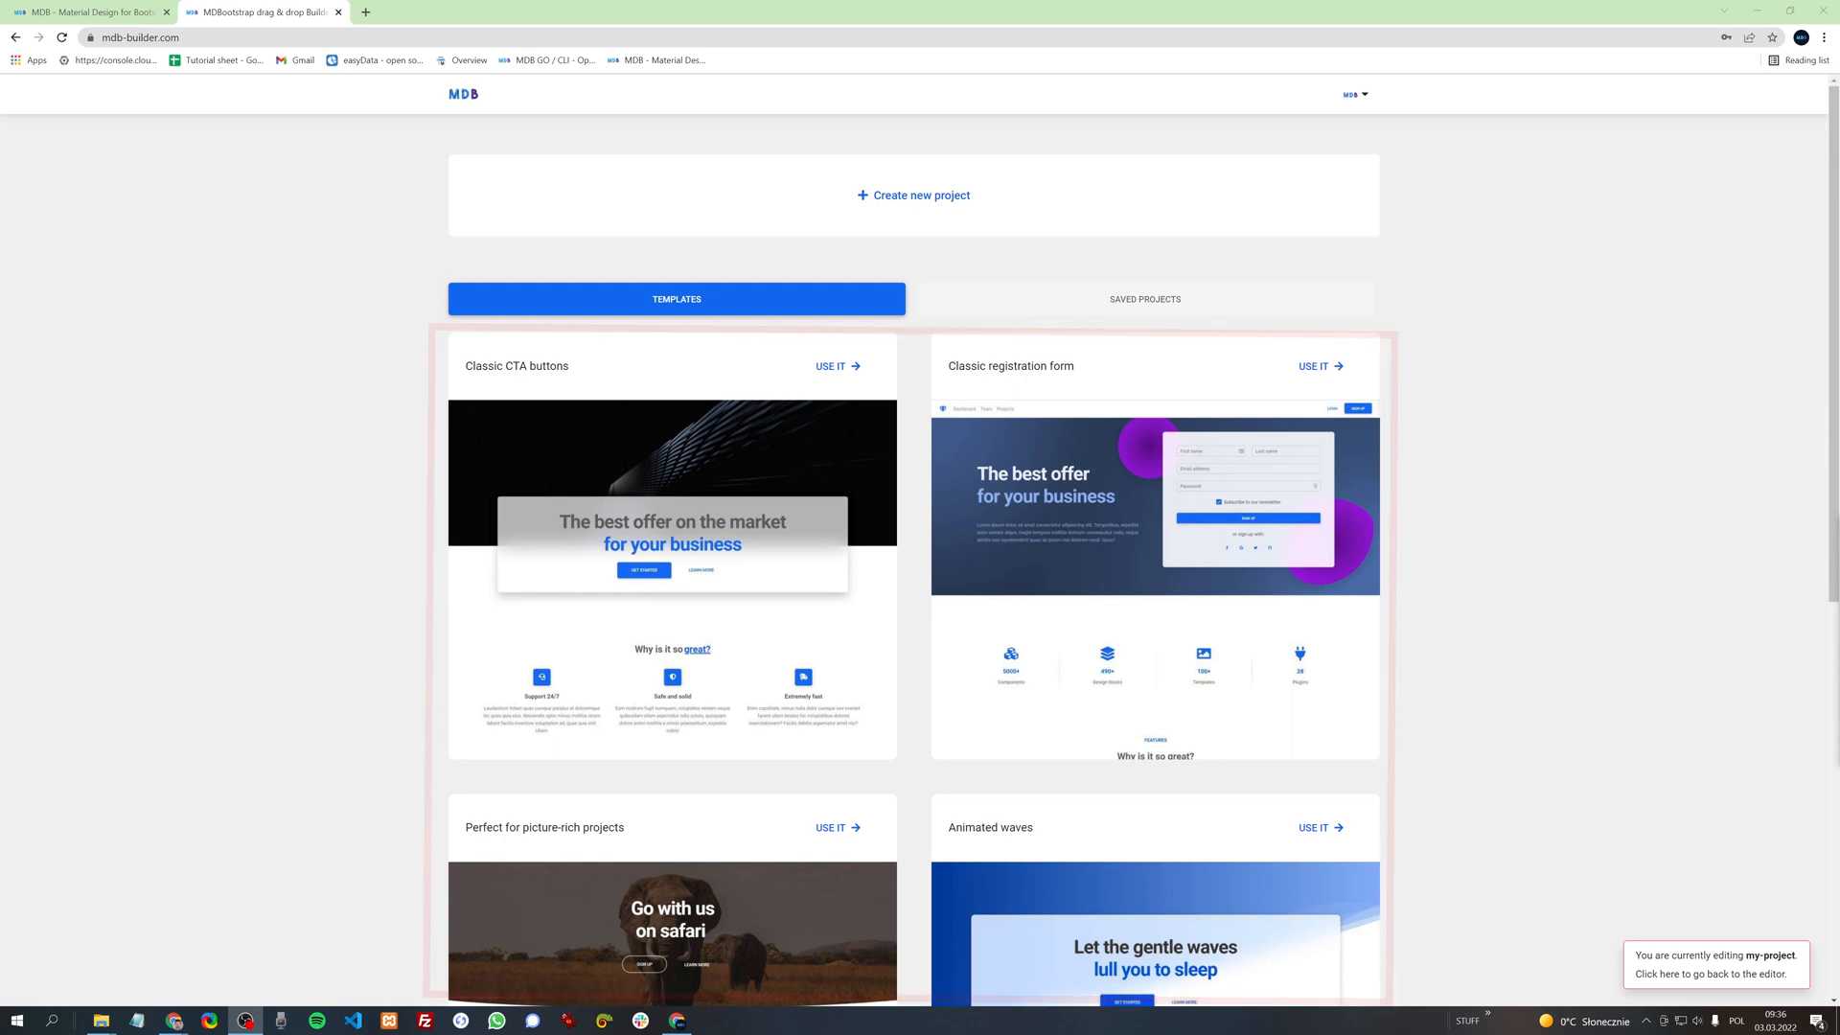
pyautogui.click(1144, 299)
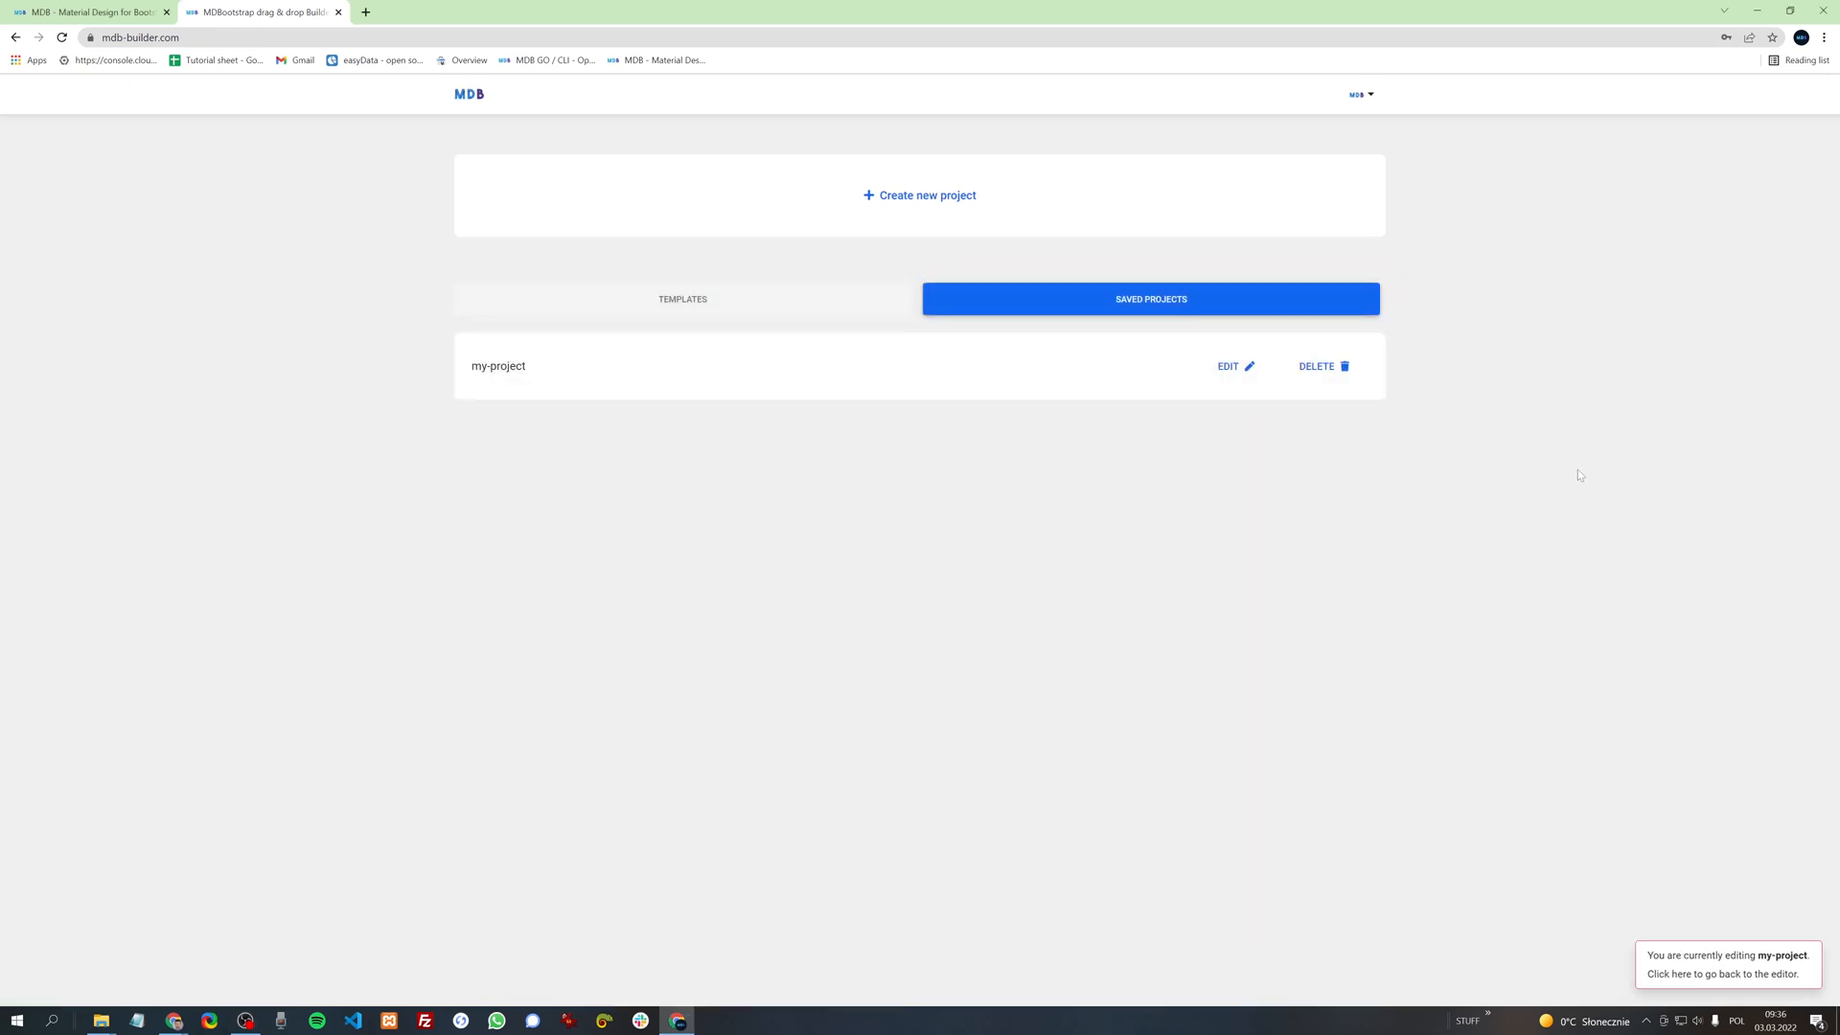
pyautogui.moveTo(1819, 603)
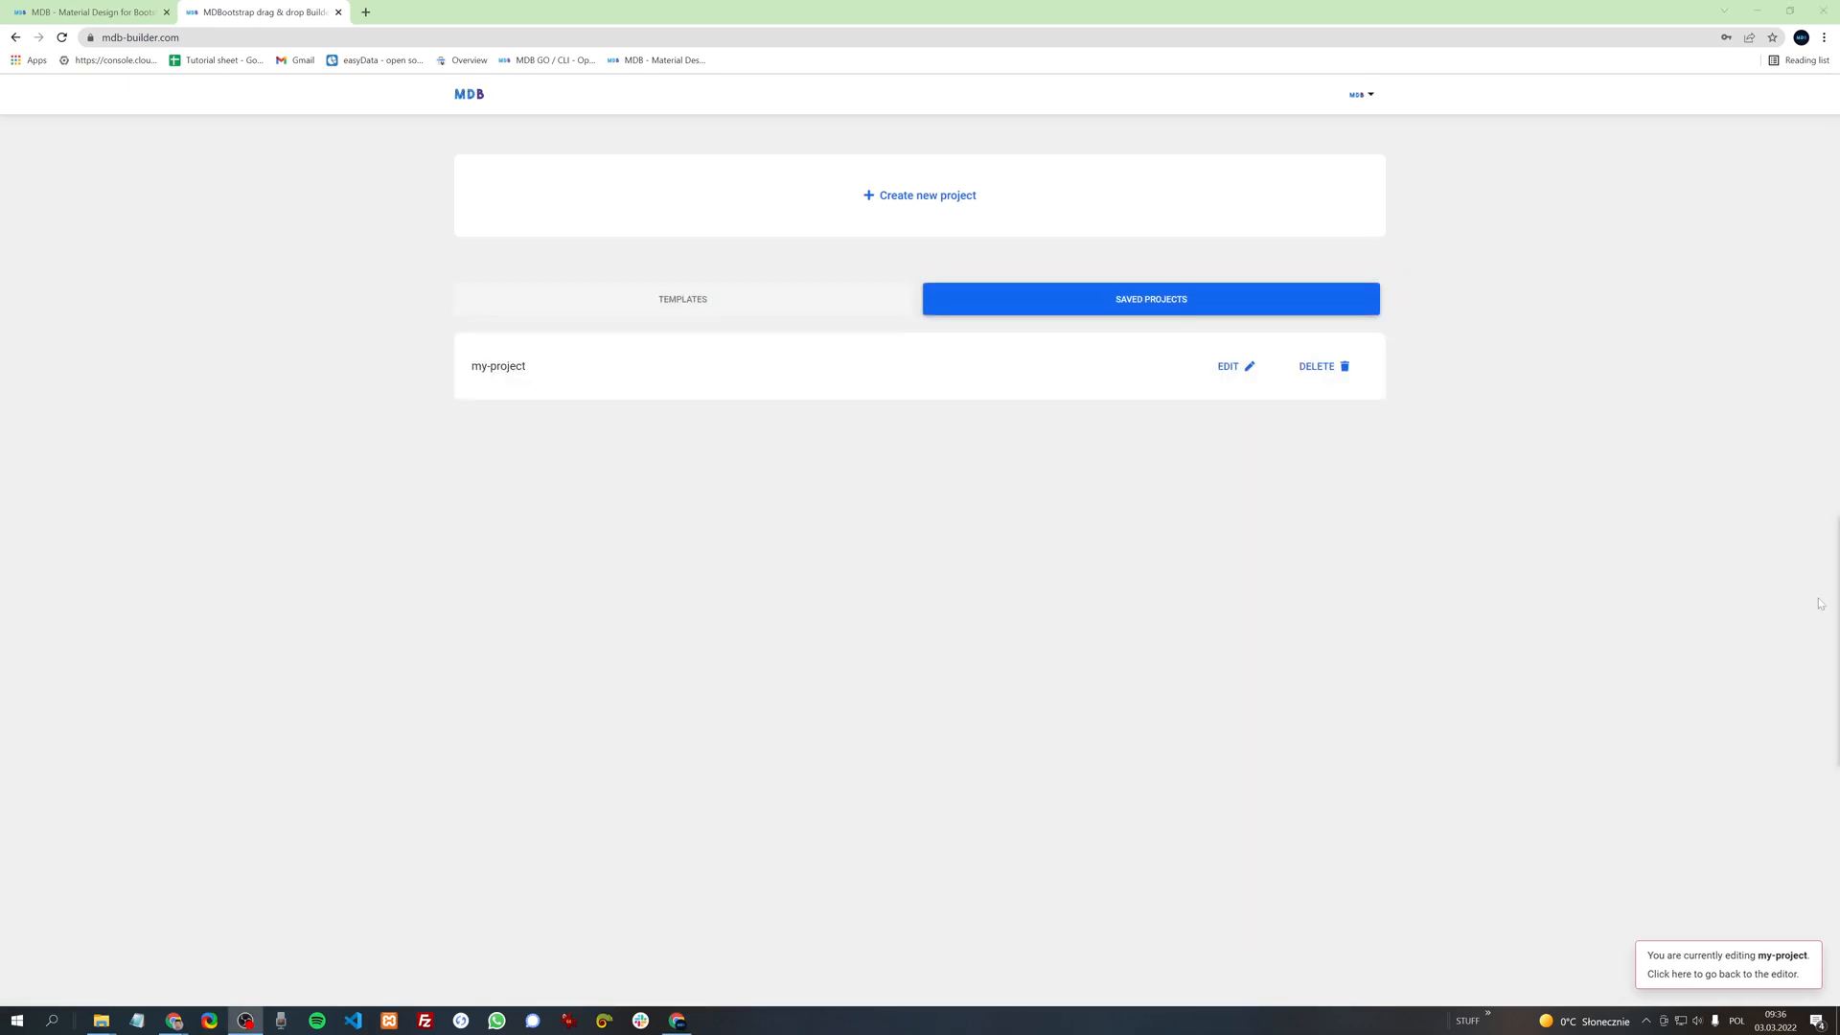
pyautogui.click(1728, 973)
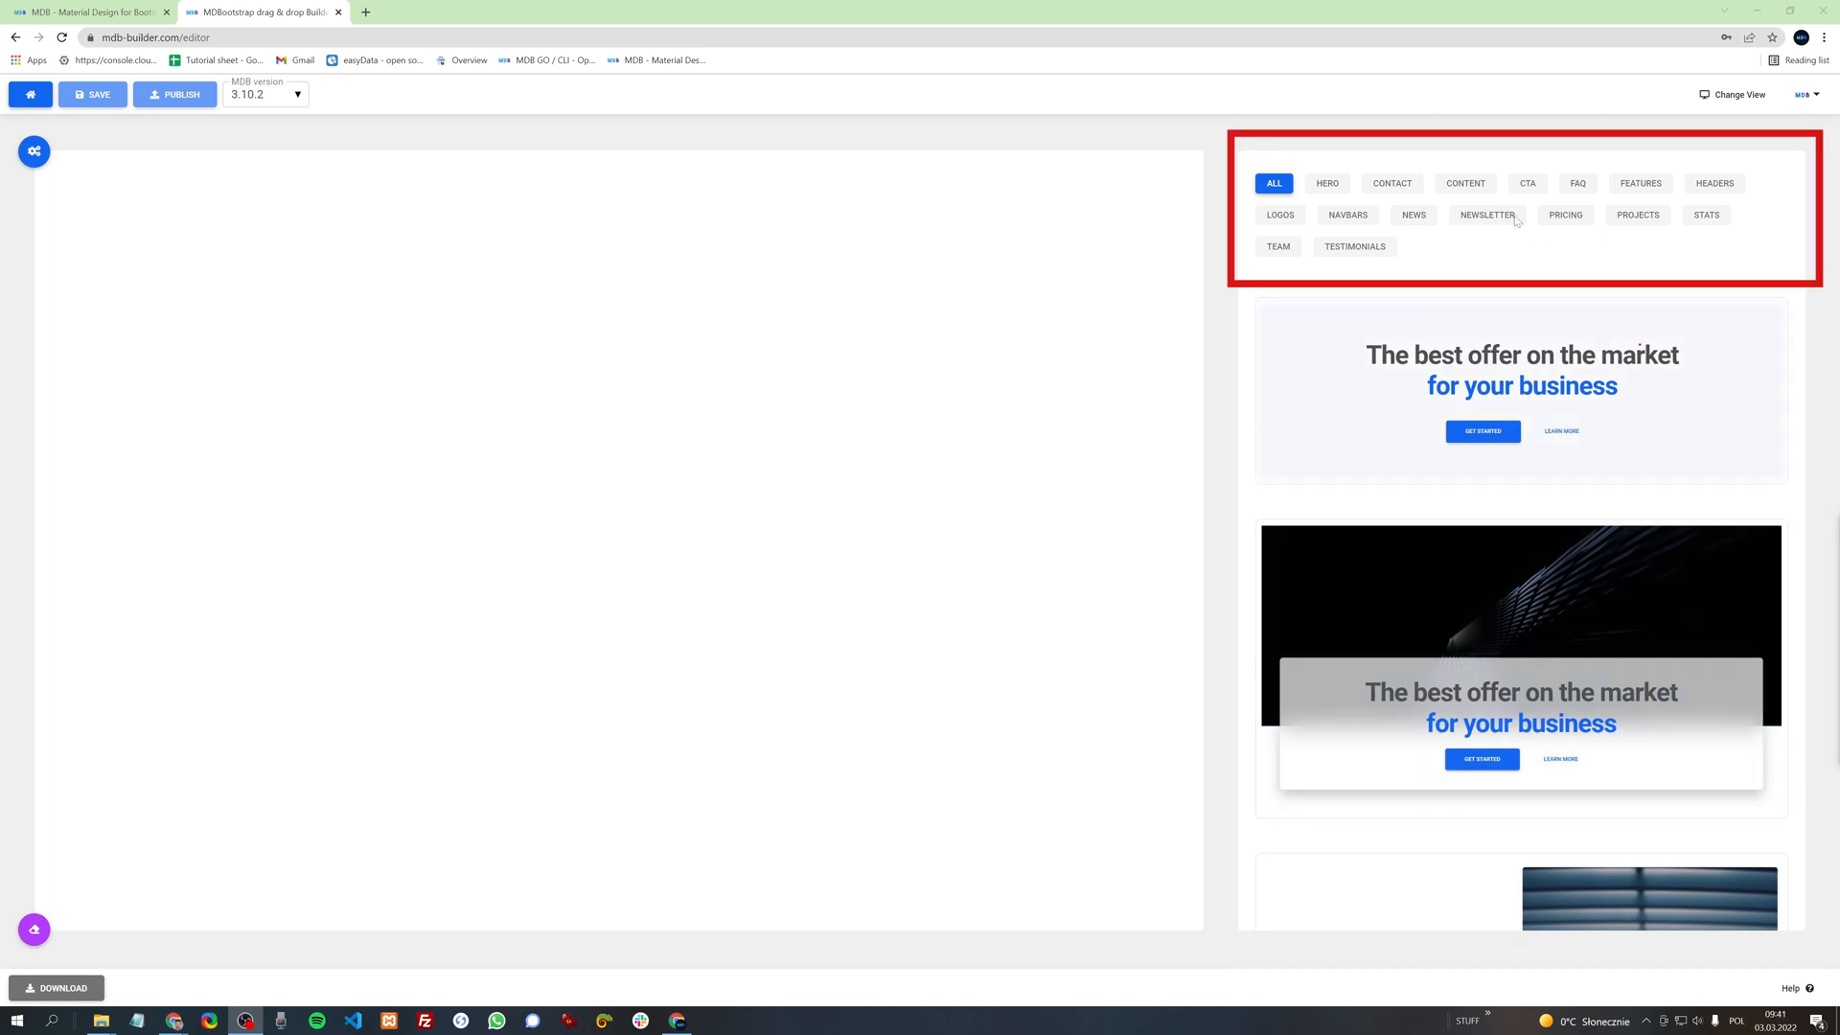
# Step: Filter the section library to Hero templates, then to the next category chip
pyautogui.click(1327, 183)
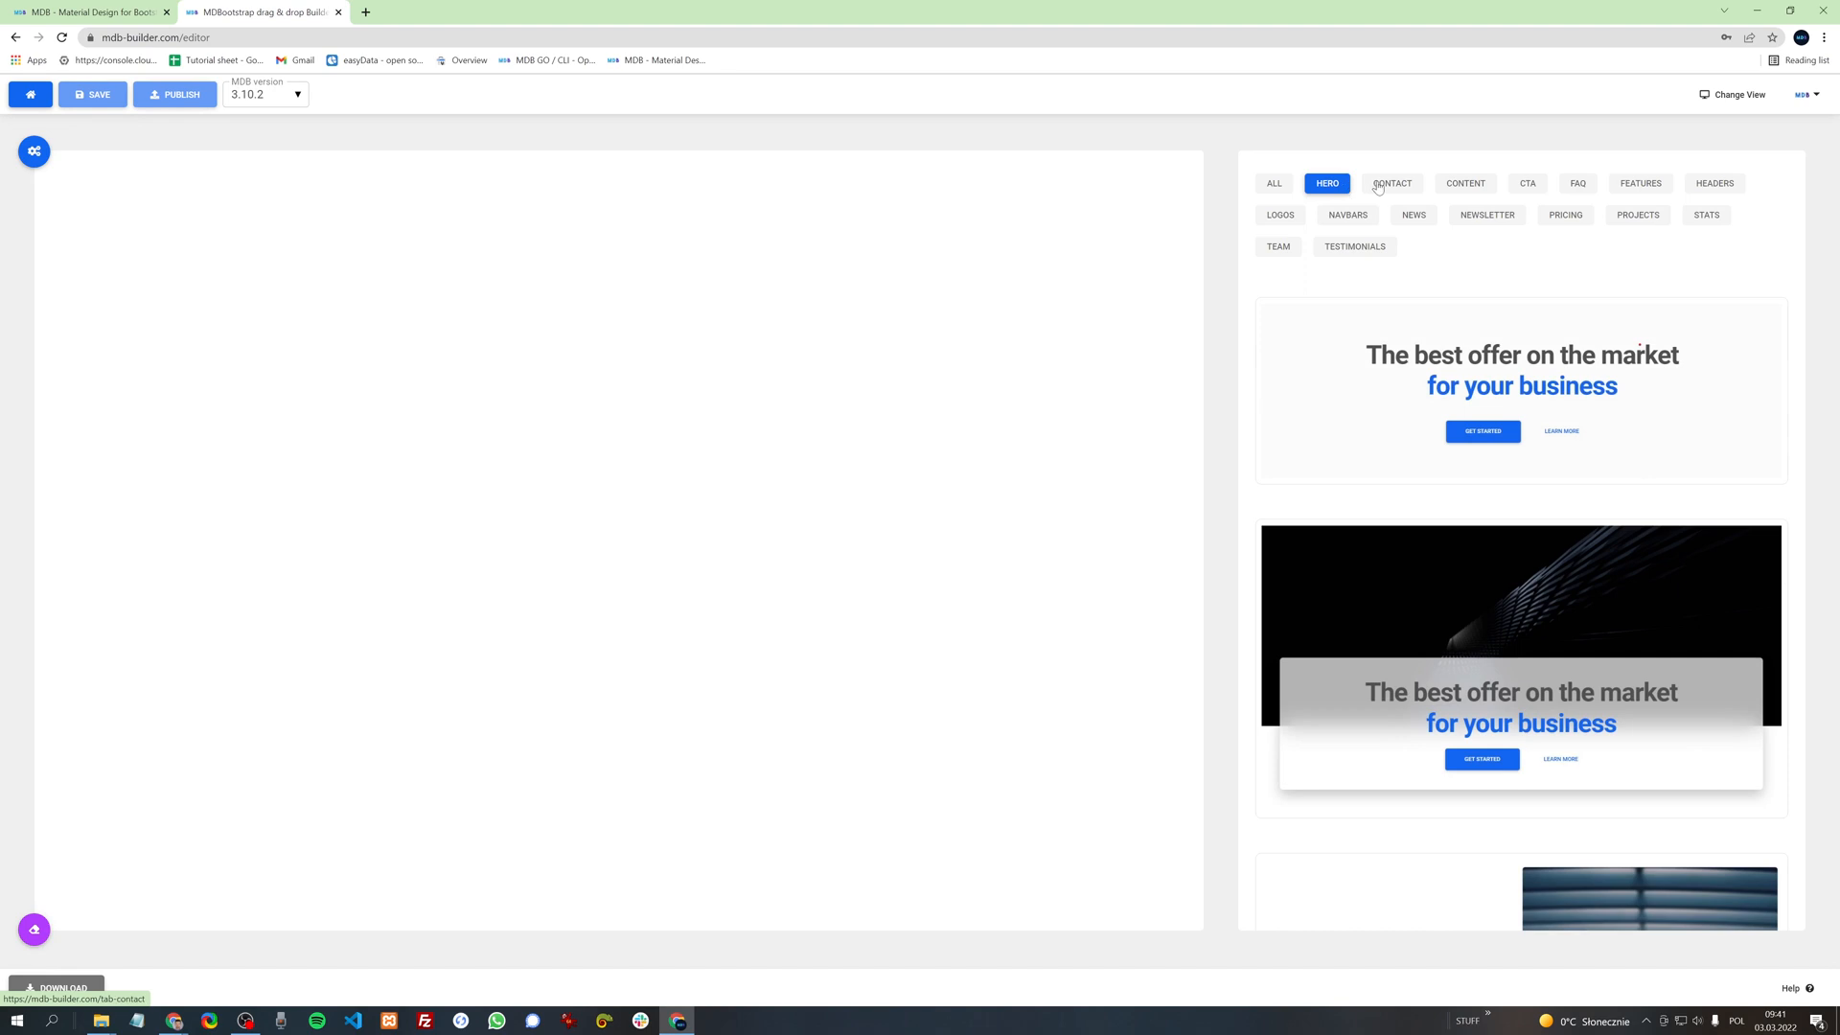
pyautogui.click(1640, 183)
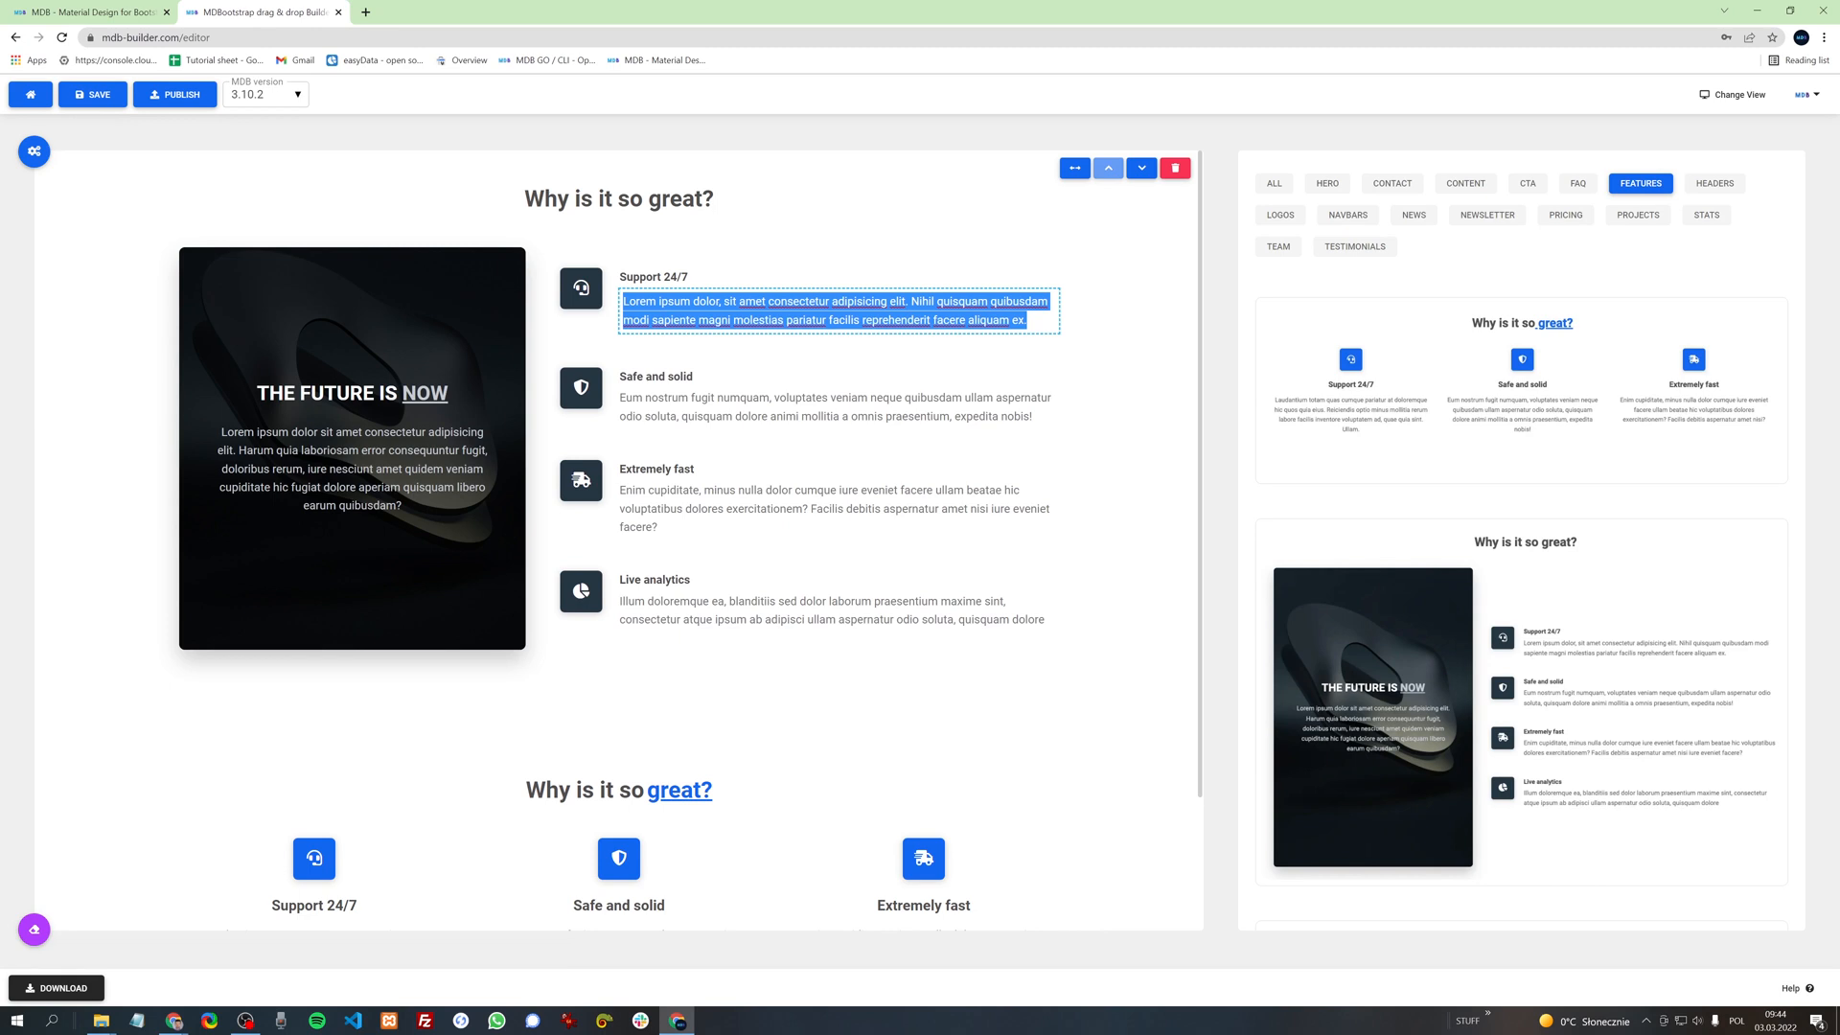
# Step: Change the Support 24/7 description to 'Some random text' and search icons for 'gem'
pyautogui.write('Some random text')
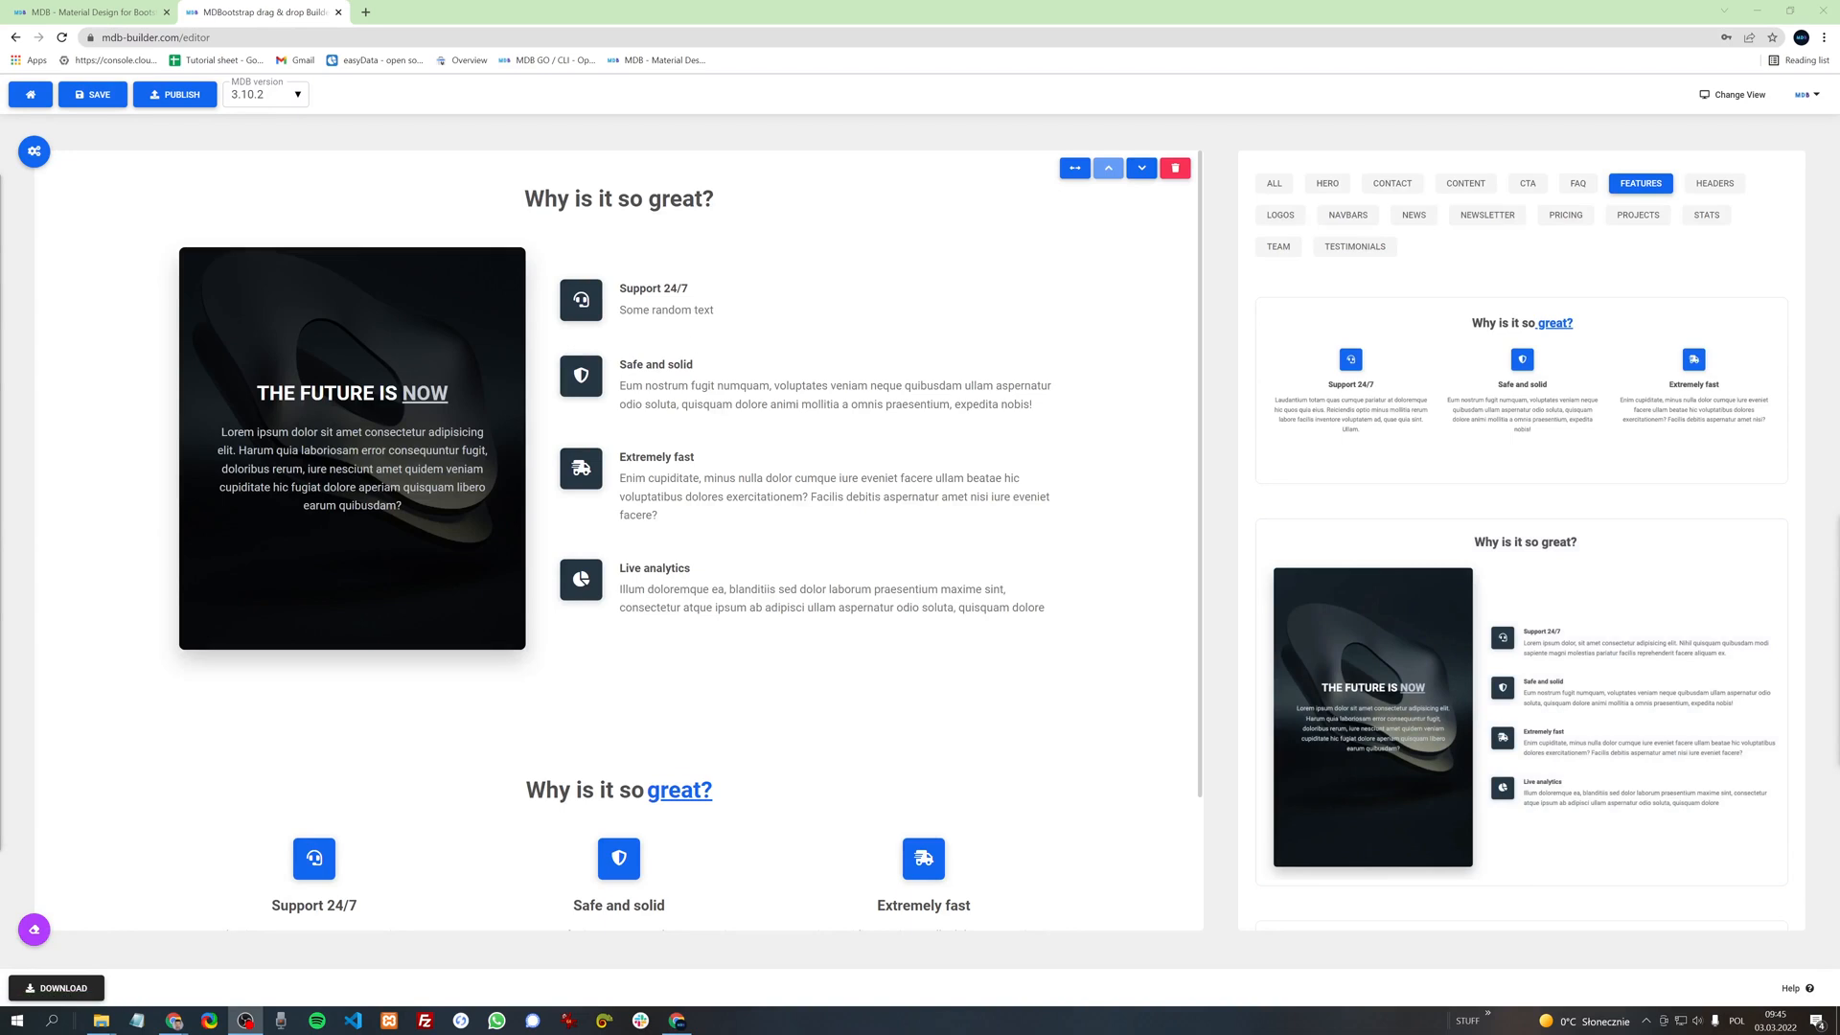
pyautogui.click(581, 300)
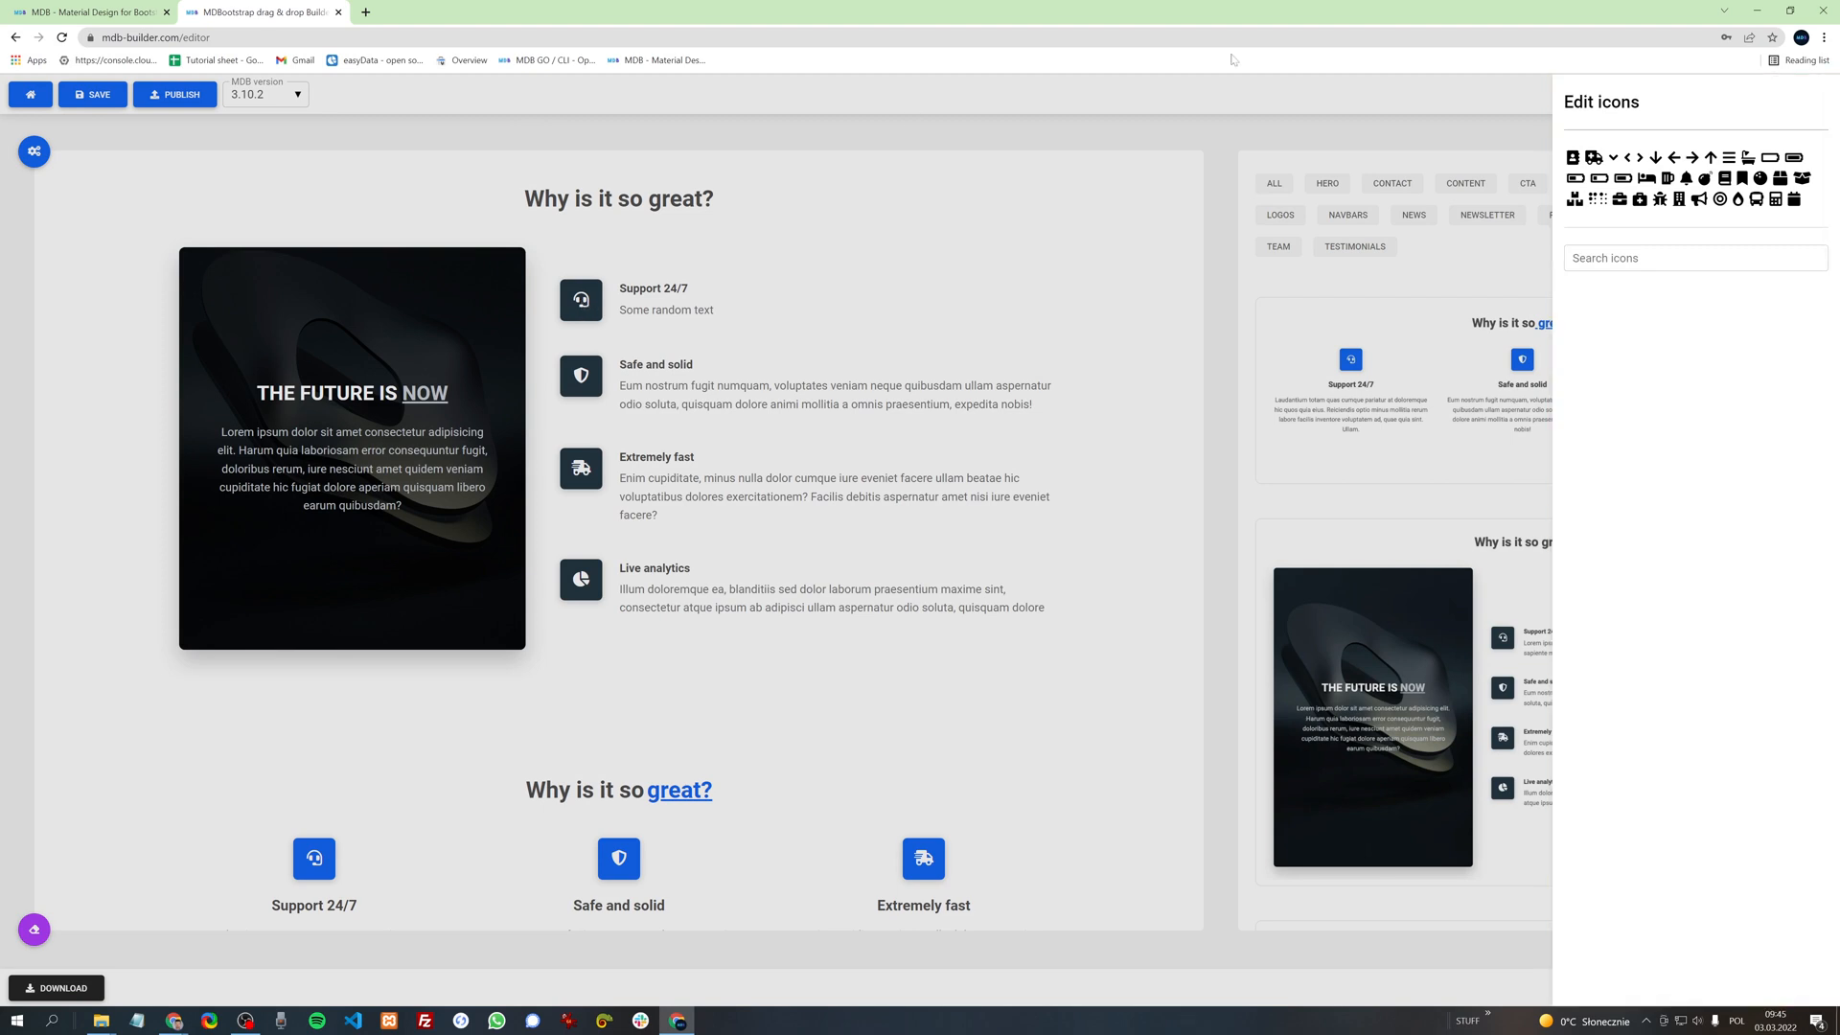
pyautogui.click(1647, 177)
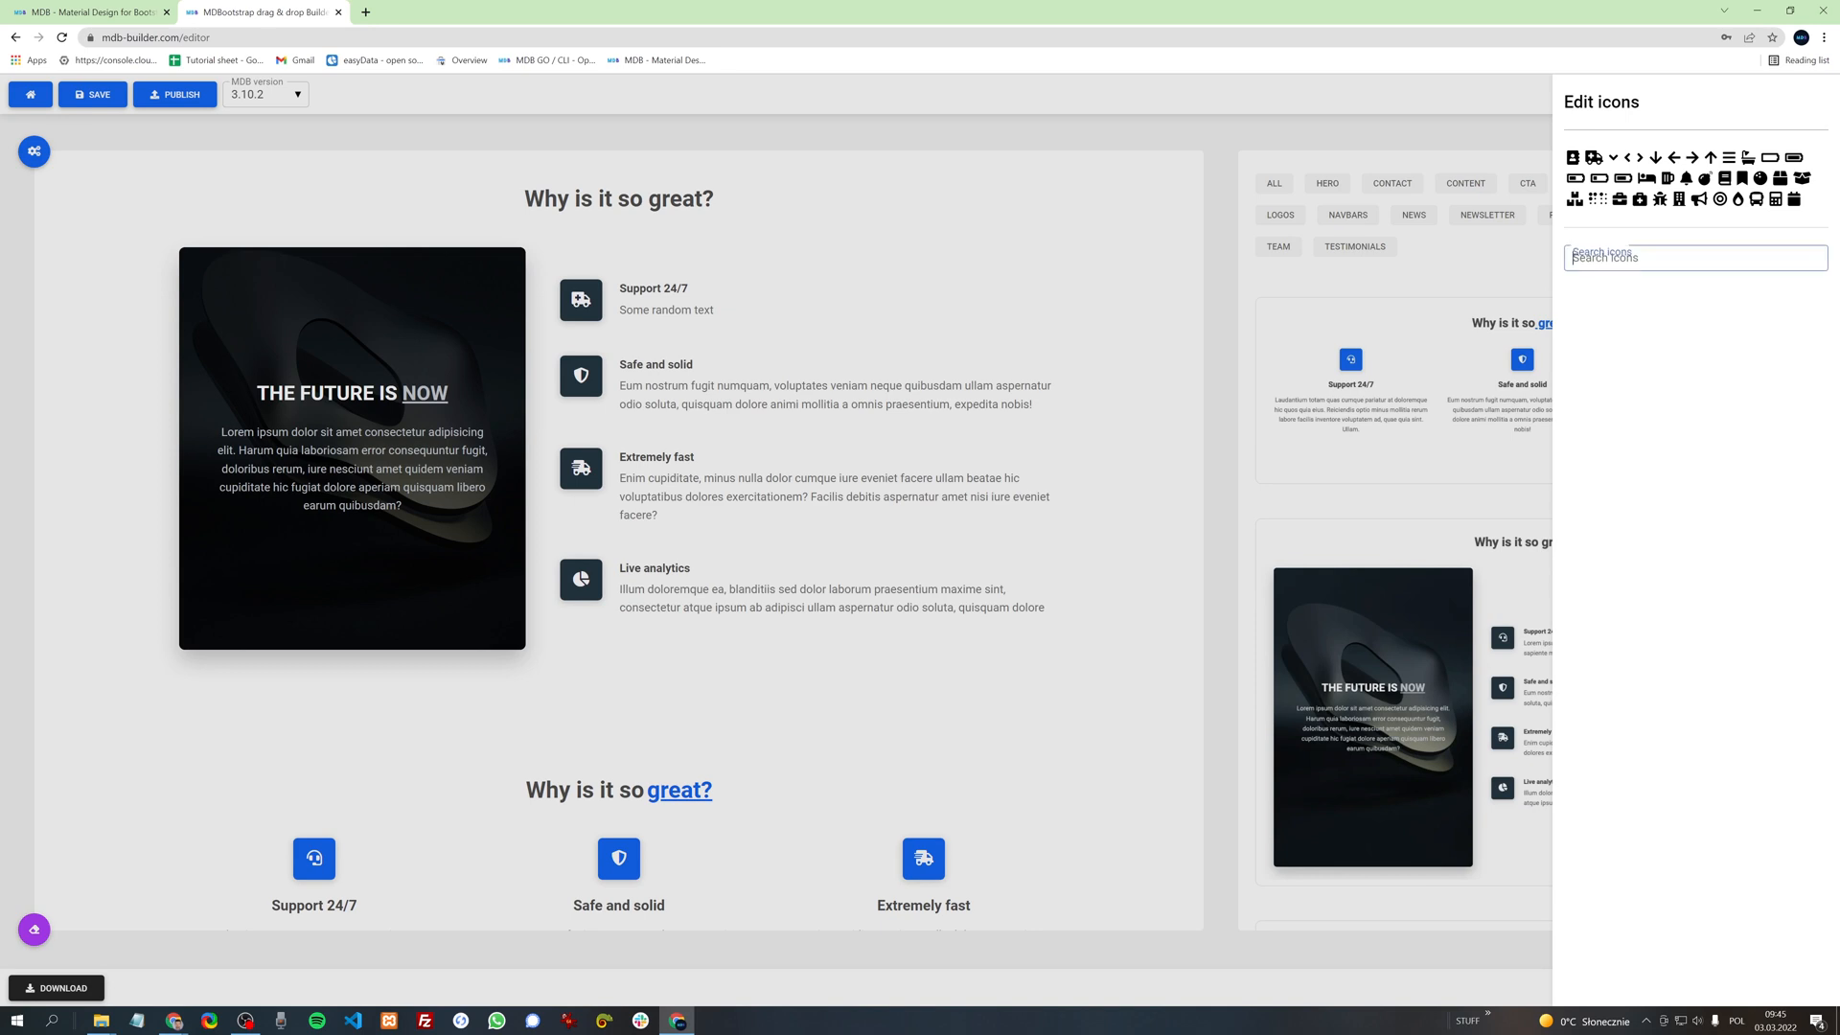
pyautogui.write('gem')
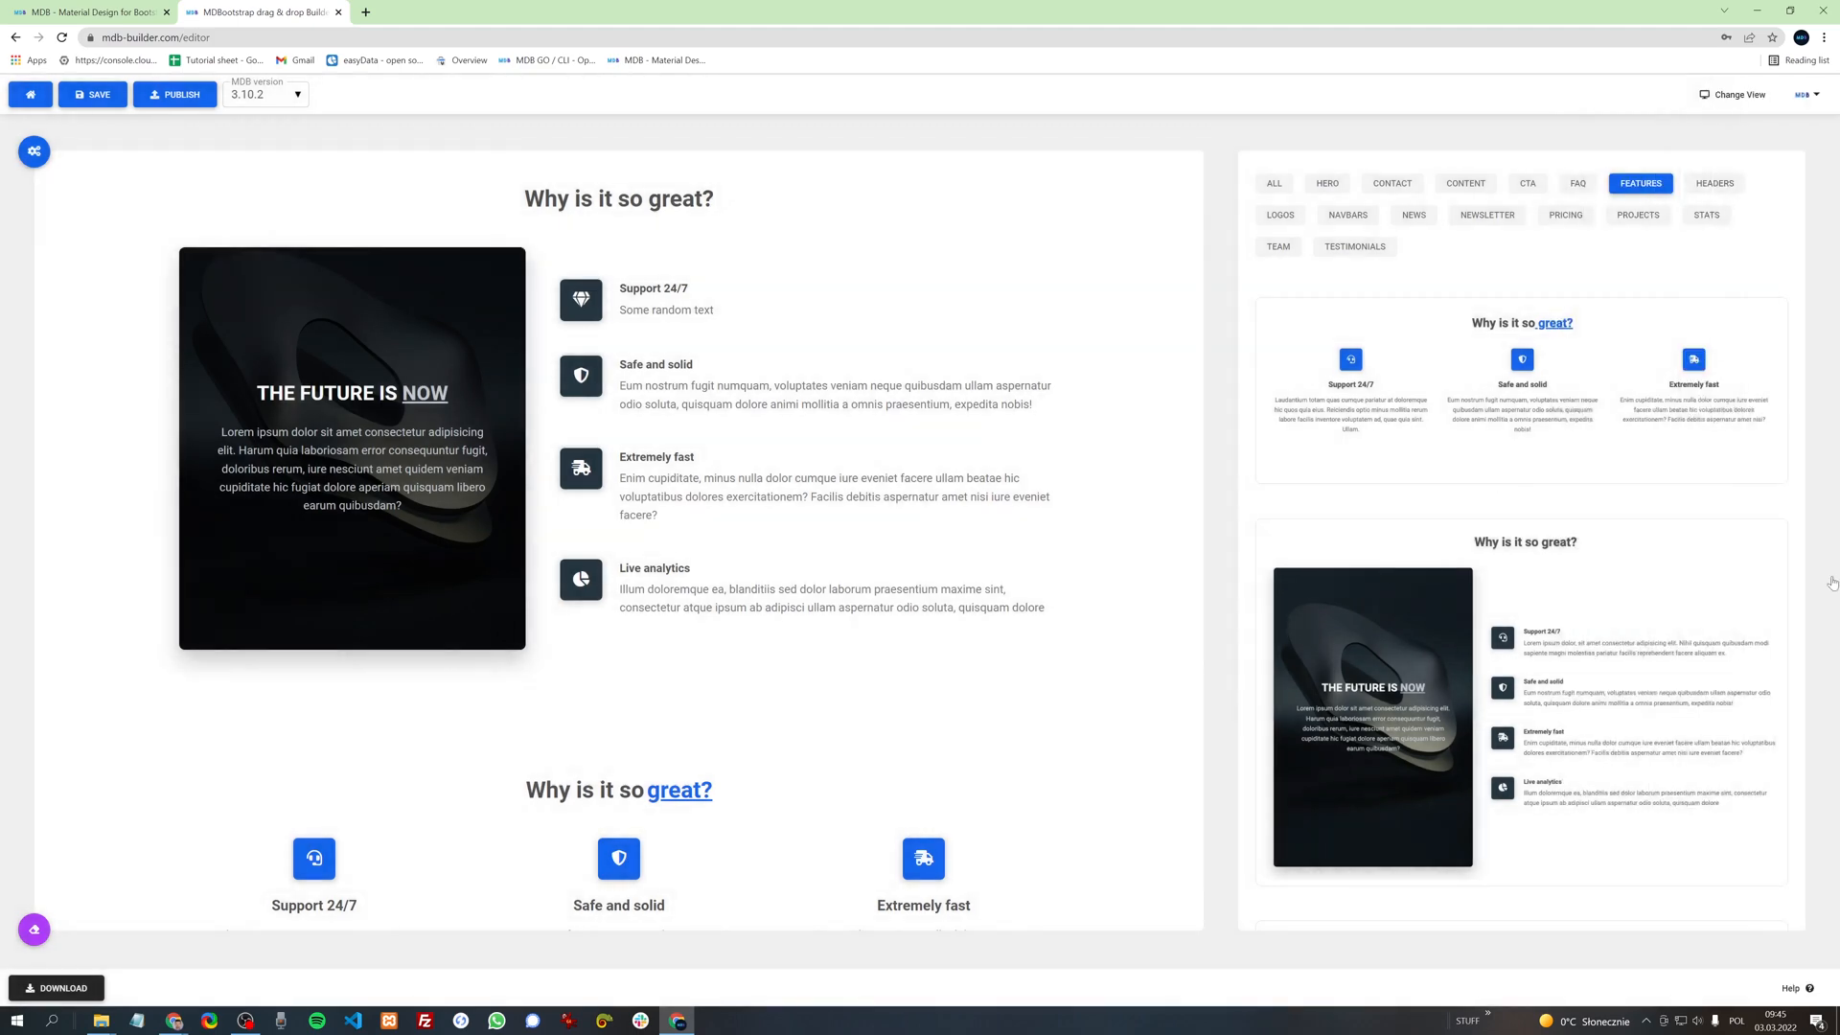
pyautogui.scroll(-3)
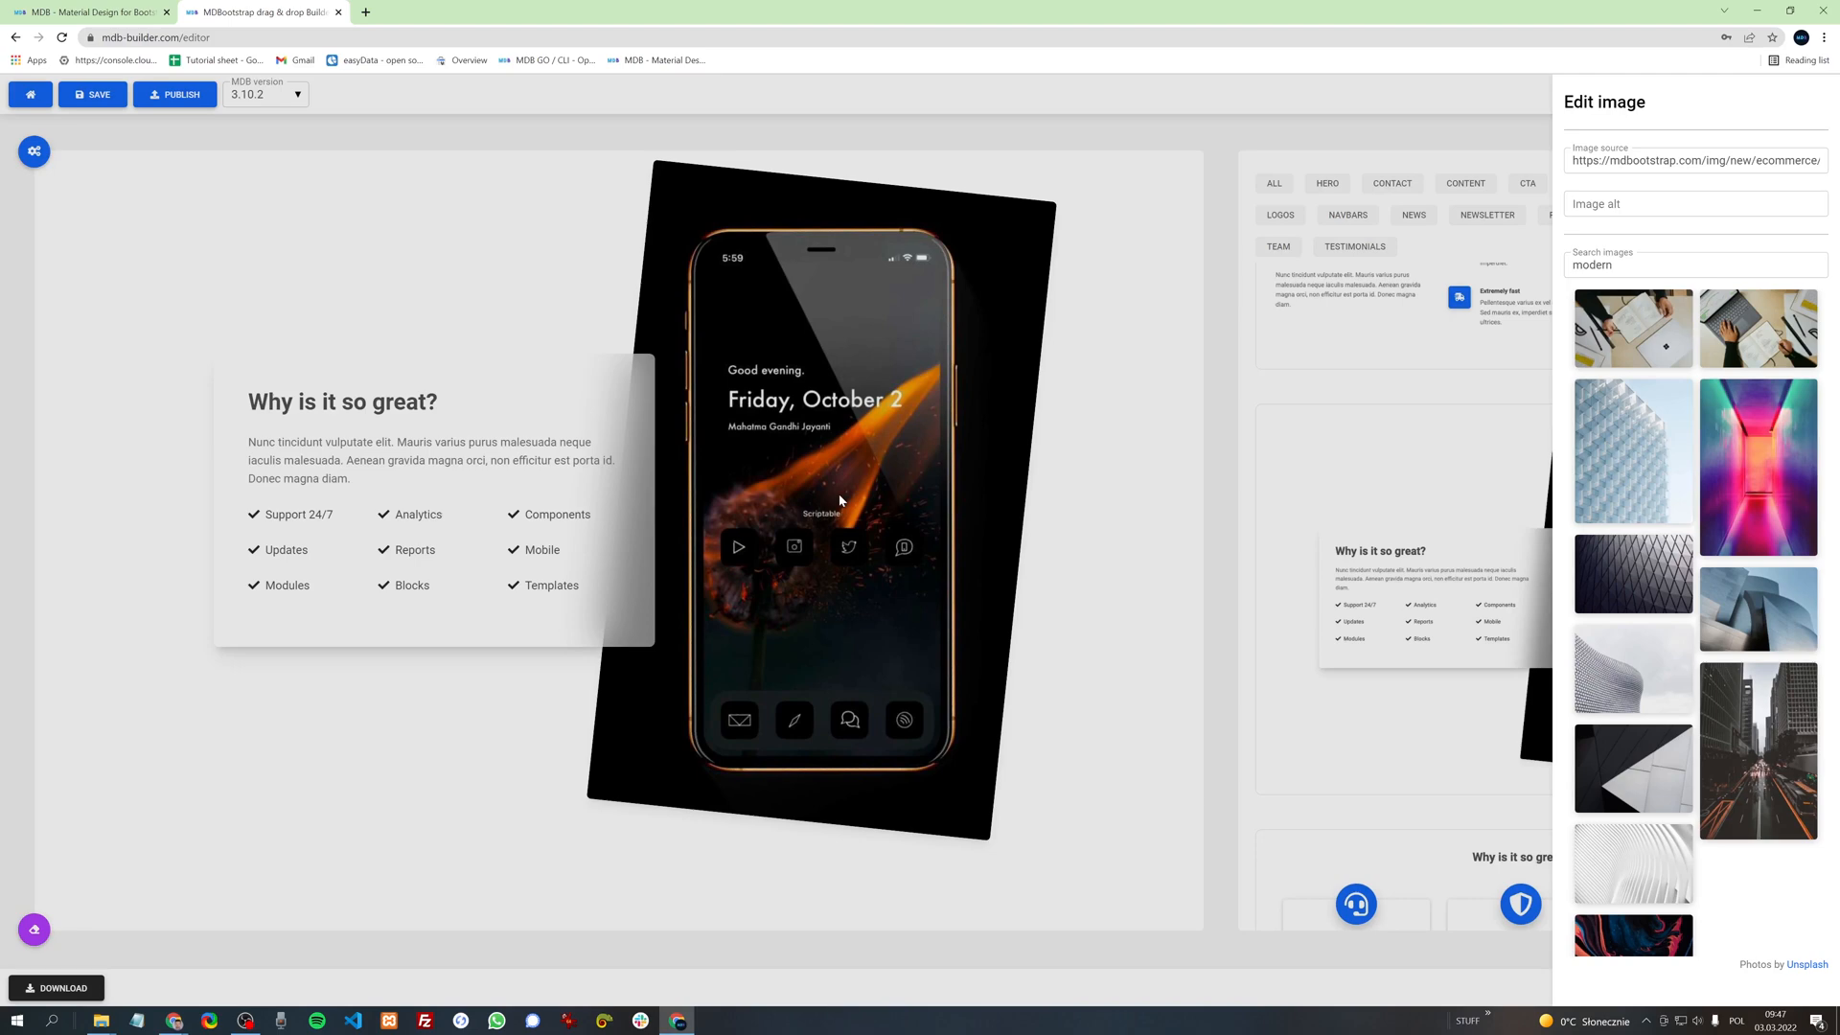
pyautogui.moveTo(1759, 473)
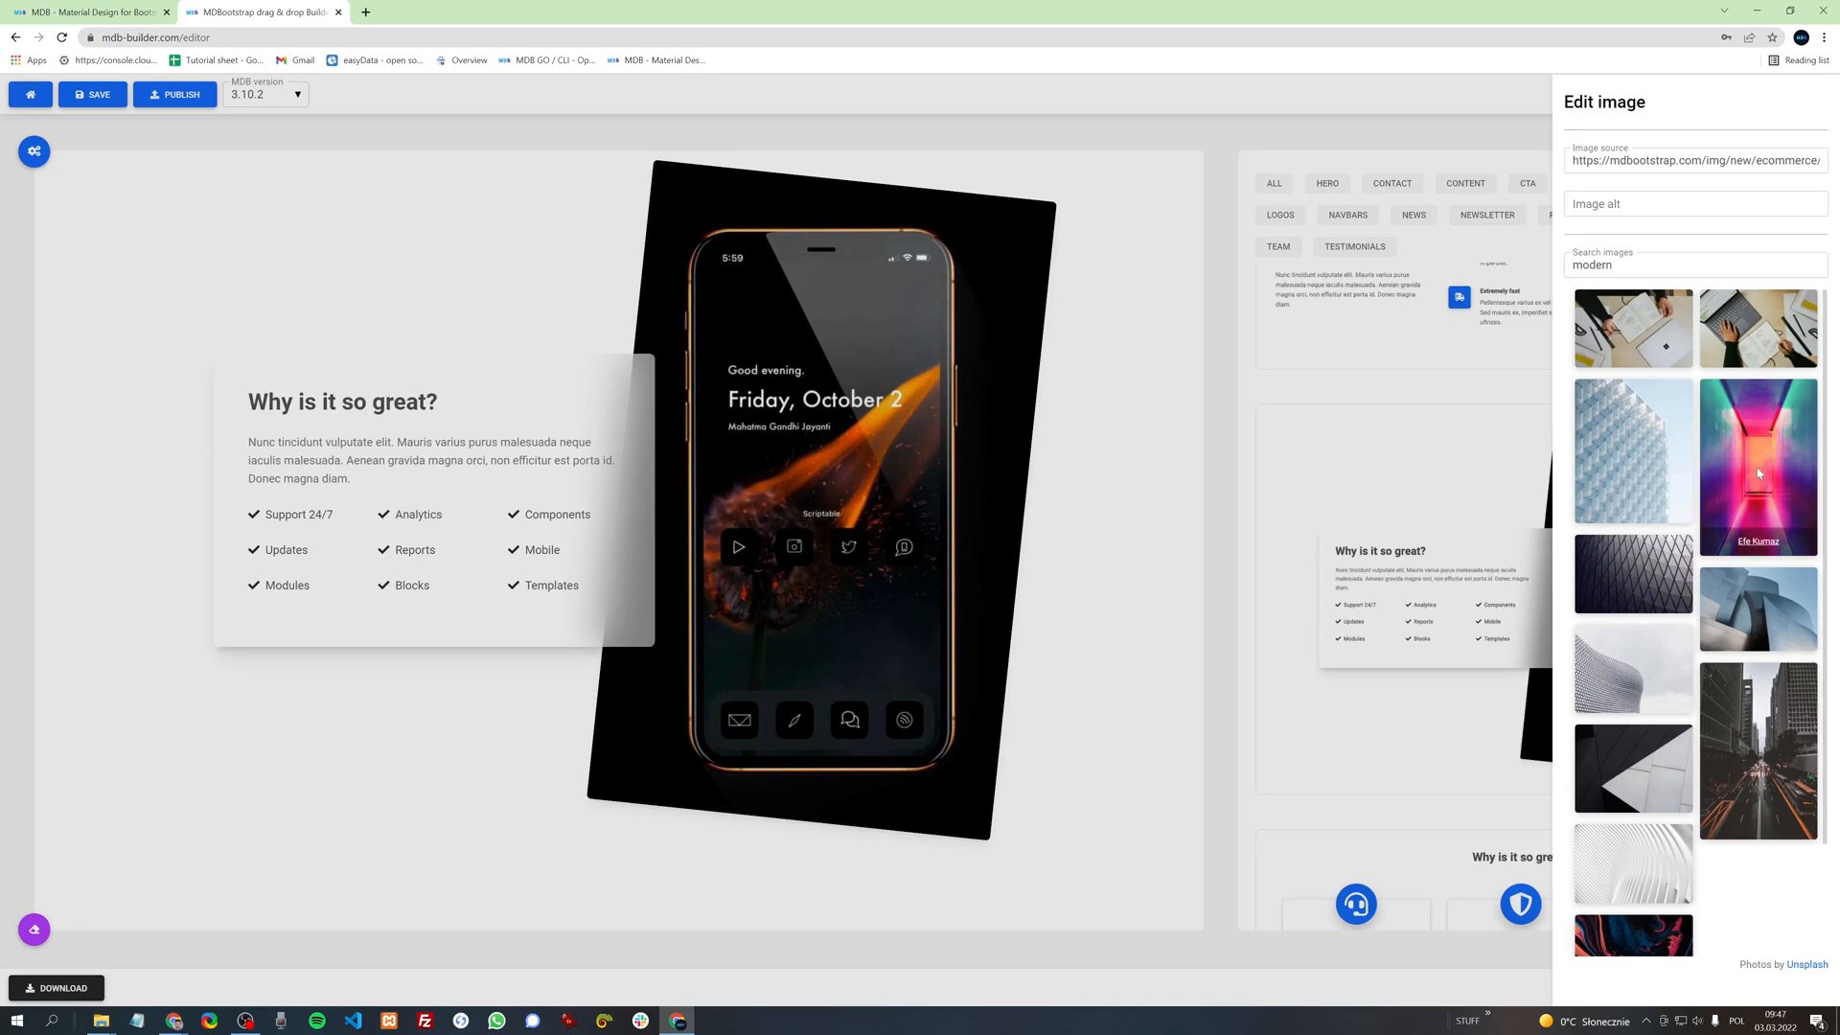
# Step: Swap the checklist section's phone image for the city-street photo and close the image editor
pyautogui.click(1757, 762)
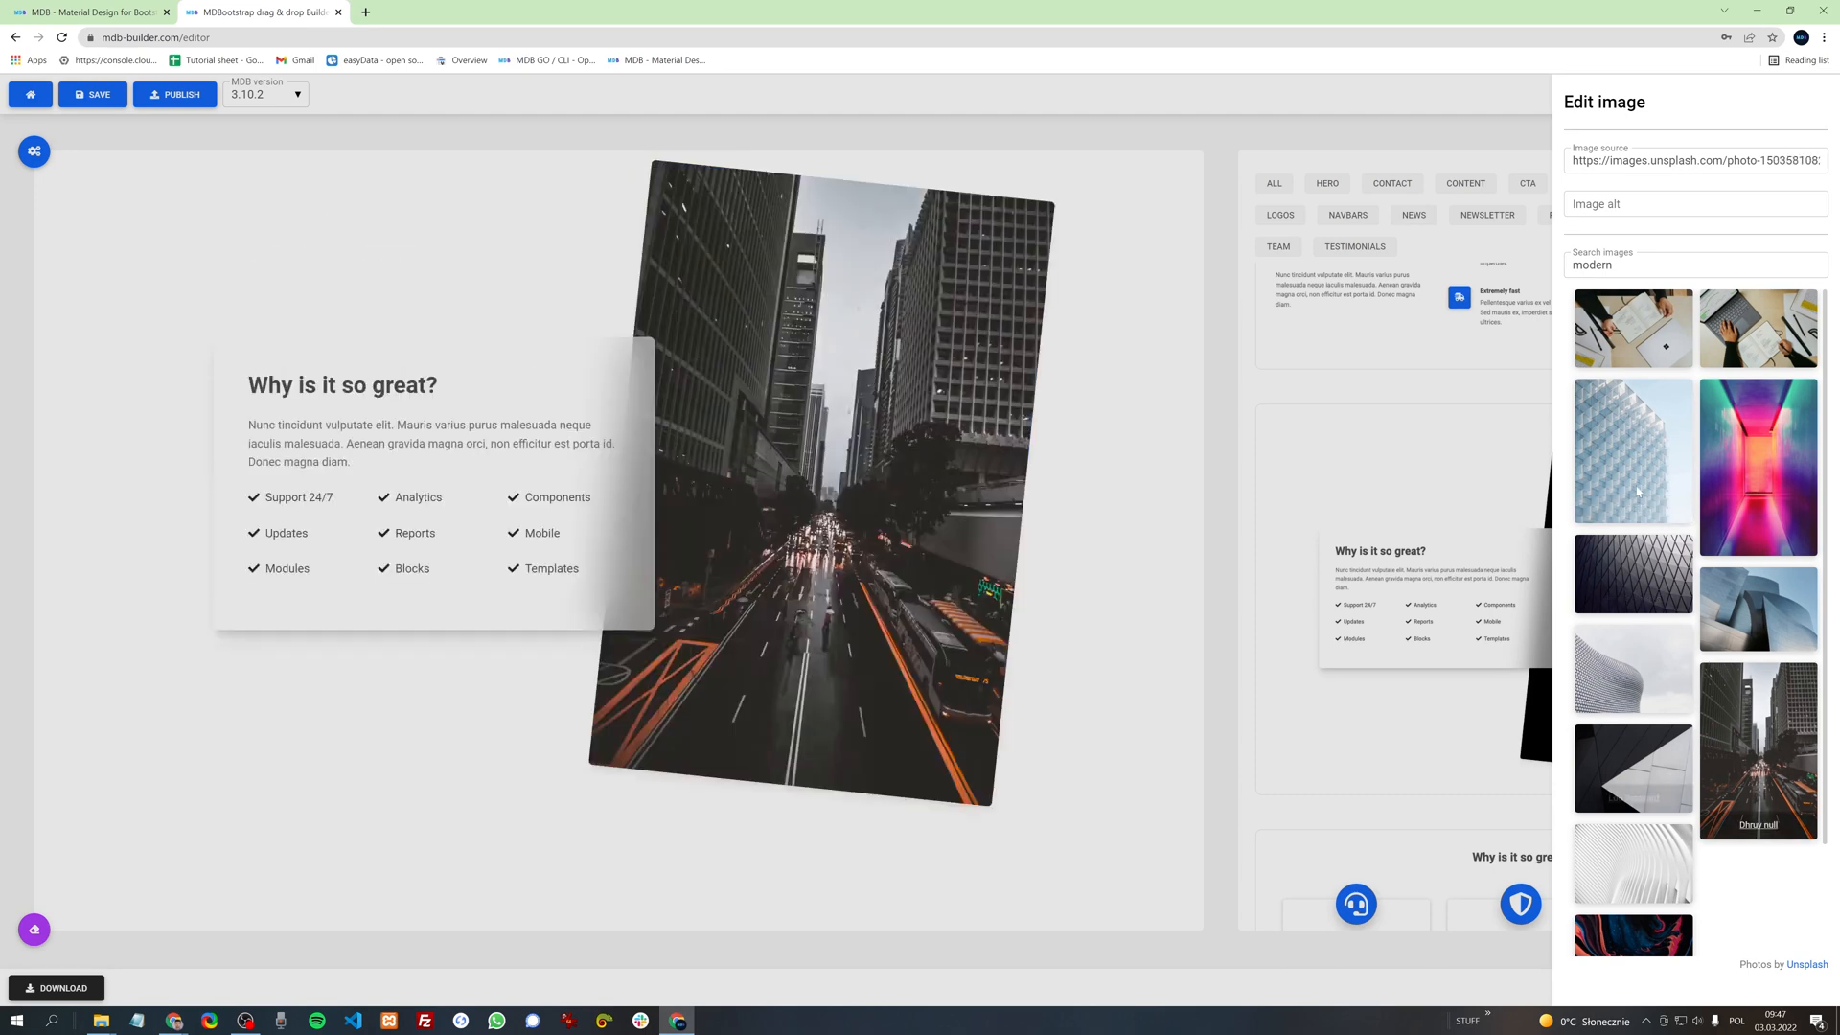
pyautogui.click(1695, 160)
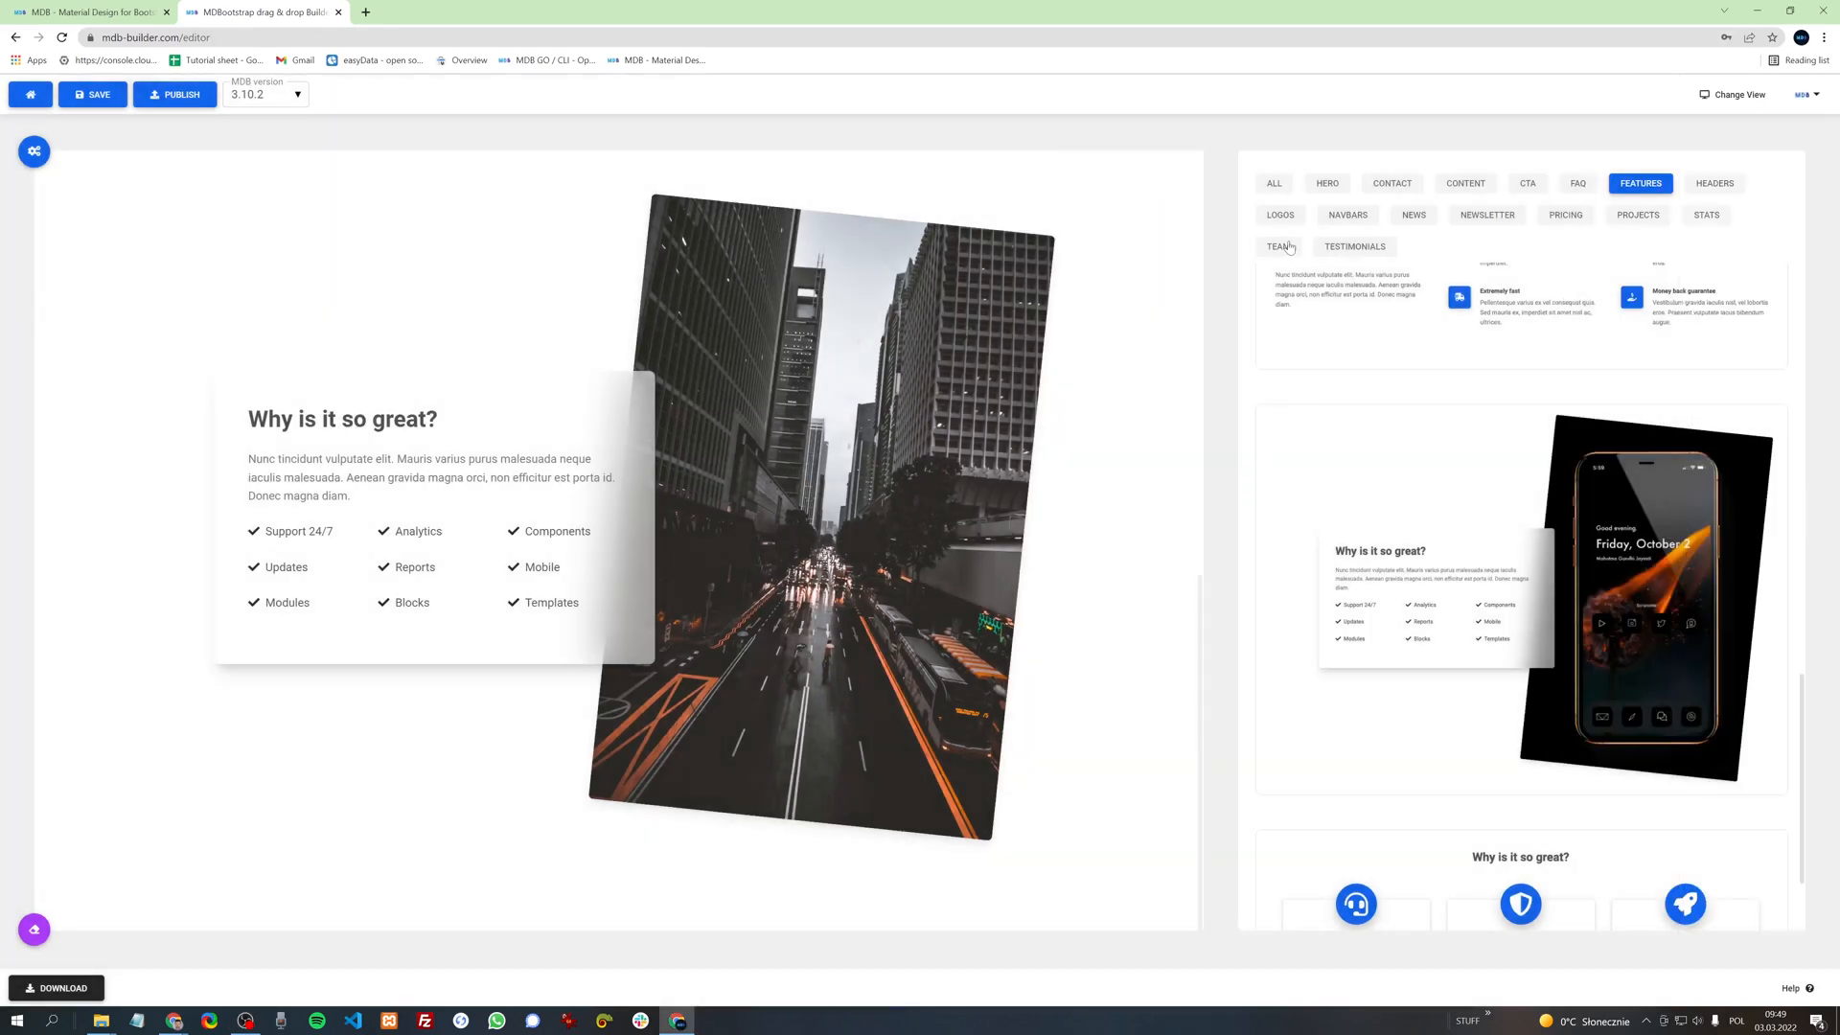
# Step: Add the dark hero and relabel its GET STARTED button 'This is my button' with a star icon
pyautogui.click(1327, 183)
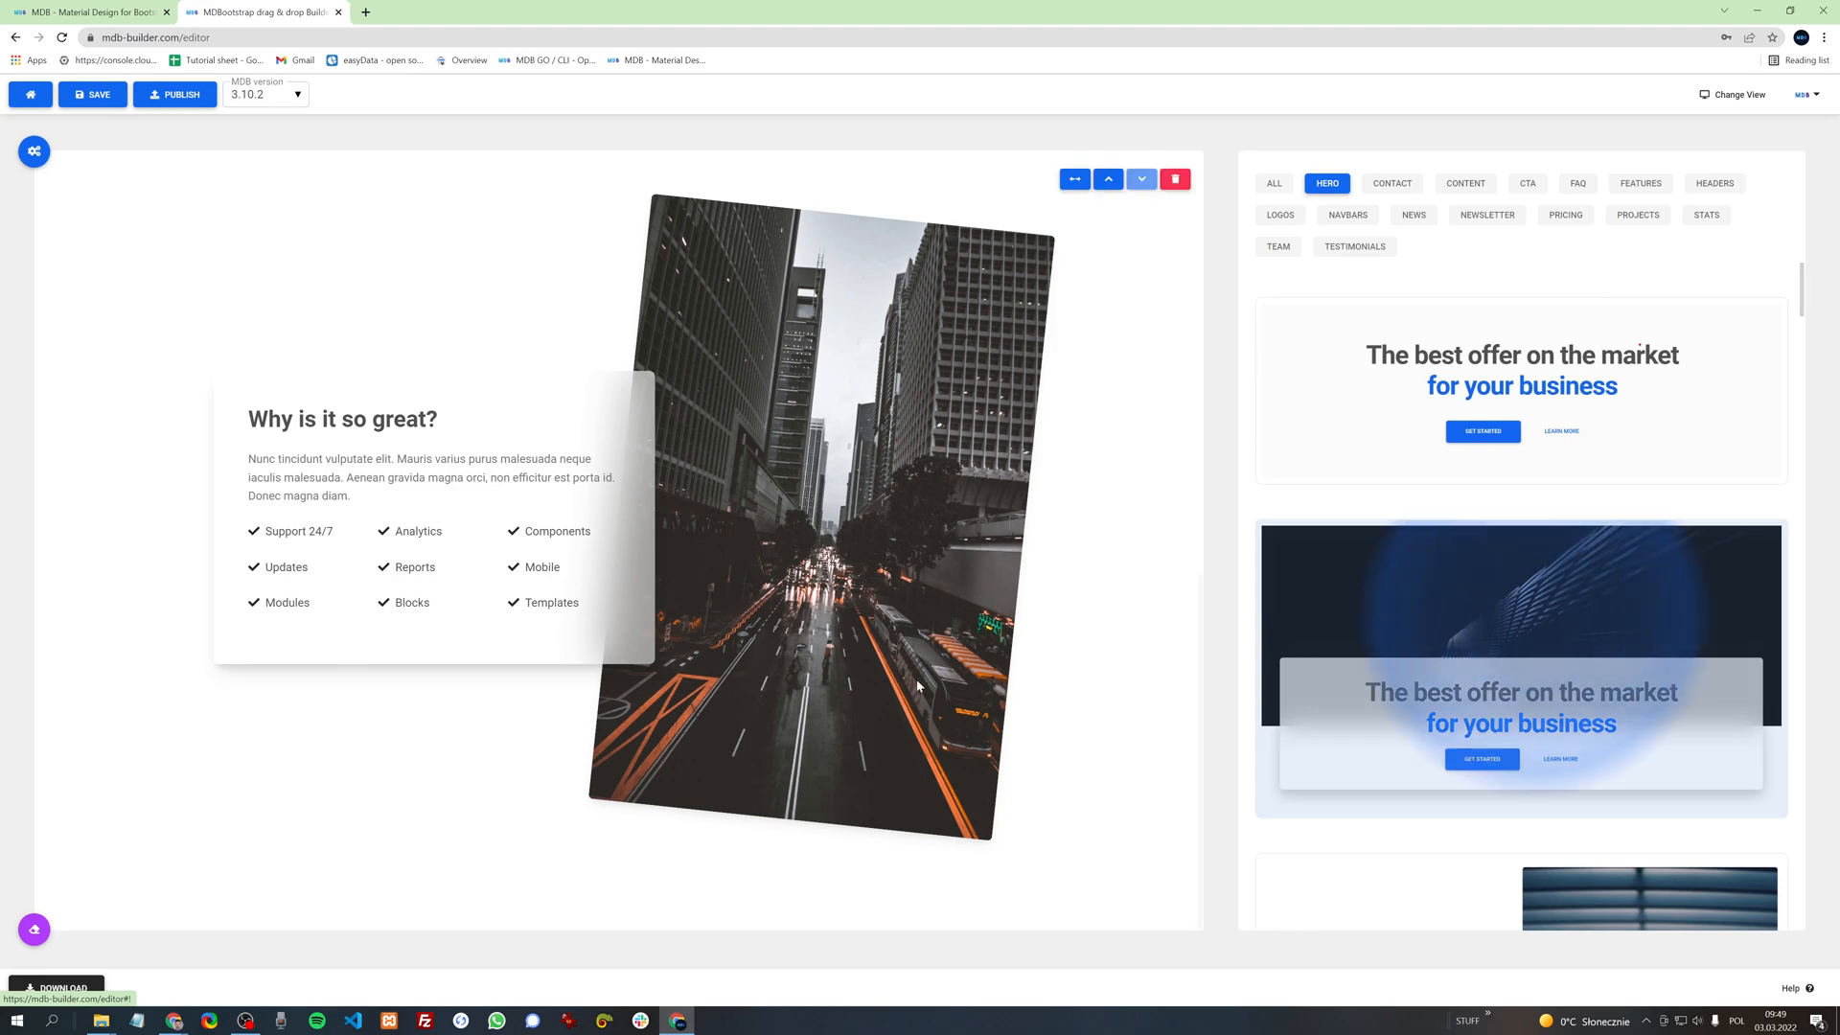
pyautogui.scroll(-3)
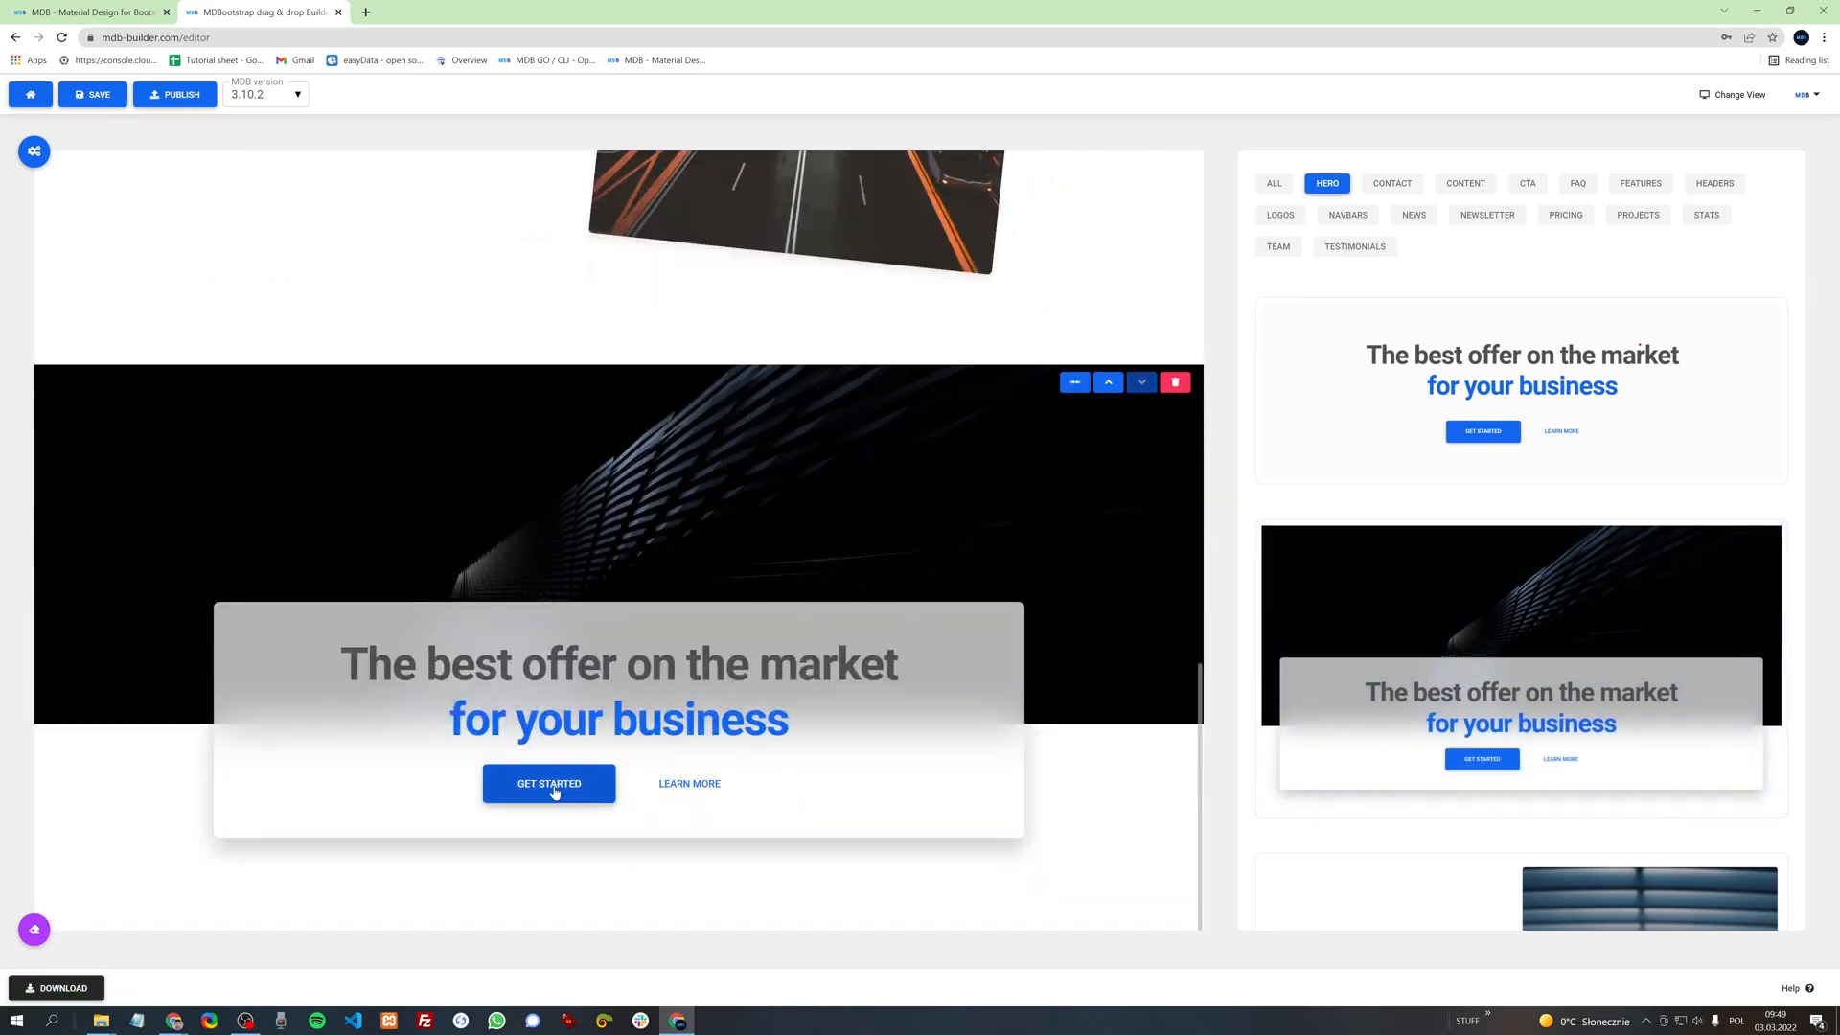
pyautogui.click(549, 783)
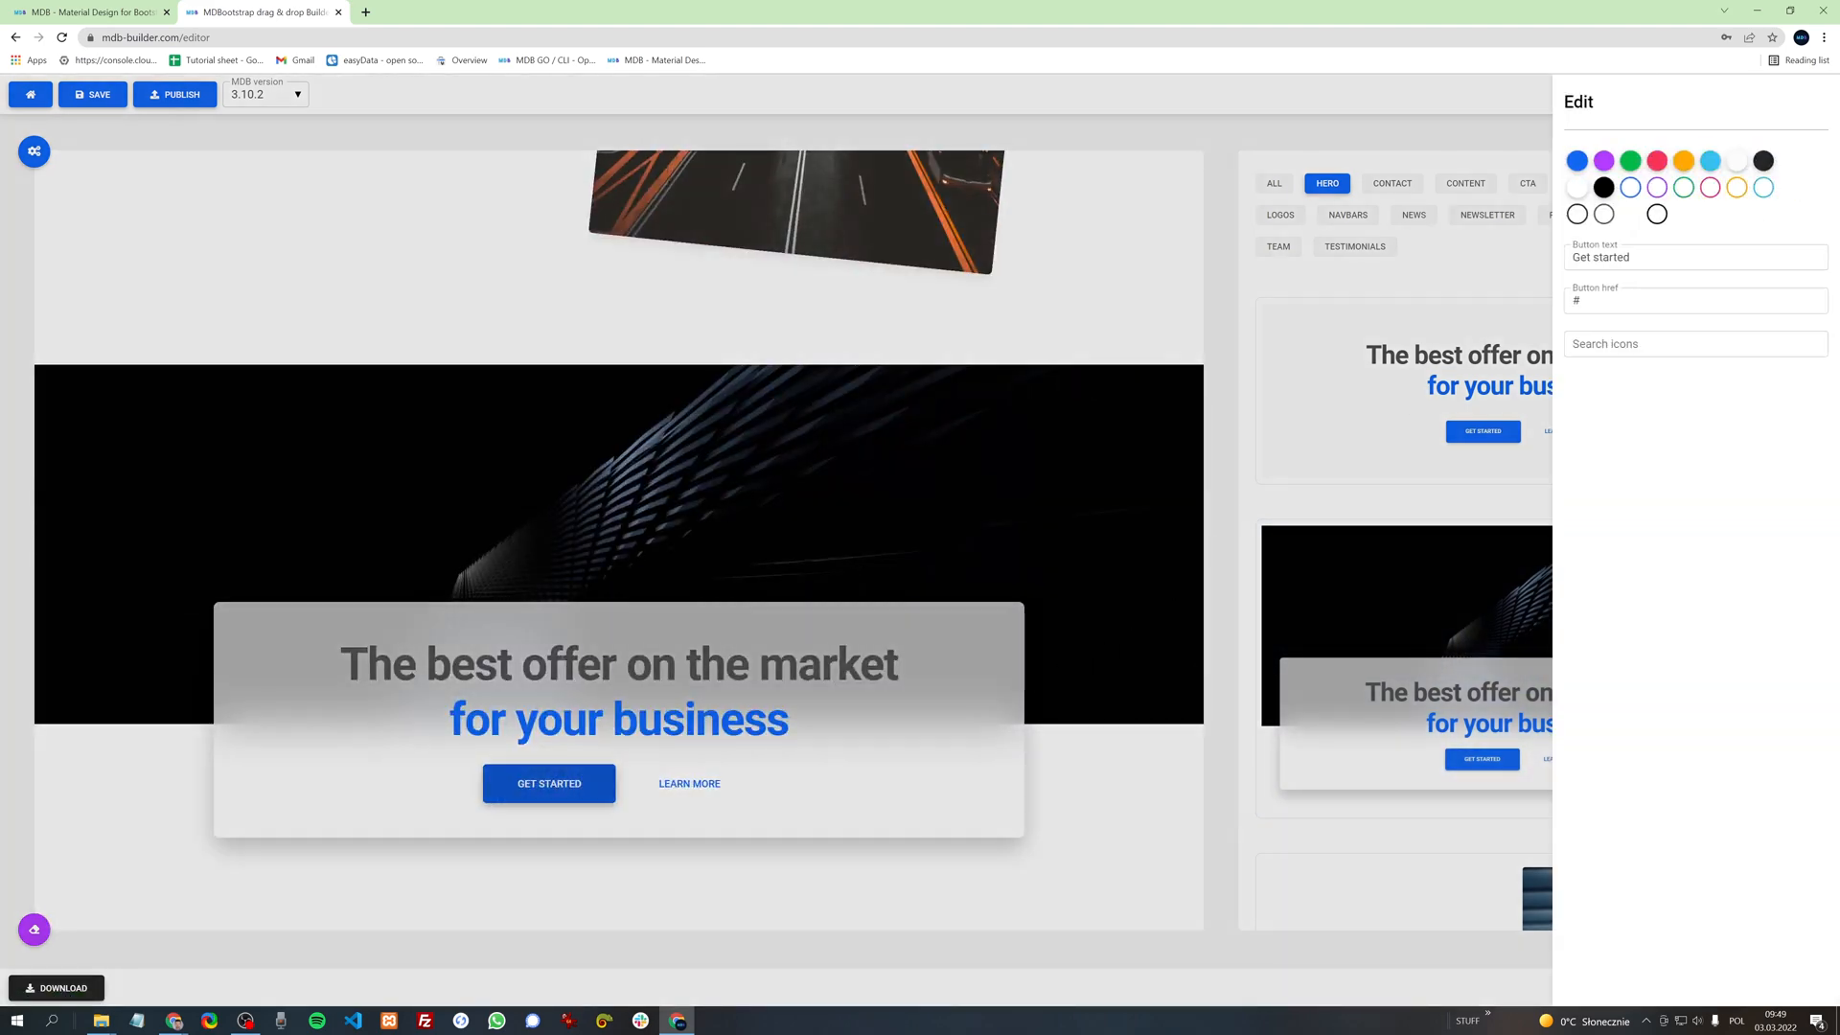
pyautogui.write('T')
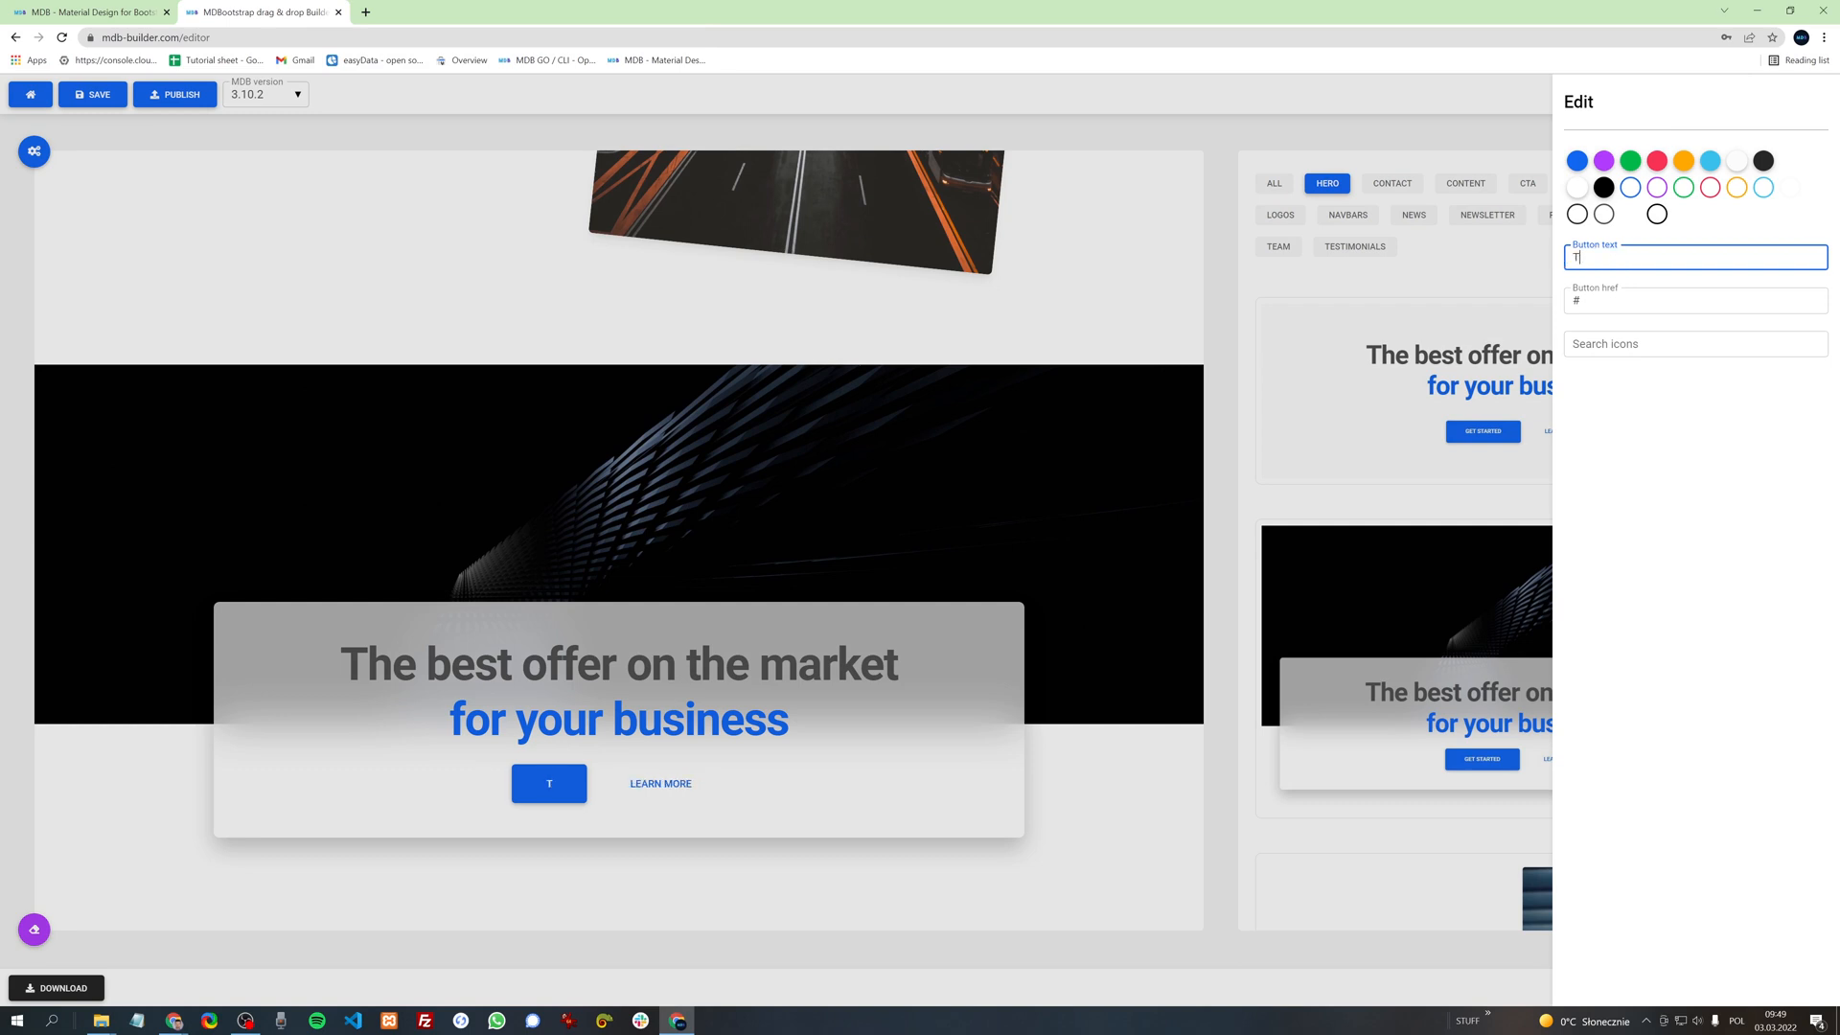
pyautogui.write('This is my button')
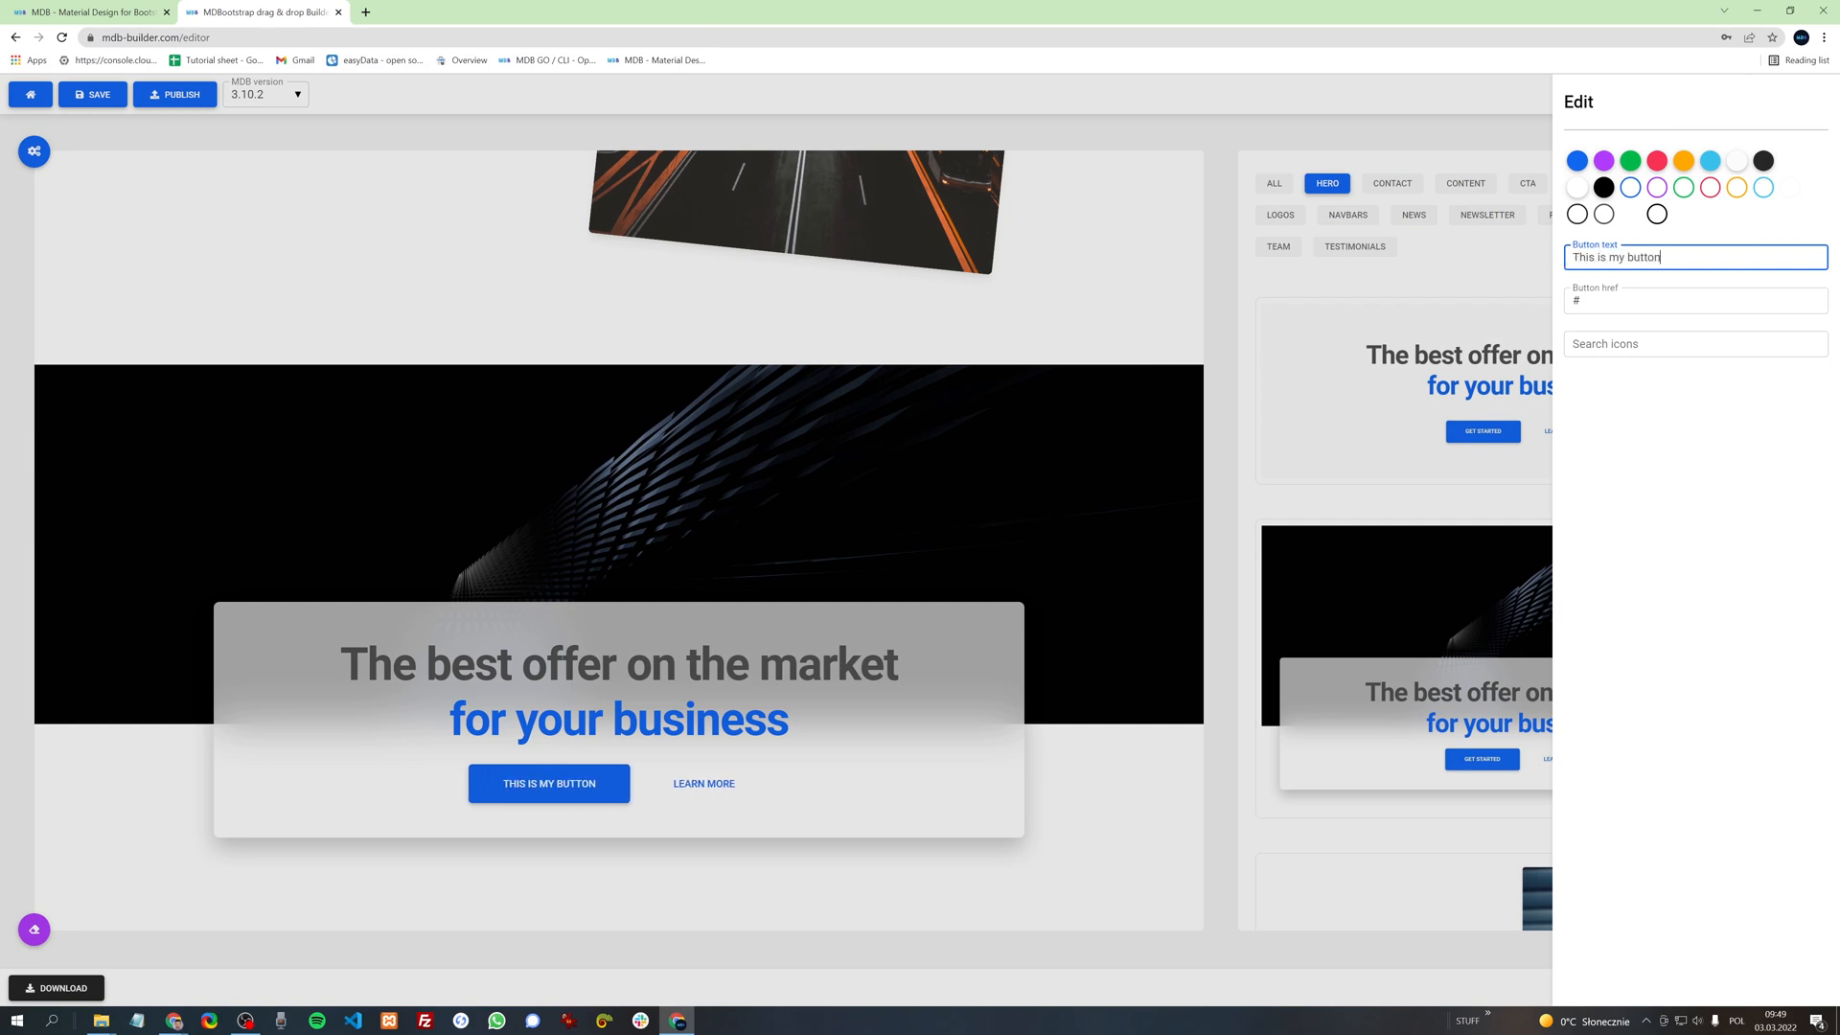
pyautogui.click(1695, 300)
pyautogui.write('star')
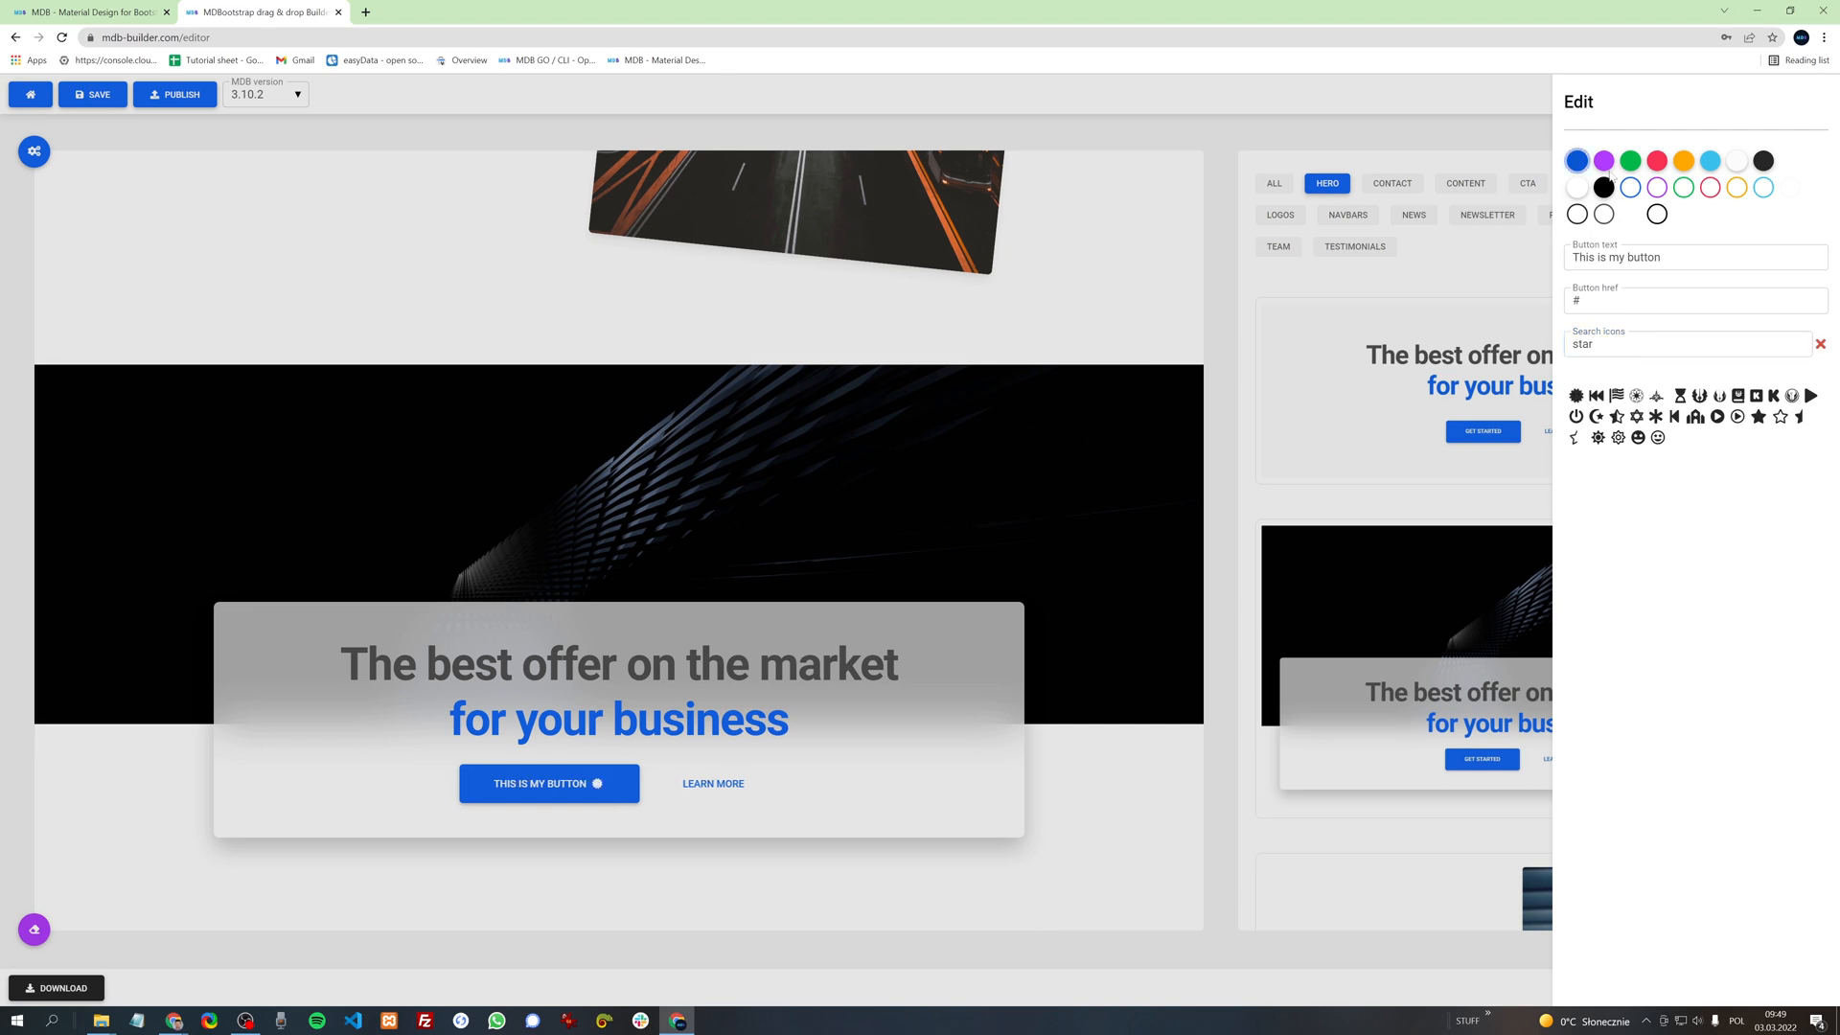
pyautogui.click(1656, 161)
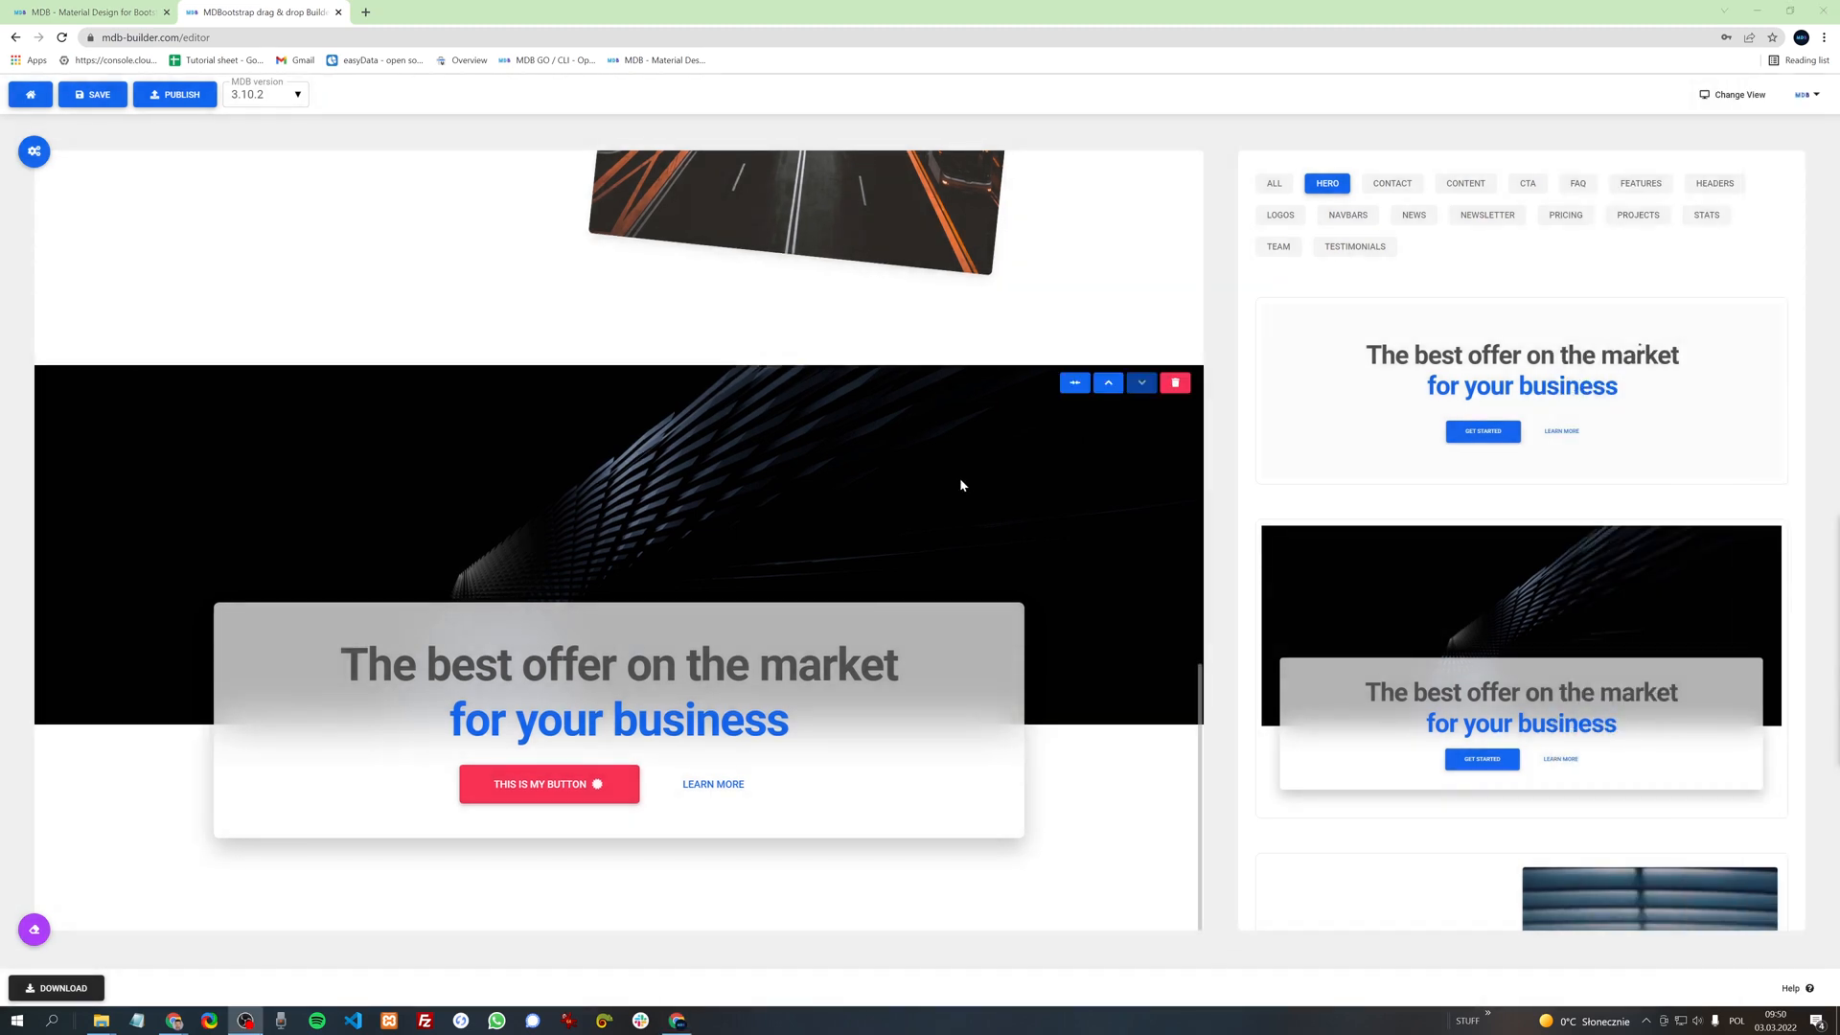
pyautogui.moveTo(1067, 420)
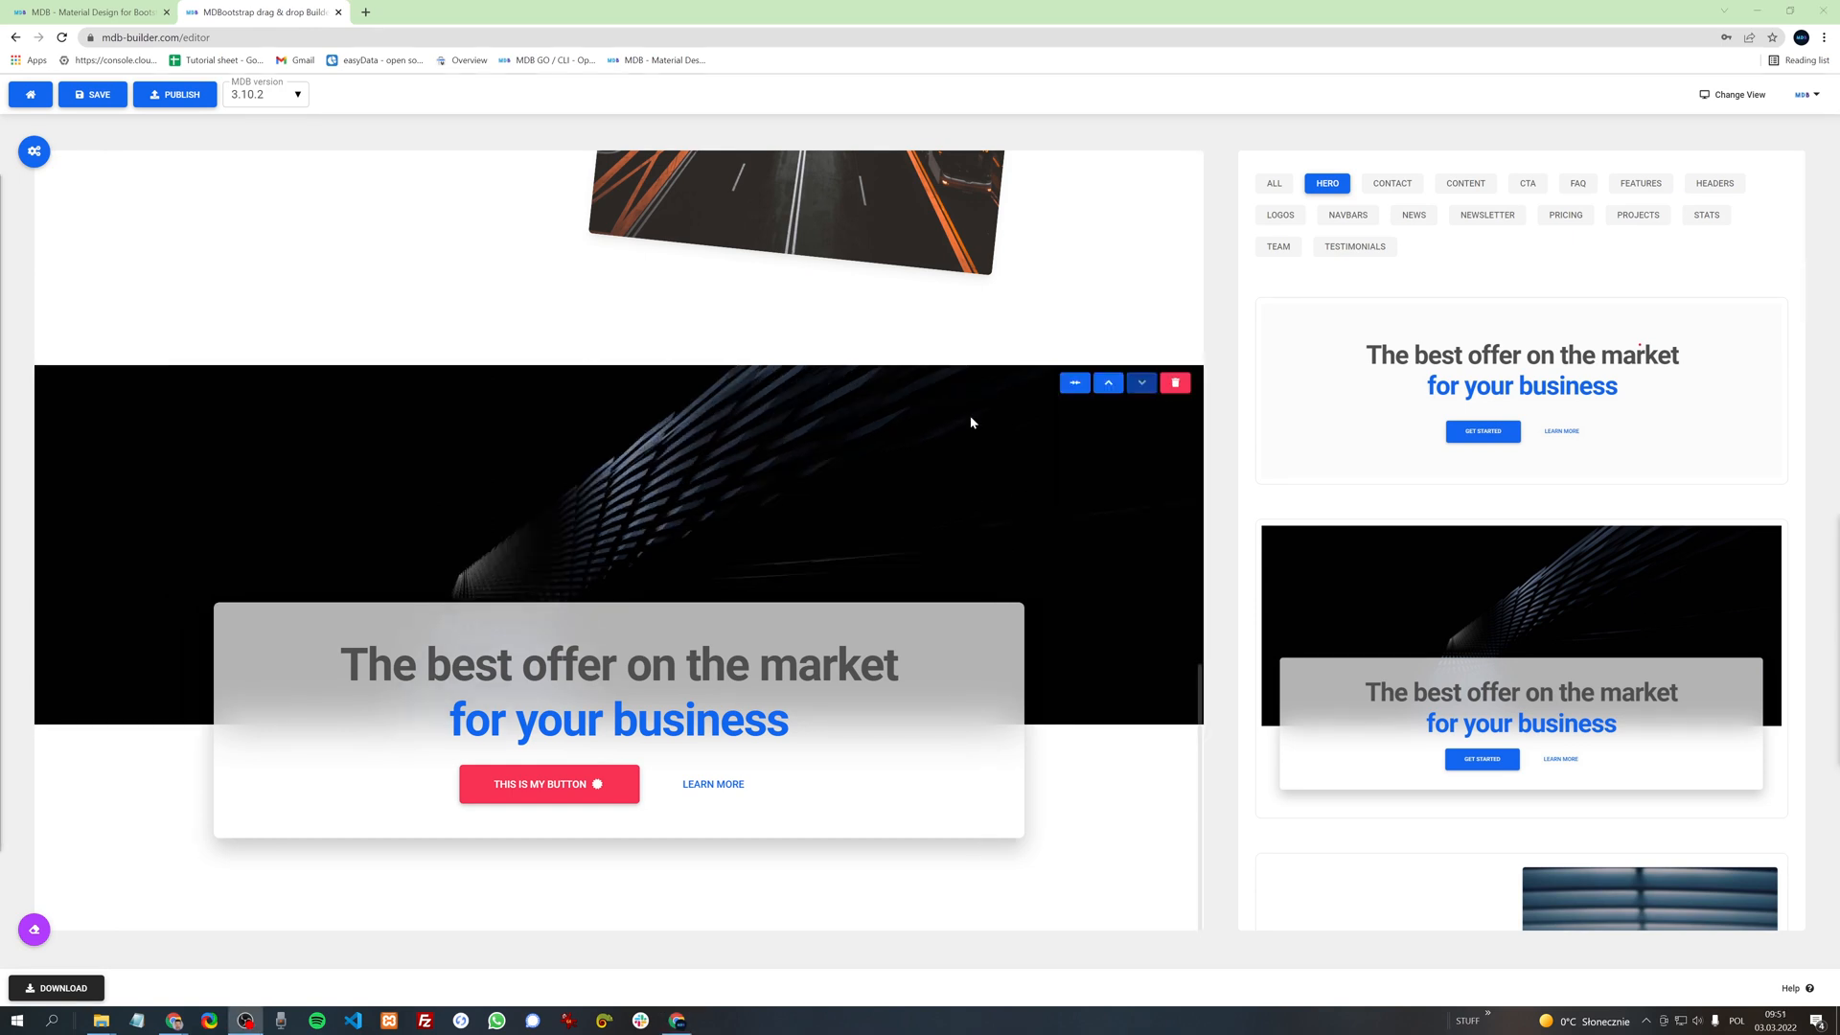
# Step: Scroll down the canvas, deleting each section with its trash button until none remain
pyautogui.scroll(-3)
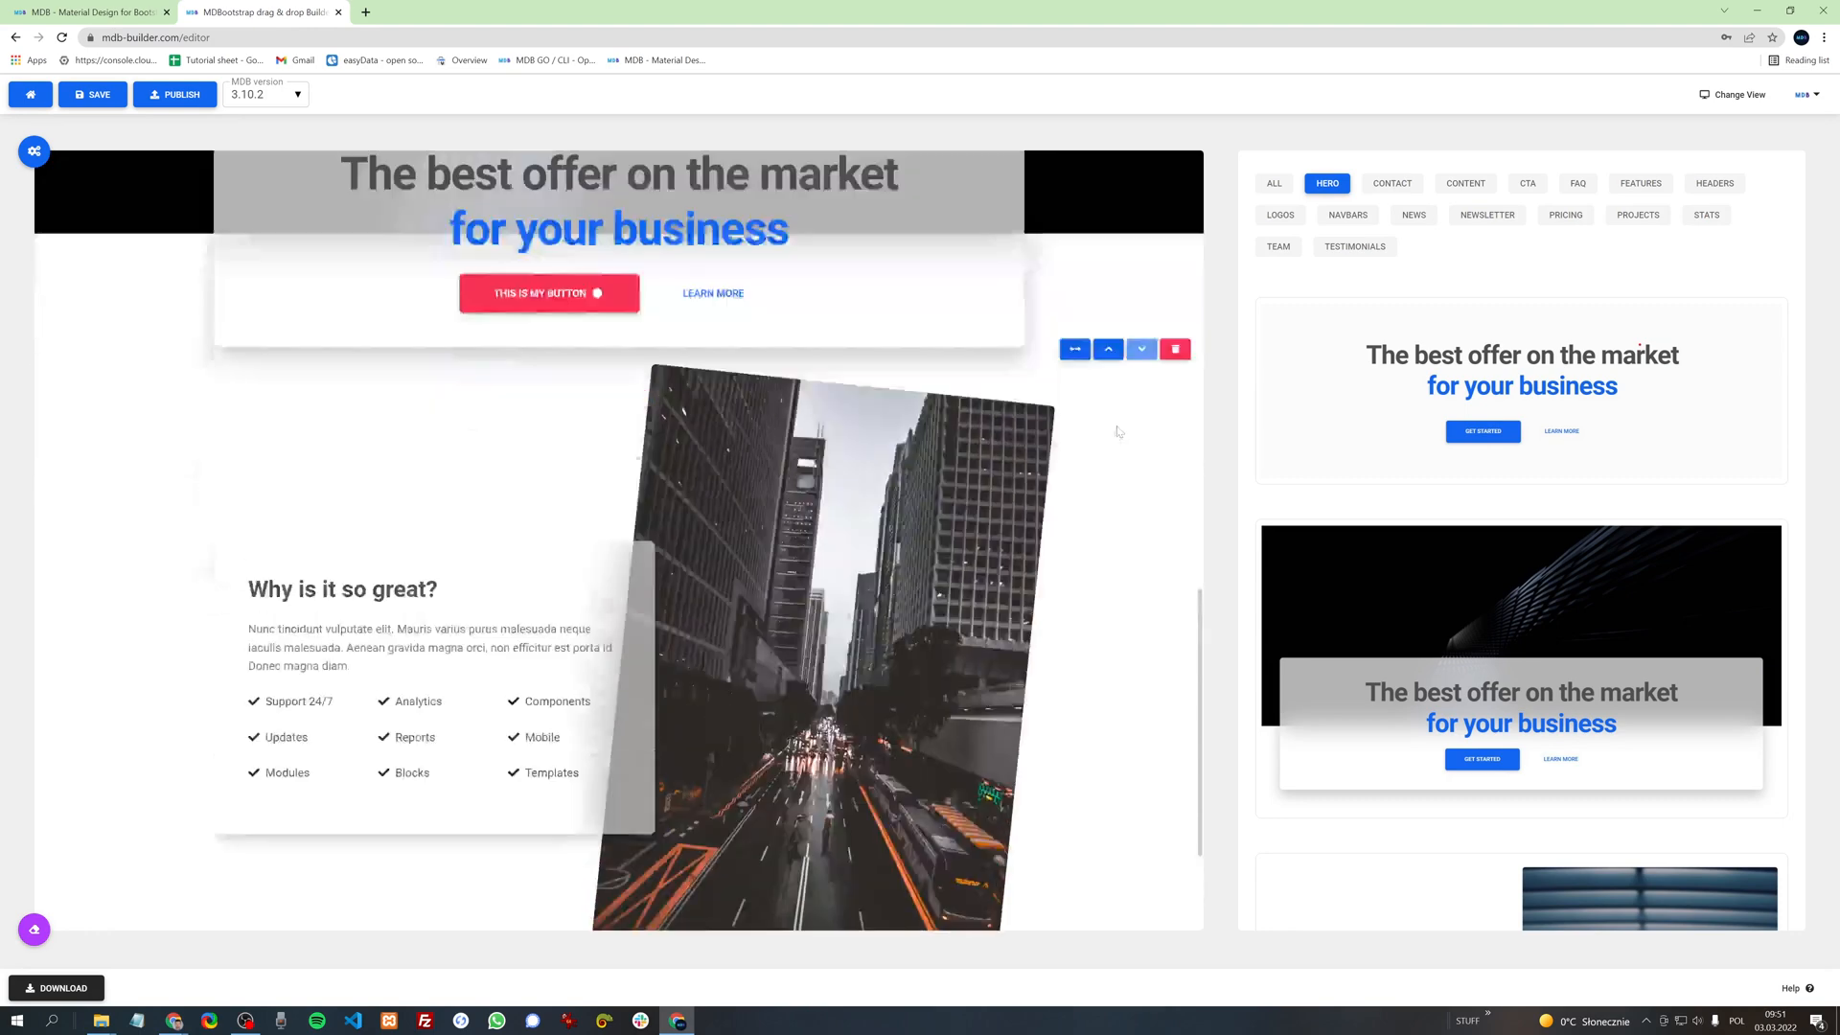
pyautogui.scroll(-3)
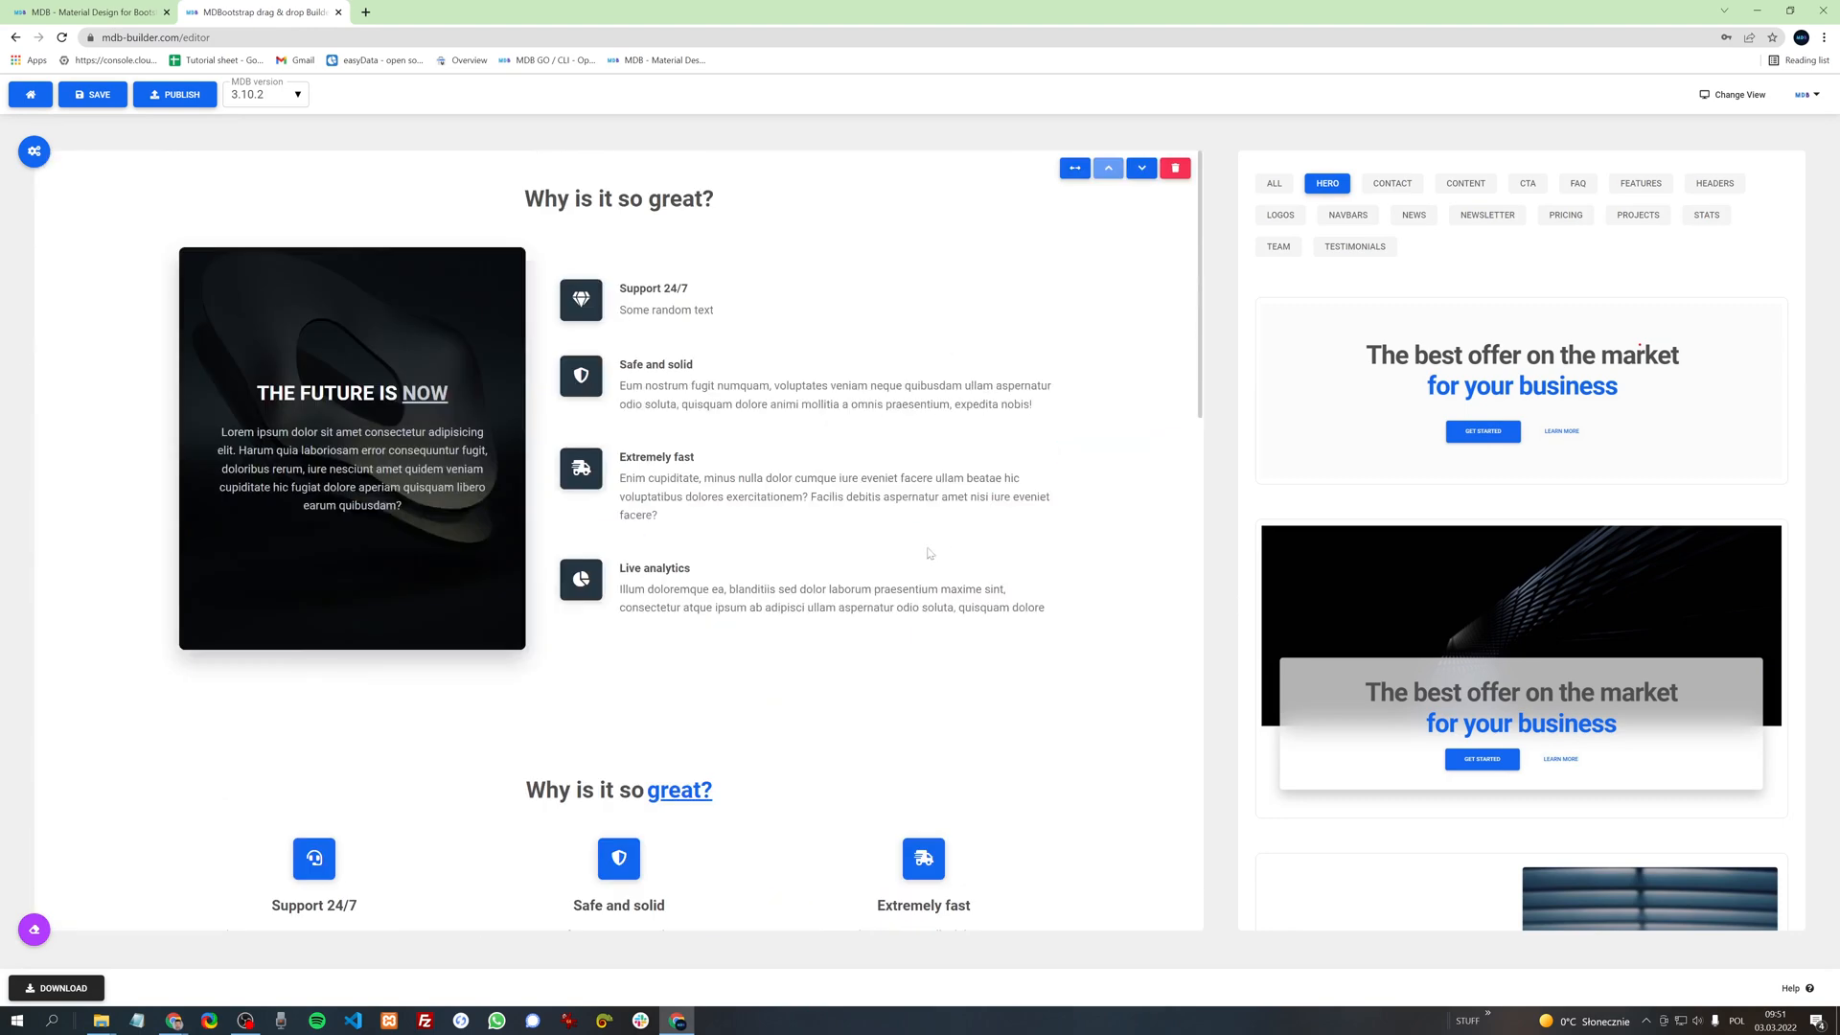
pyautogui.scroll(-3)
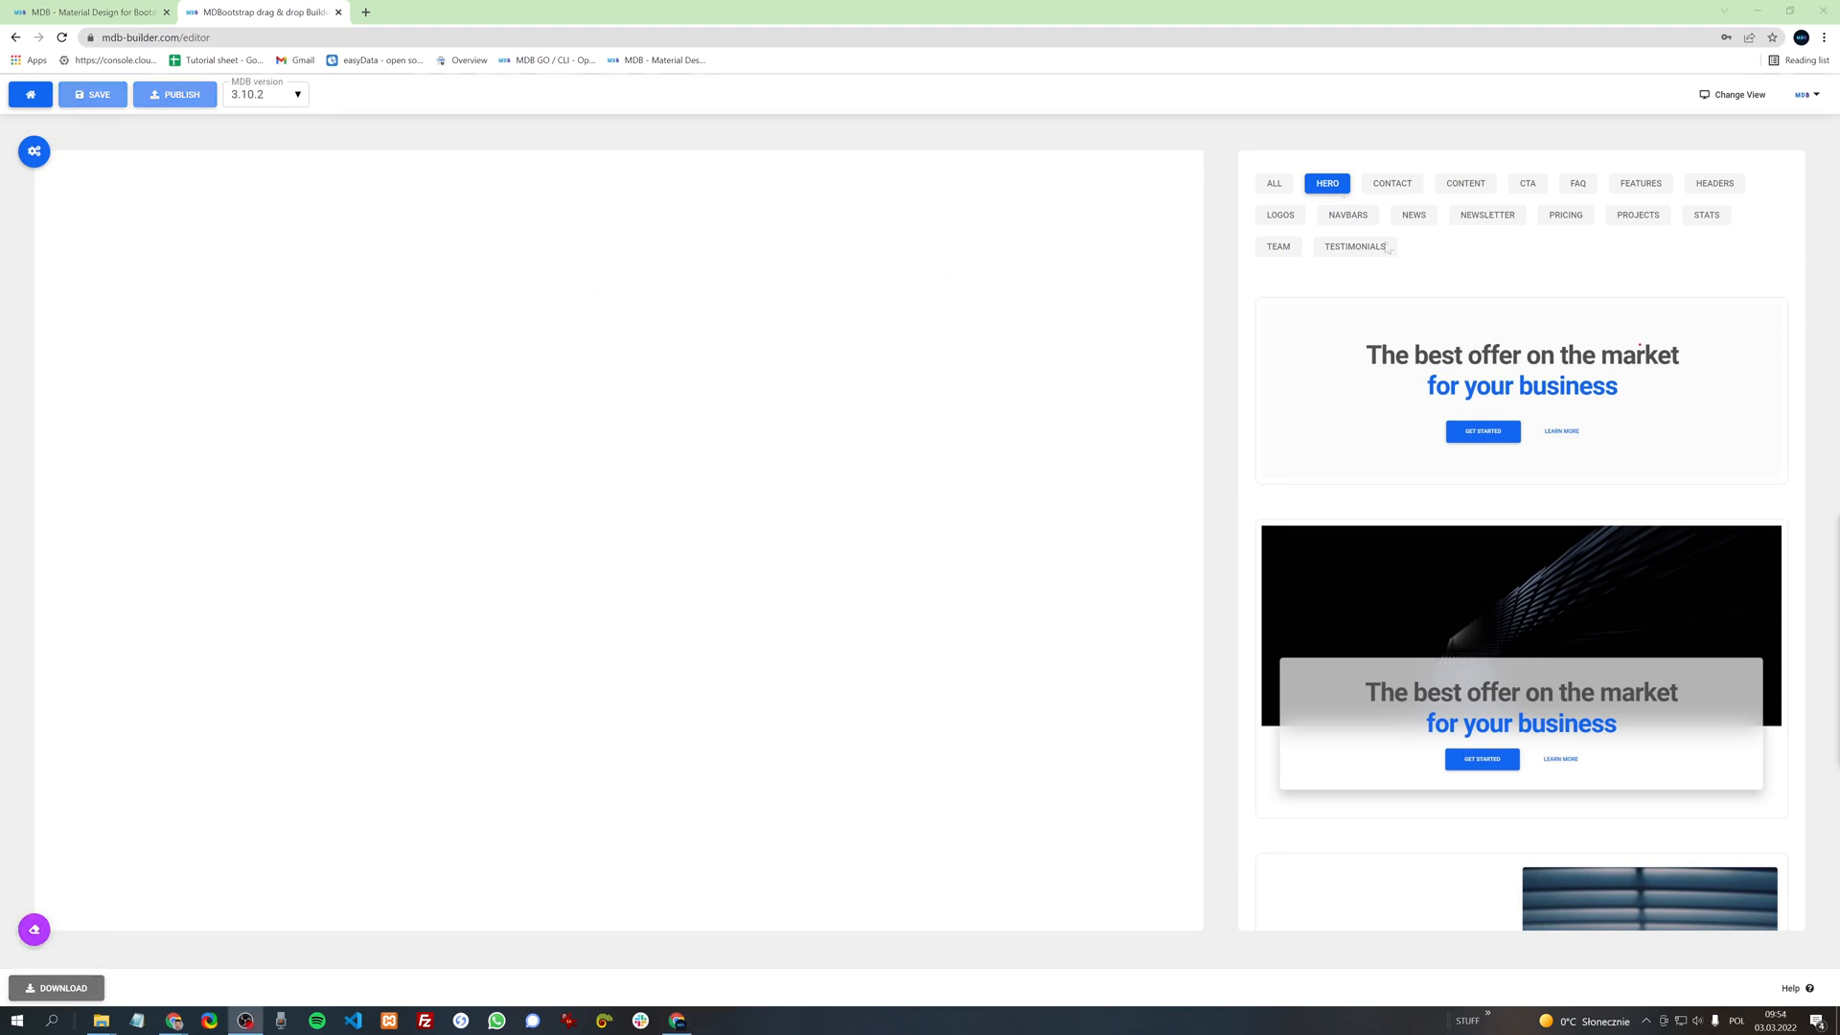
# Step: Add two feature blocks, preview the page at mobile size, then return to desktop width
pyautogui.click(1640, 183)
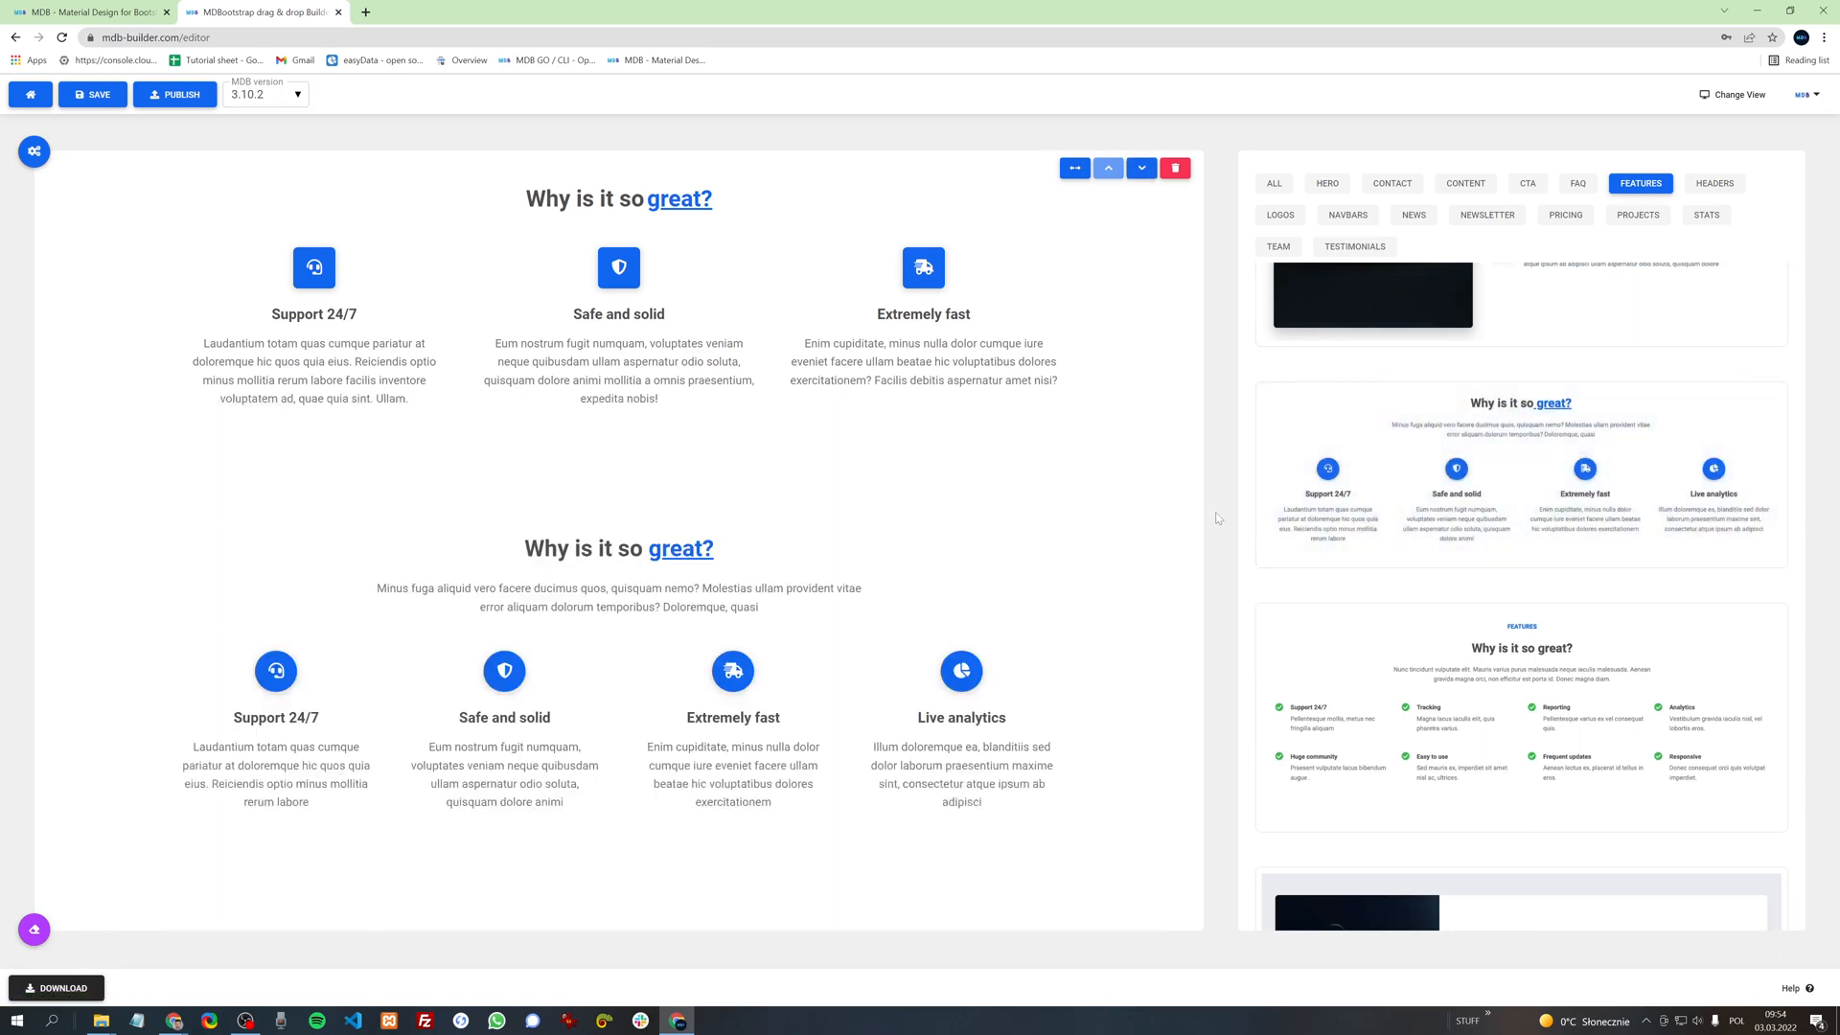
pyautogui.moveTo(1701, 134)
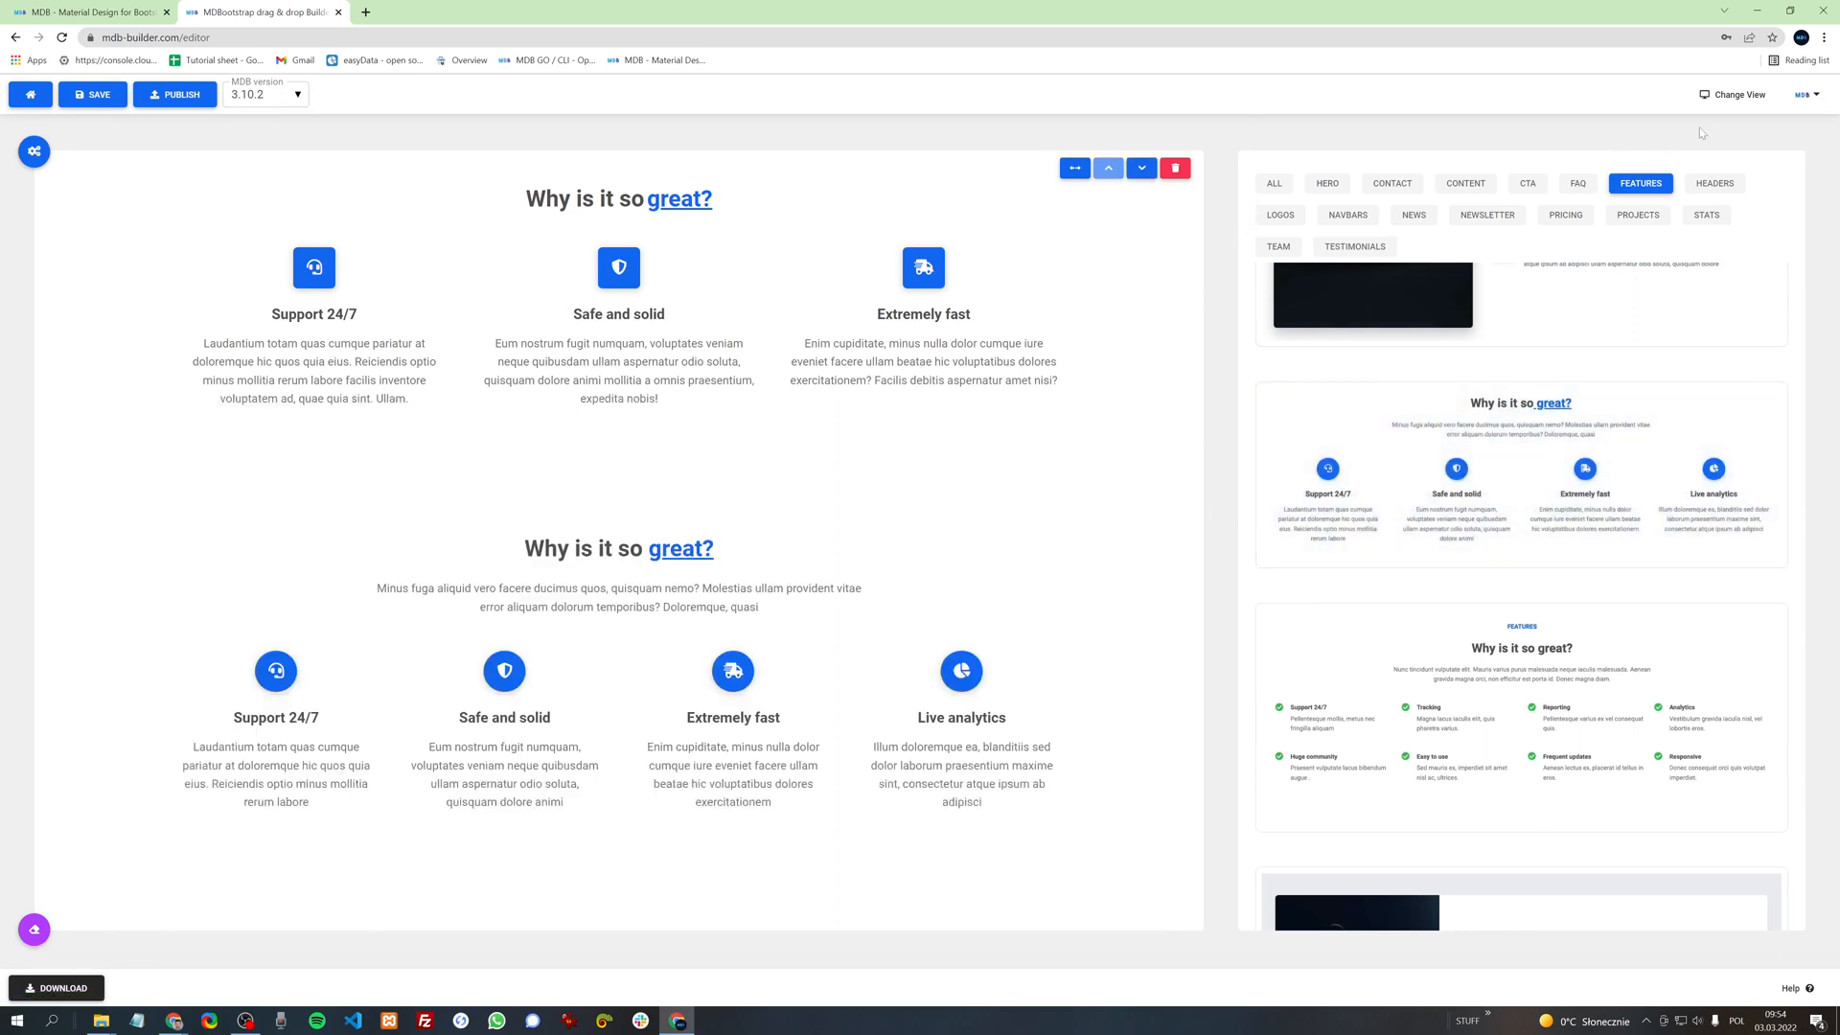
pyautogui.moveTo(1733, 108)
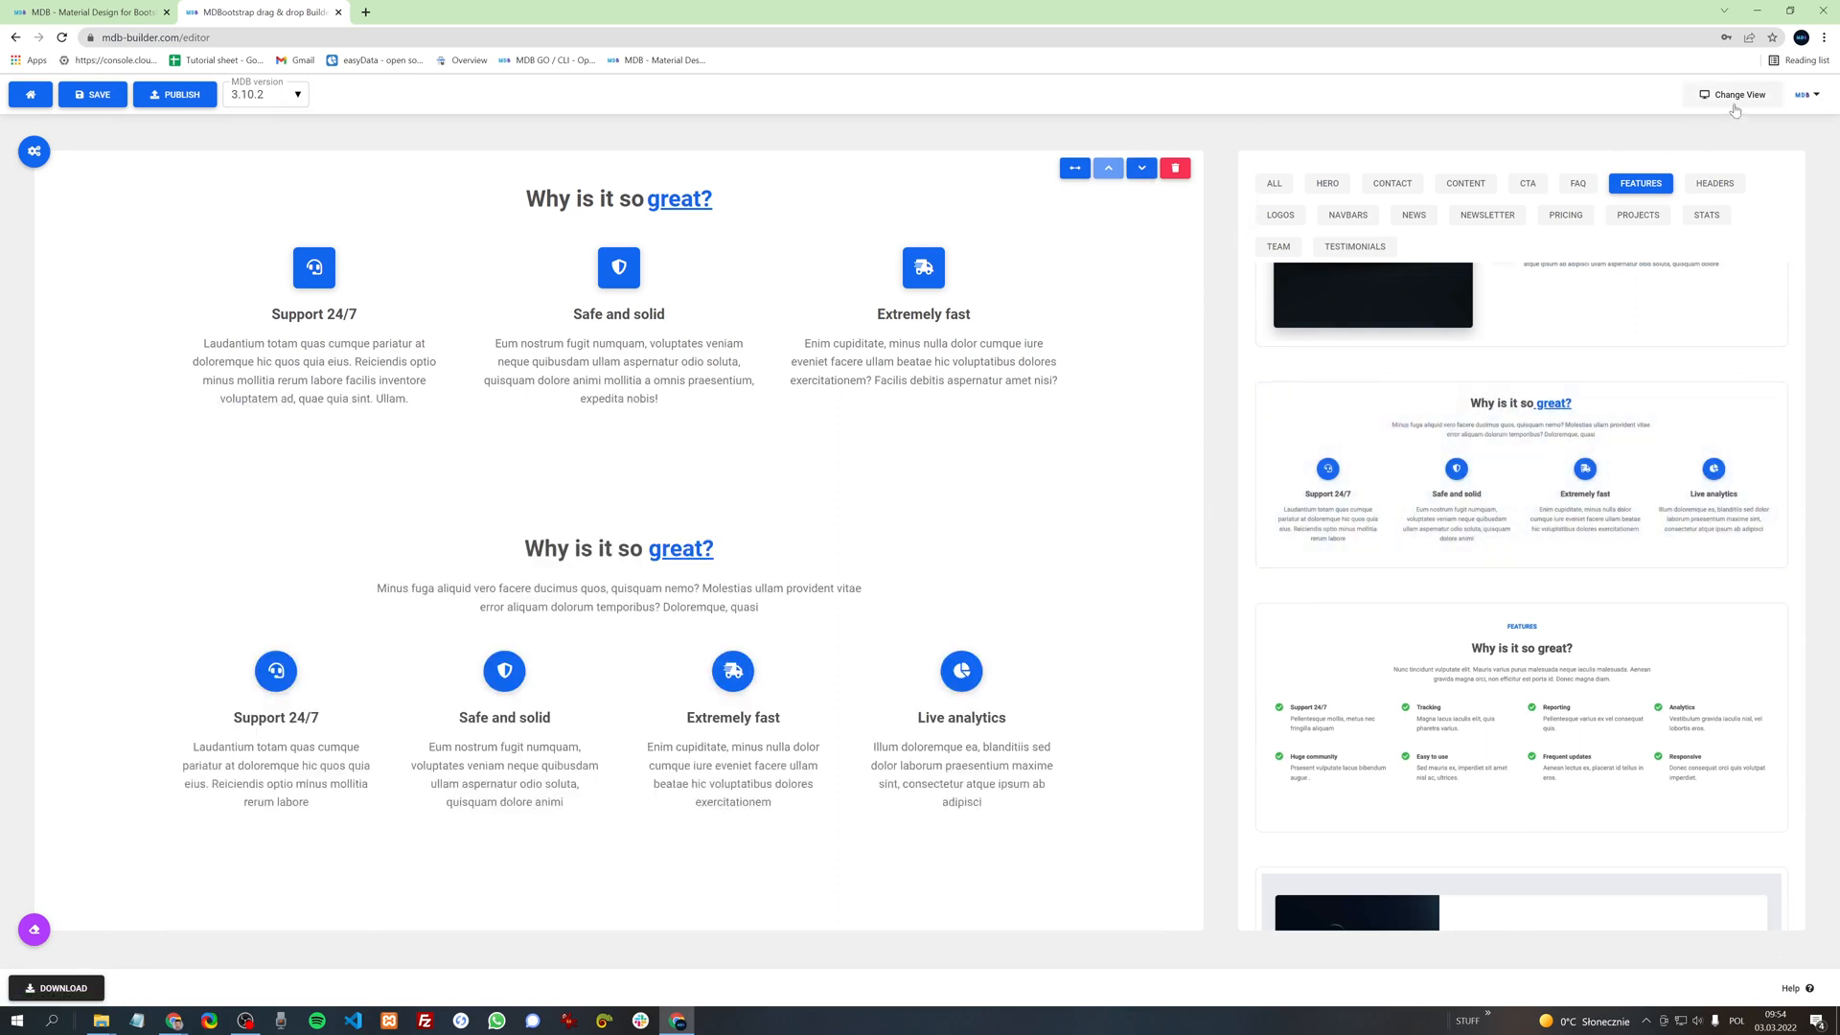
pyautogui.click(1740, 95)
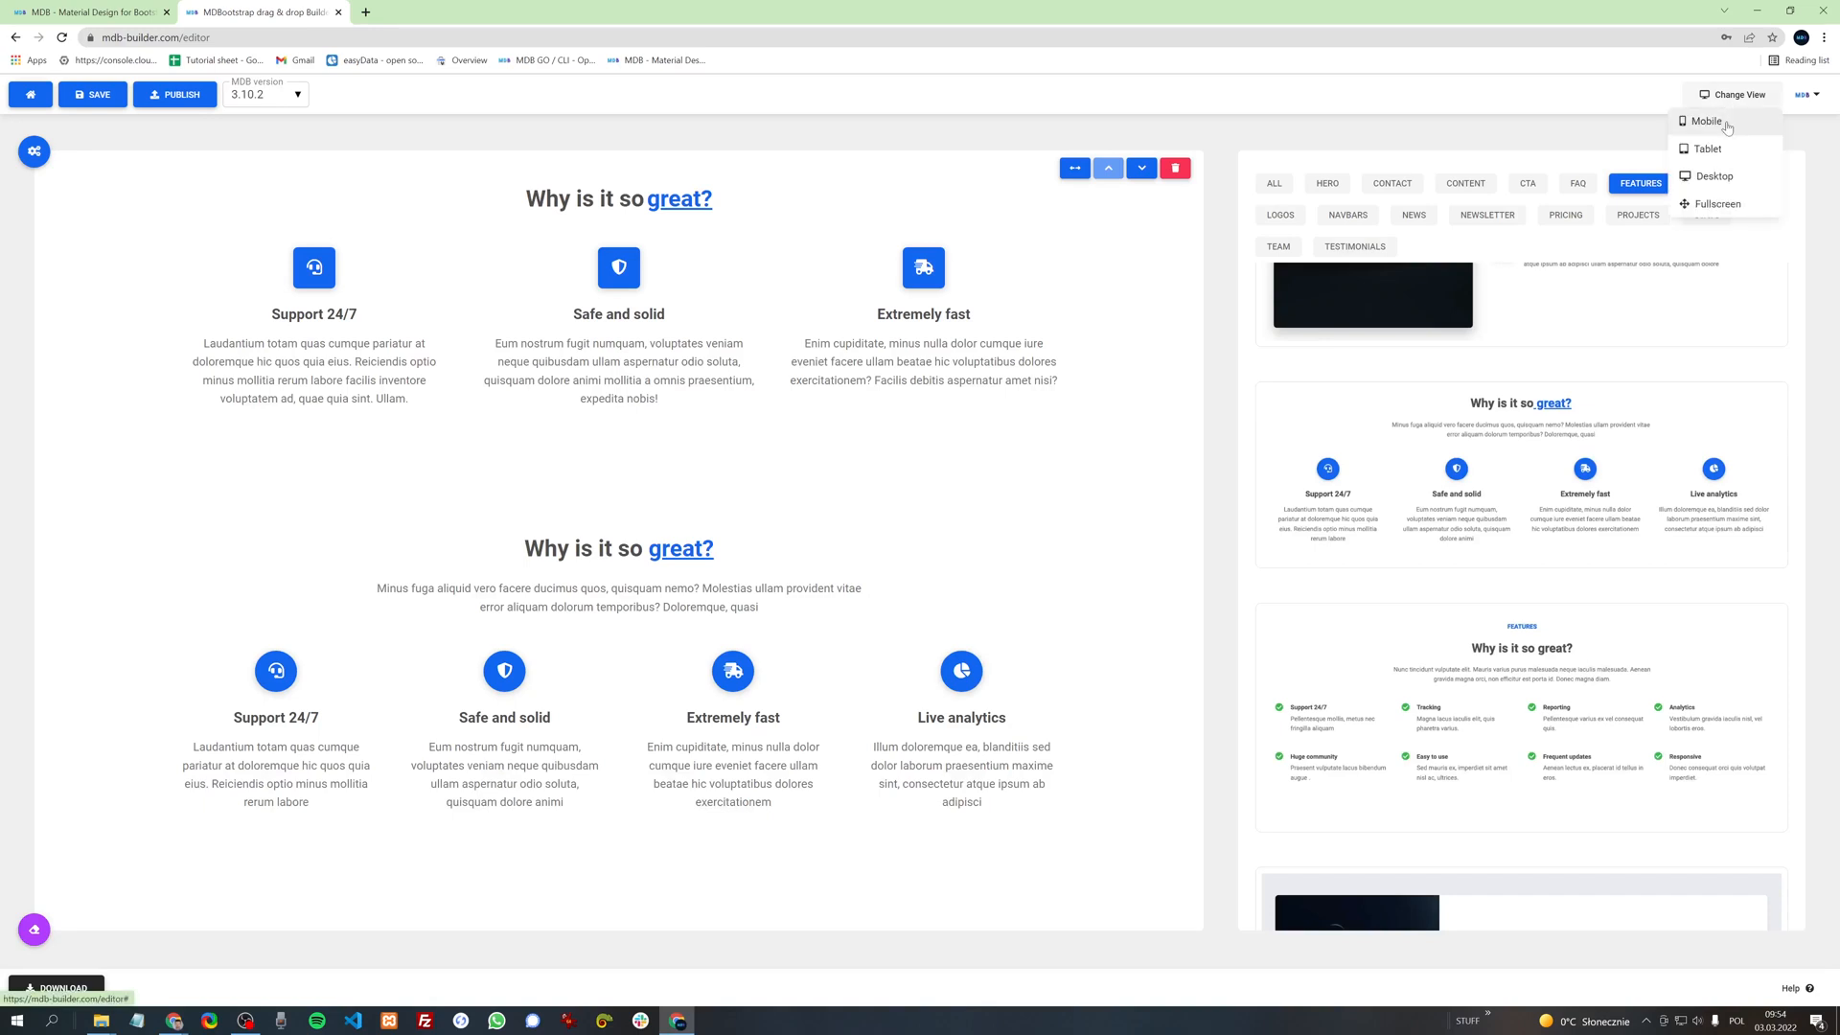
pyautogui.click(1707, 121)
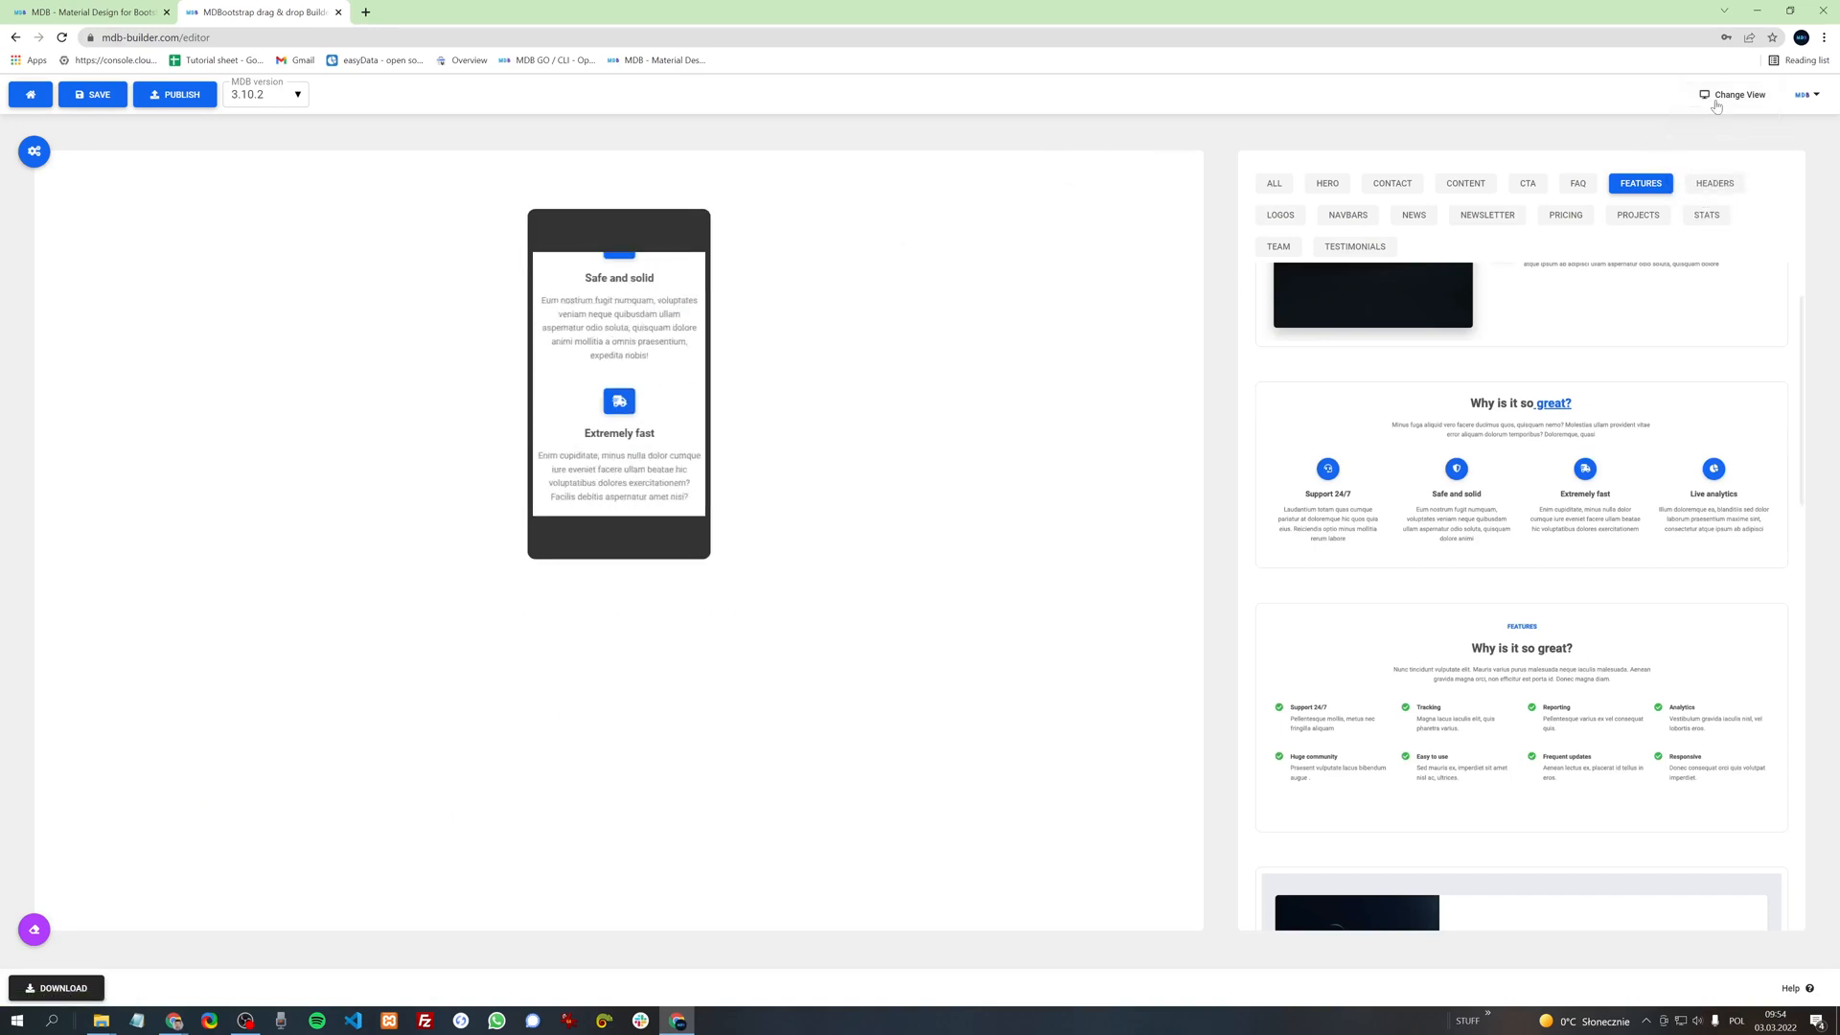
pyautogui.click(1740, 95)
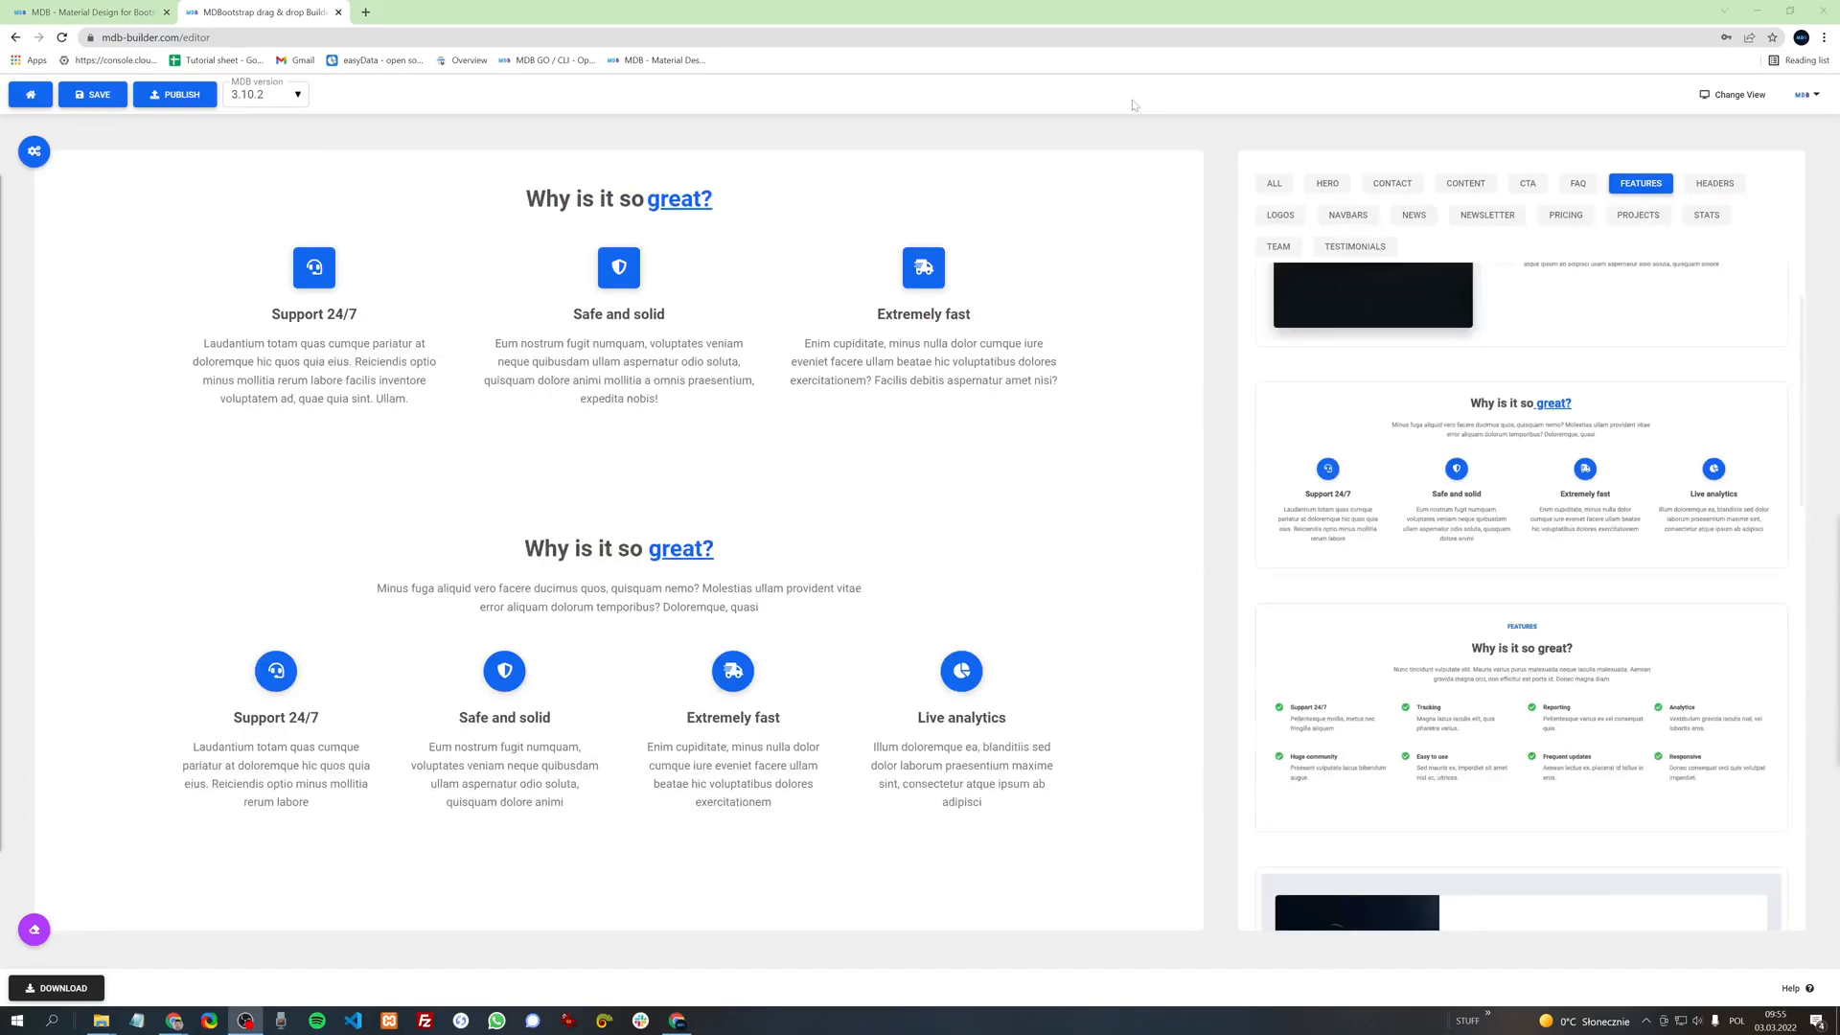
pyautogui.moveTo(28, 213)
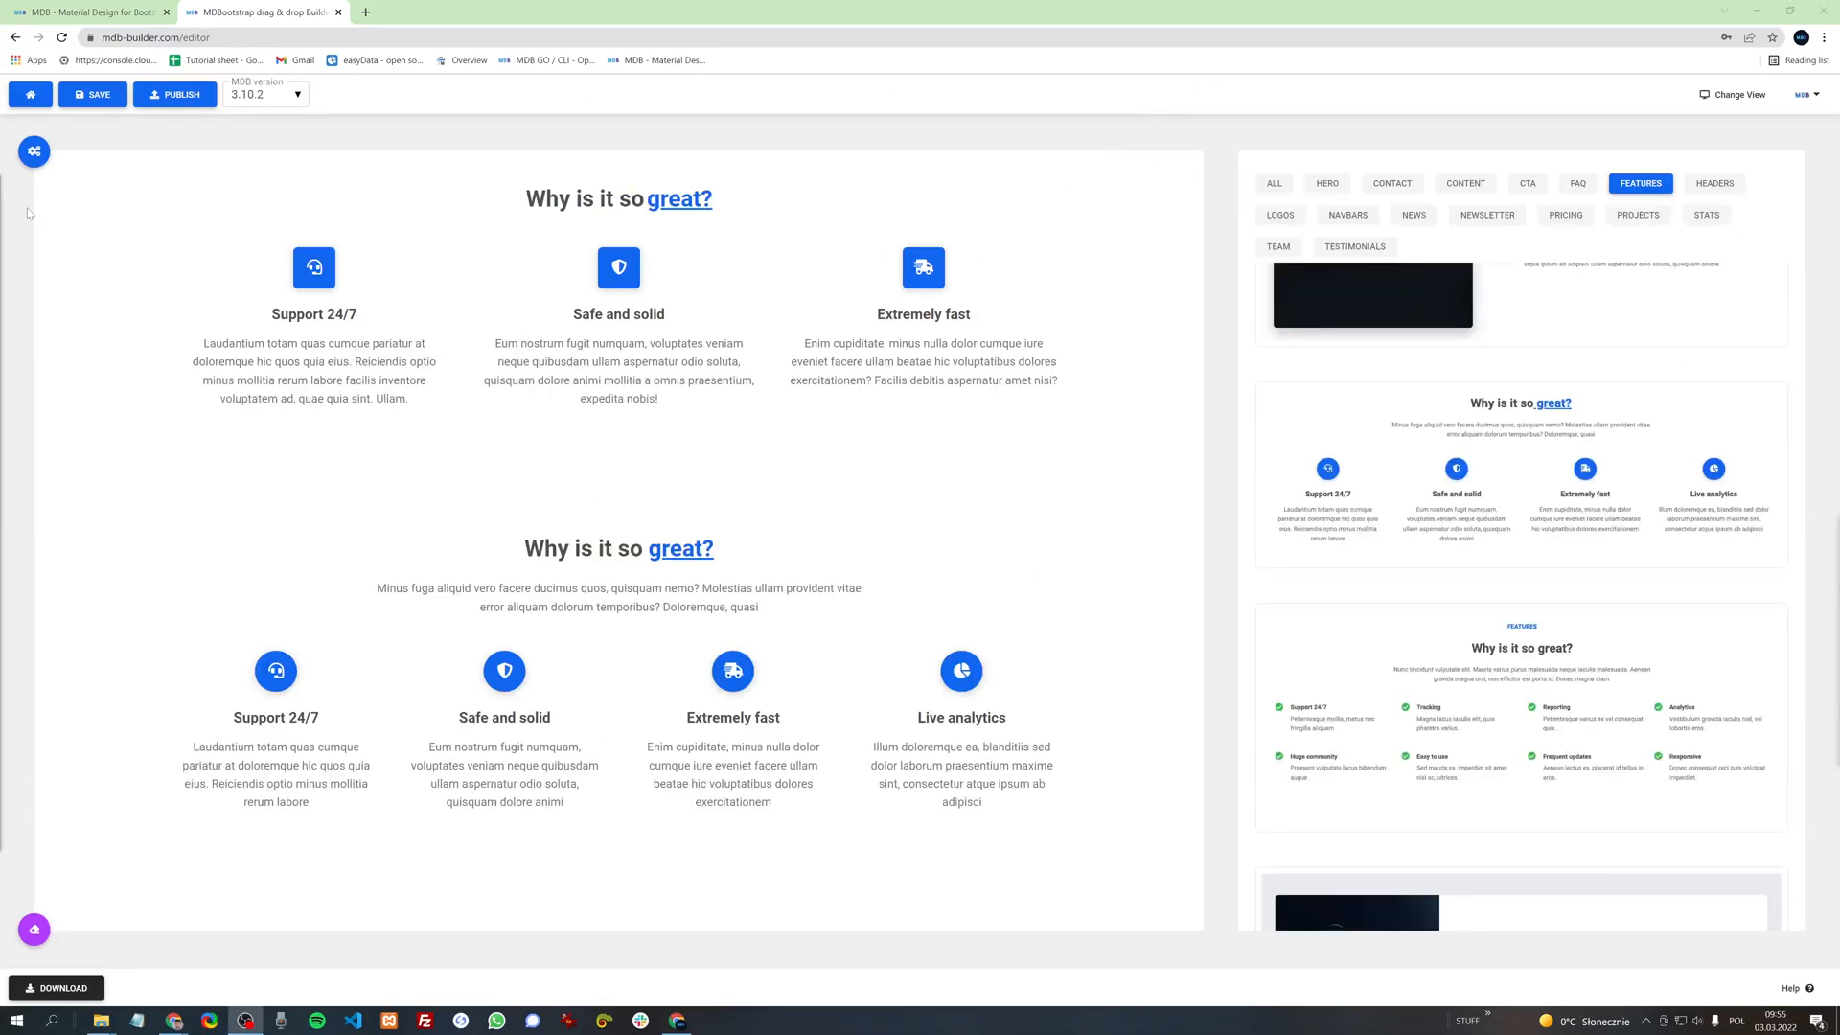
# Step: Enter 'My first project' as the project name and apply the purple Dark theme
pyautogui.click(33, 152)
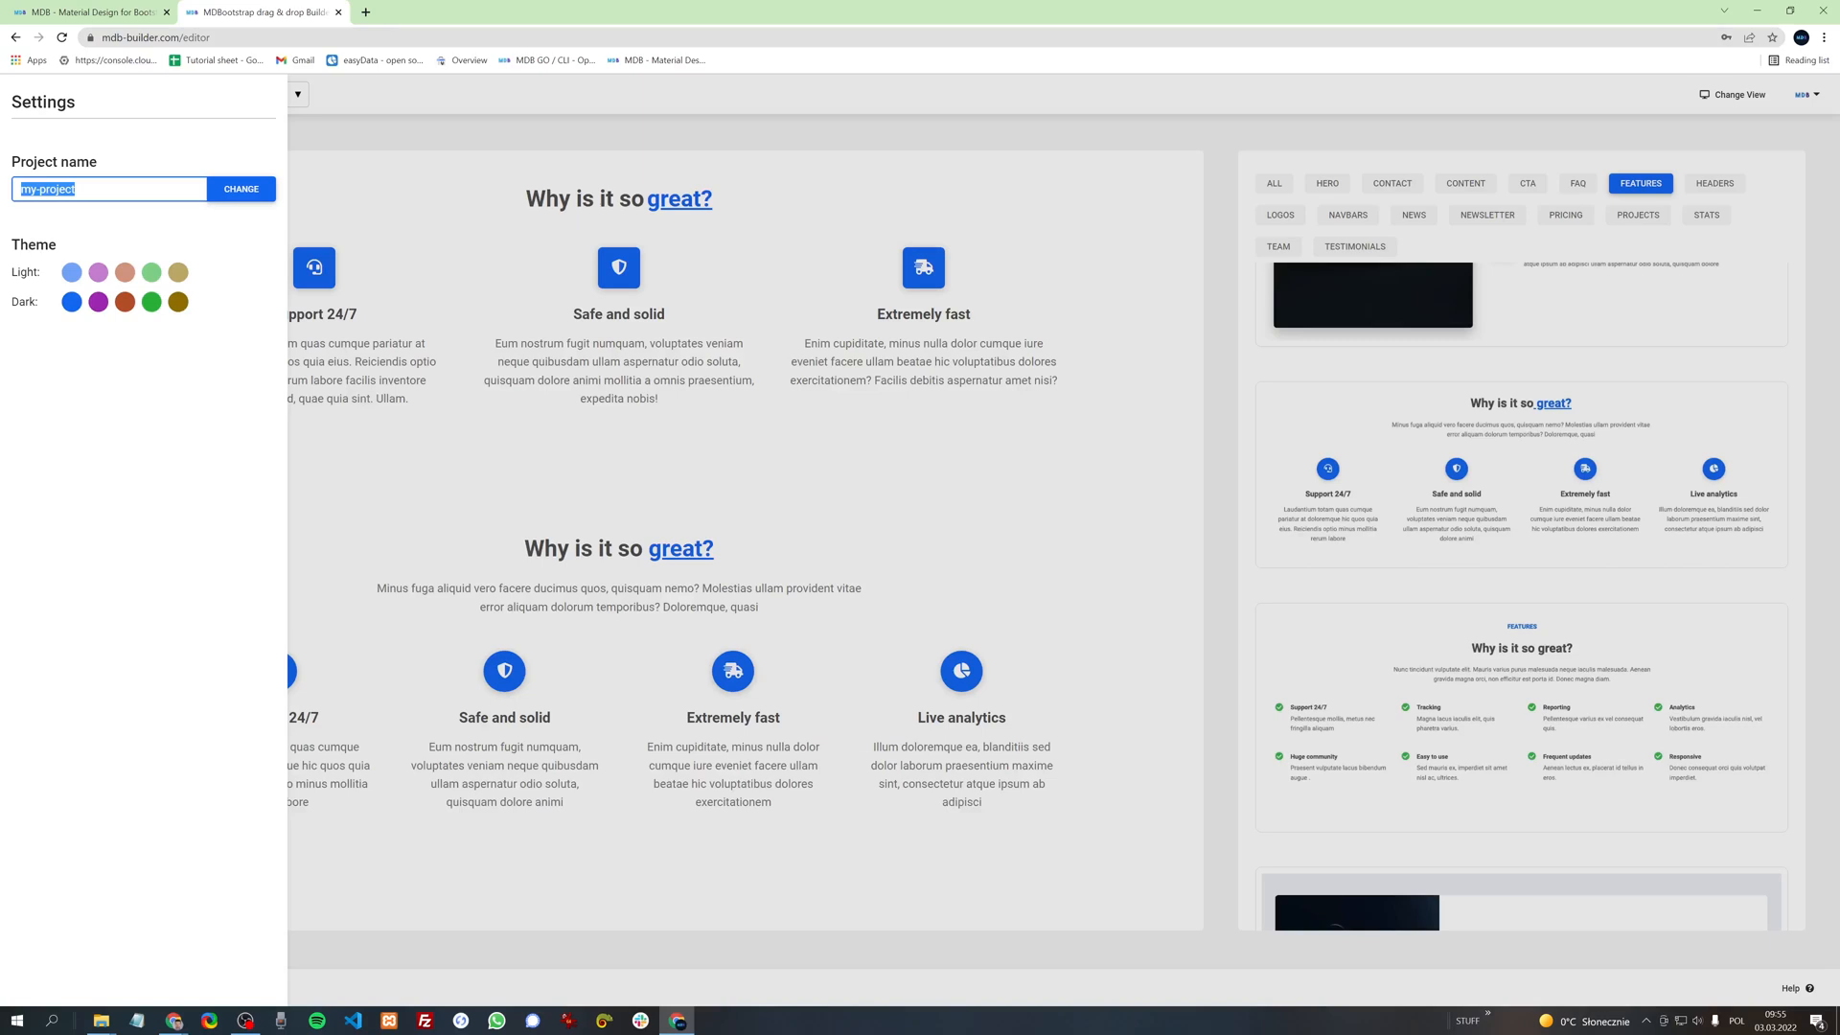
pyautogui.write('My firs')
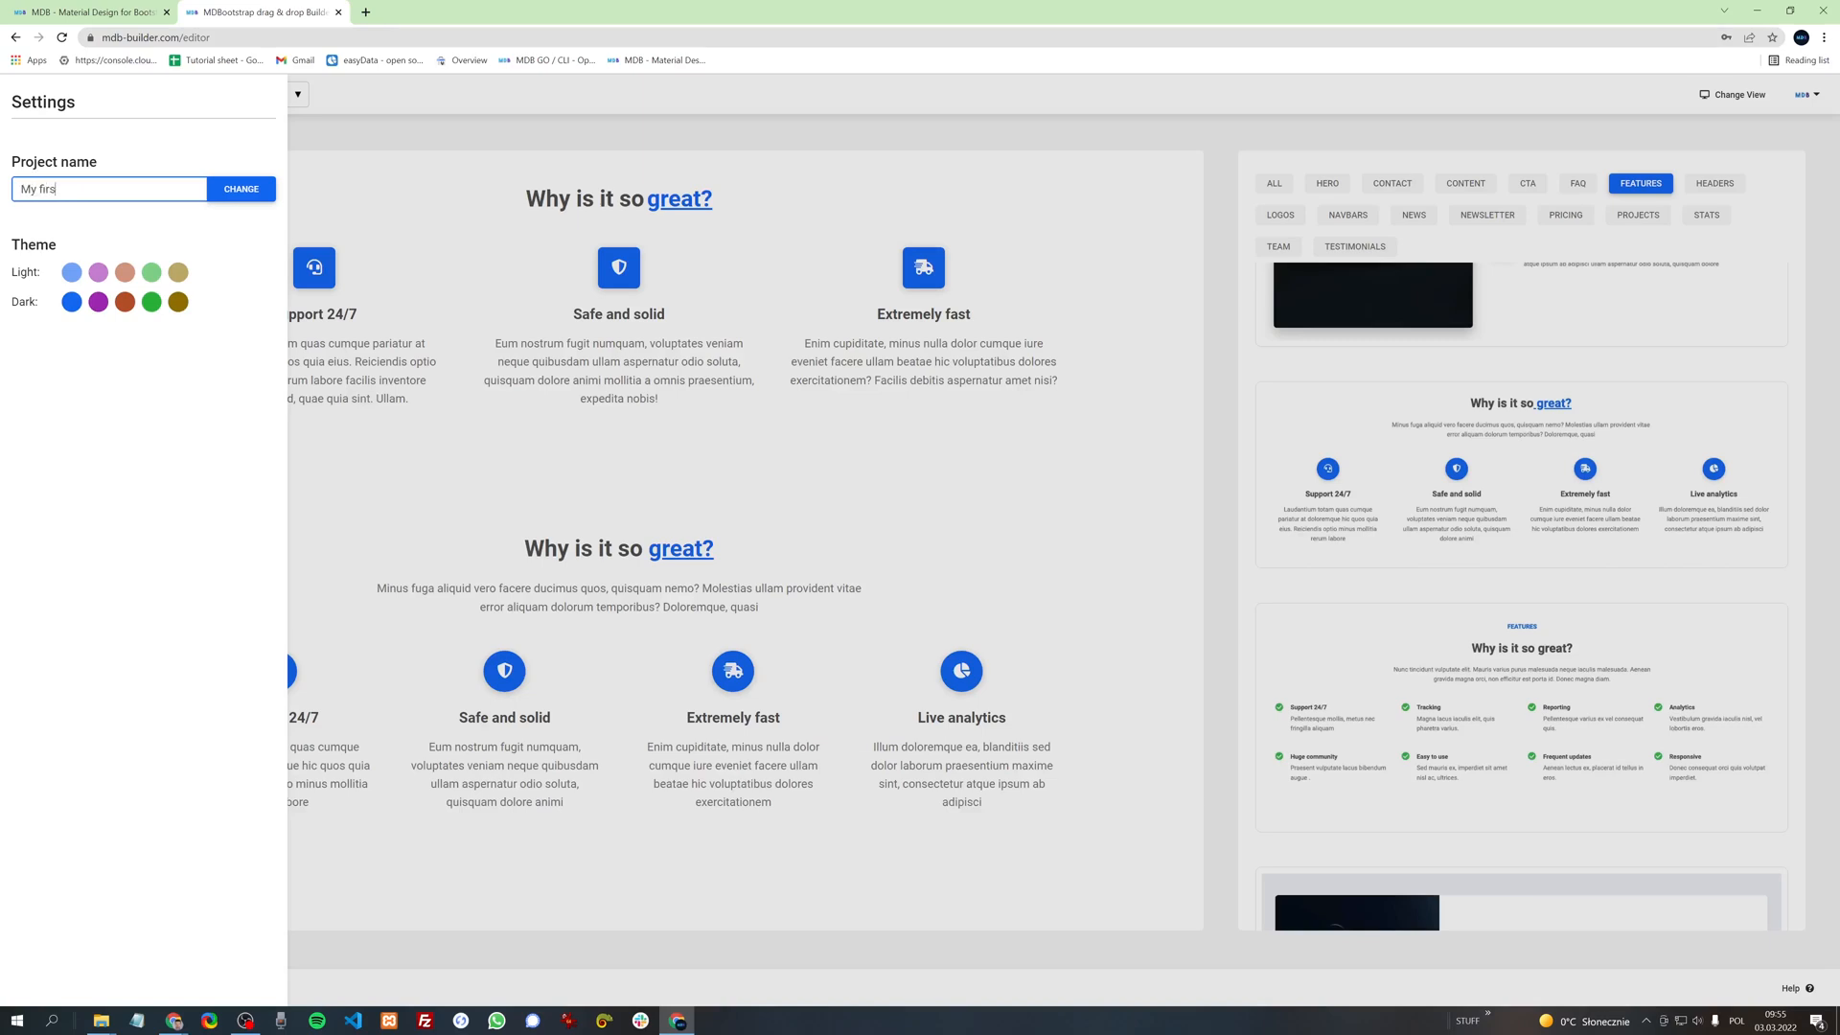
pyautogui.write('t project')
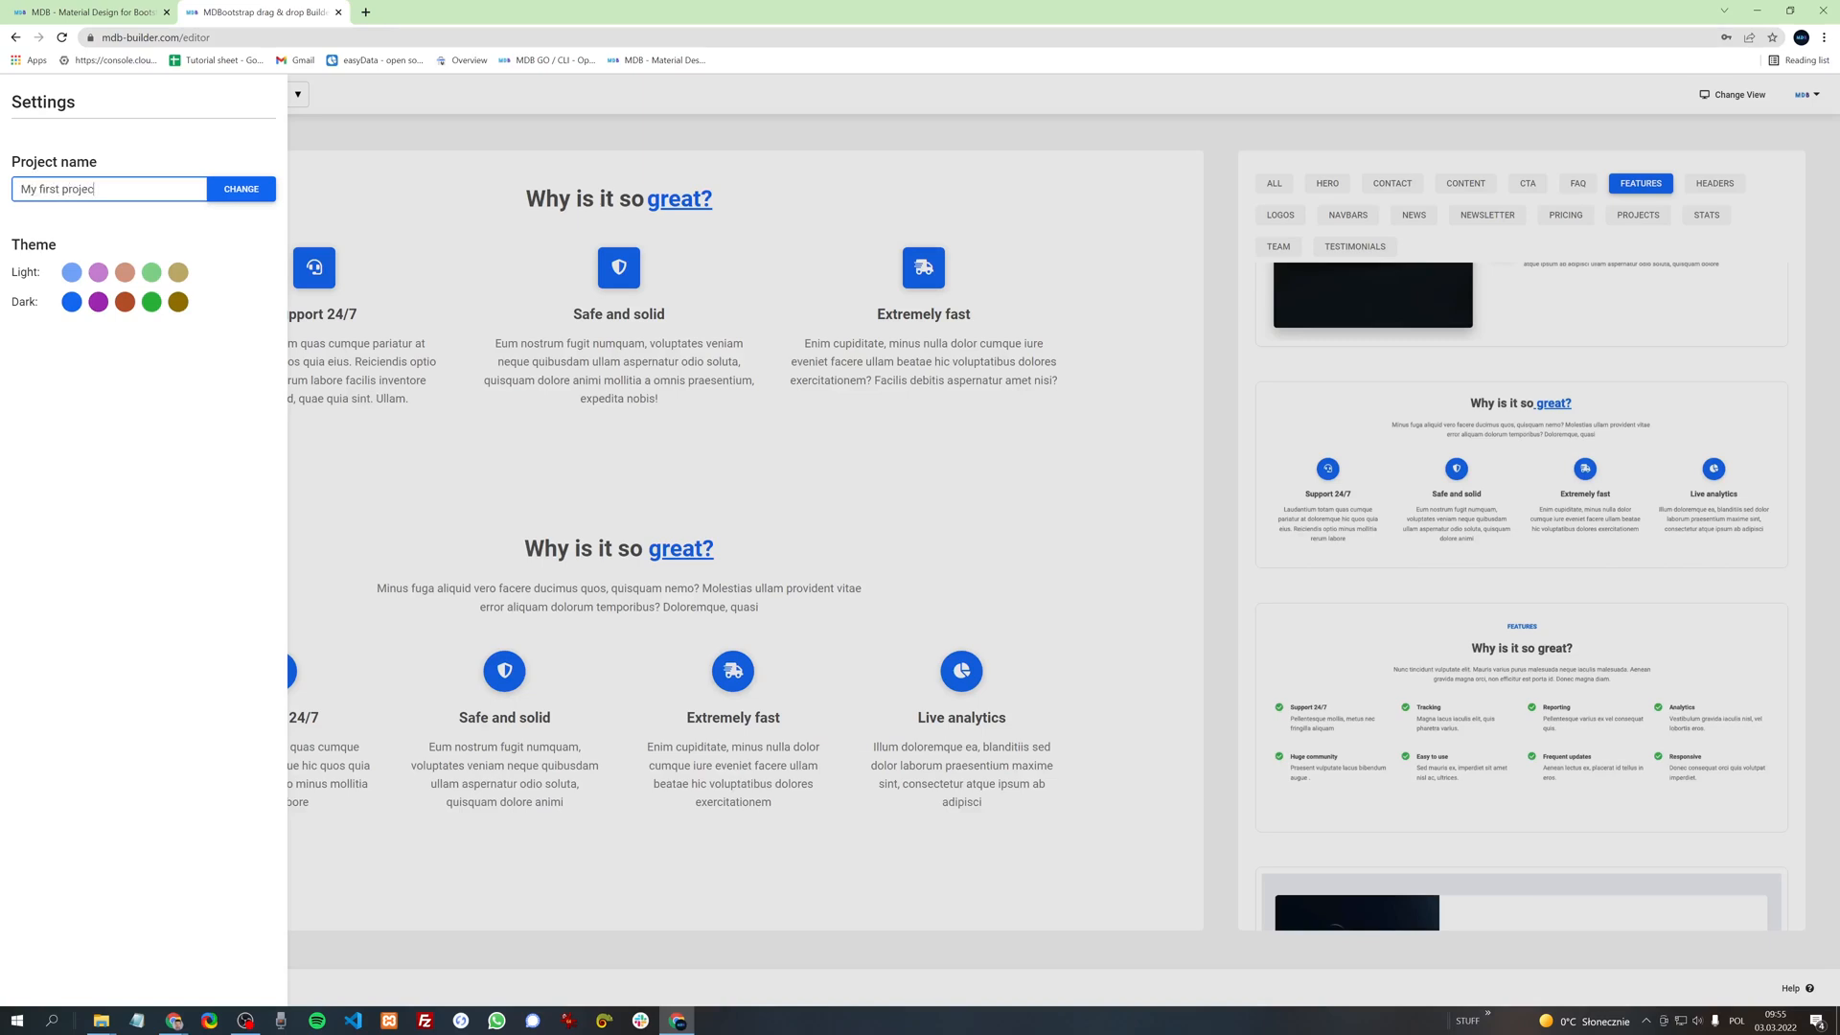
pyautogui.write('t')
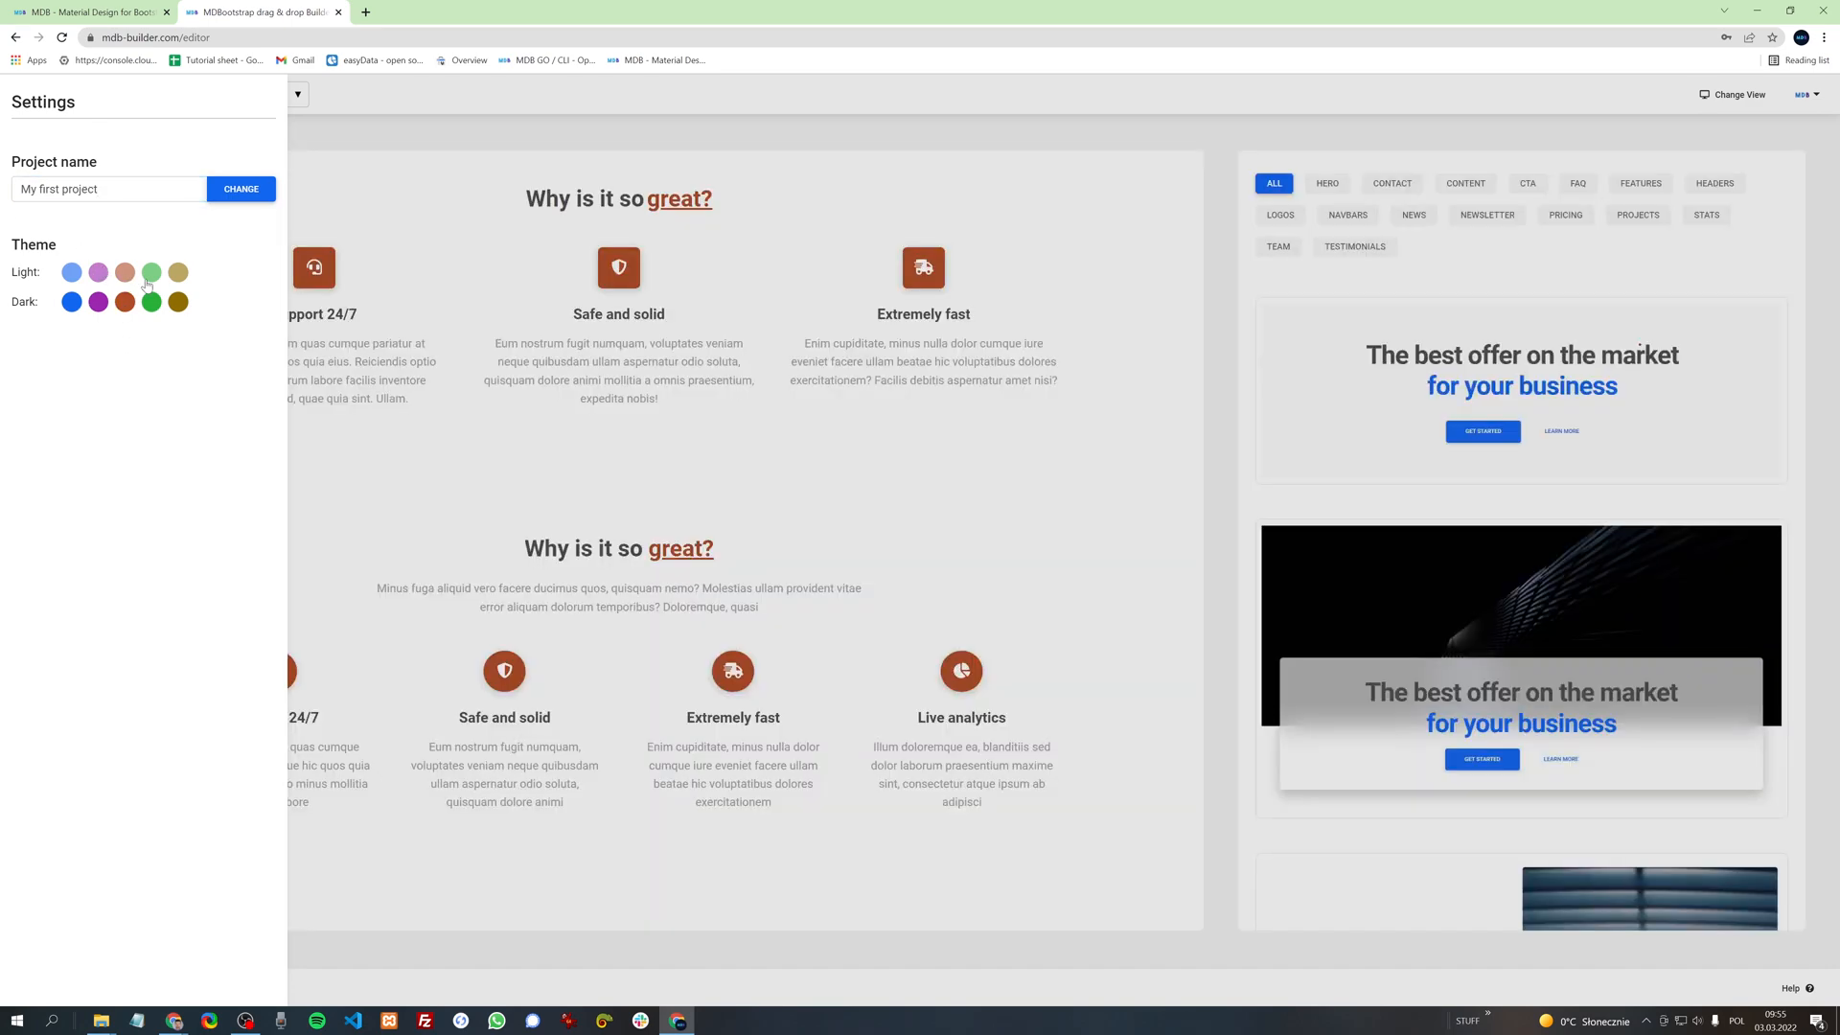
pyautogui.click(70, 301)
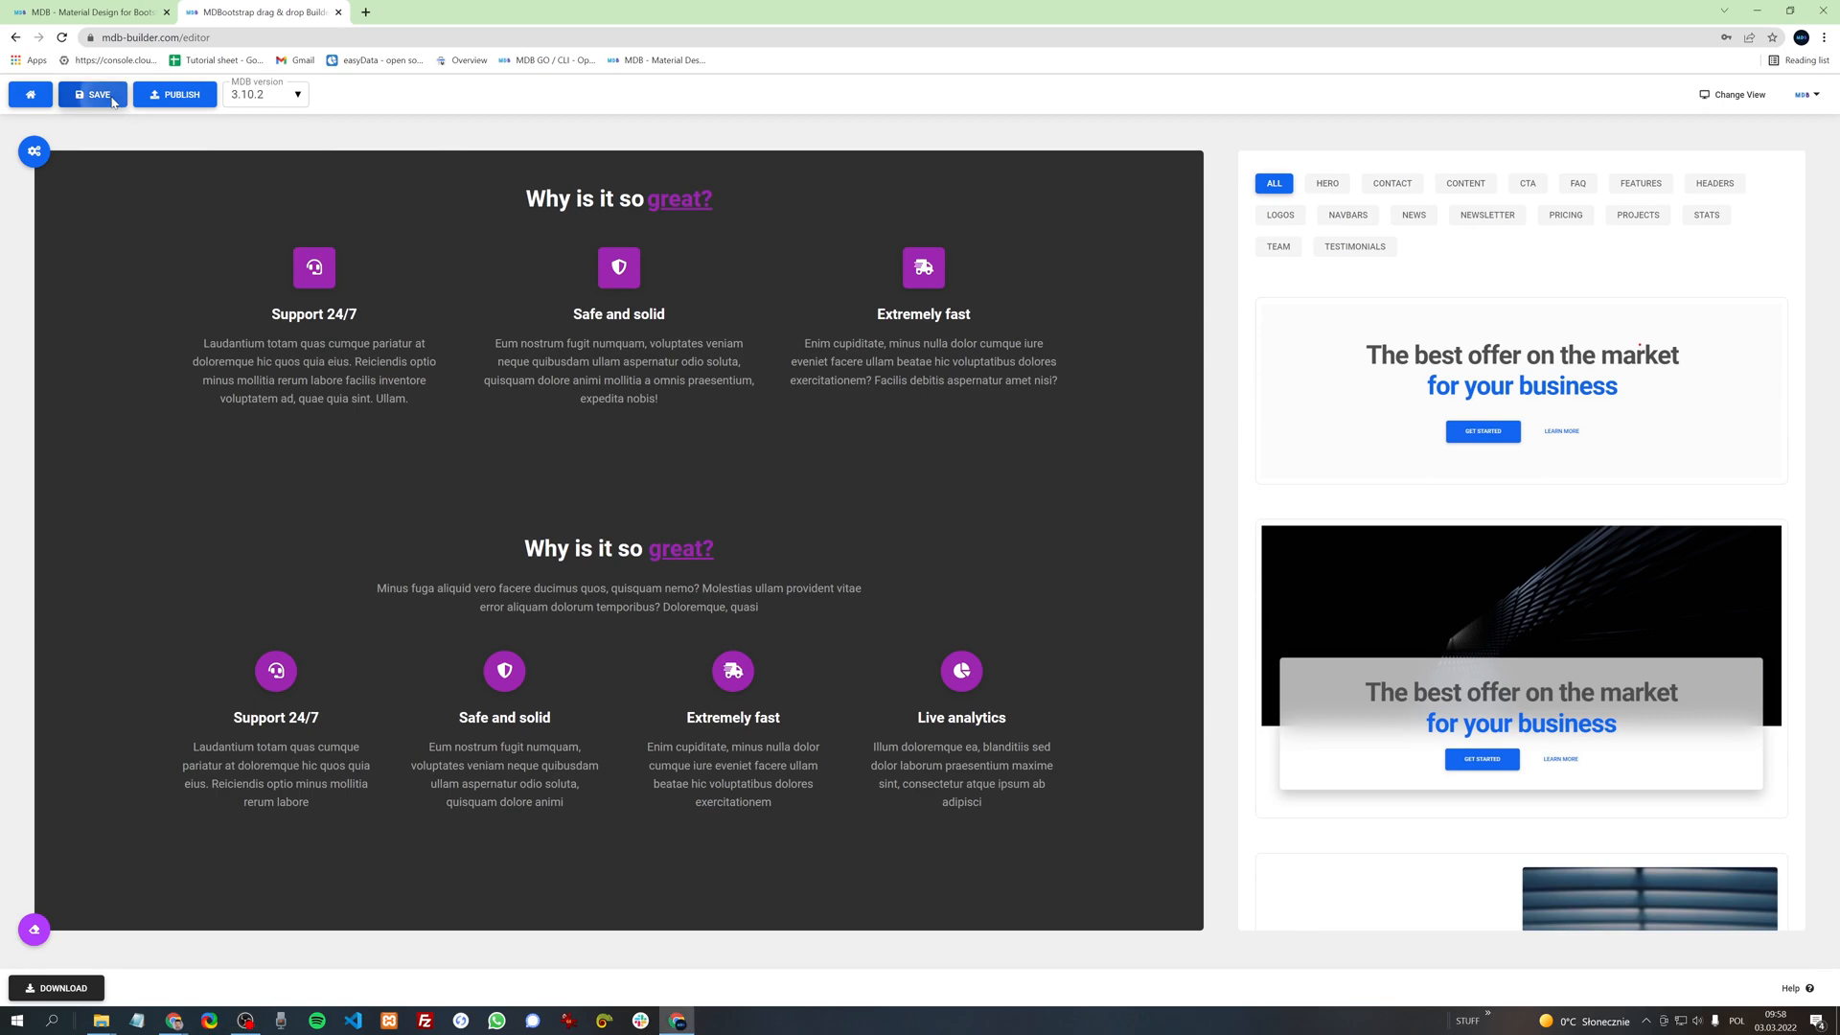
# Step: Save 'My first project', publish it, and select the live mdbootstrap-my-first-project.mdbgo.io URL
pyautogui.click(91, 94)
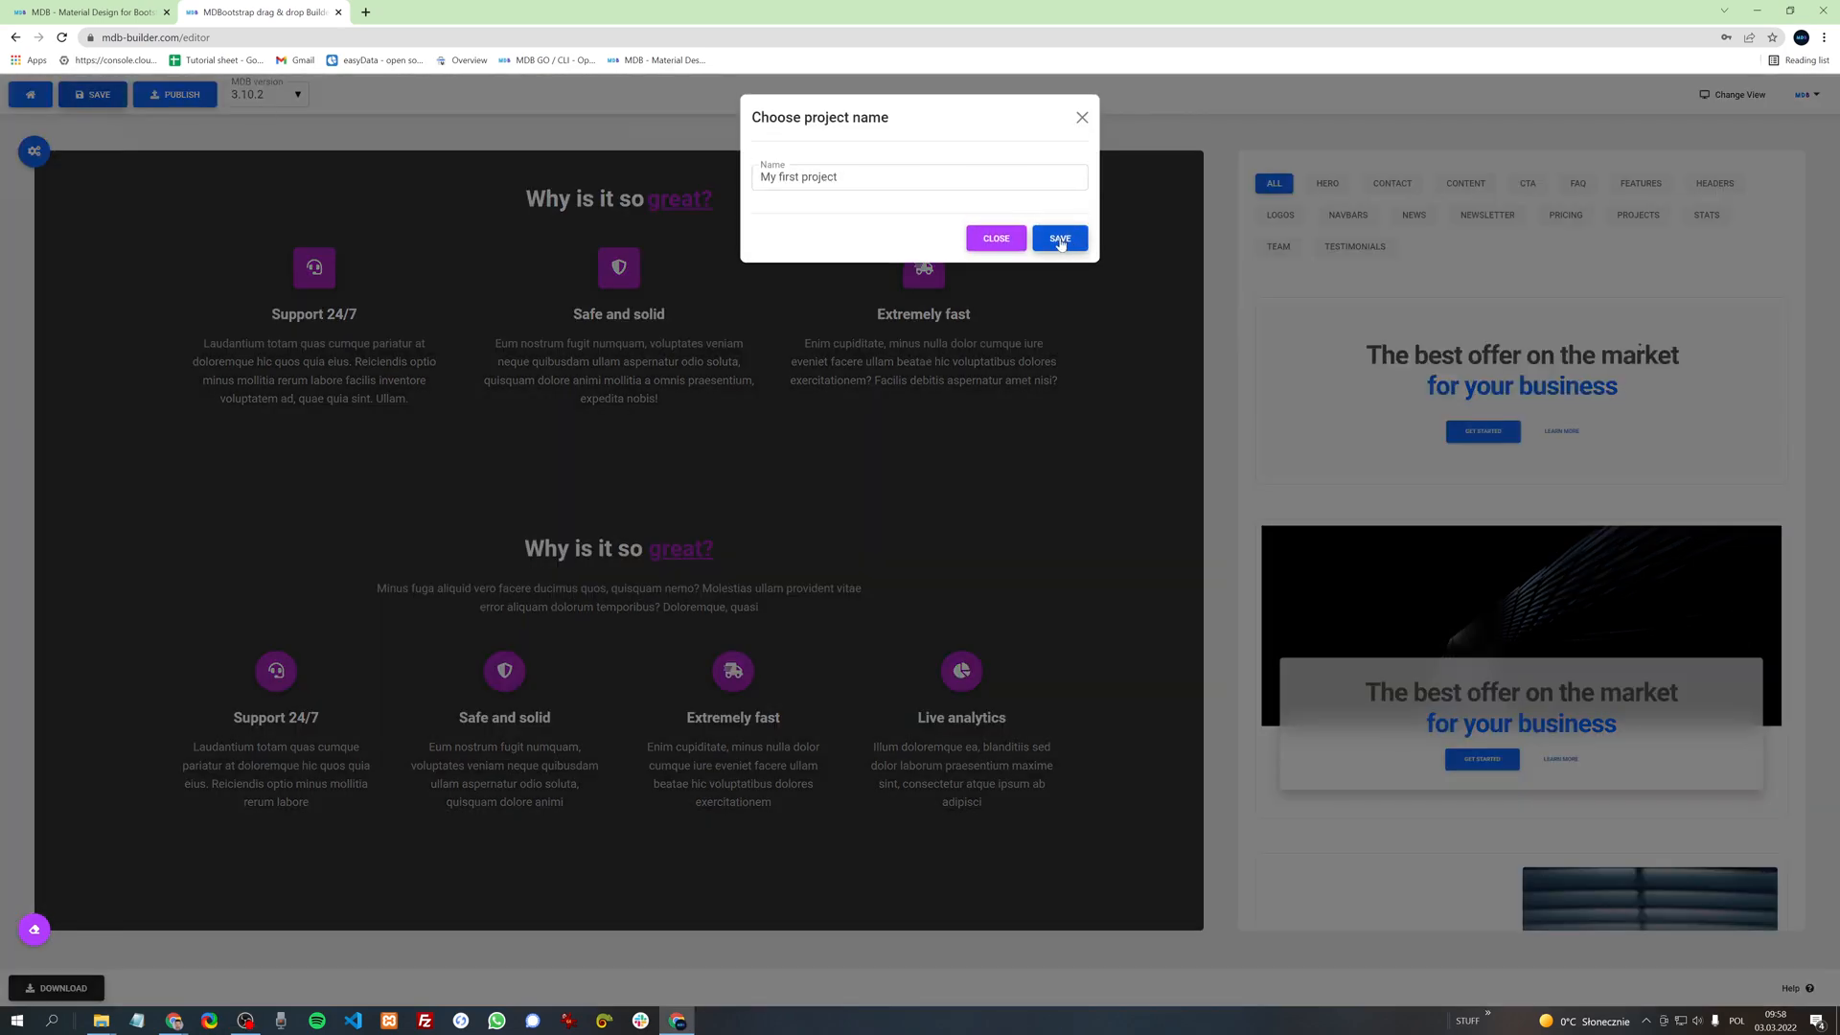
pyautogui.click(1060, 237)
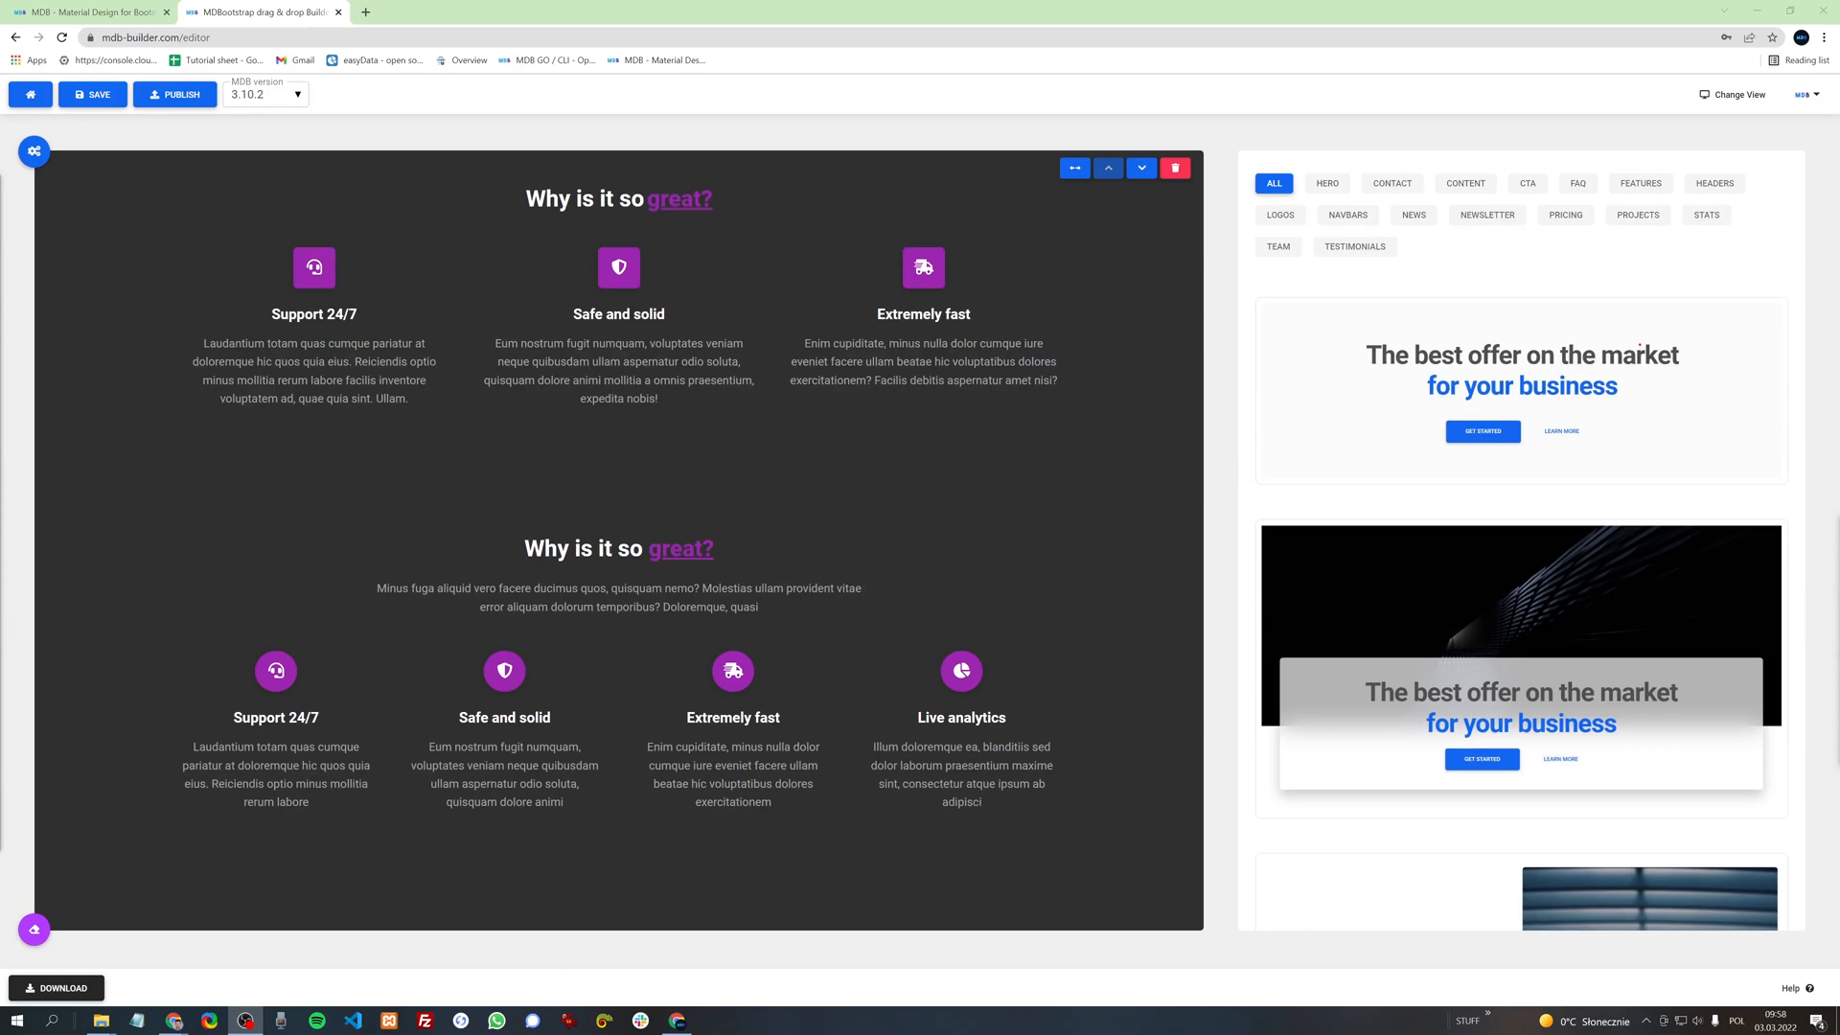
pyautogui.click(177, 94)
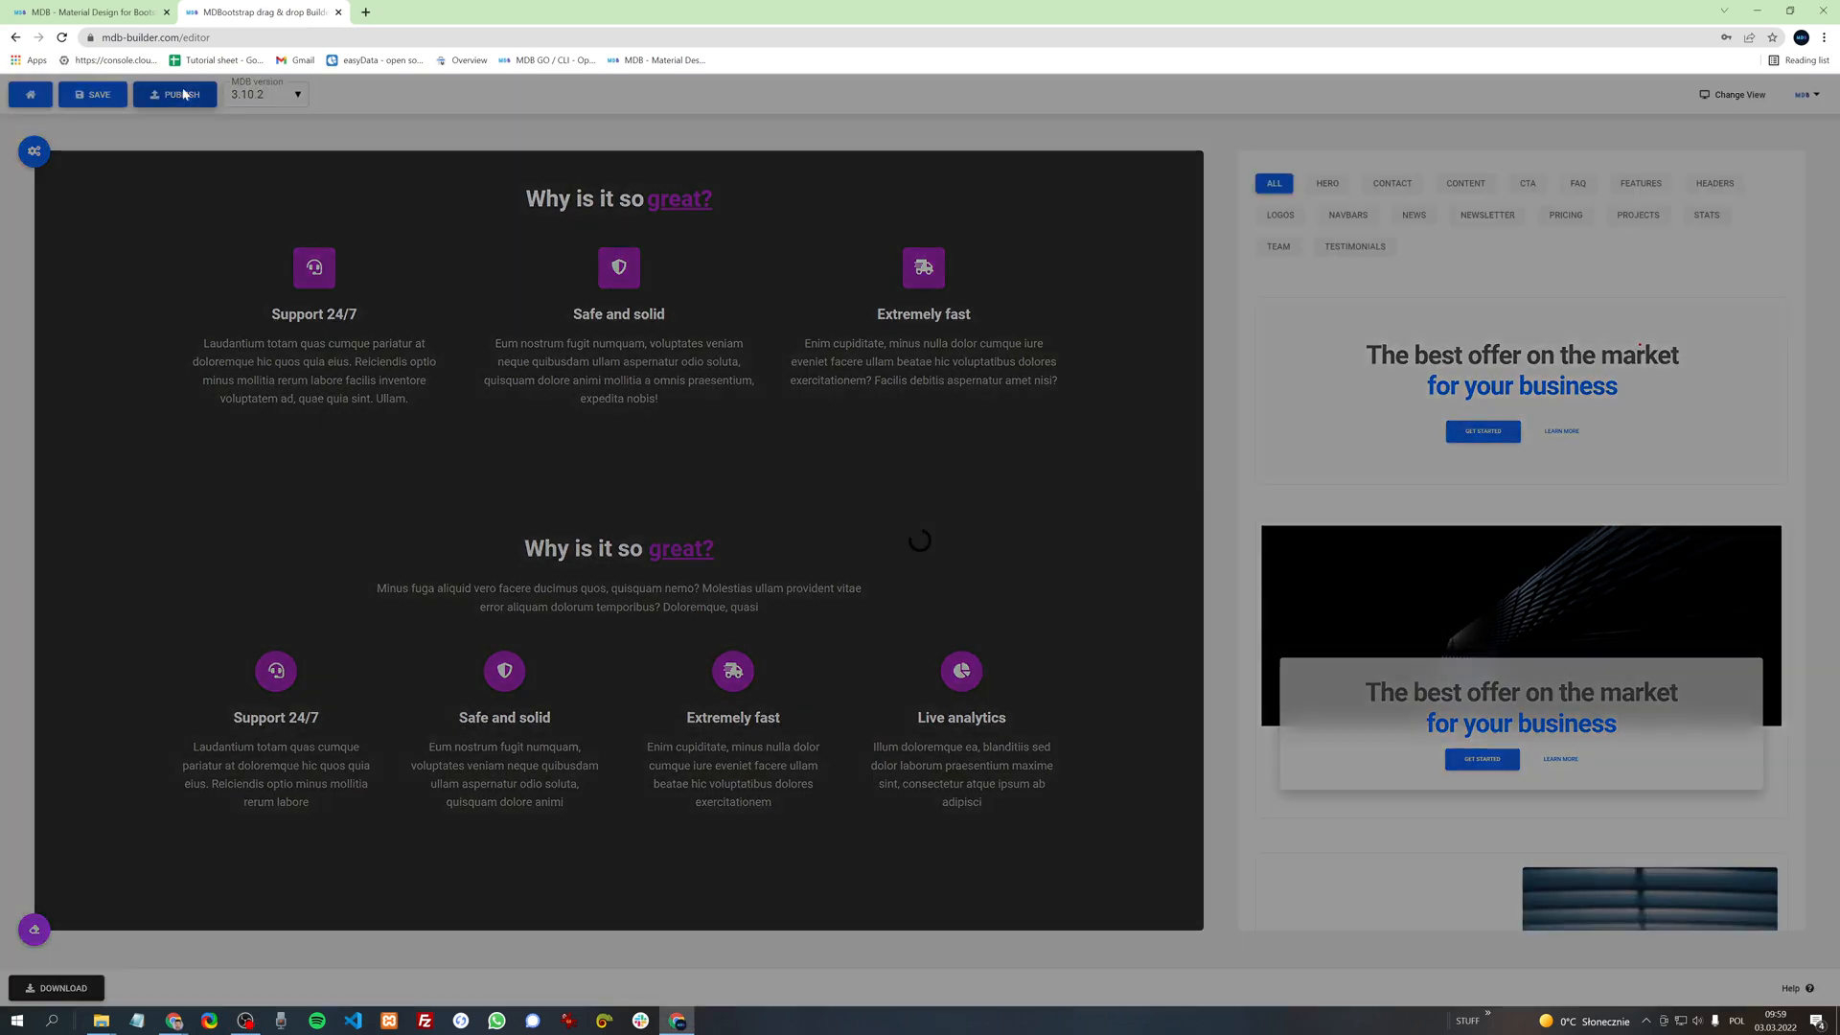
pyautogui.click(176, 94)
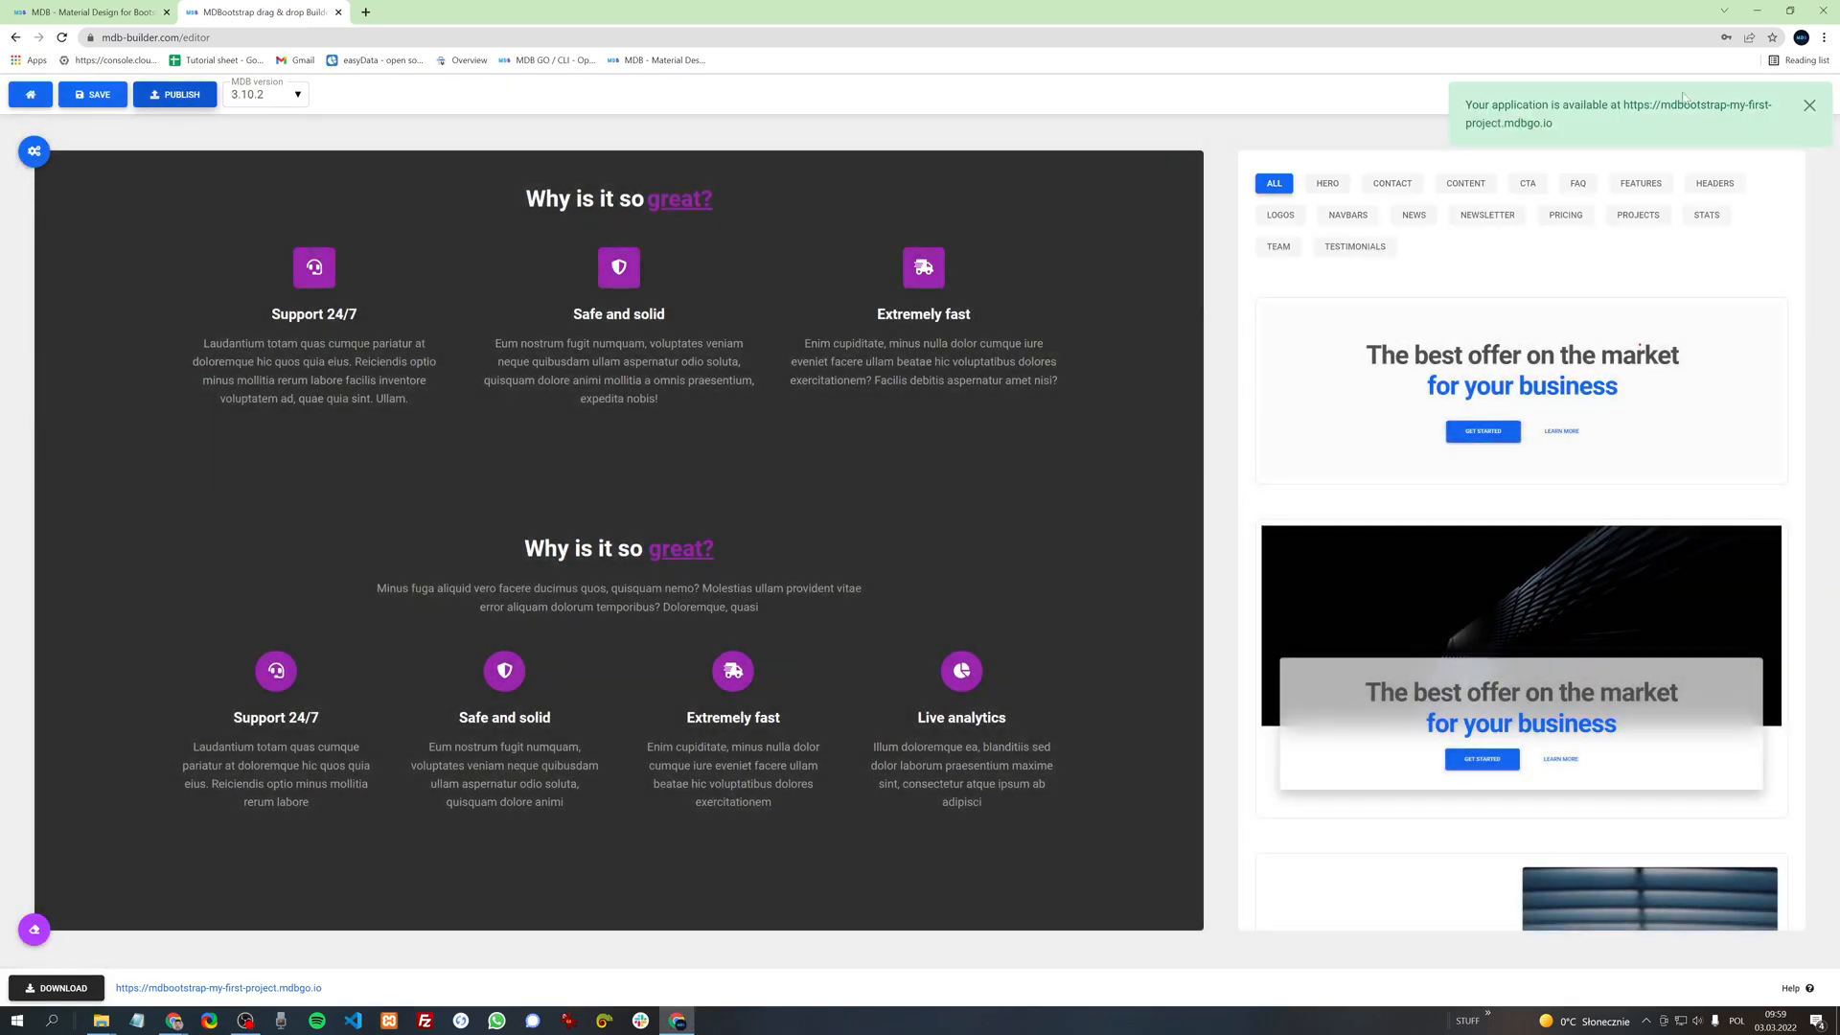
pyautogui.doubleClick(1699, 105)
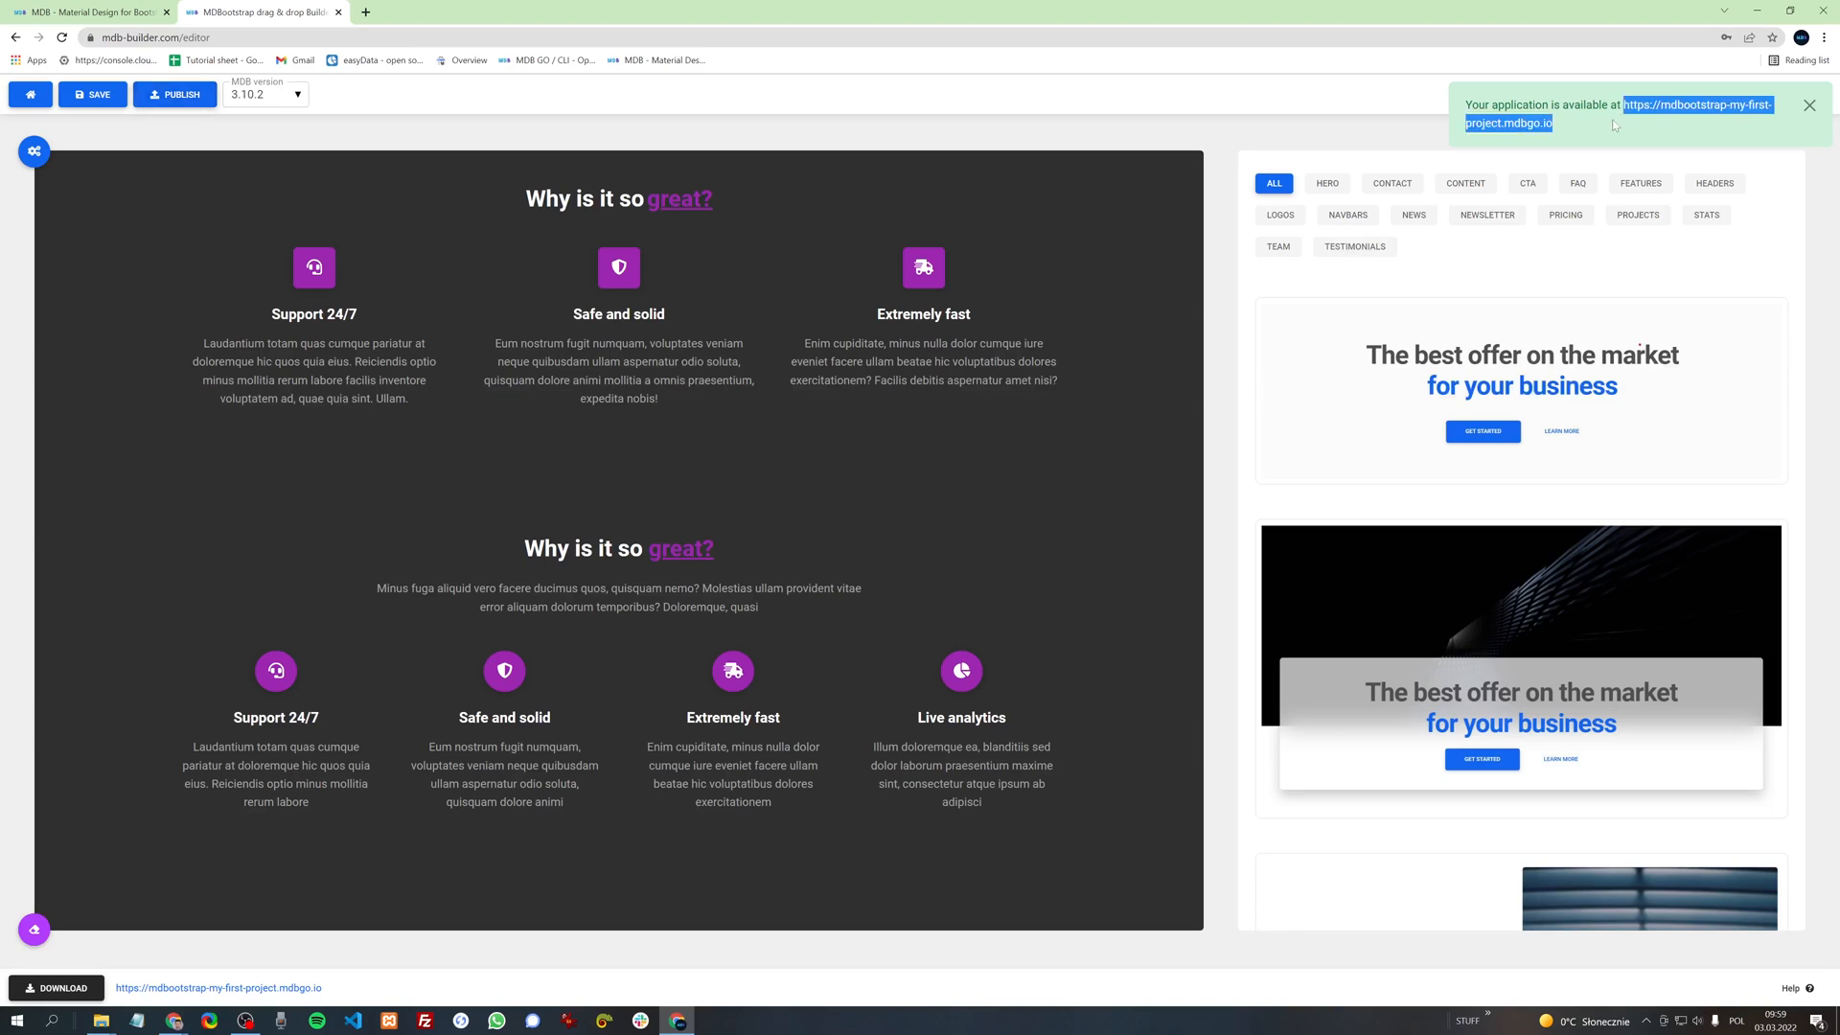
pyautogui.moveTo(422, 949)
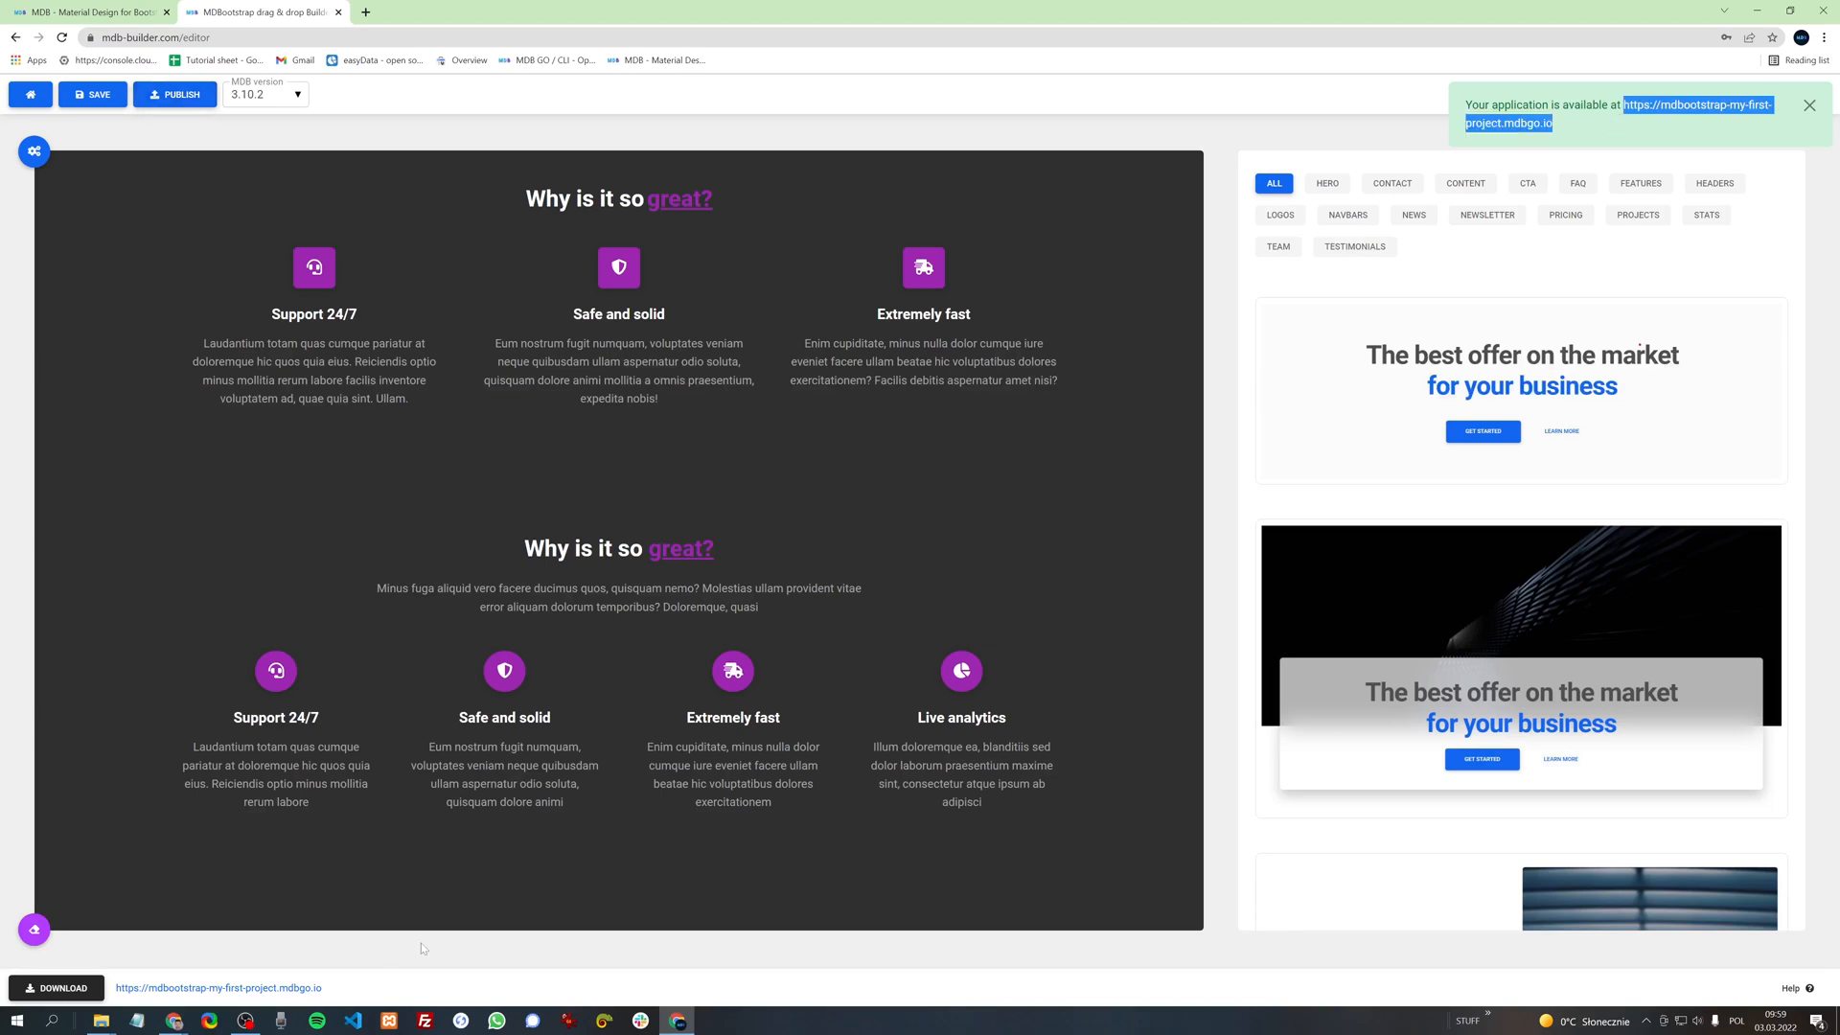
pyautogui.moveTo(303, 995)
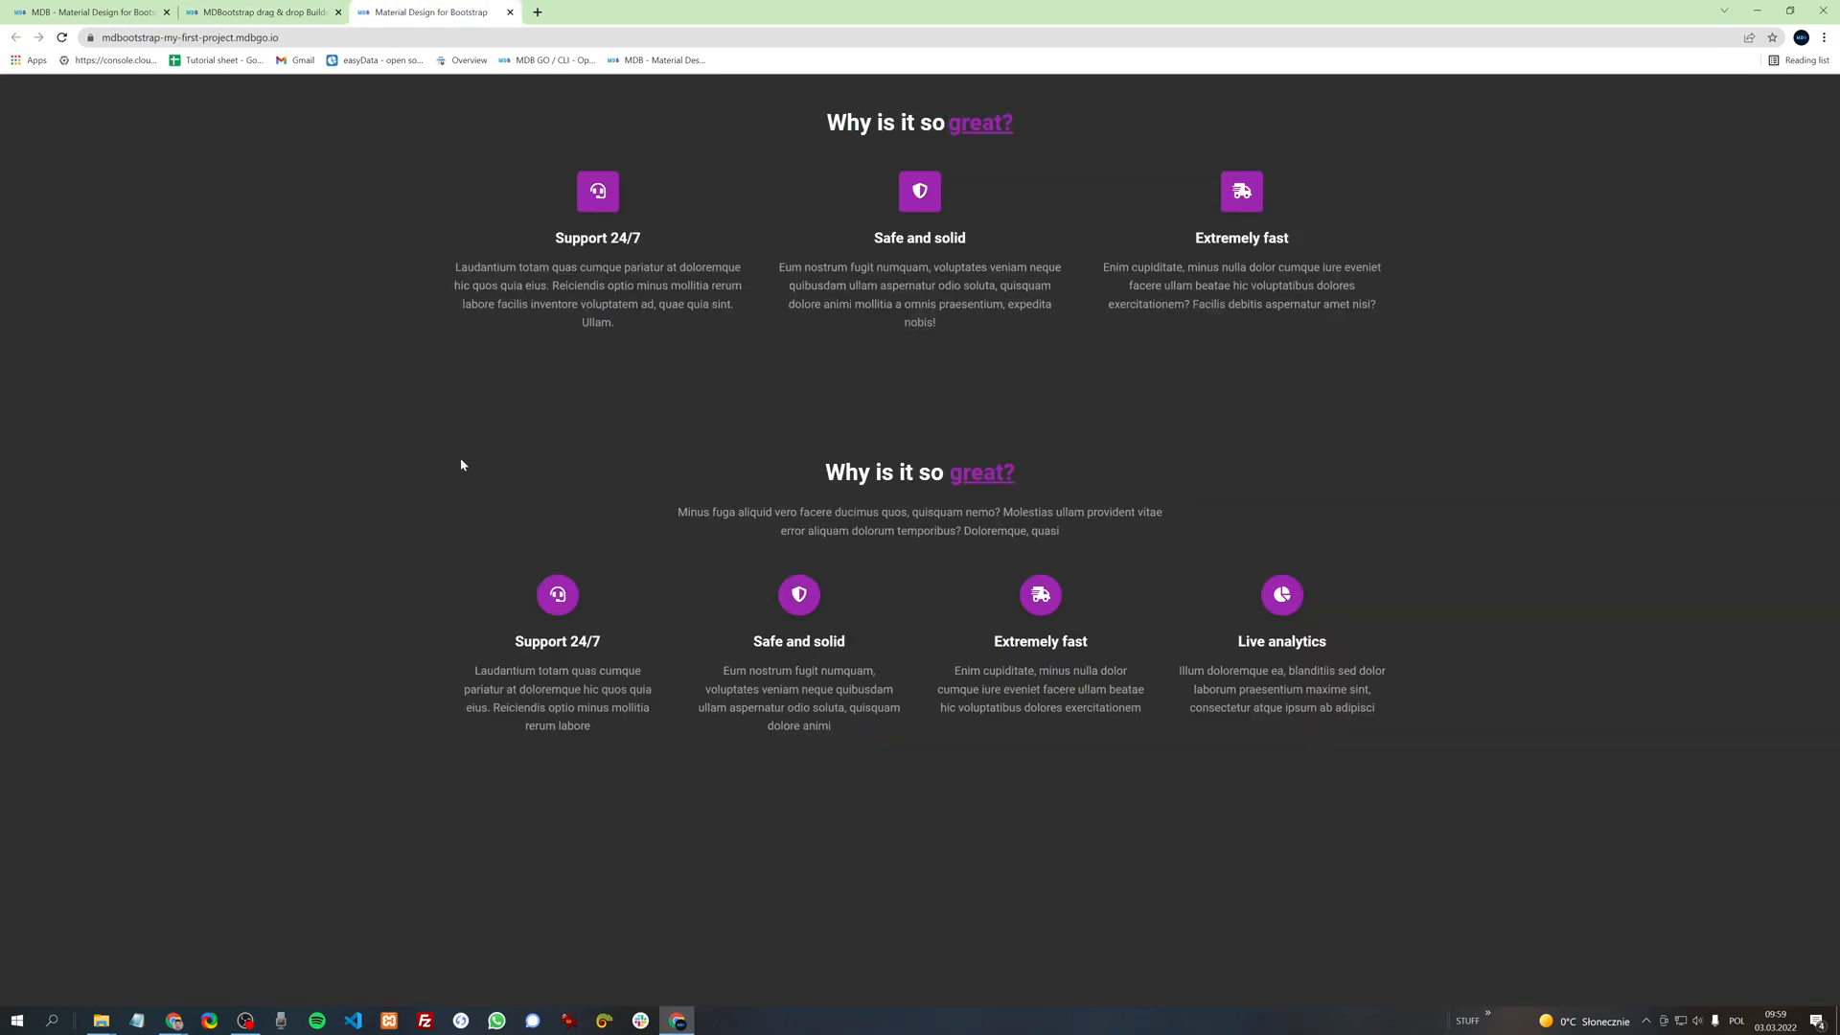
pyautogui.moveTo(570, 201)
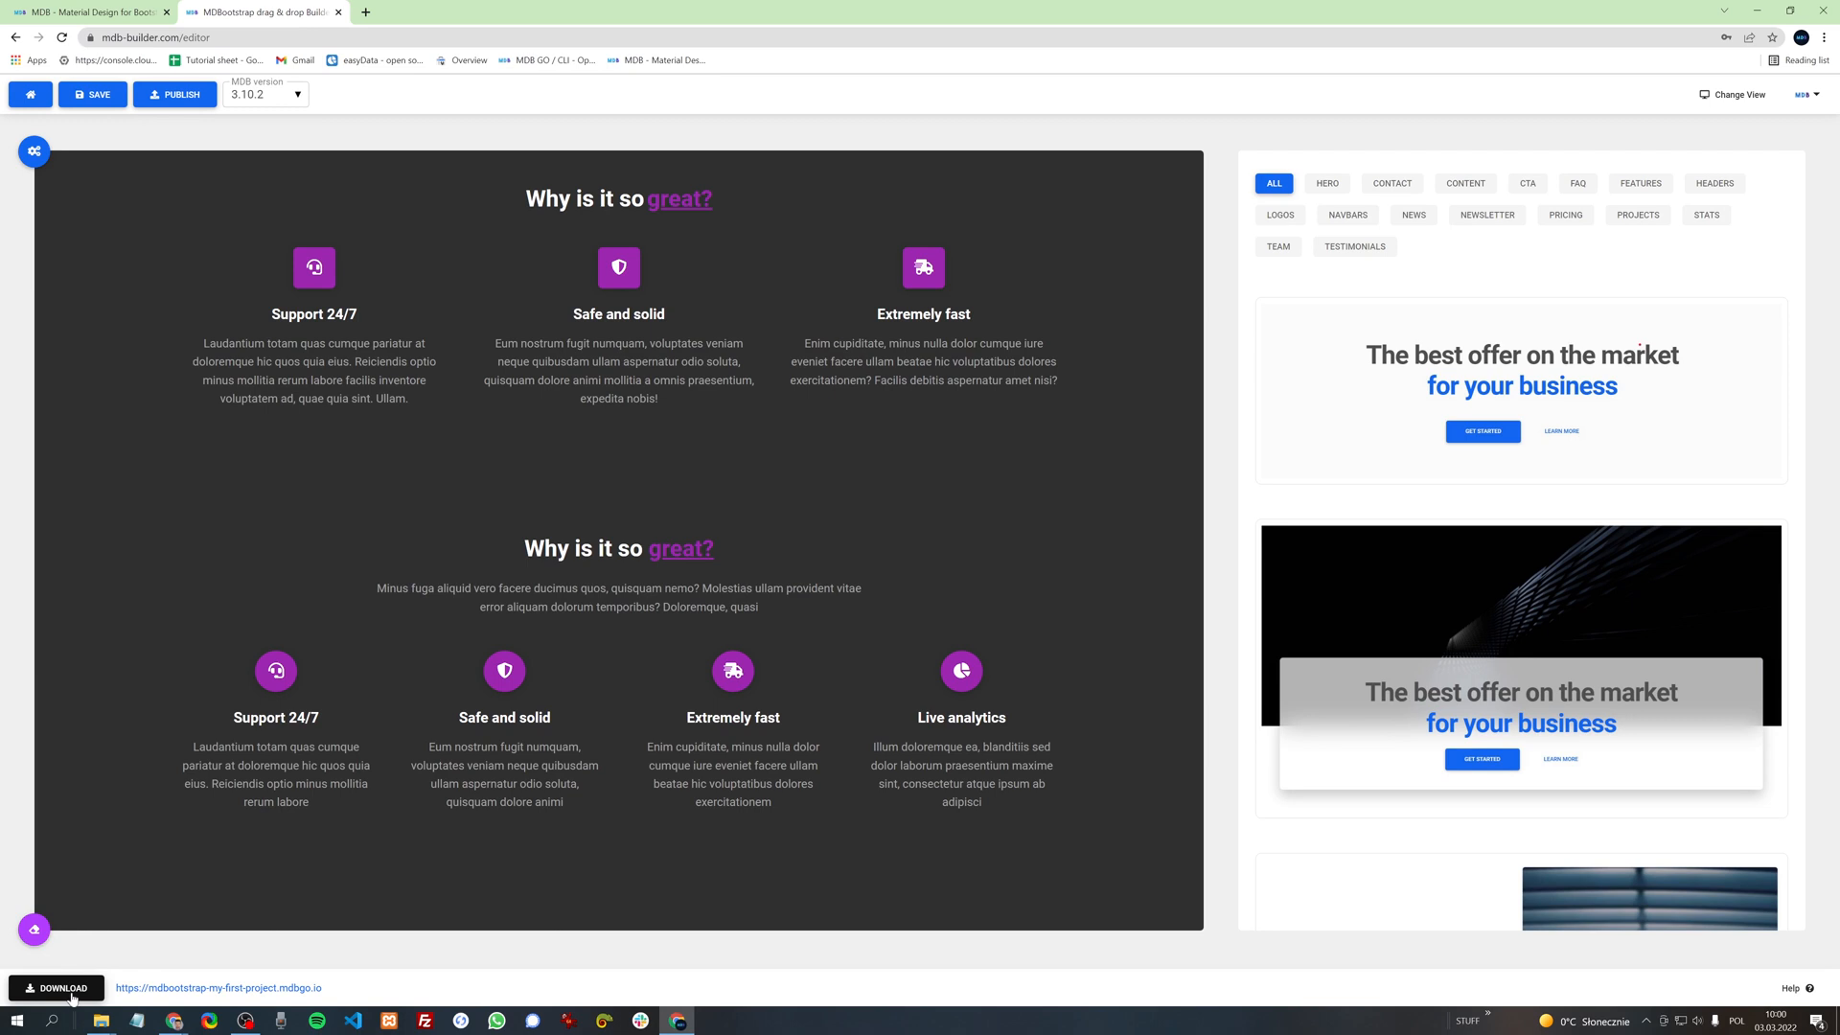
# Step: Download My first project.zip and extract it into a My first project folder in Downloads
pyautogui.click(56, 987)
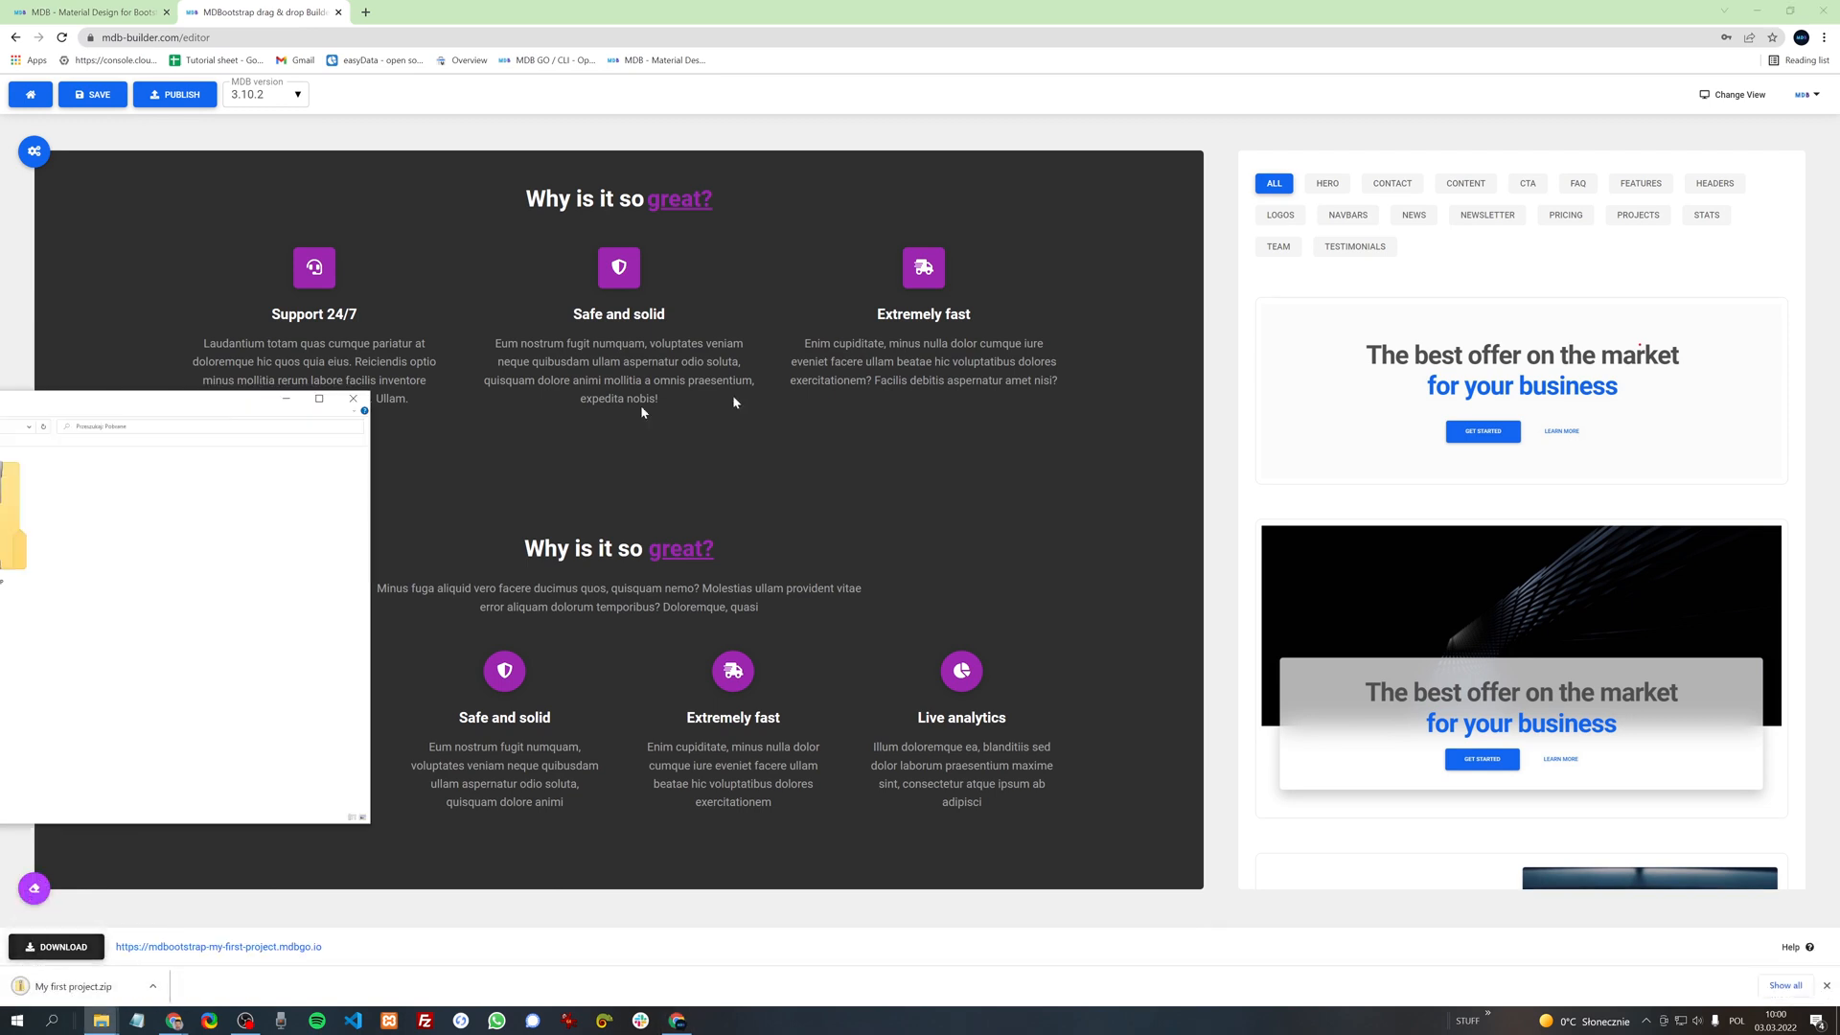
pyautogui.rightClick(925, 278)
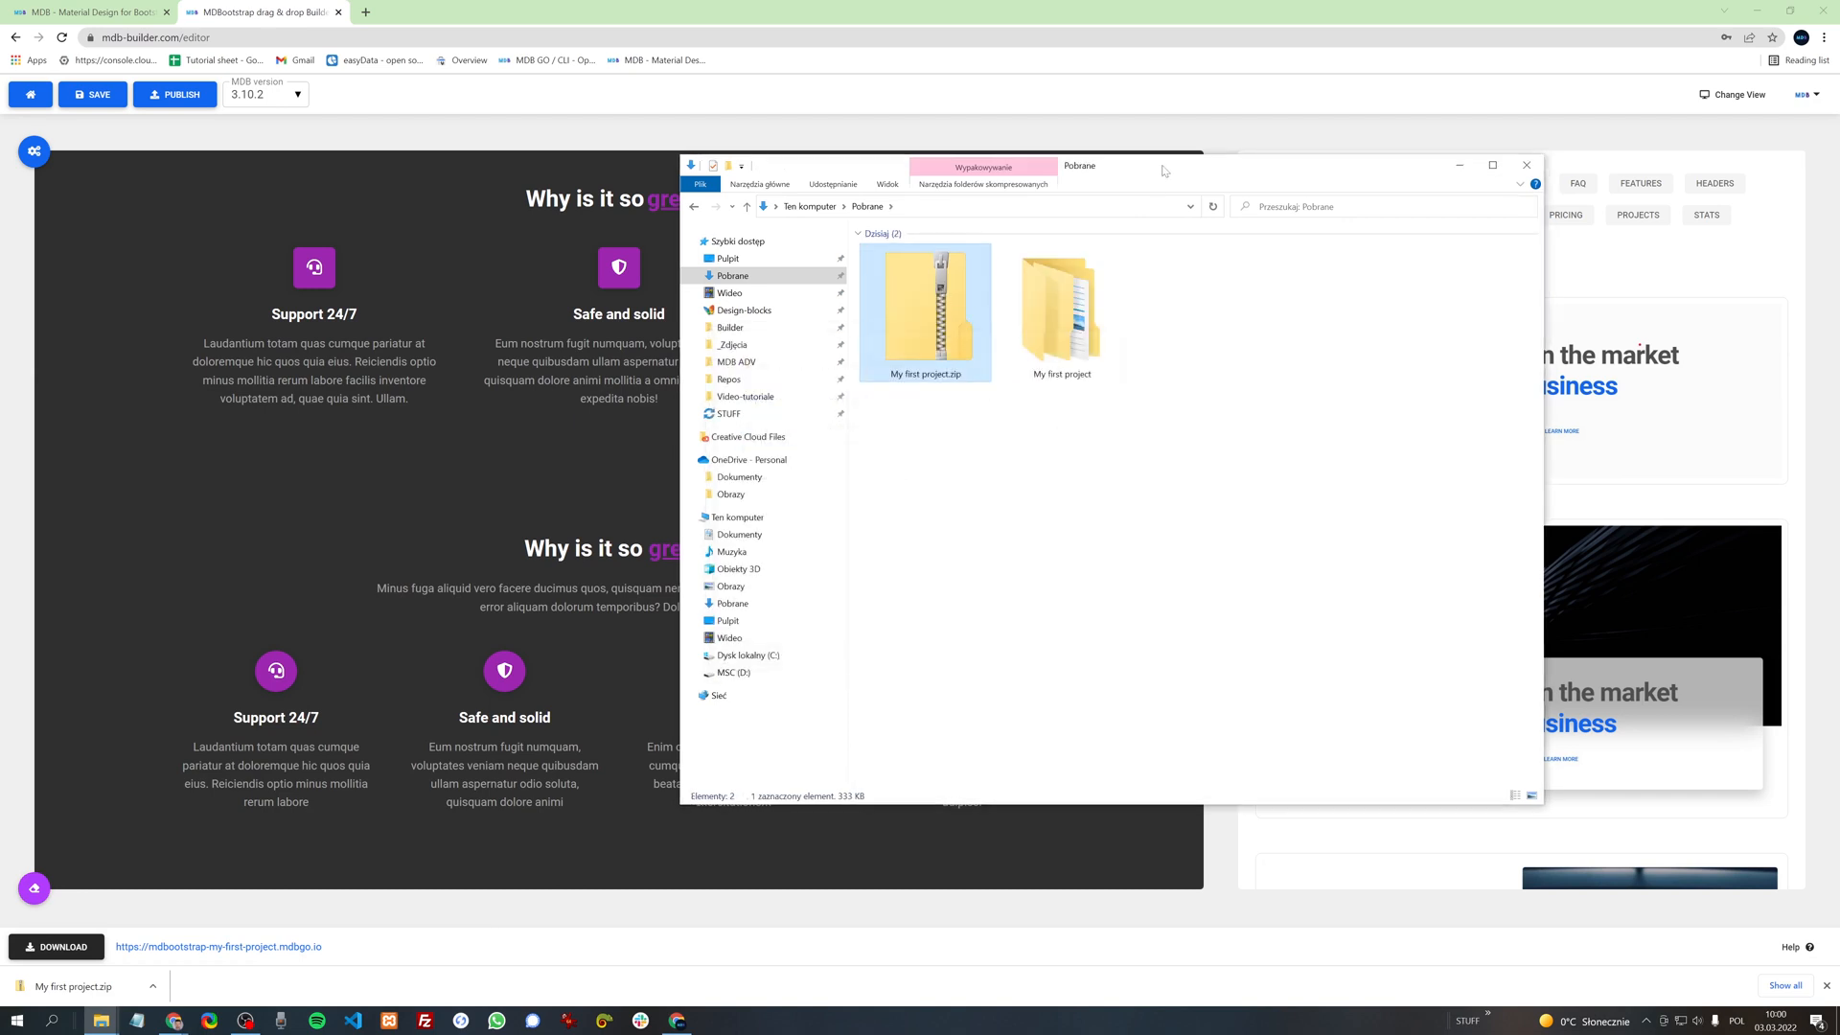
pyautogui.rightClick(1323, 292)
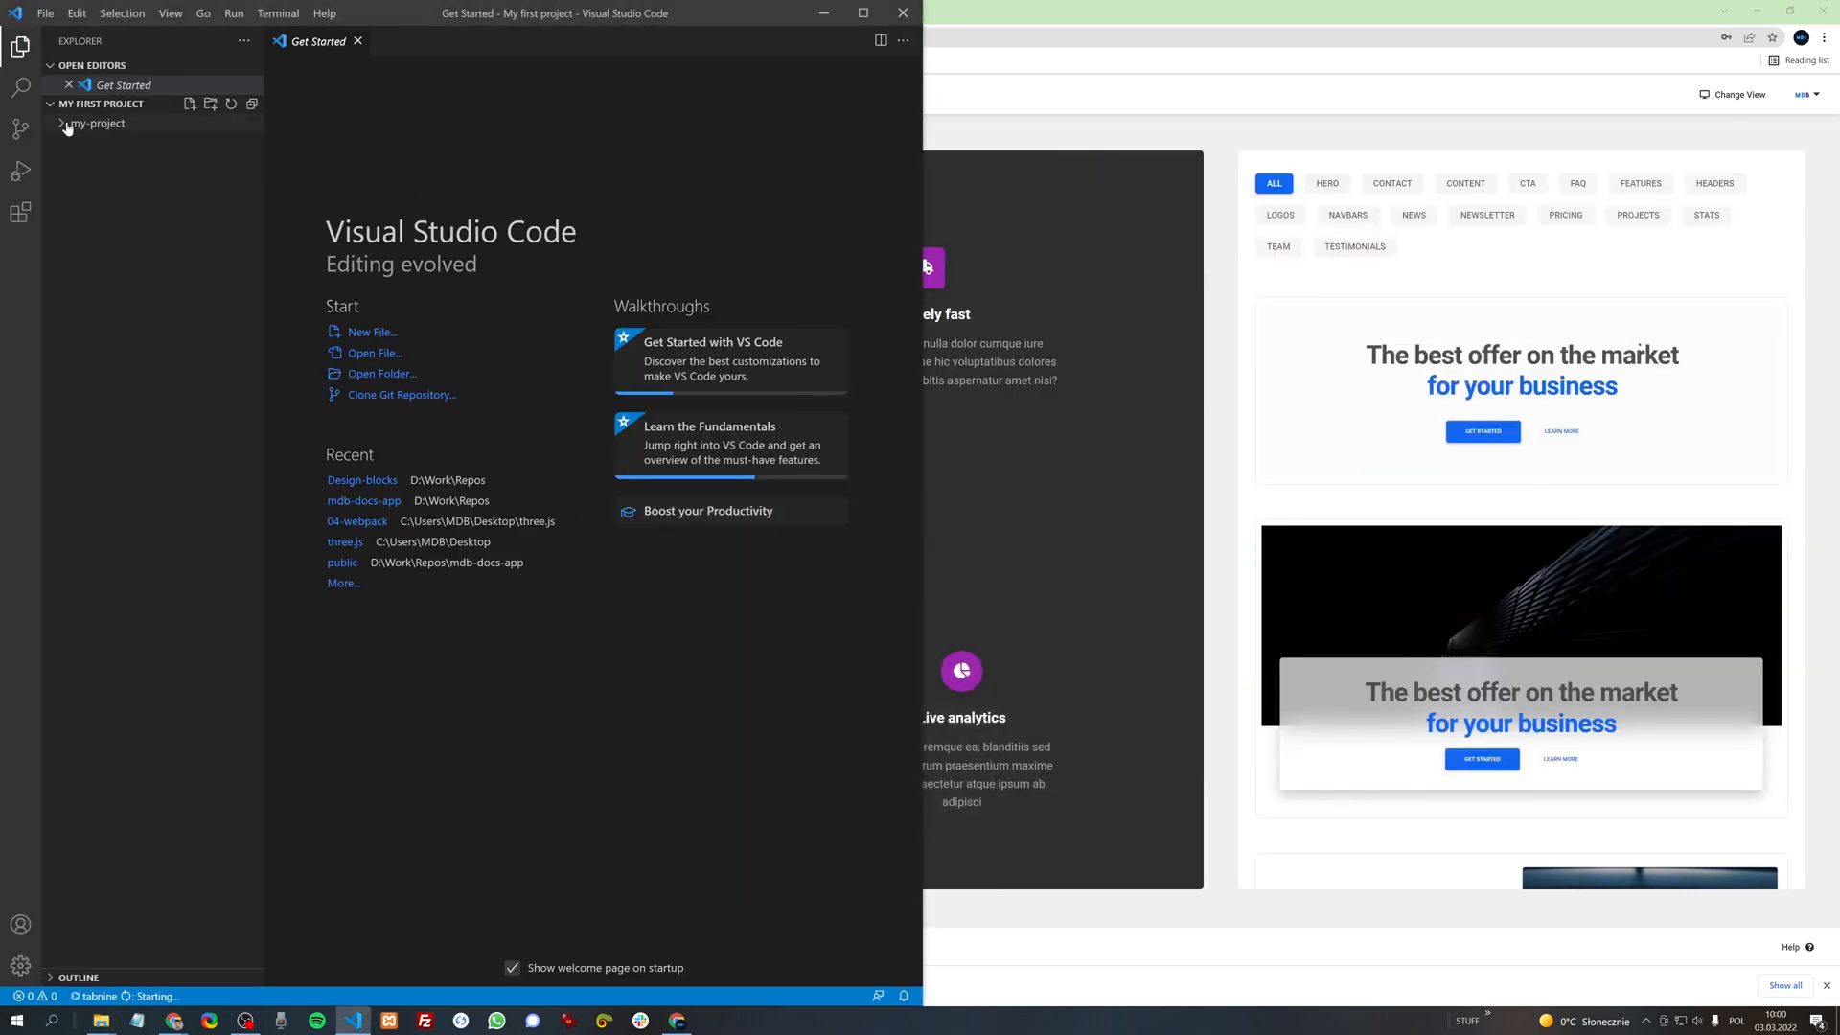
# Step: Expand my-project, open index.html and replace 'Why is it so' with 'This is my title'
pyautogui.doubleClick(96, 122)
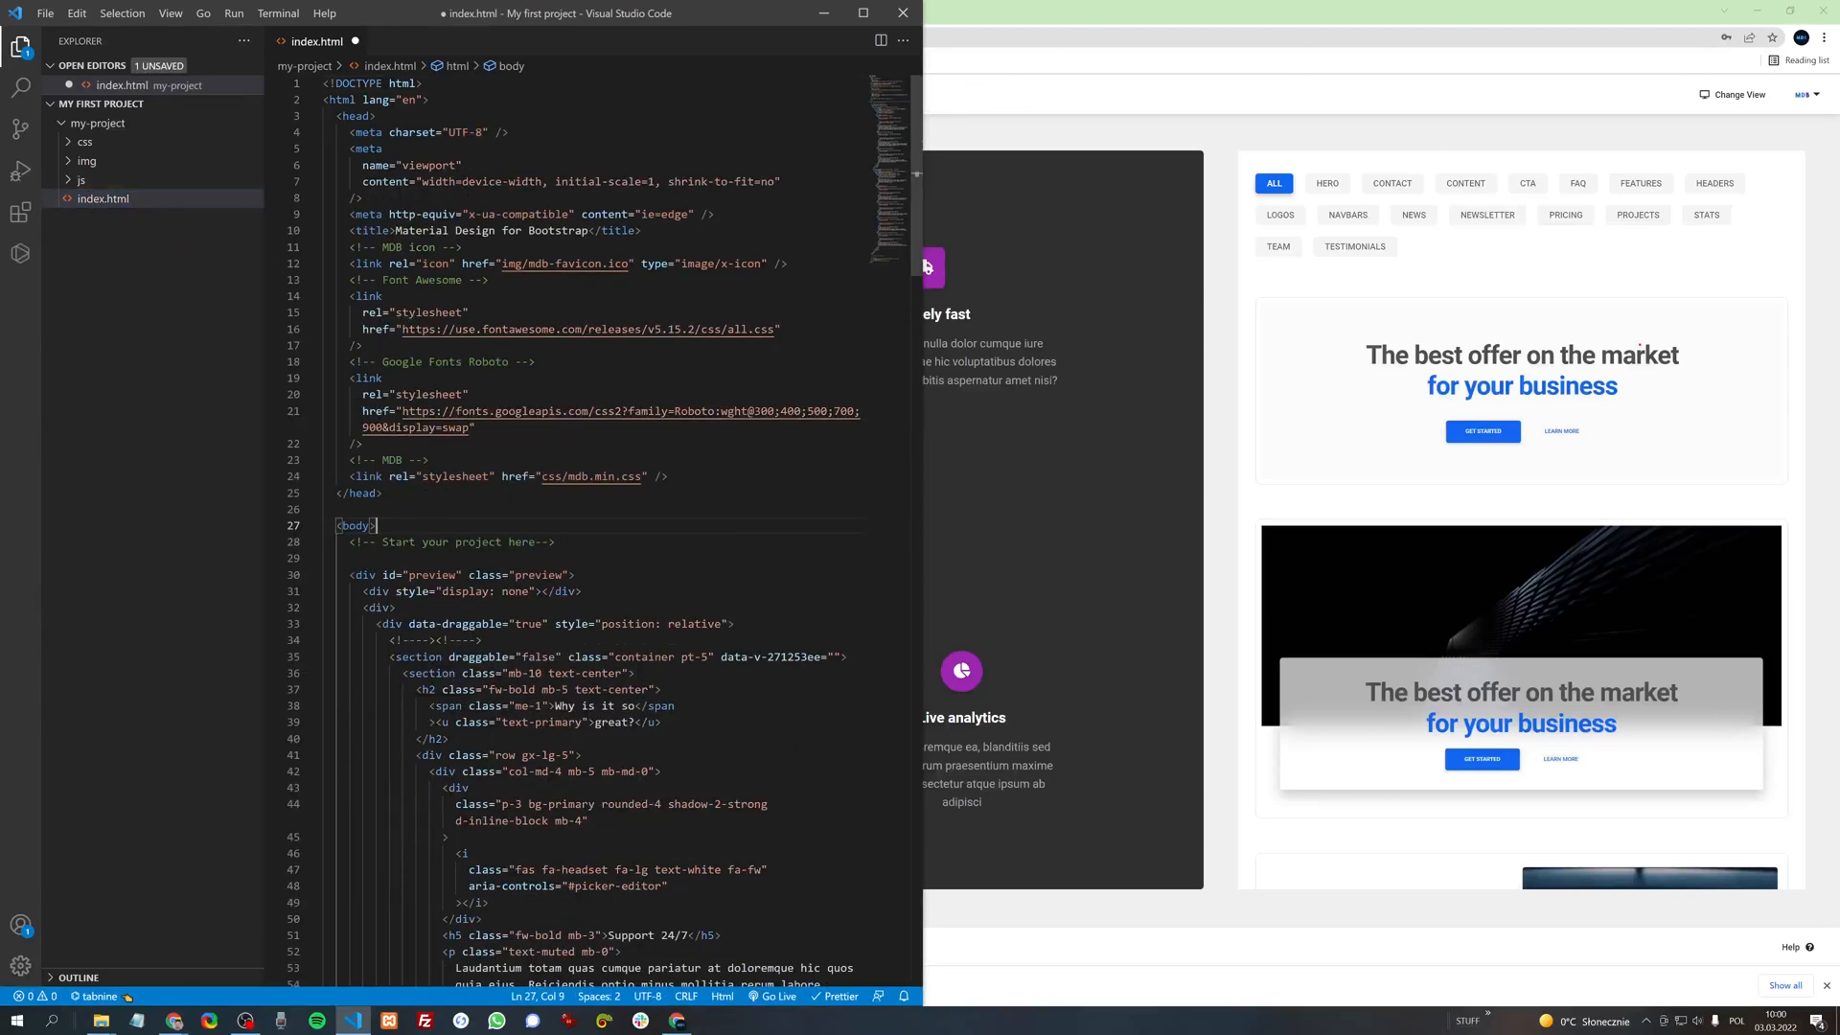
pyautogui.scroll(-3)
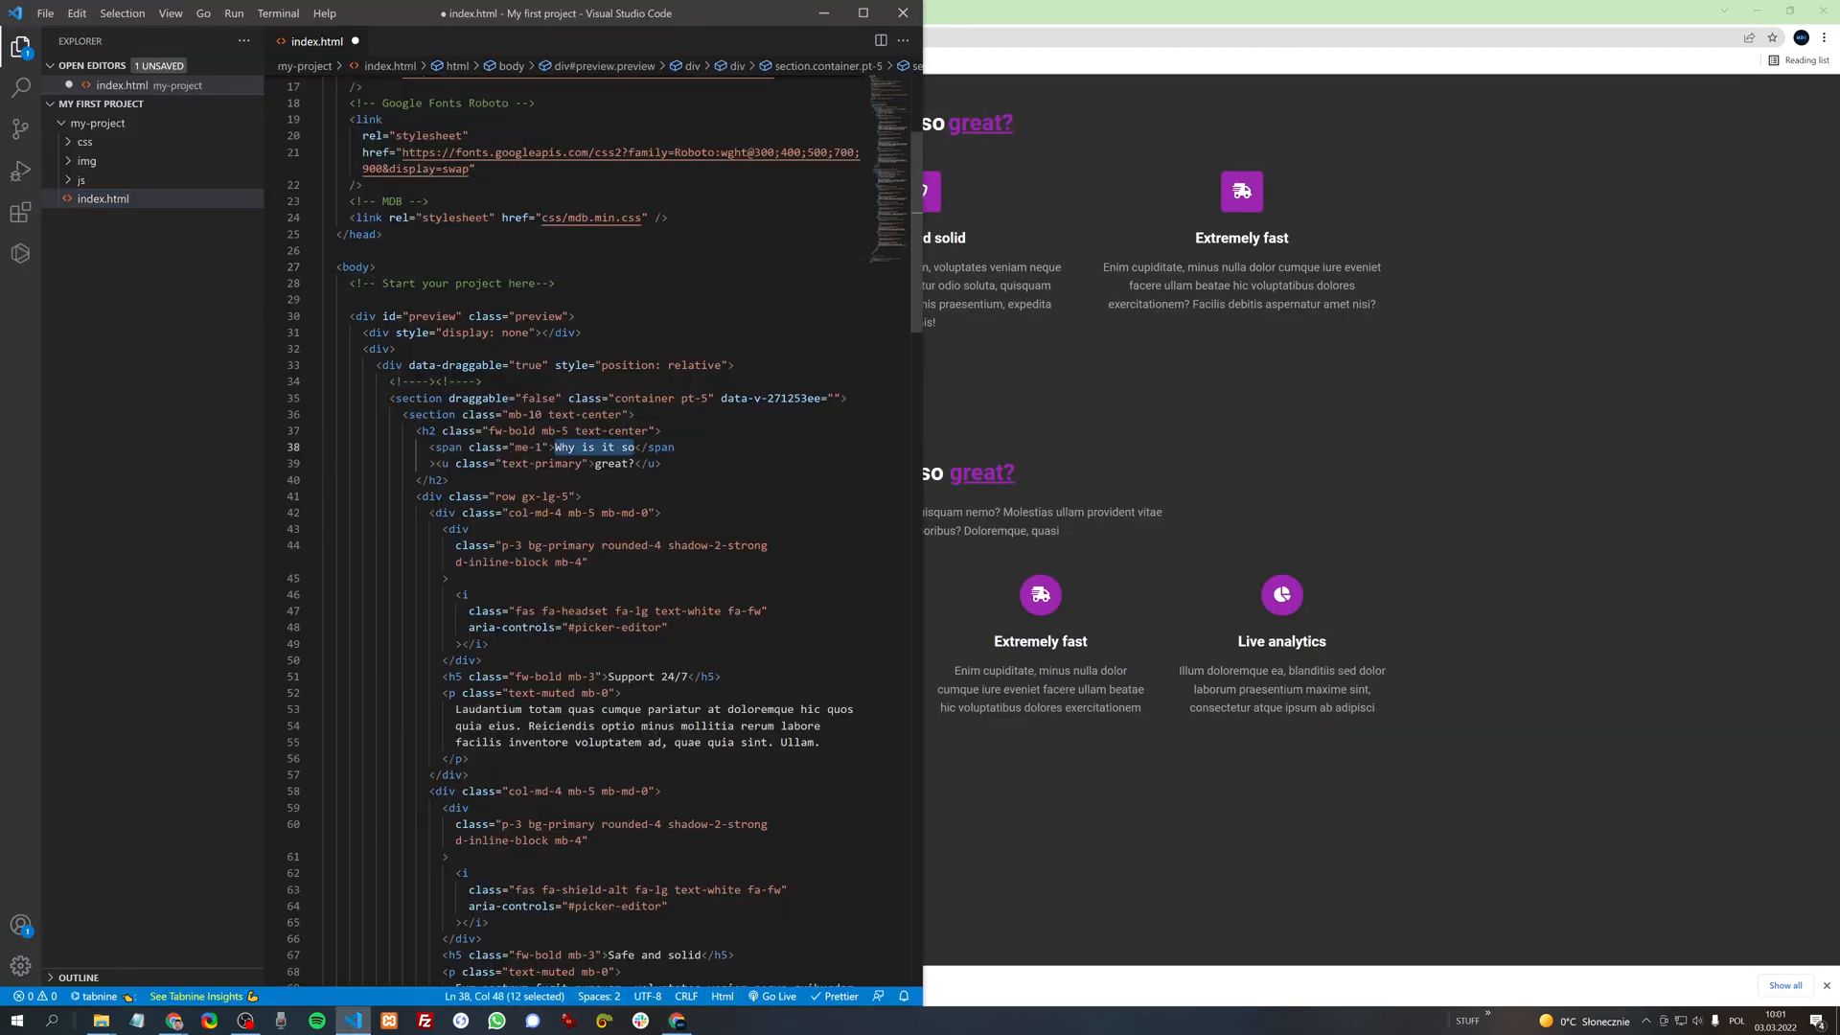
pyautogui.write('This is my title')
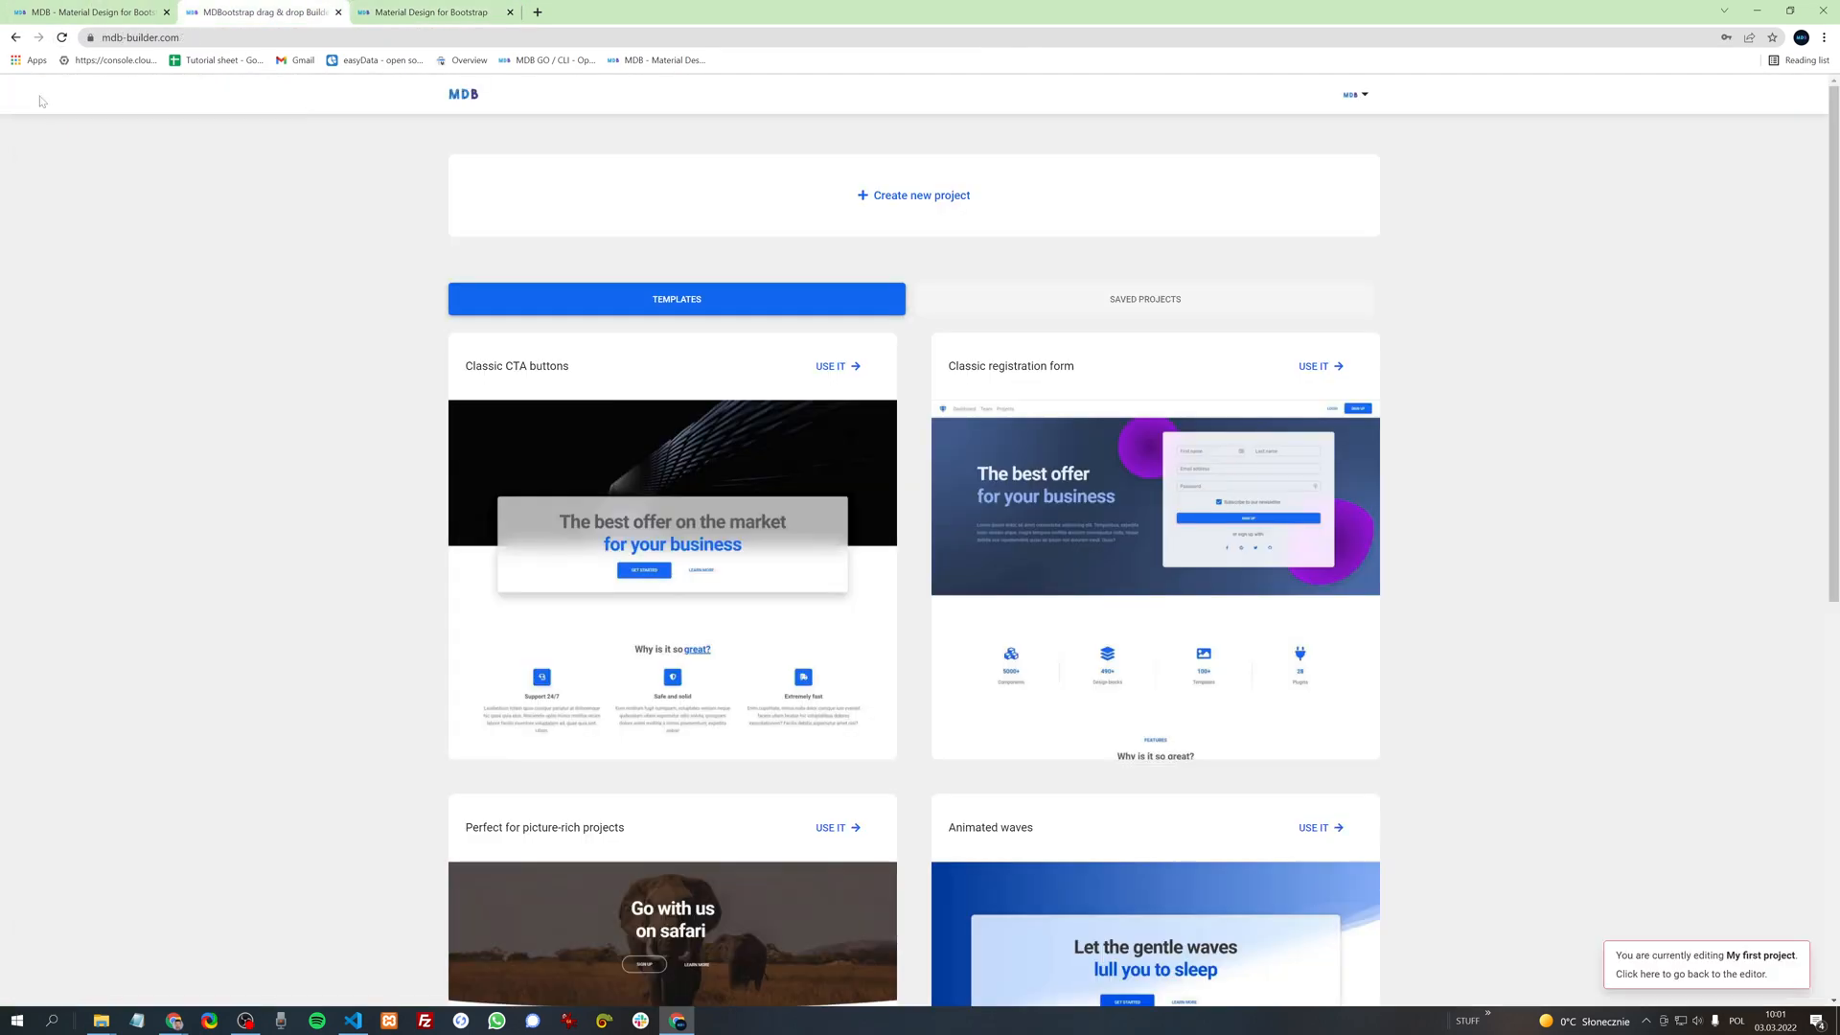
pyautogui.moveTo(1701, 442)
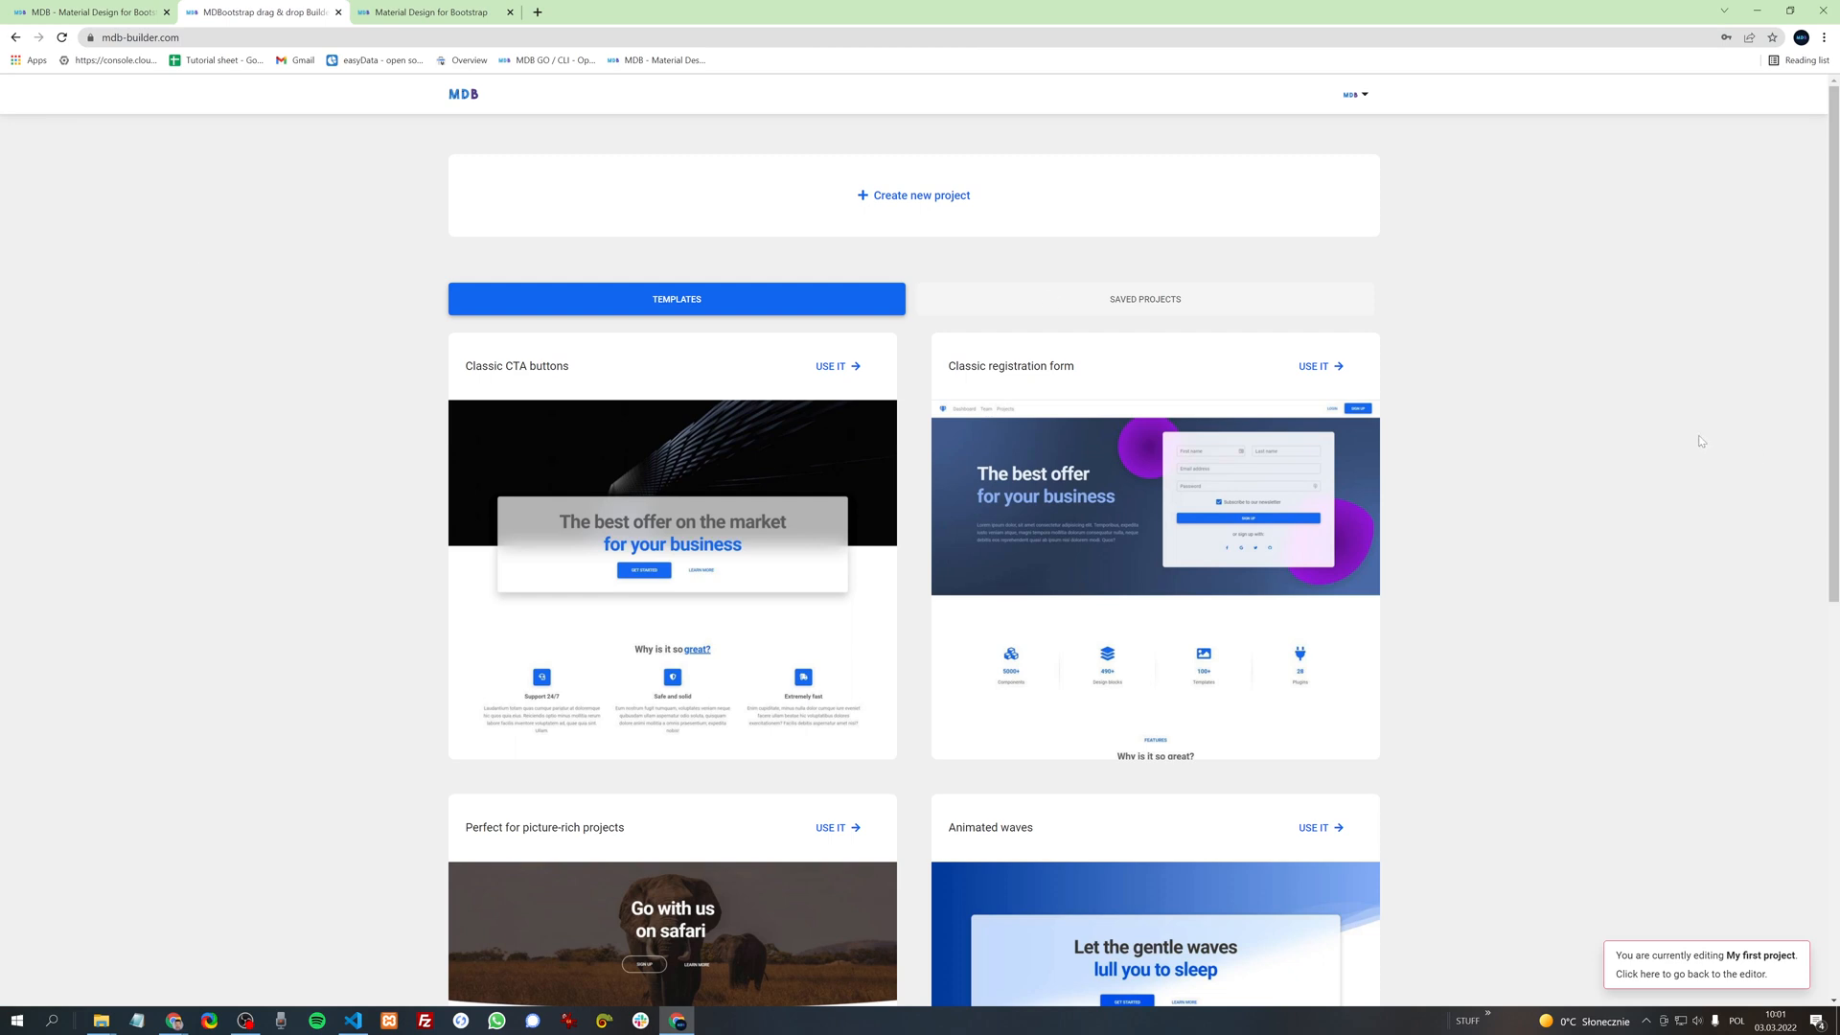
pyautogui.moveTo(1183, 301)
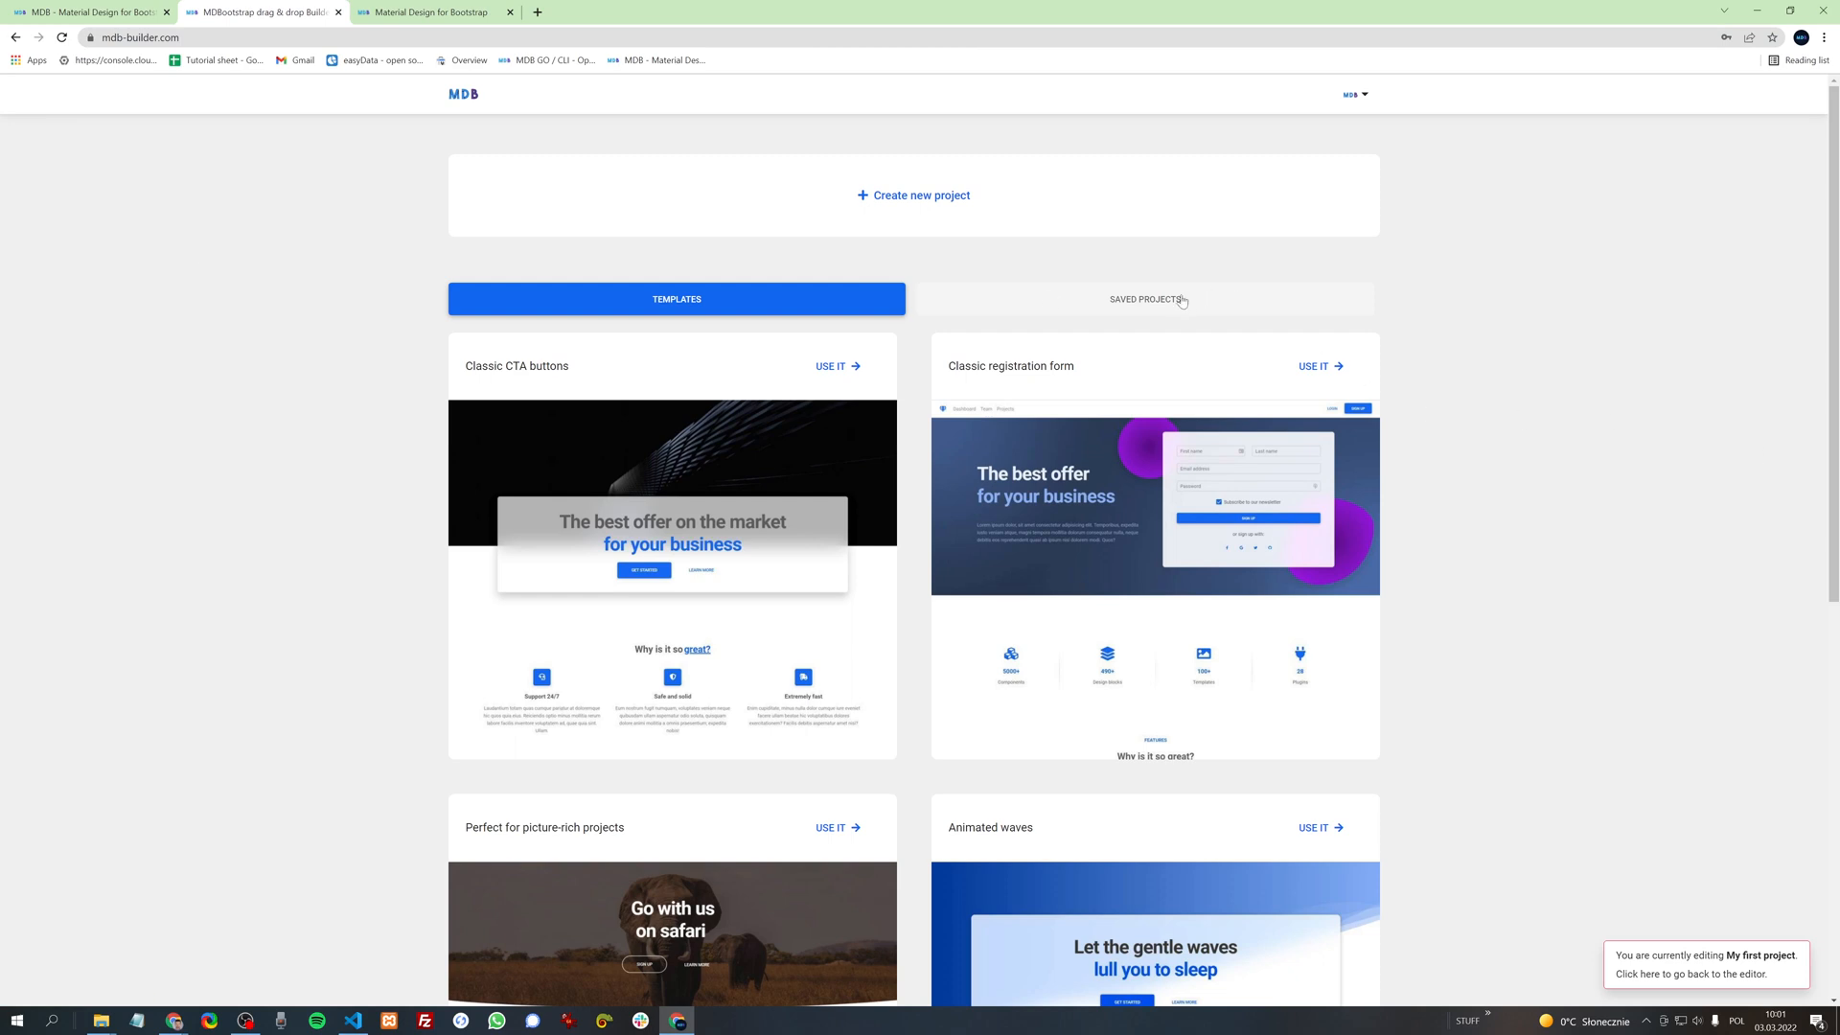
# Step: Load My first project from Saved Projects into the editor
pyautogui.click(1172, 299)
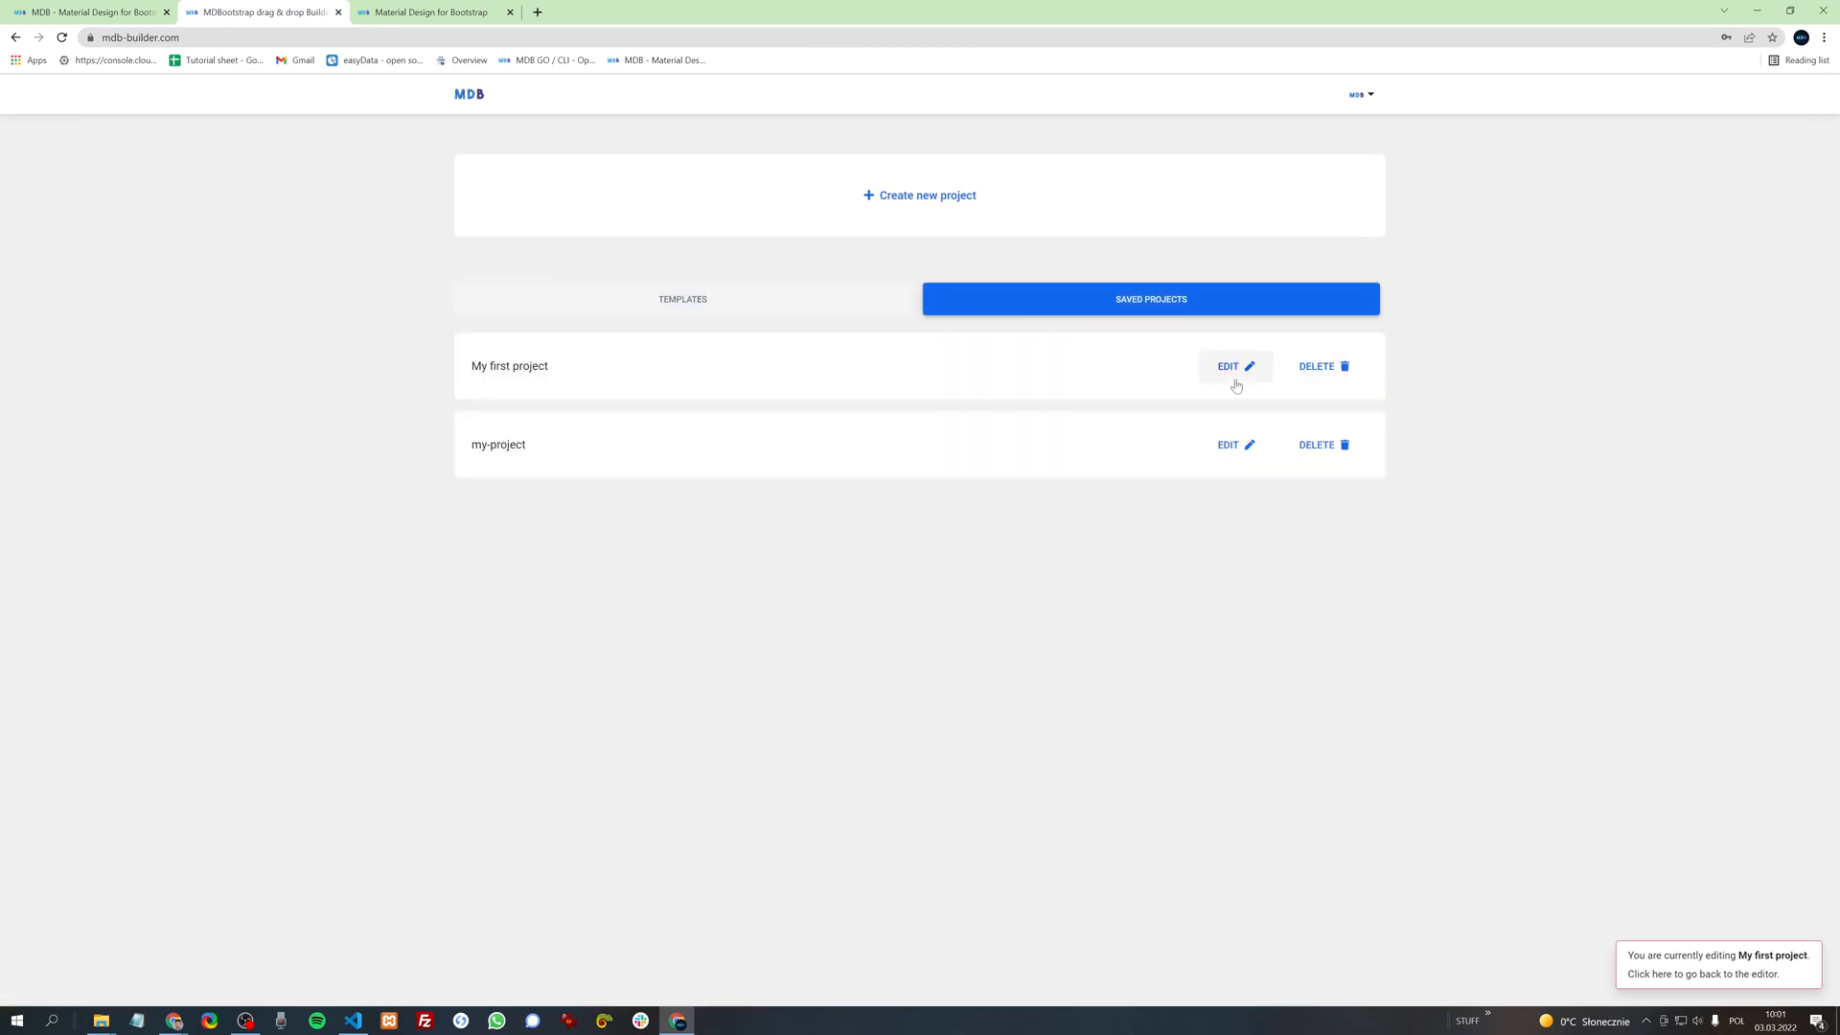
pyautogui.moveTo(1228, 373)
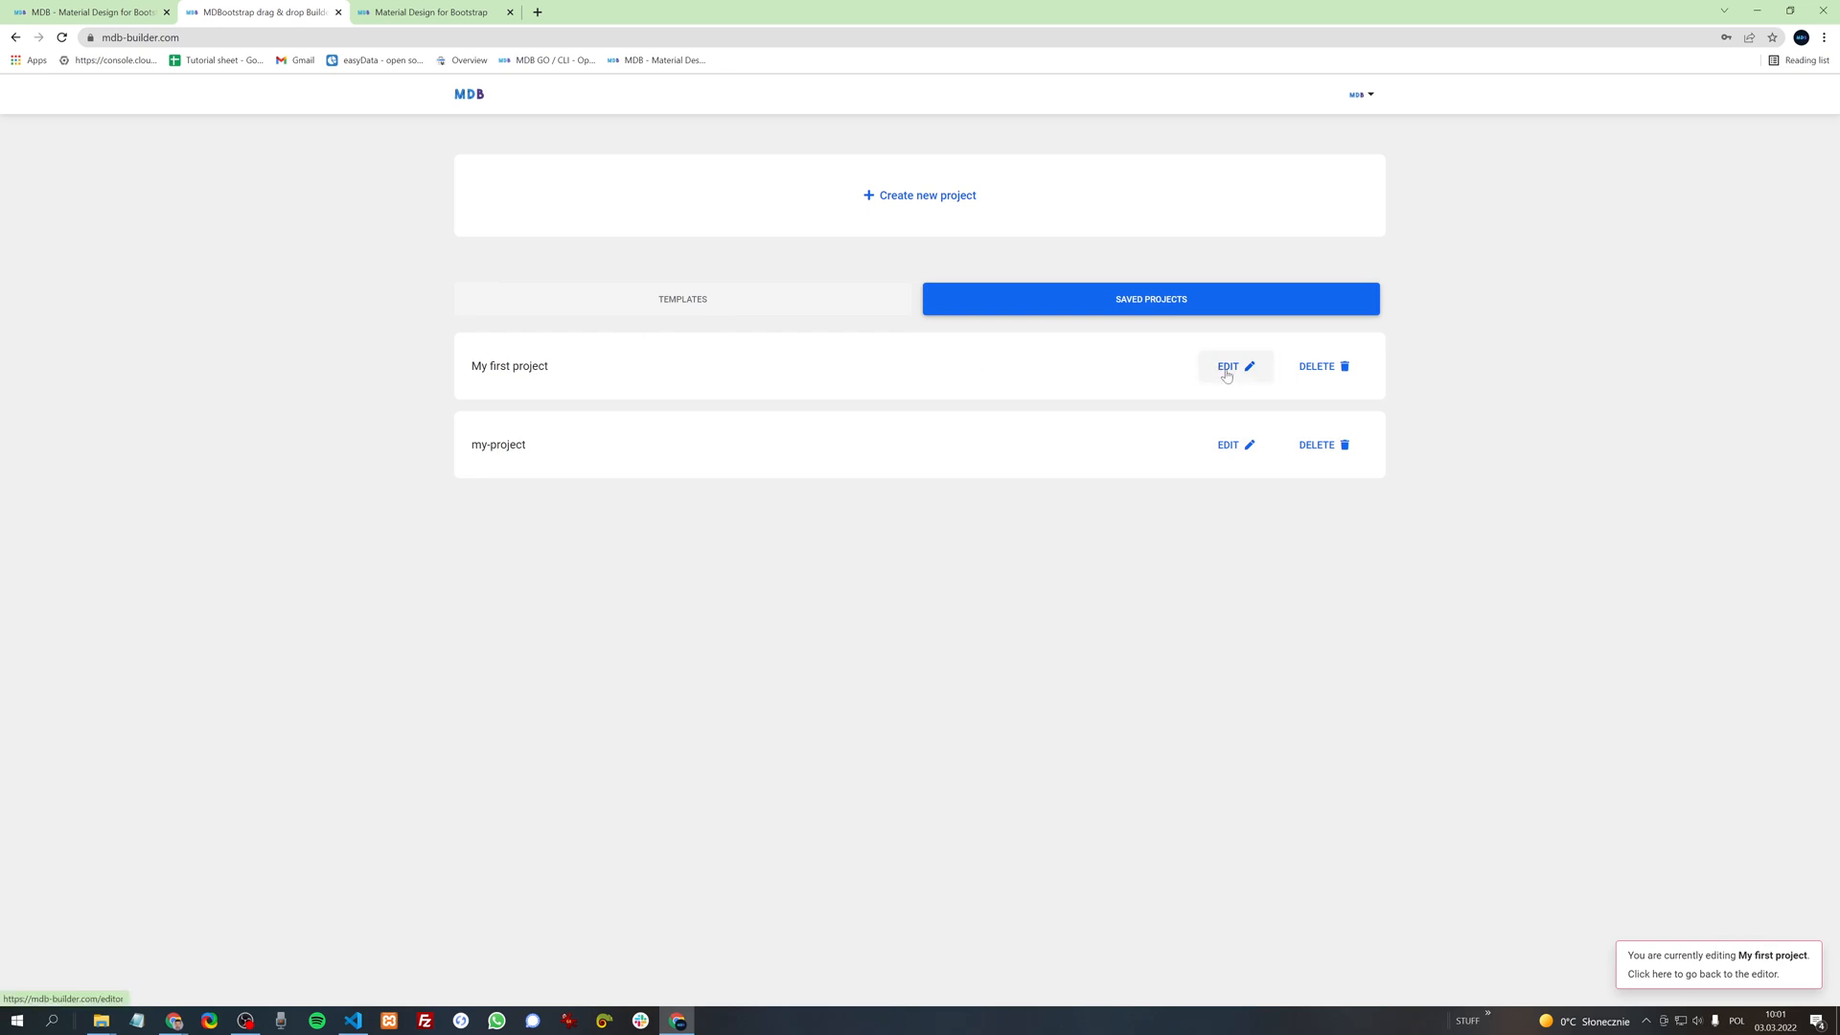
pyautogui.click(1228, 366)
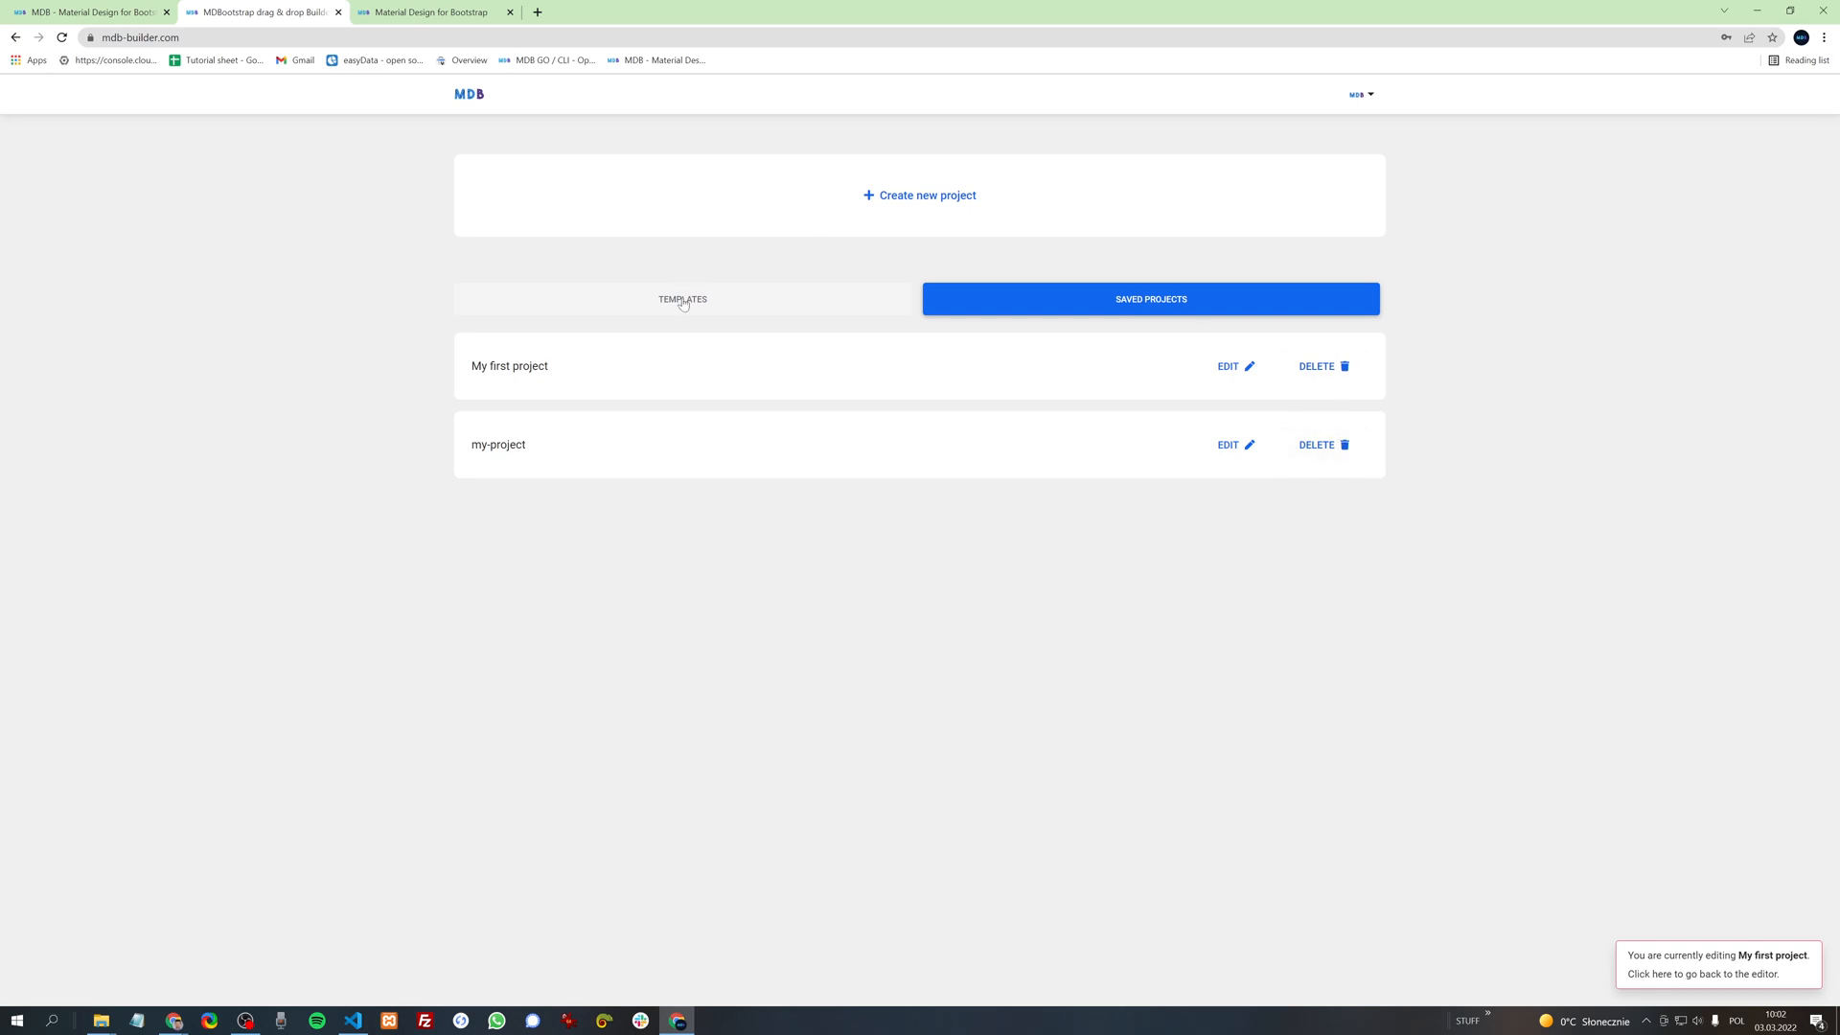
pyautogui.click(683, 299)
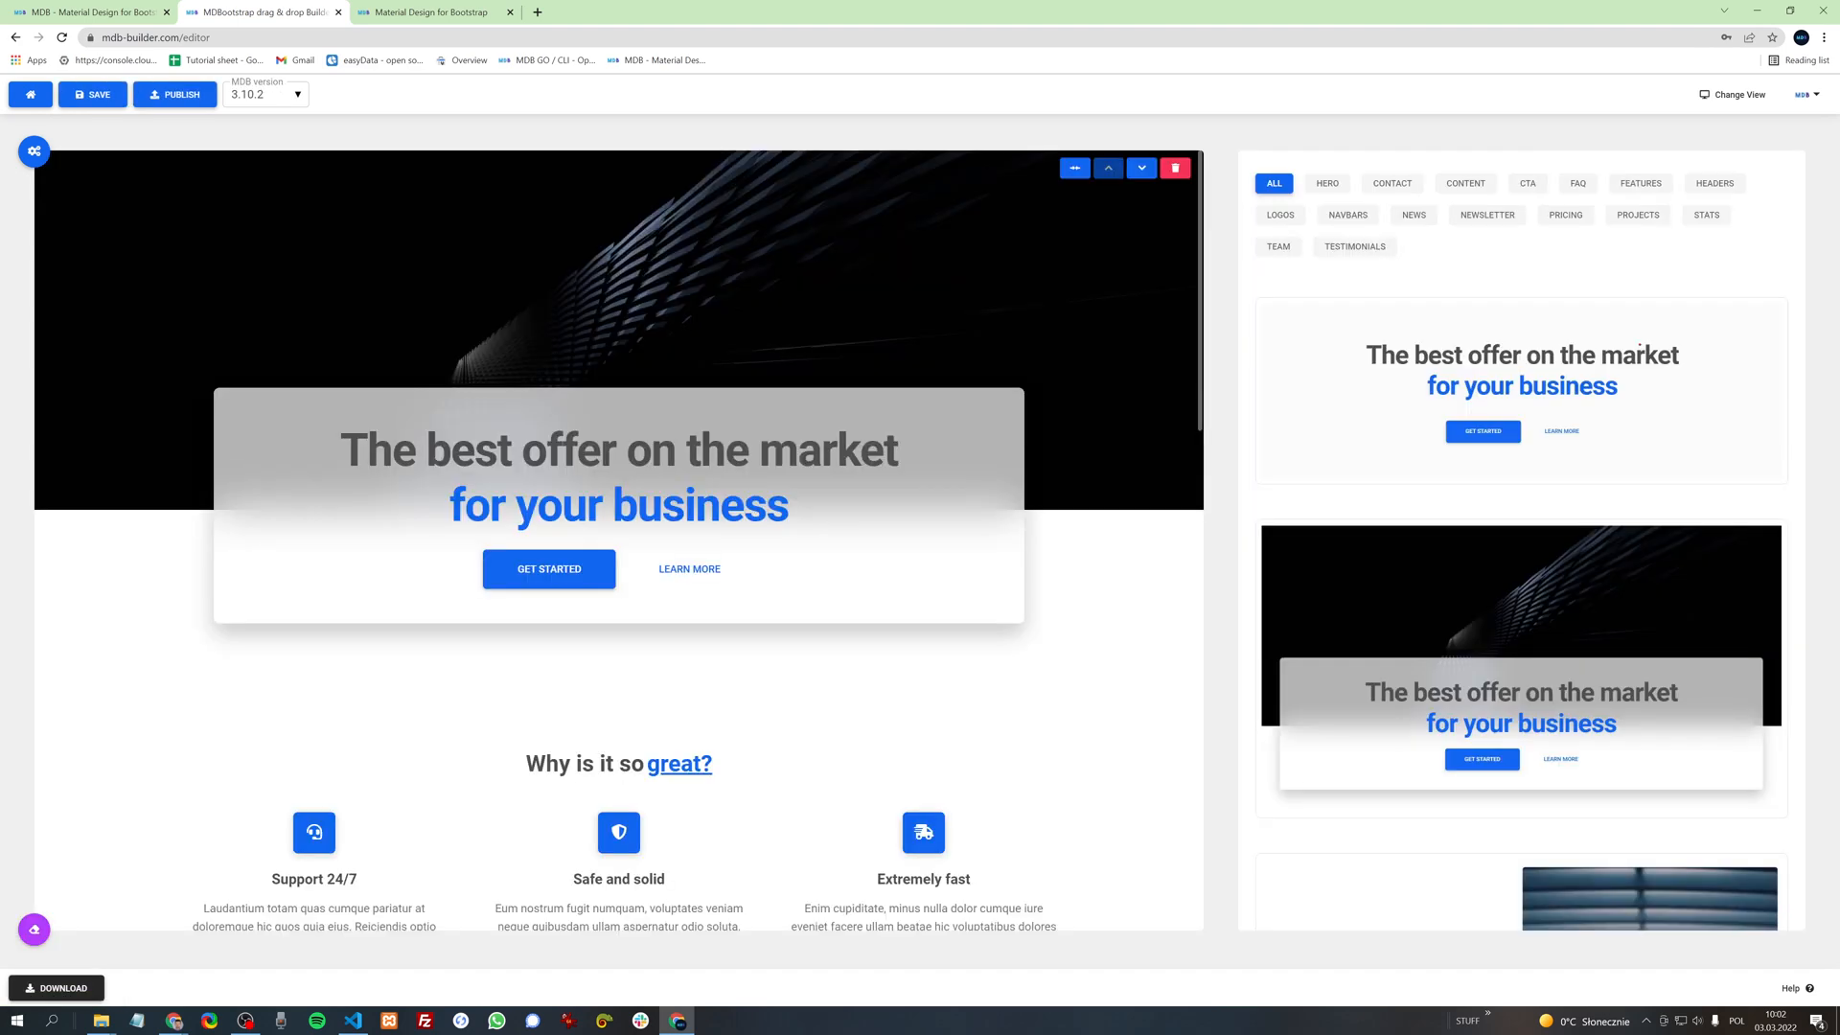
# Step: Rewrite the hero heading as 'This is my project now!' and switch to the MDB GO homepage
pyautogui.click(618, 450)
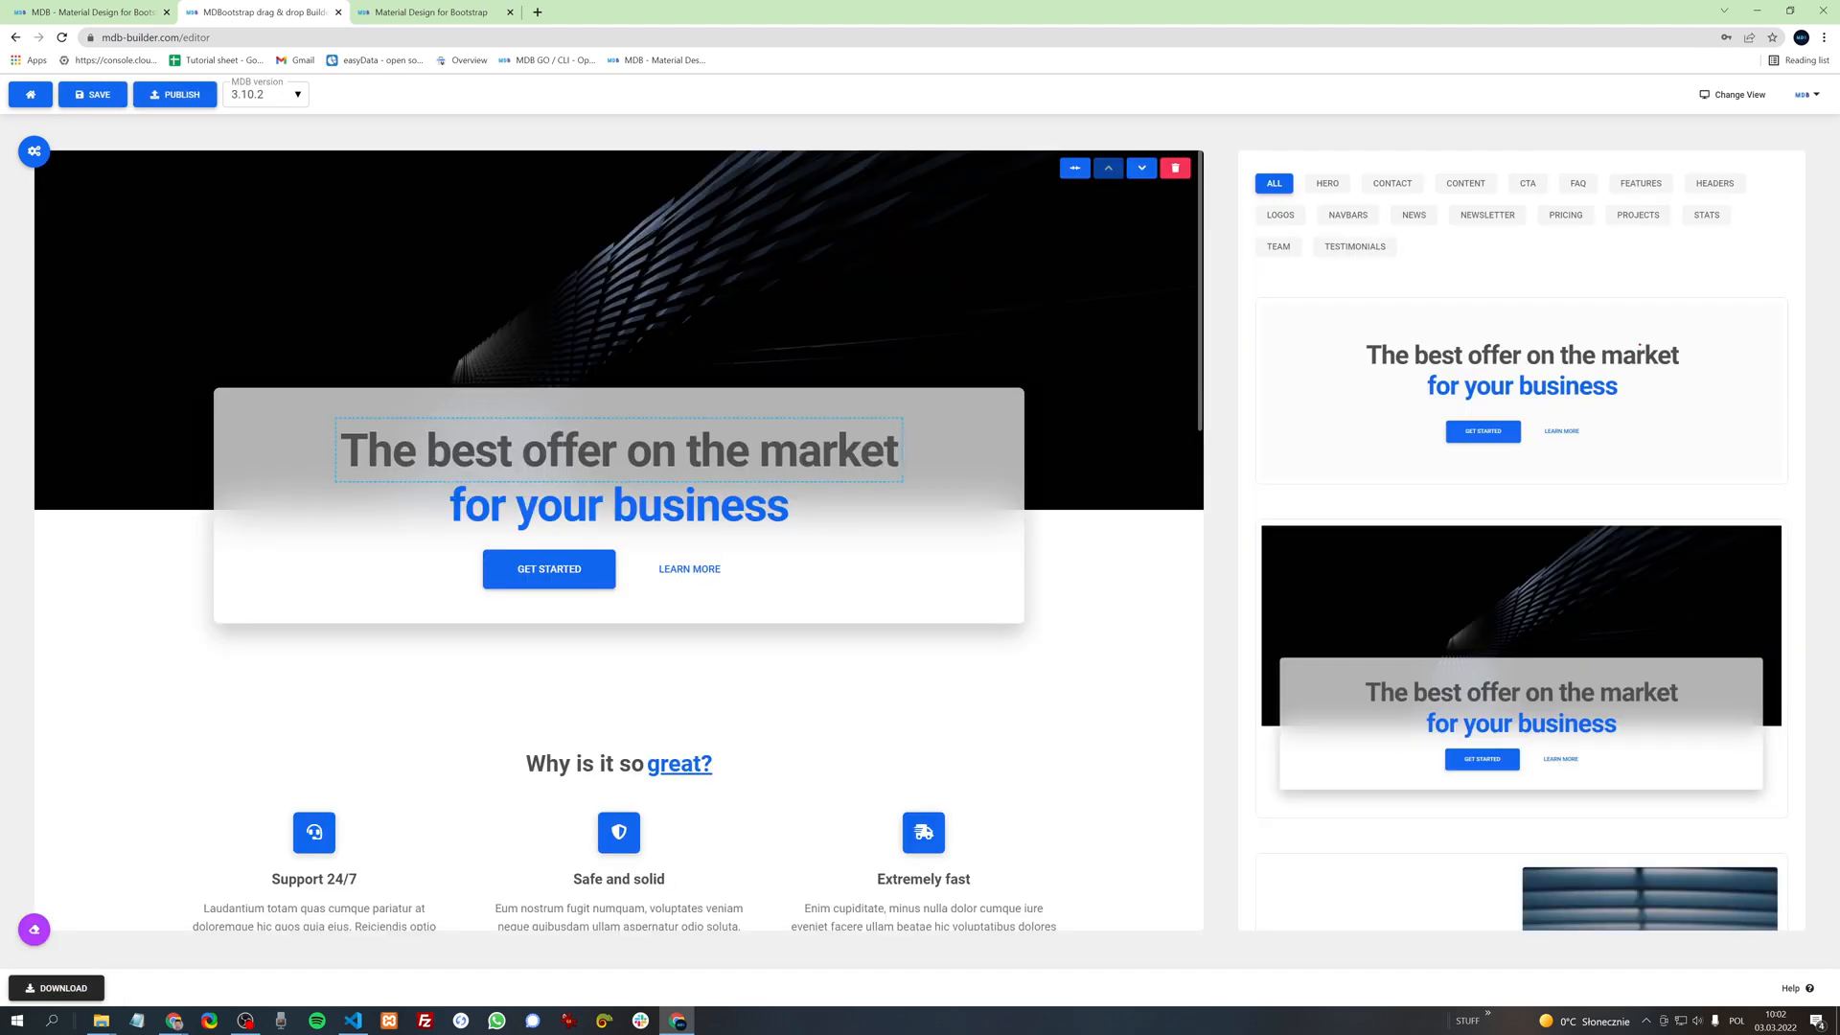
pyautogui.write('This m')
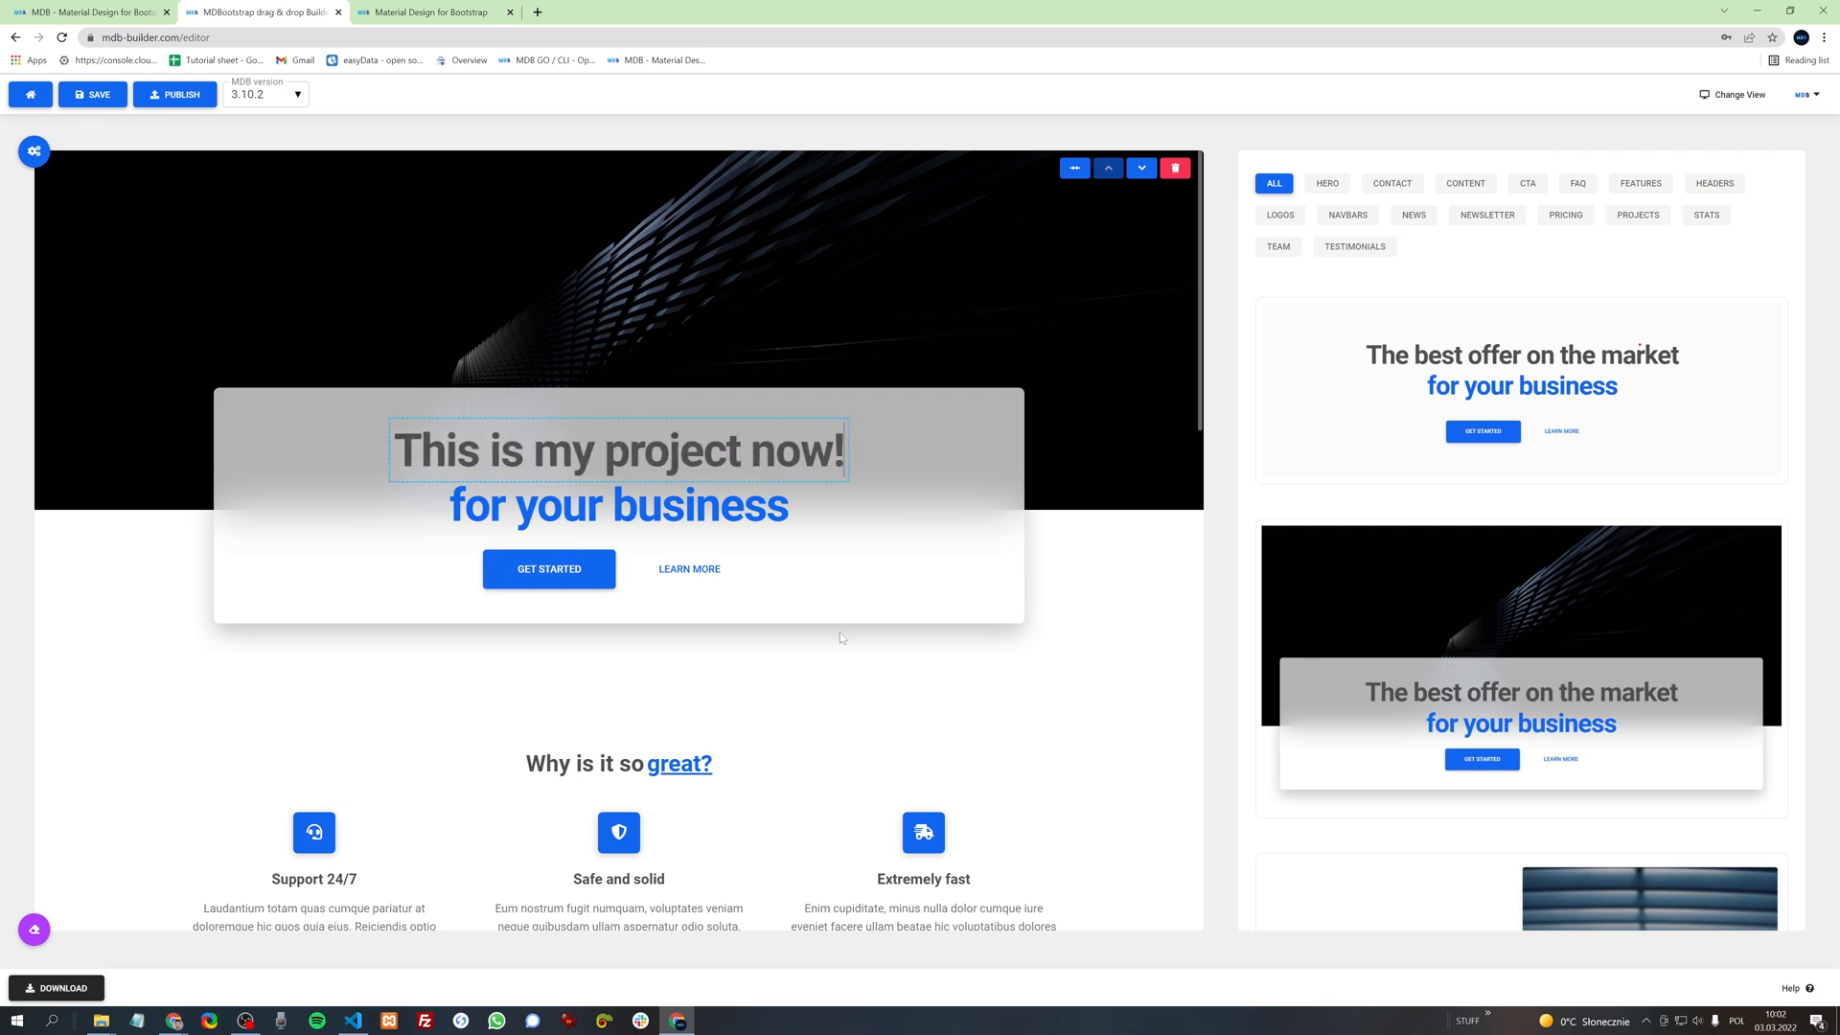
pyautogui.click(841, 638)
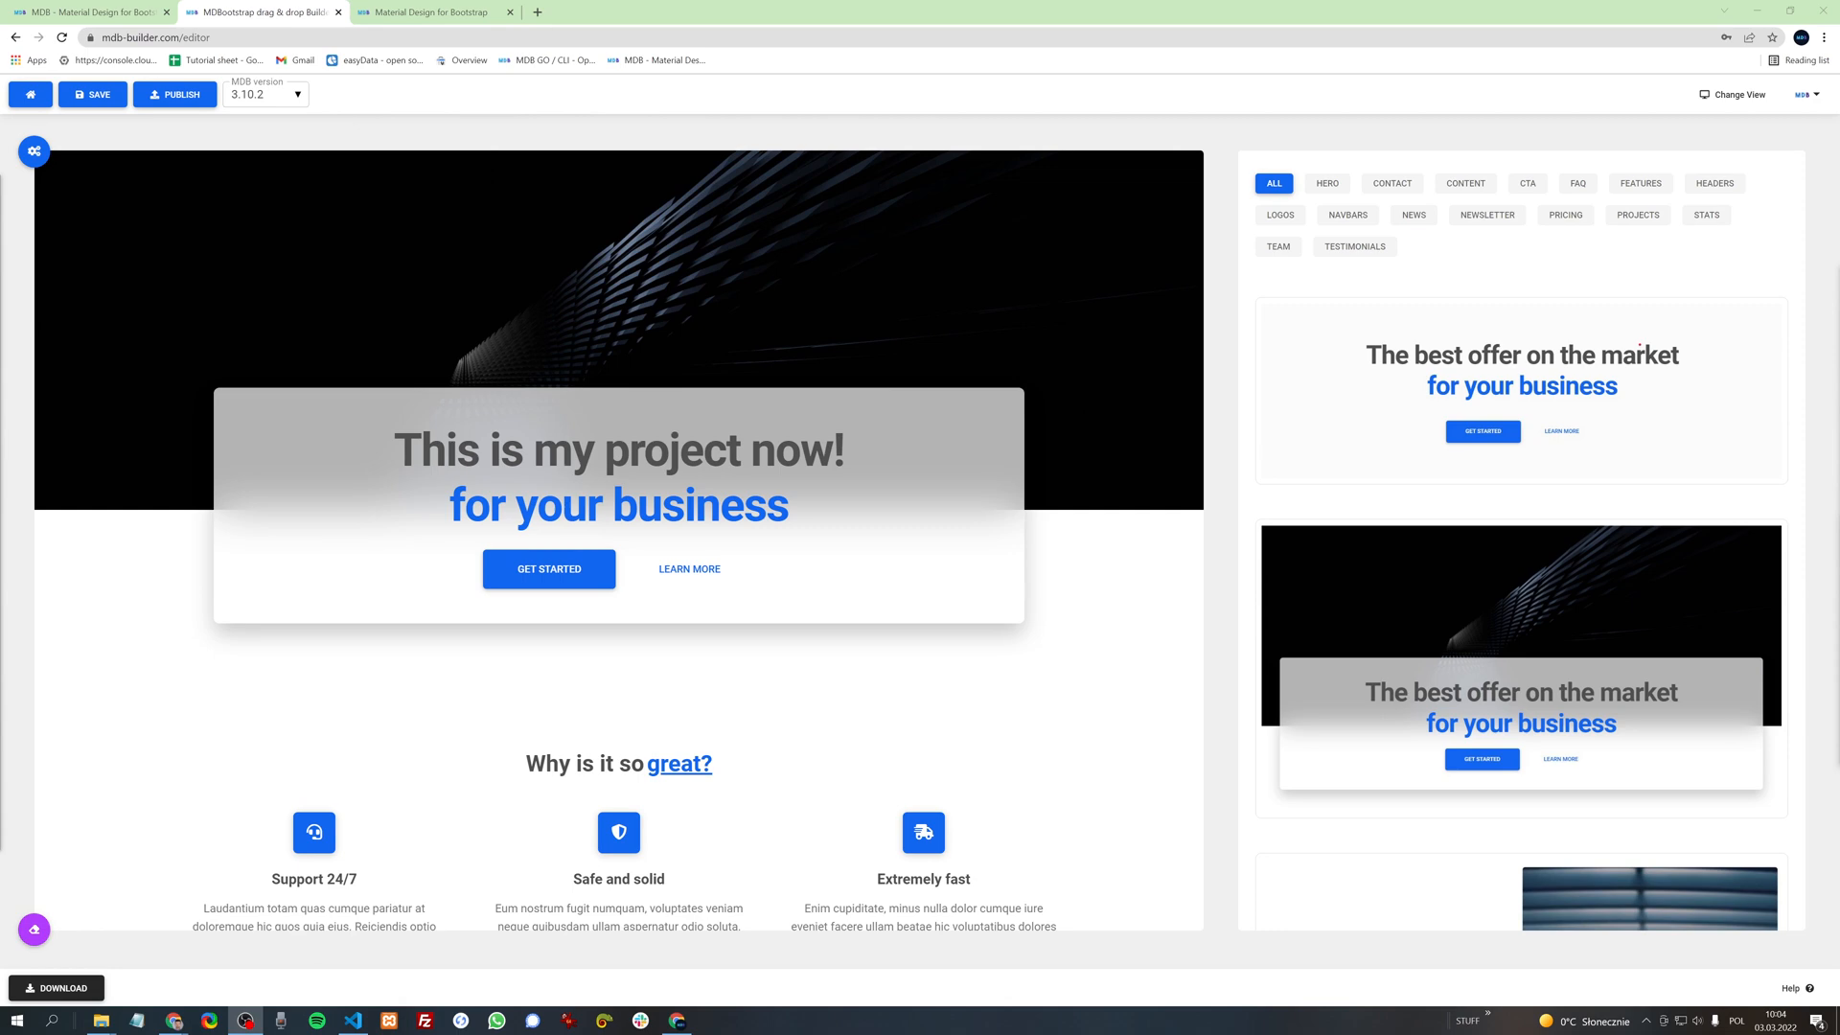
pyautogui.click(434, 11)
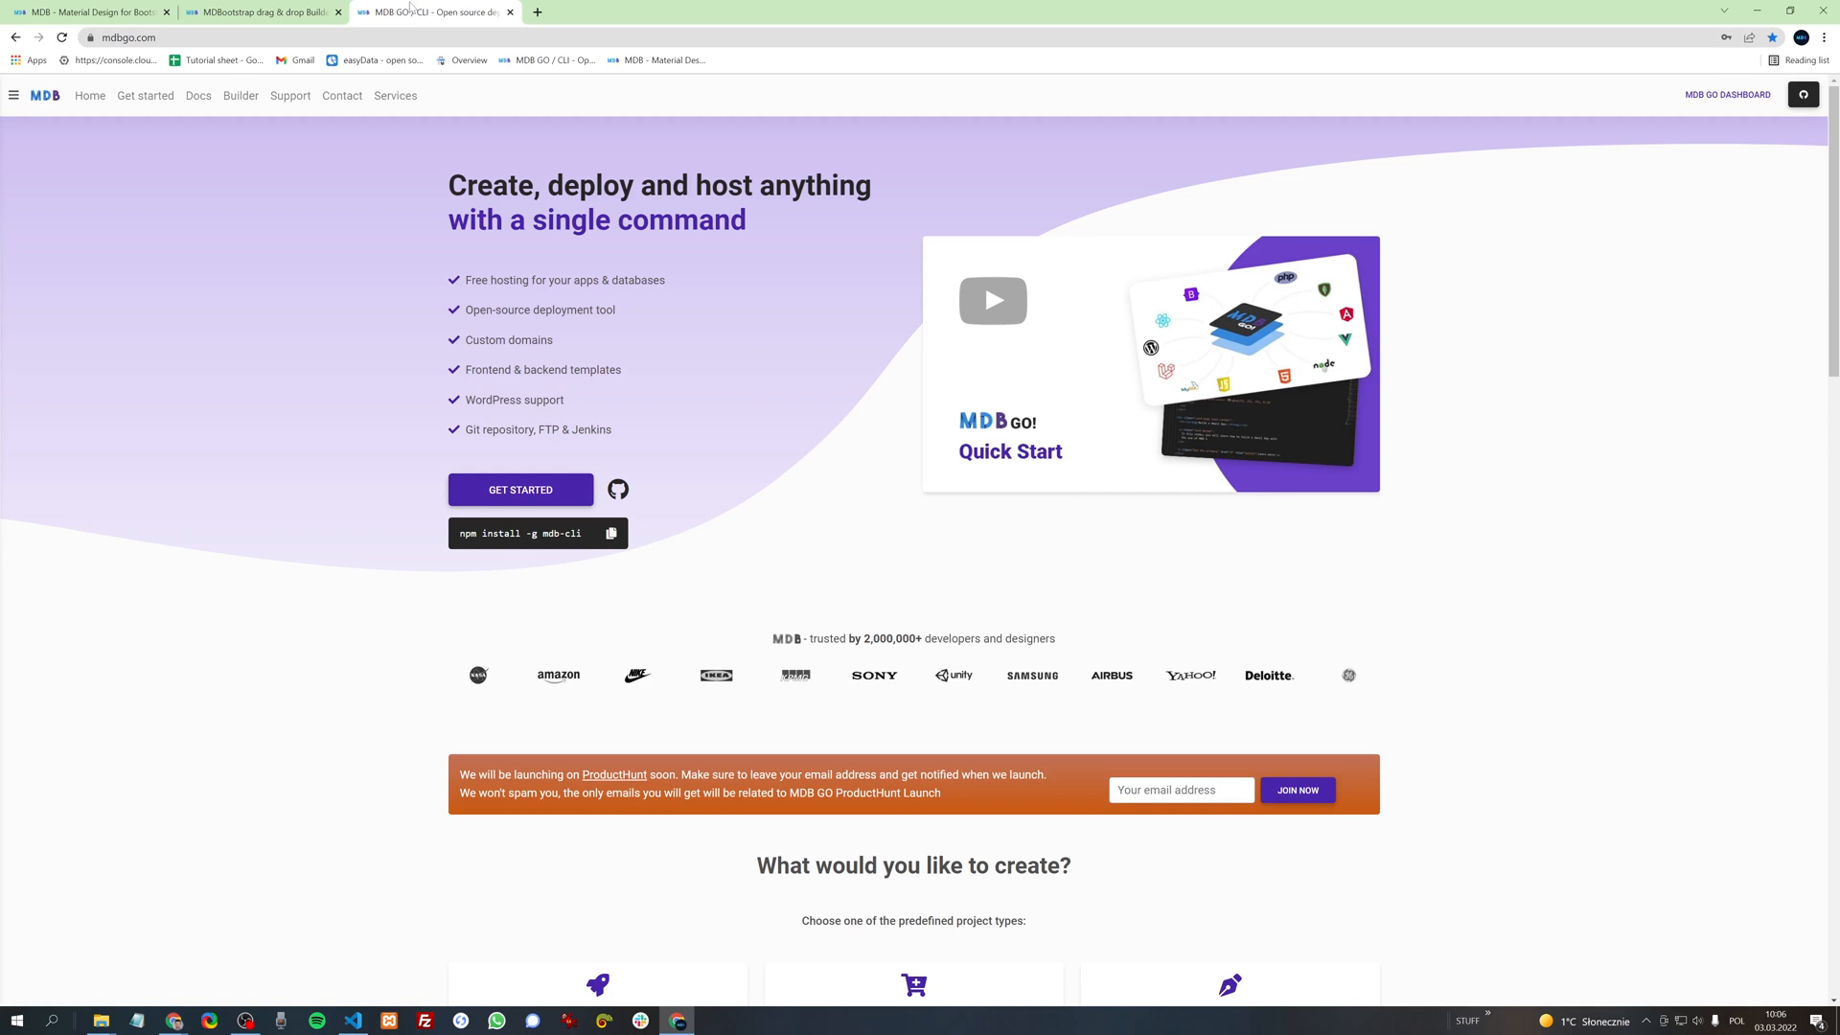
# Step: Scroll the mdbgo.com homepage, then log in to reach the MDB GO dashboard
pyautogui.scroll(-3)
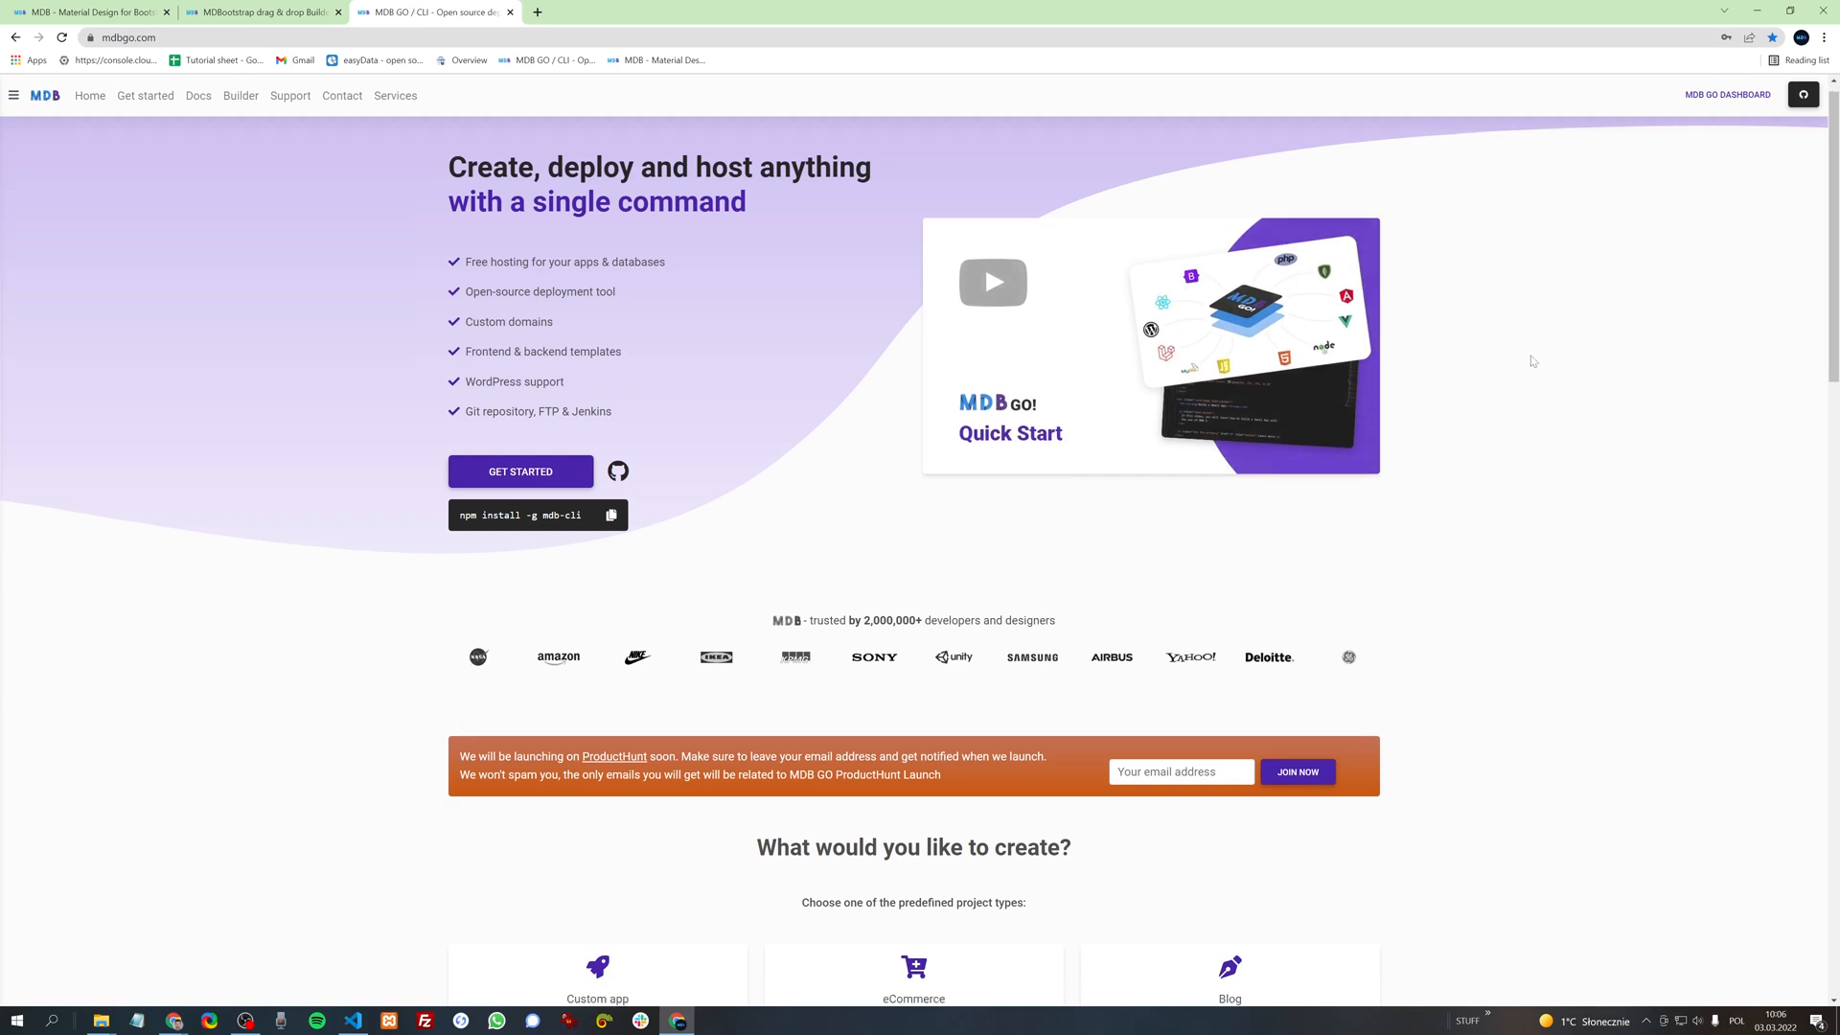
pyautogui.scroll(-3)
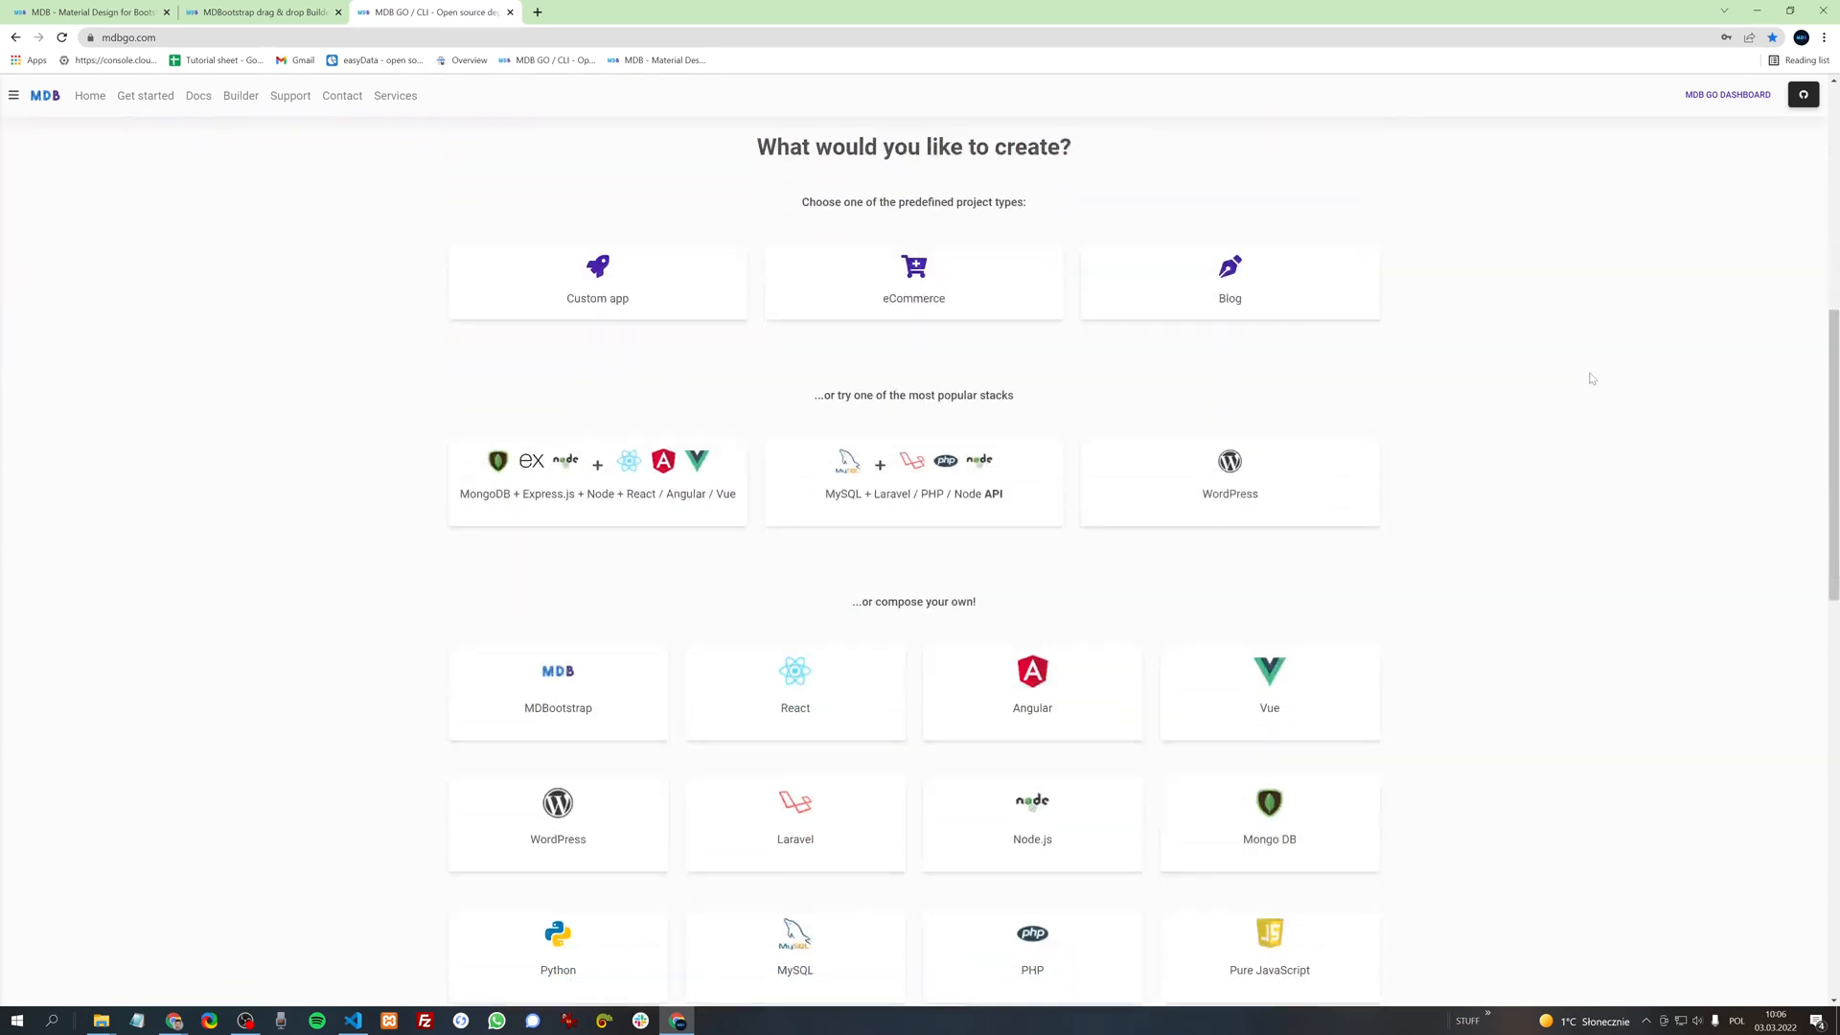
pyautogui.scroll(-3)
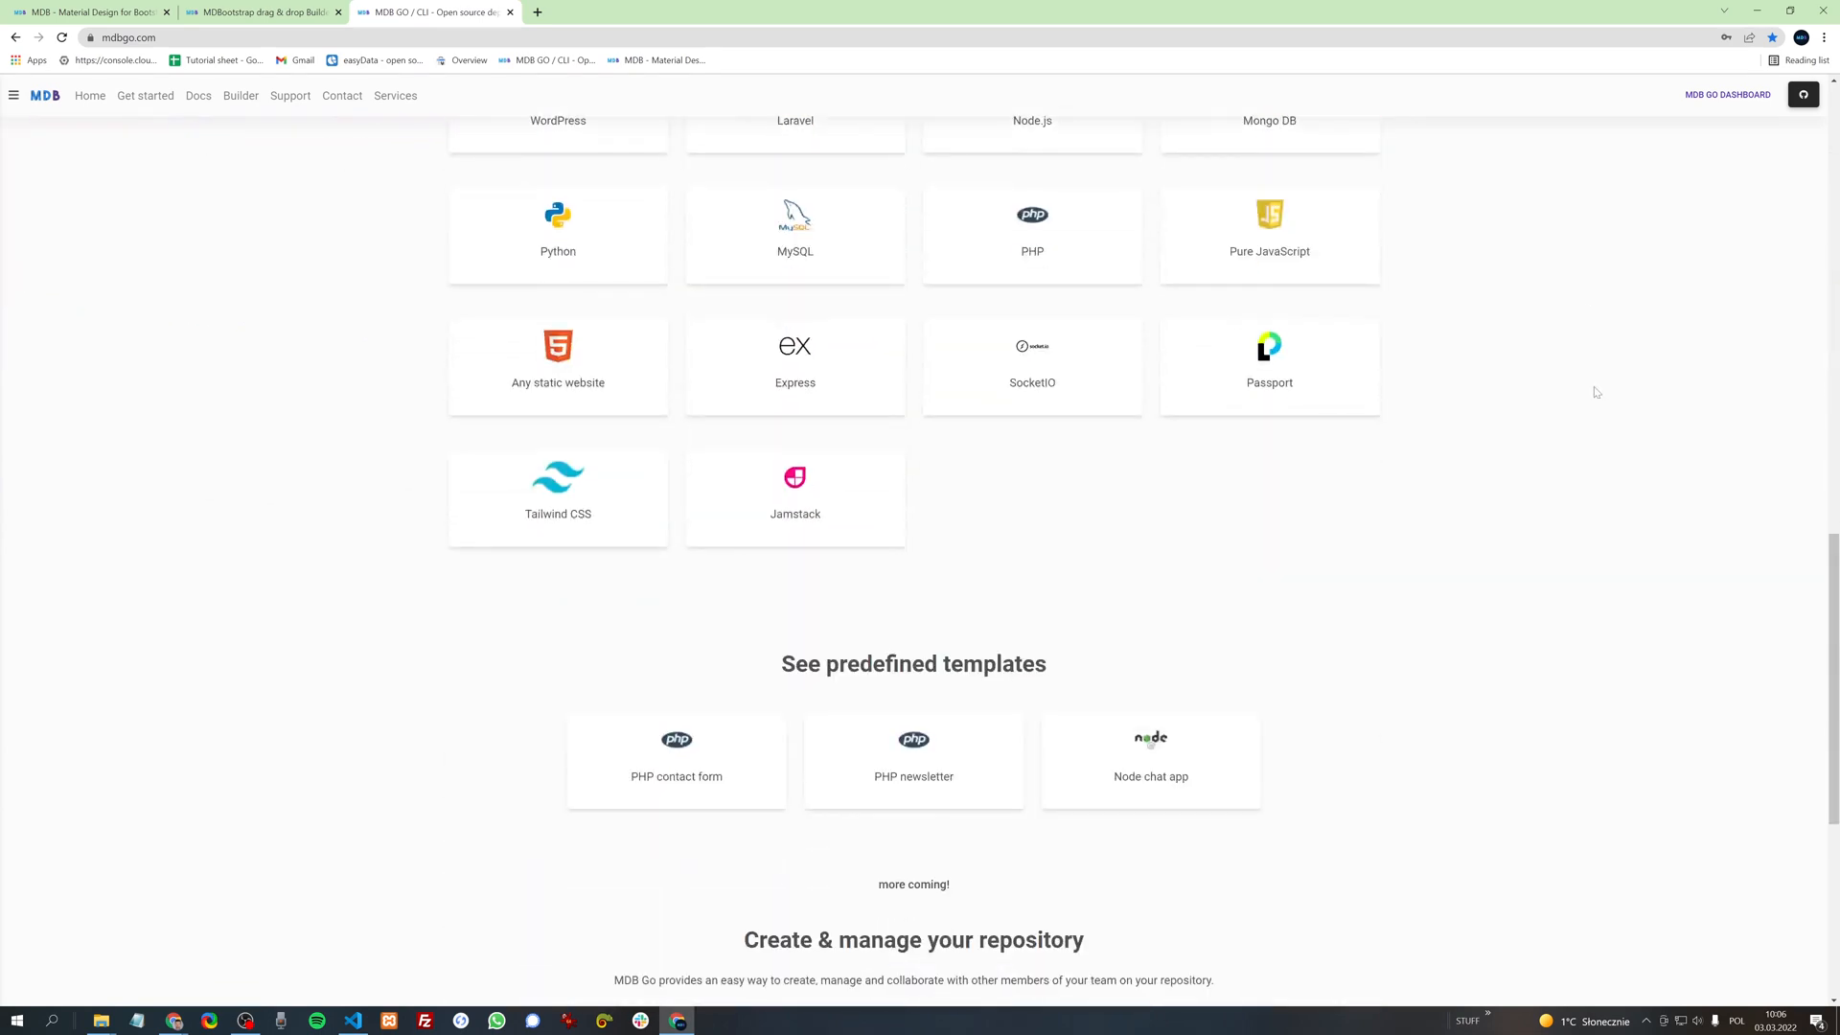
pyautogui.scroll(3)
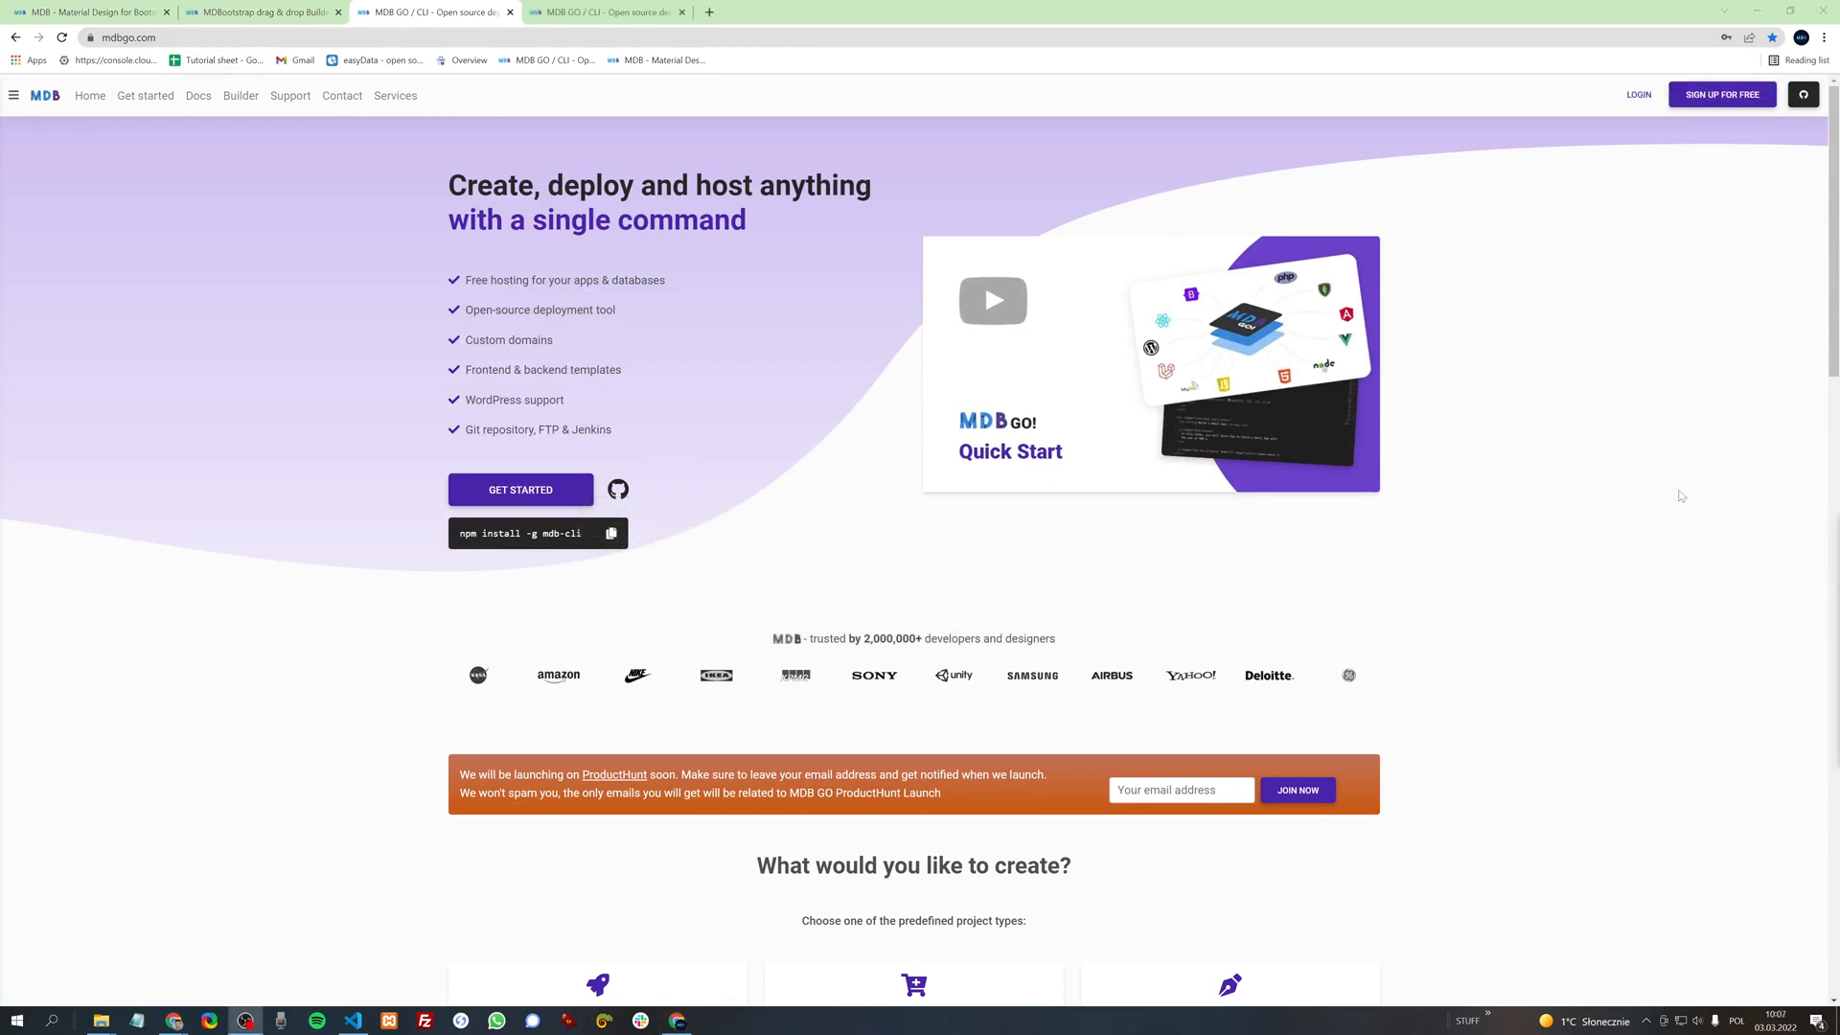
pyautogui.moveTo(1634, 100)
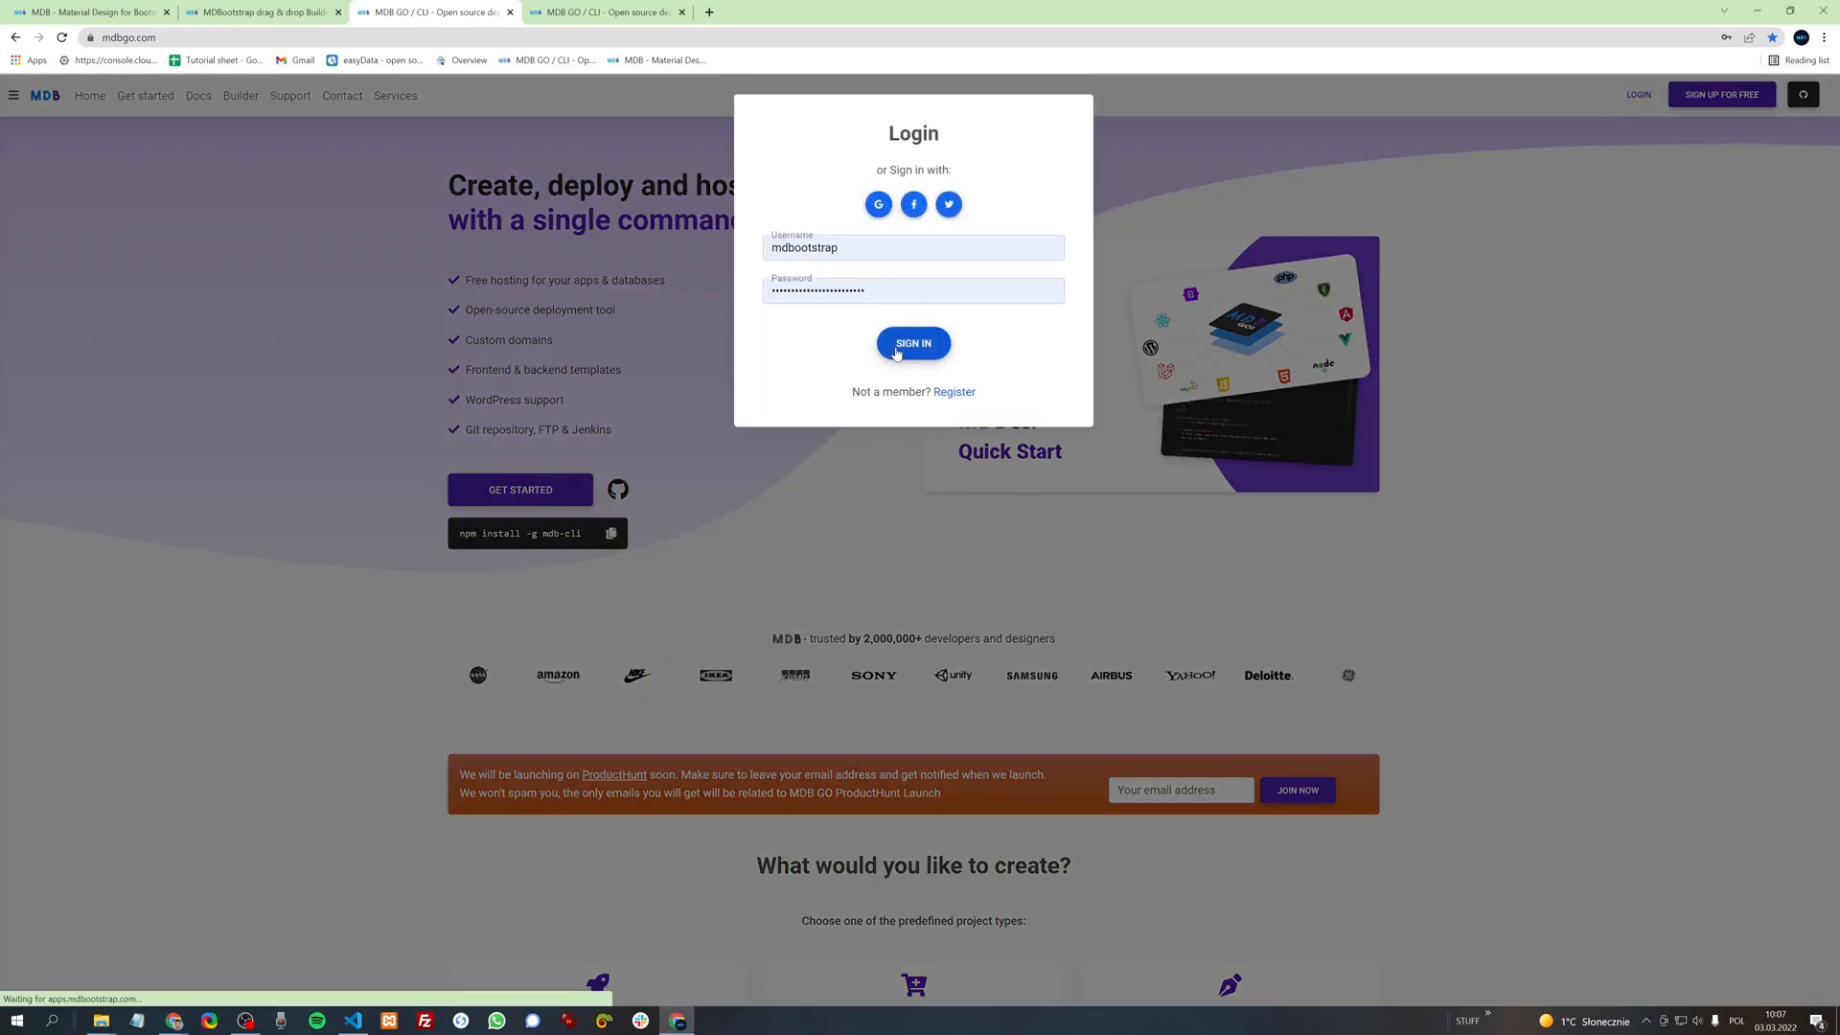
pyautogui.click(913, 344)
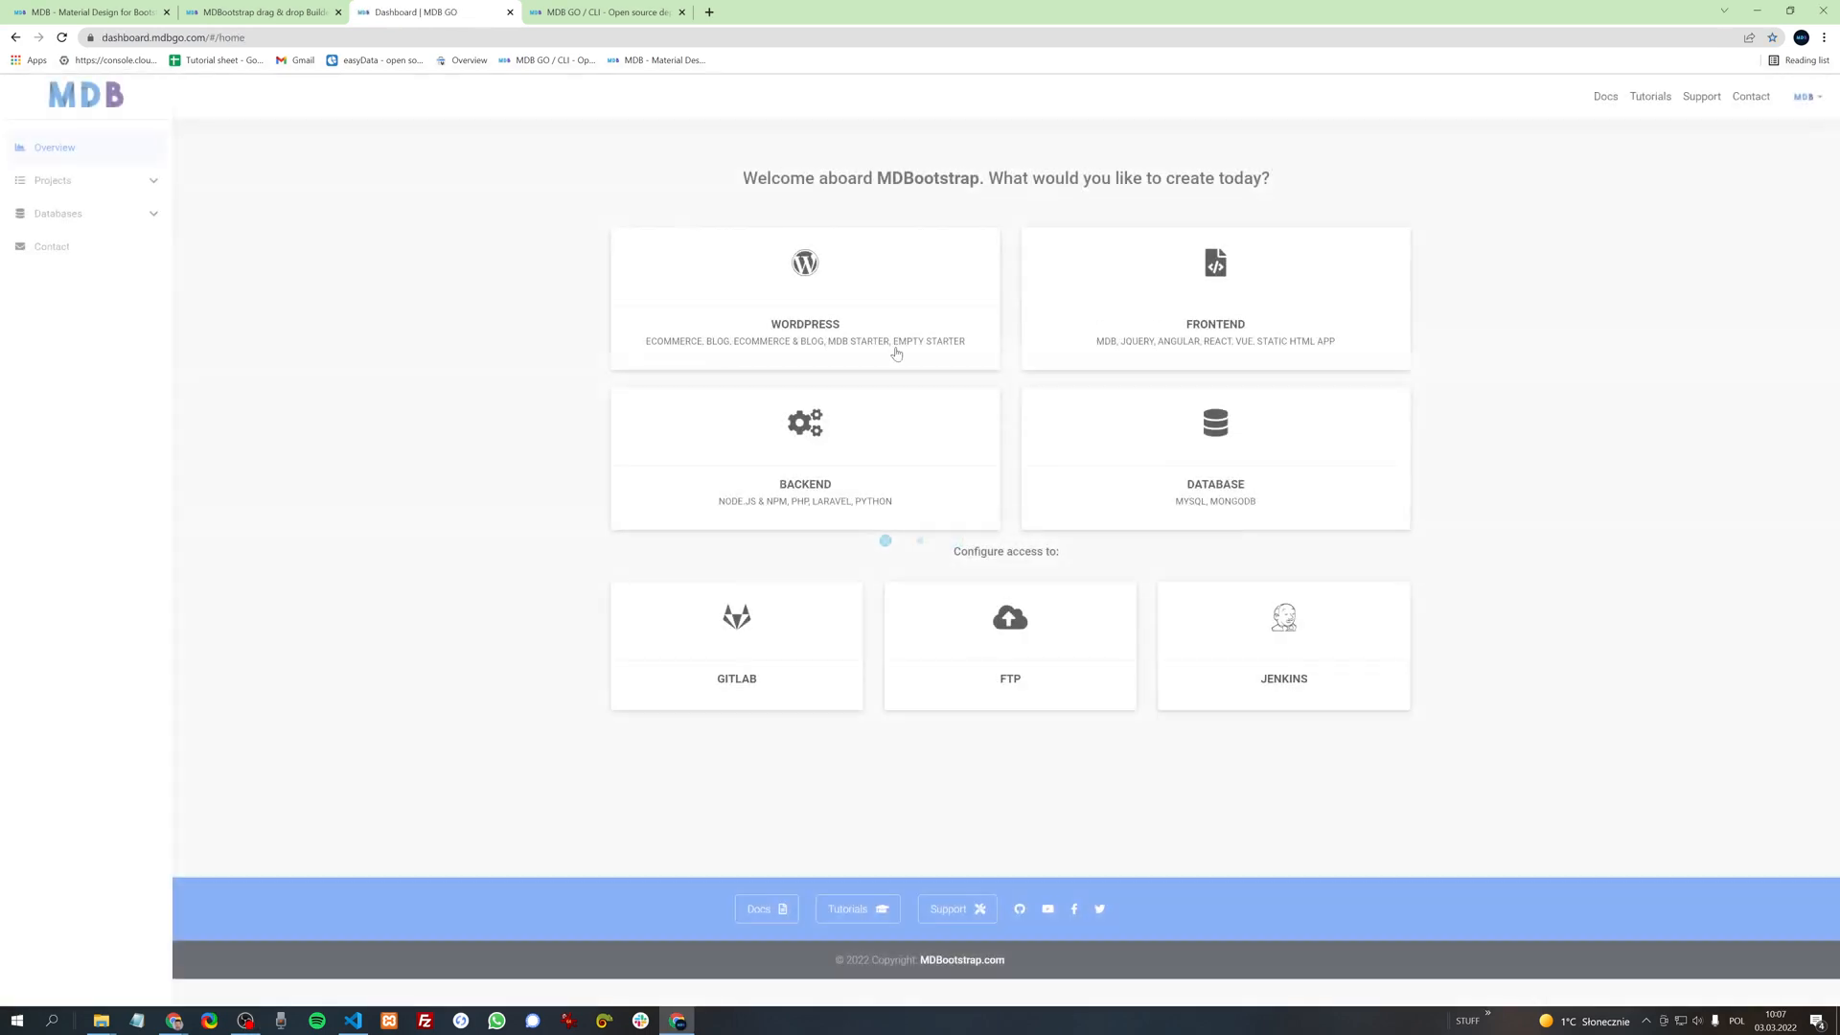
# Step: Create a Git repository for my-first-project and open its git.mdbgo.com link
pyautogui.click(51, 181)
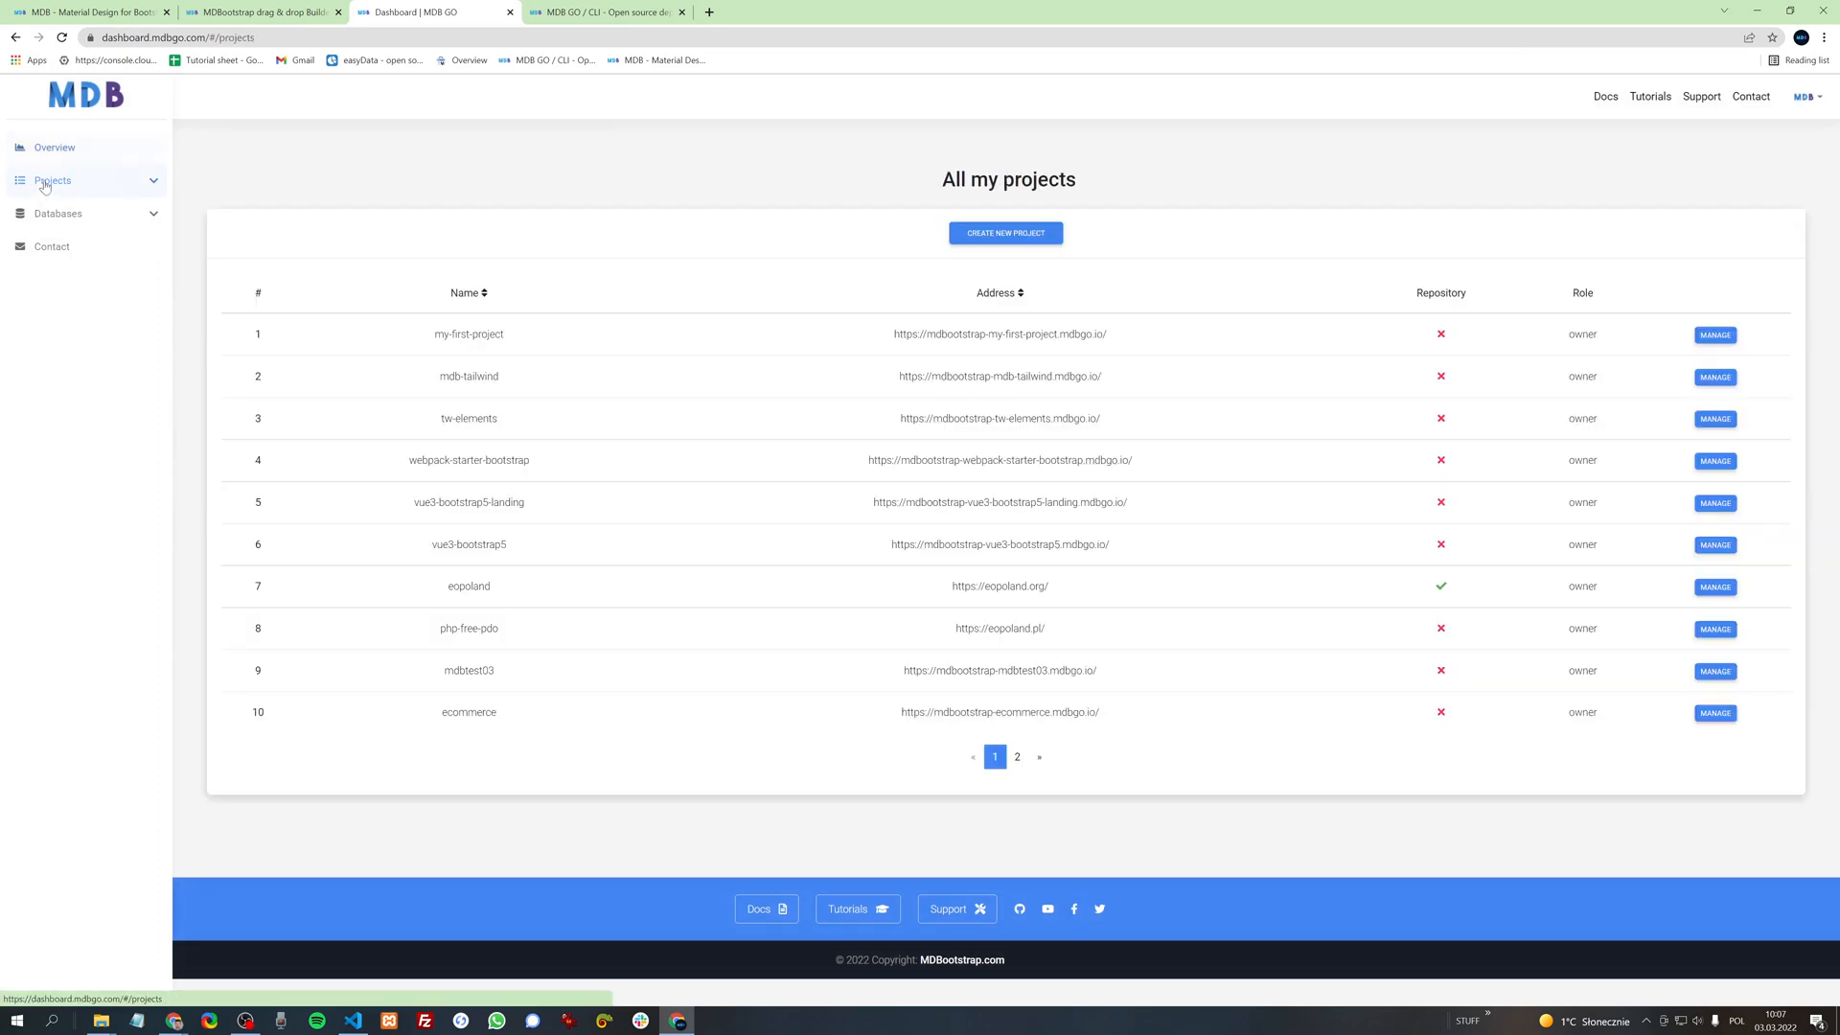
pyautogui.moveTo(666, 276)
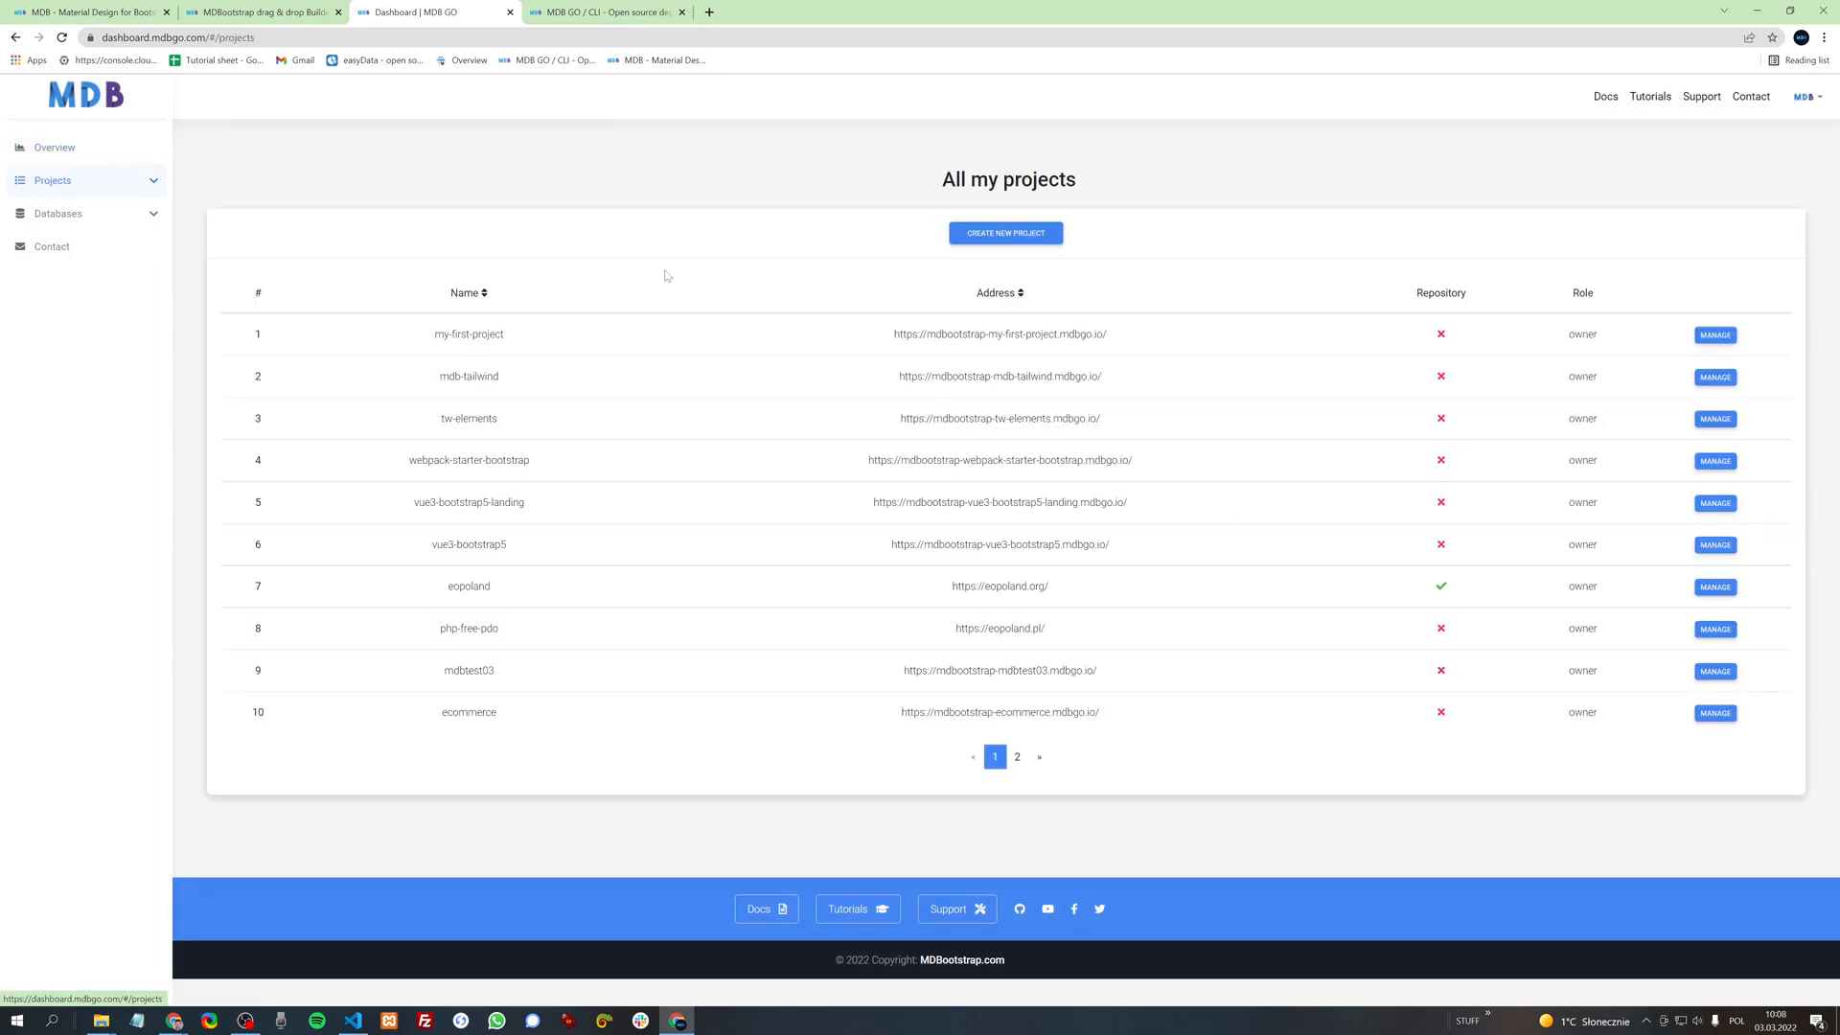
pyautogui.moveTo(1109, 334)
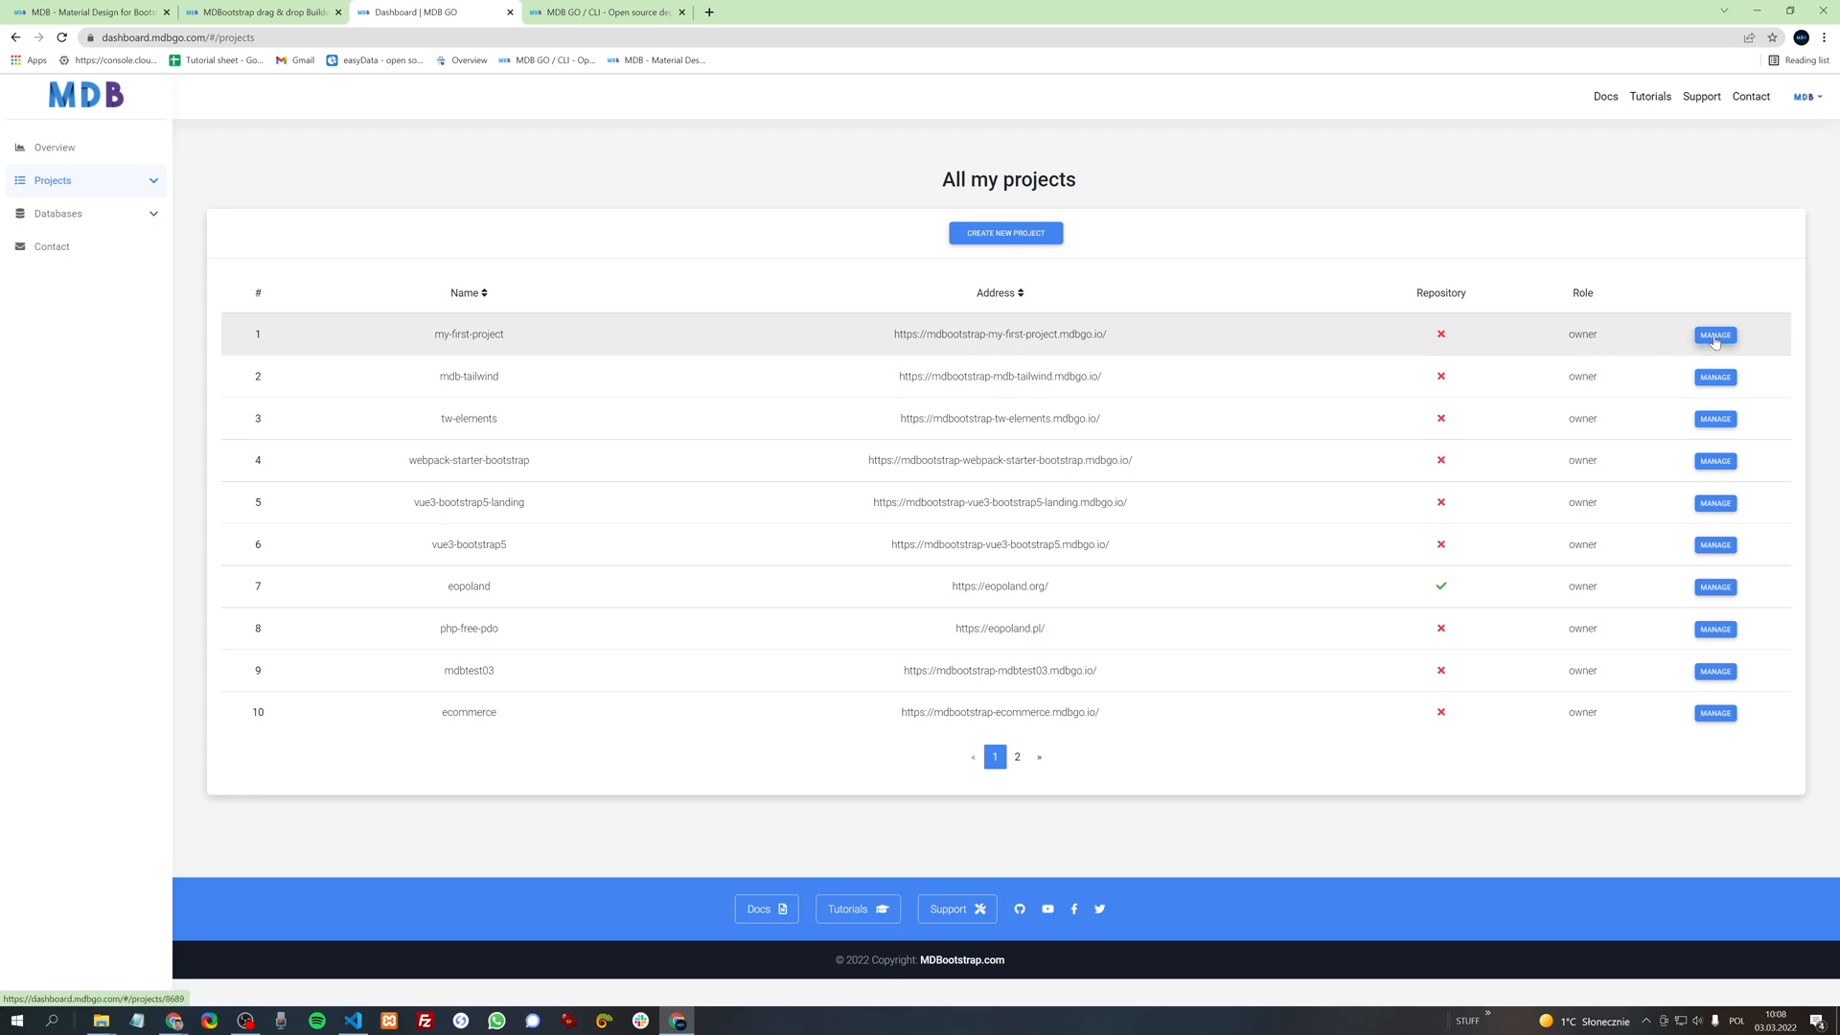
pyautogui.click(1715, 335)
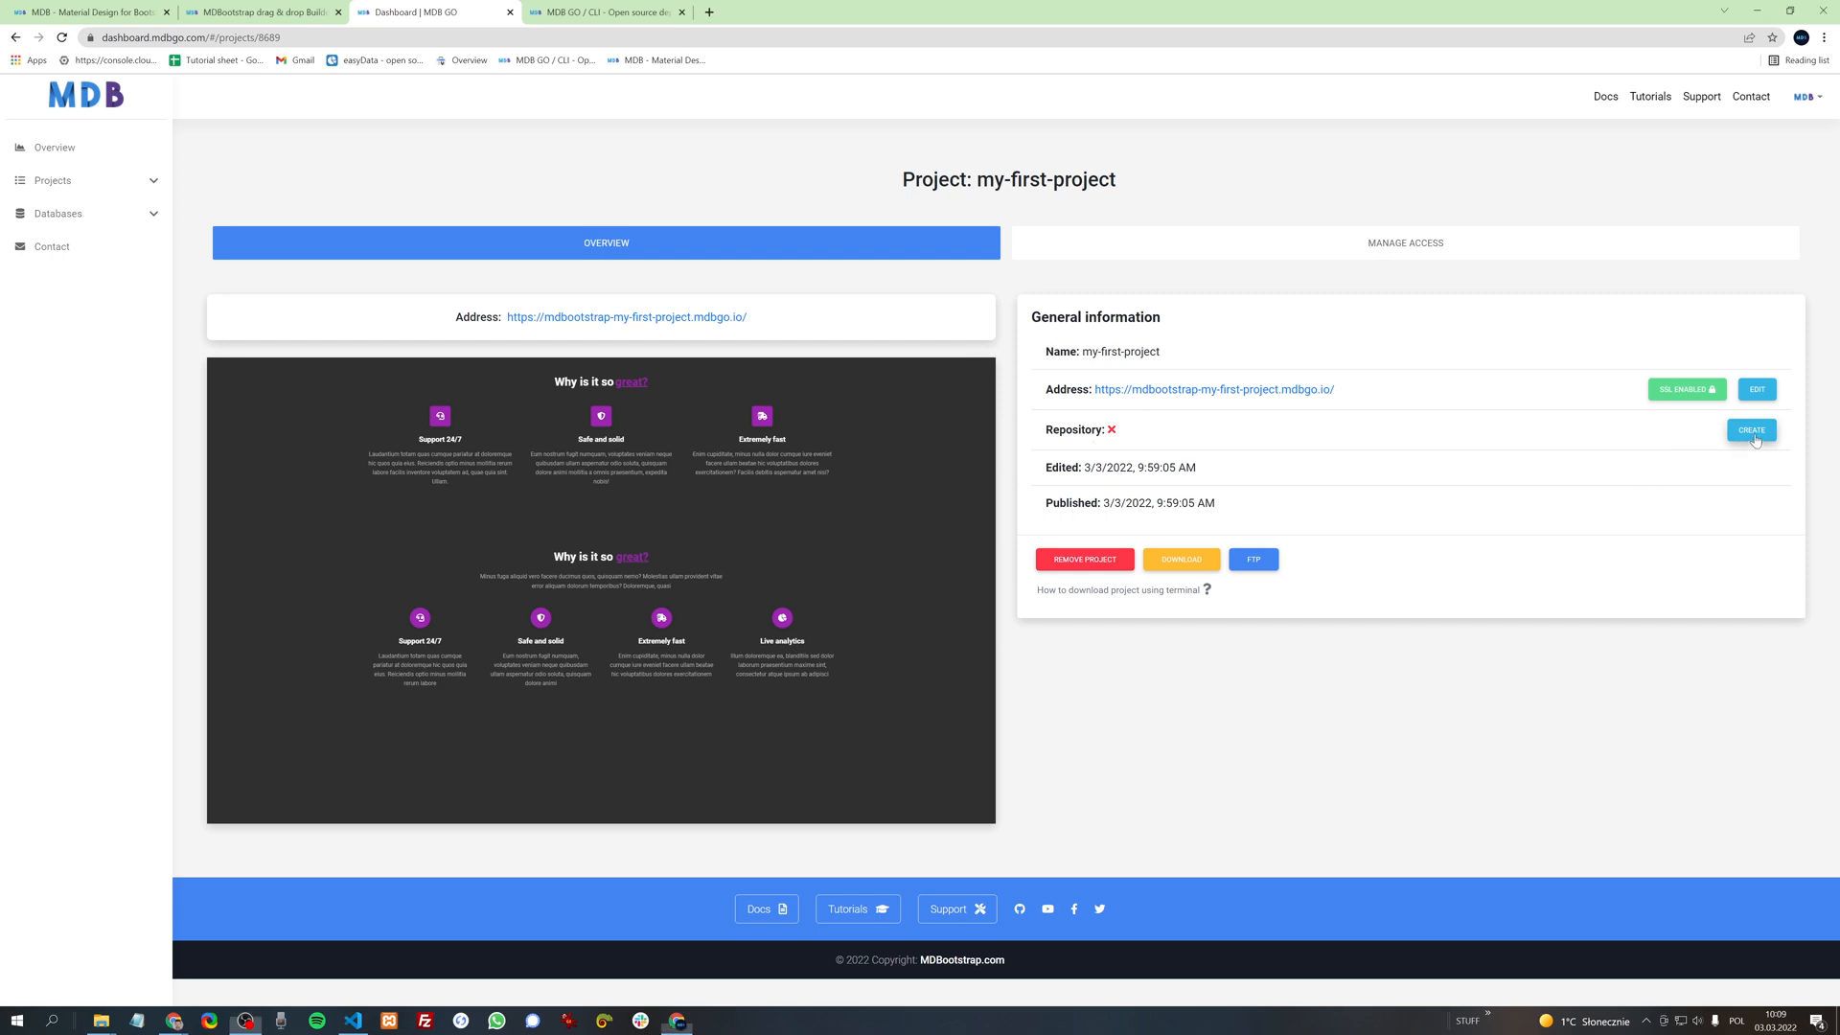
pyautogui.click(51, 180)
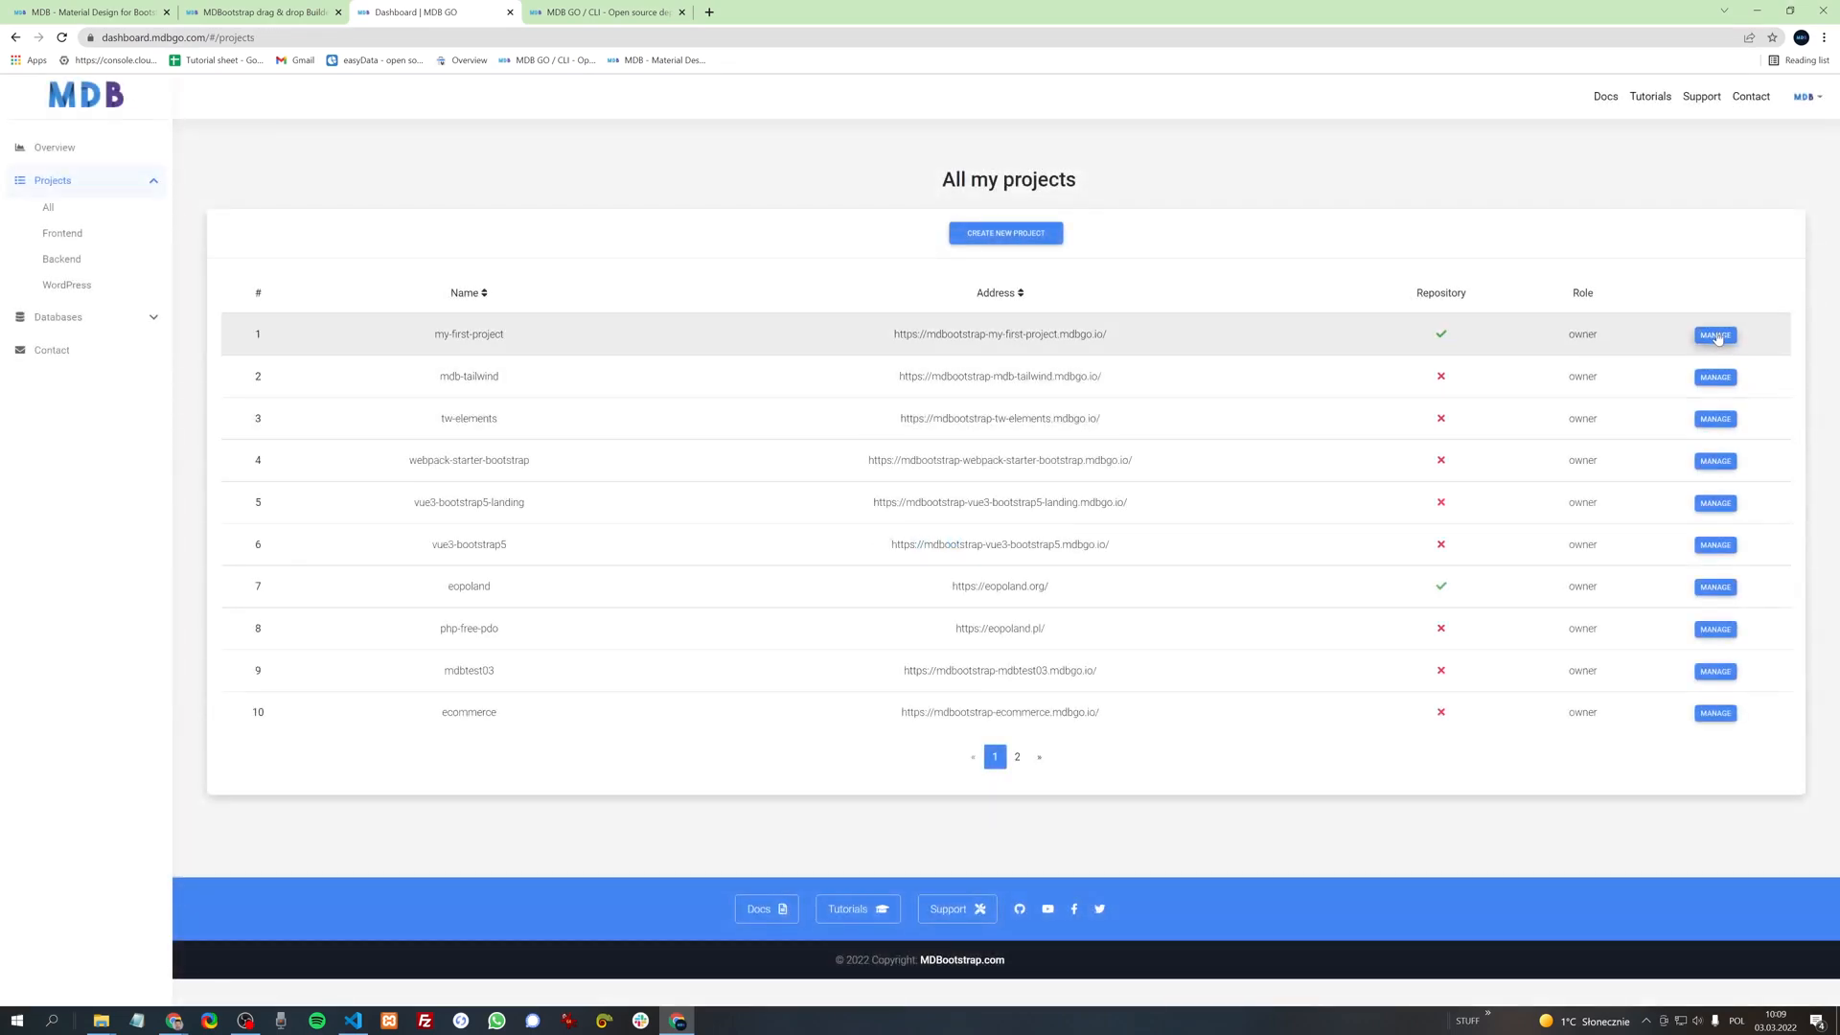
pyautogui.click(1714, 335)
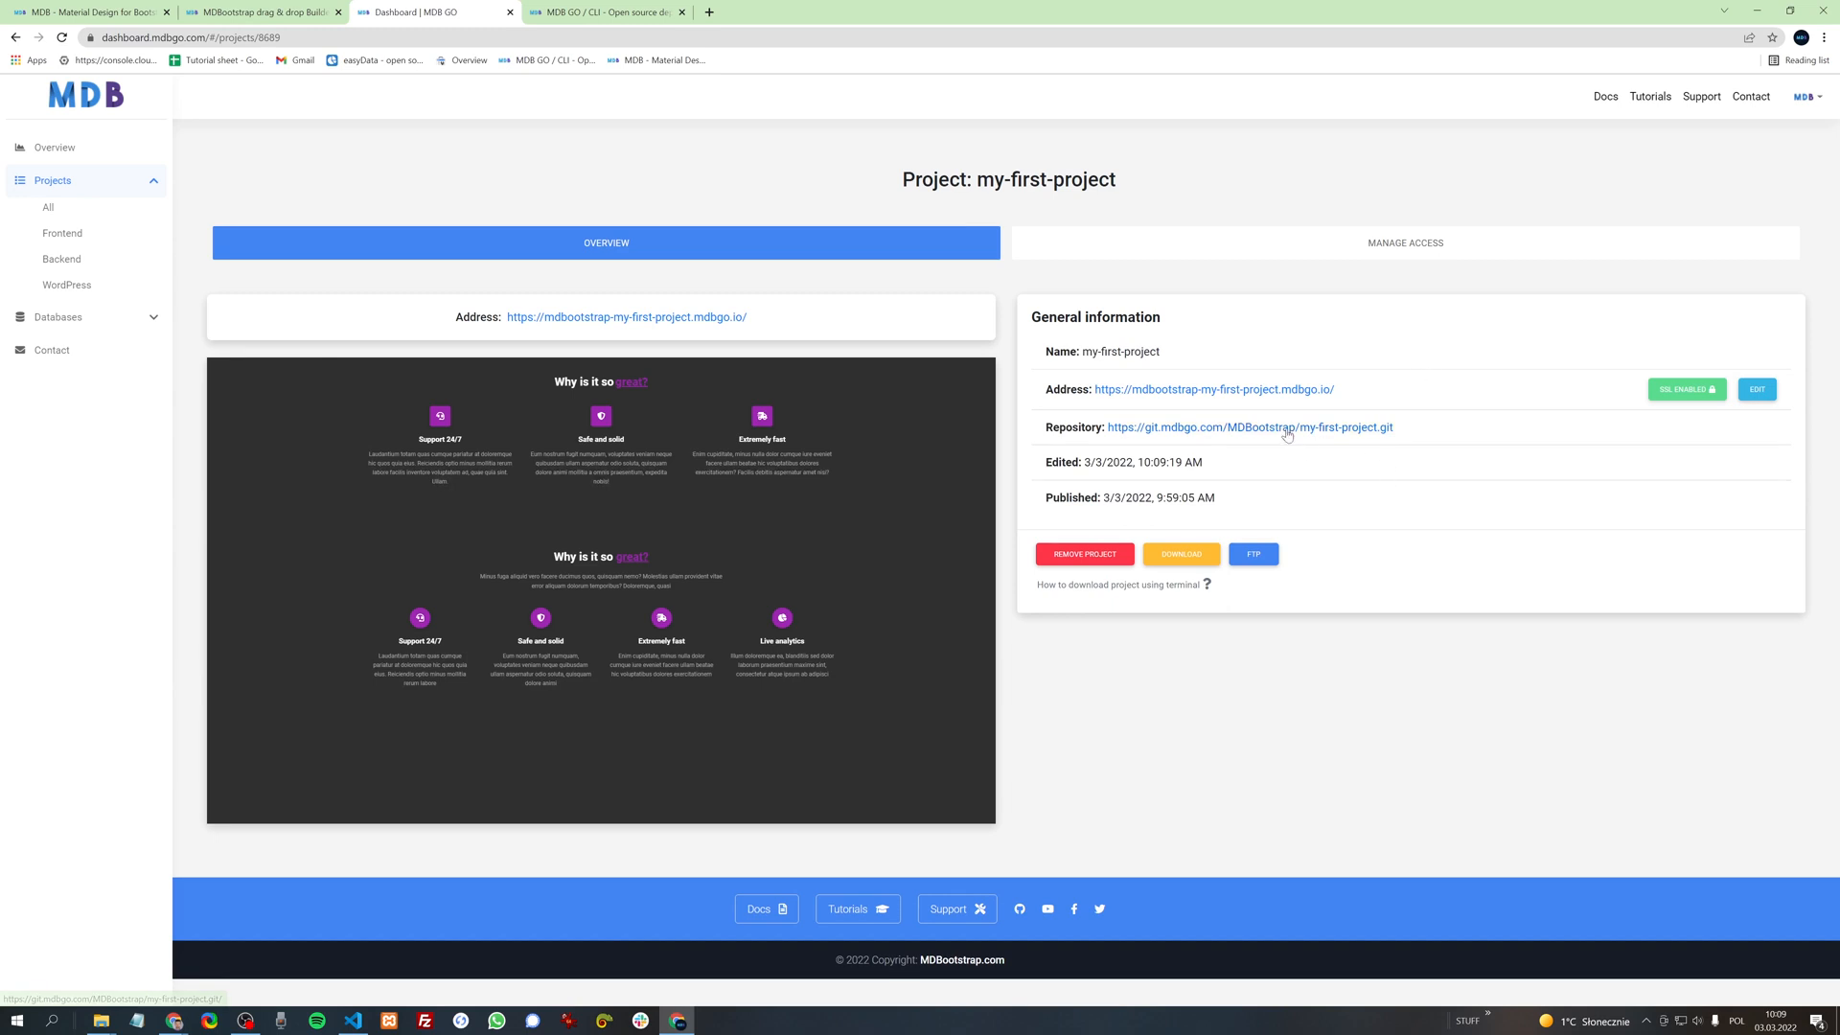
pyautogui.click(1277, 428)
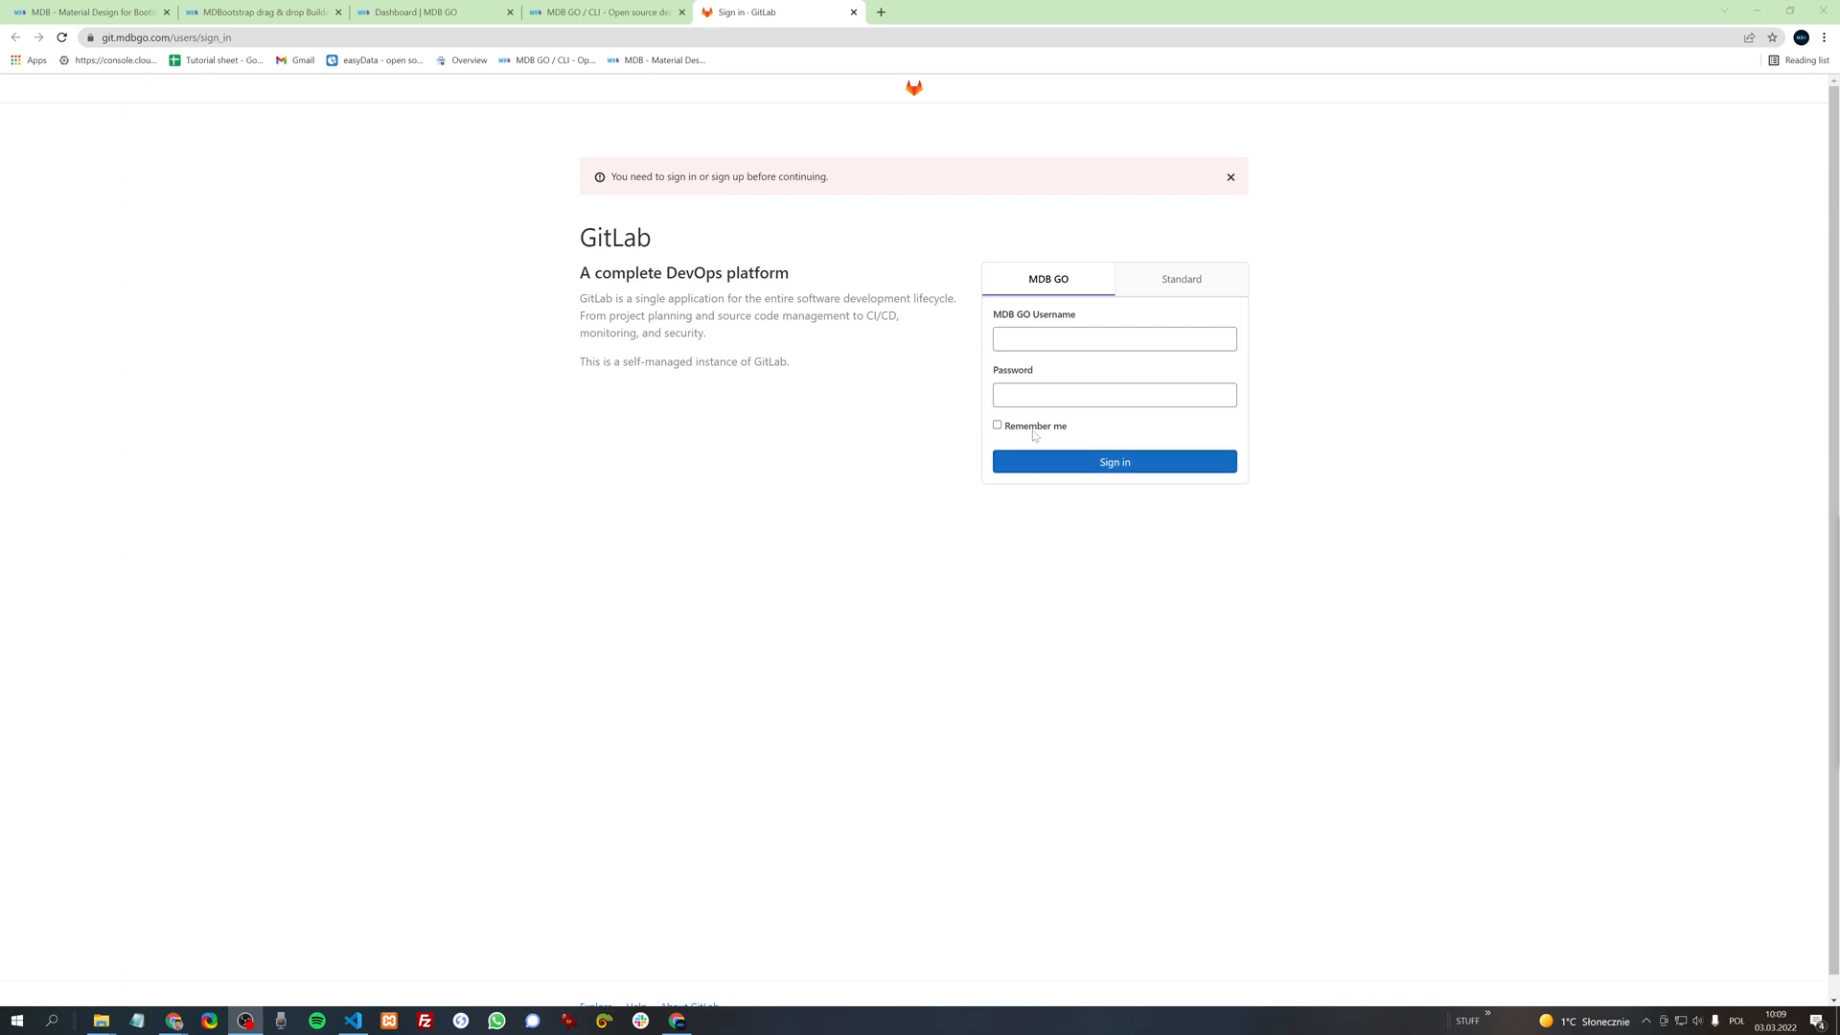
# Step: Sign in to GitLab with saved MDB GO credentials, then return to the MDB Builder tab
pyautogui.write('m')
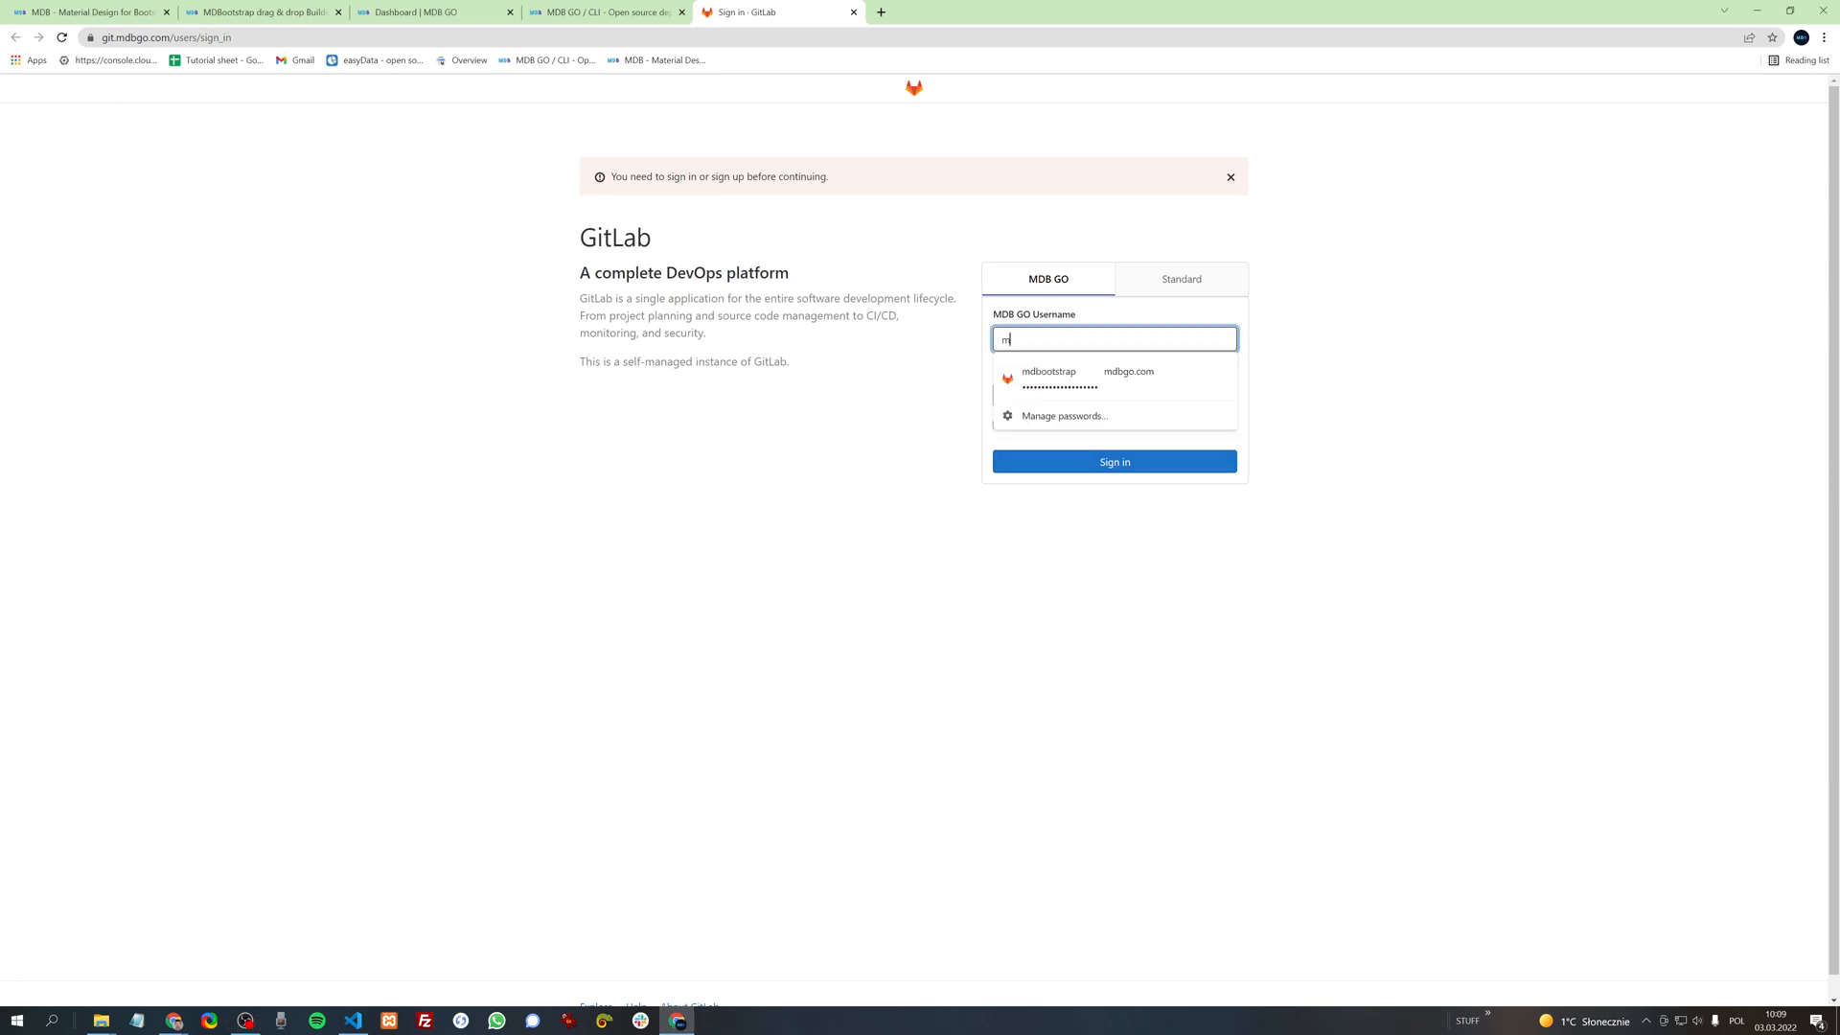
pyautogui.click(1050, 378)
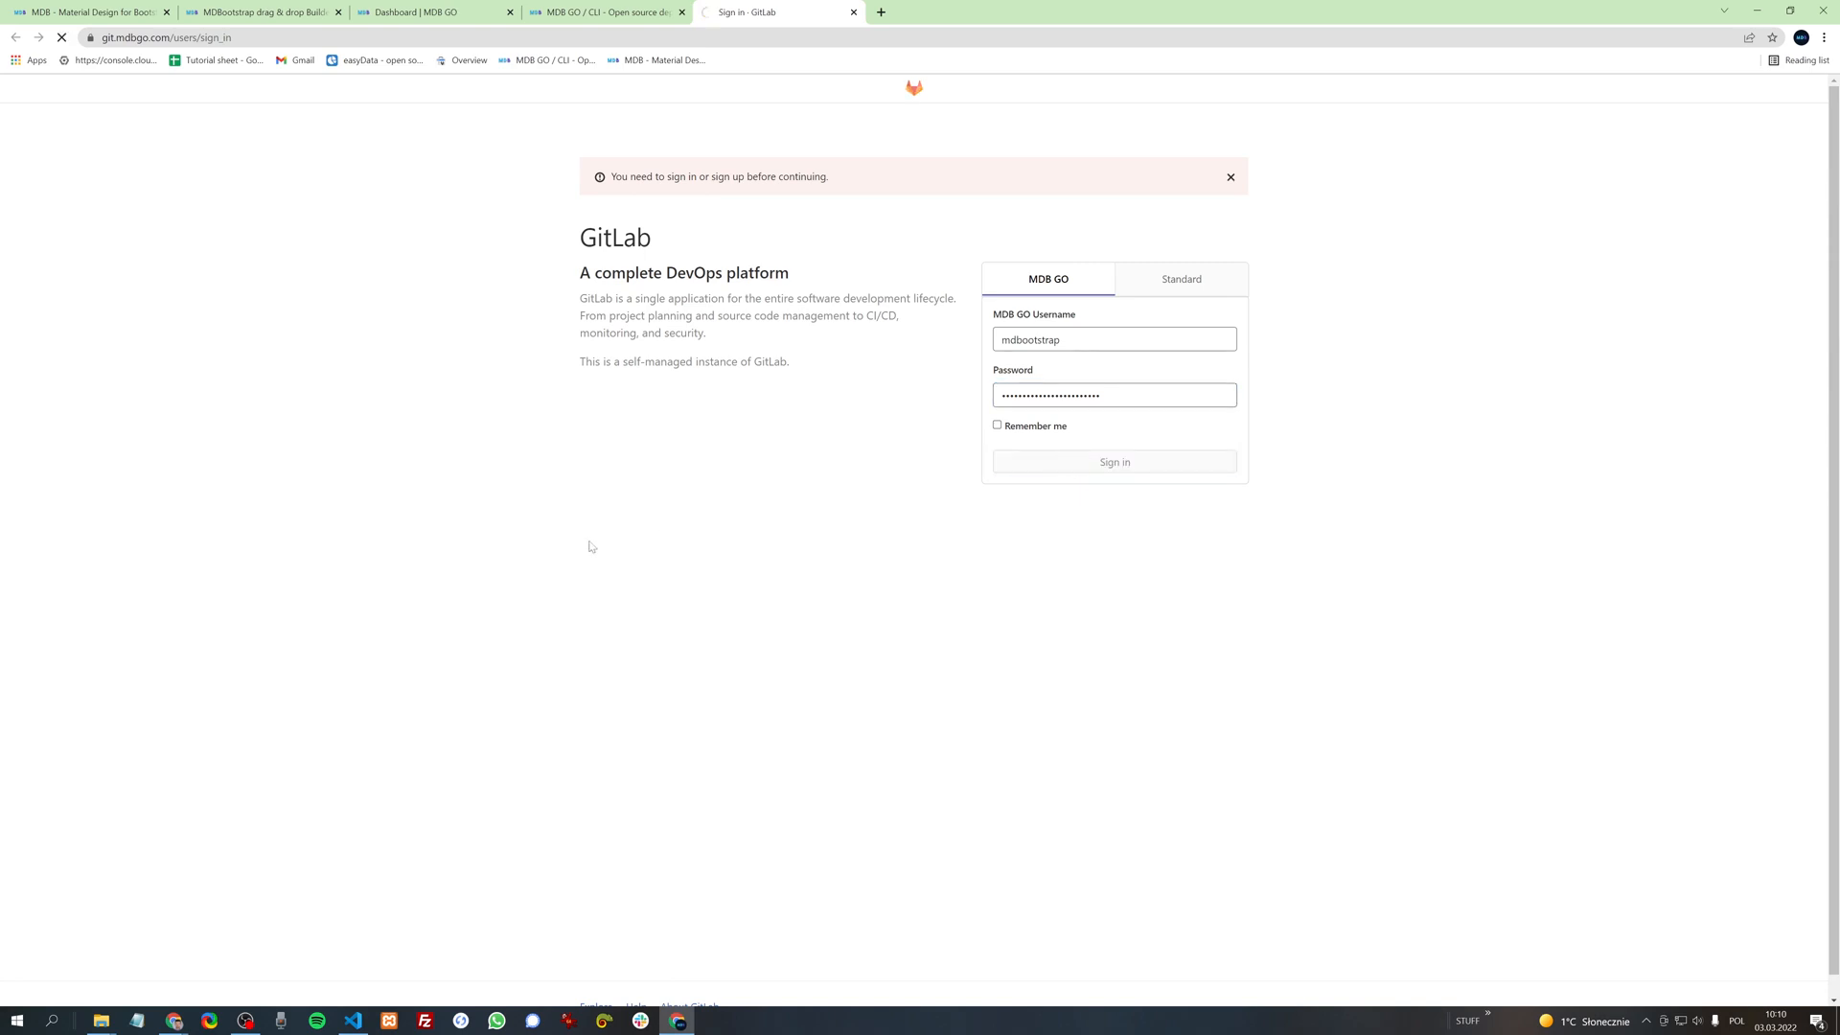
pyautogui.moveTo(274, 615)
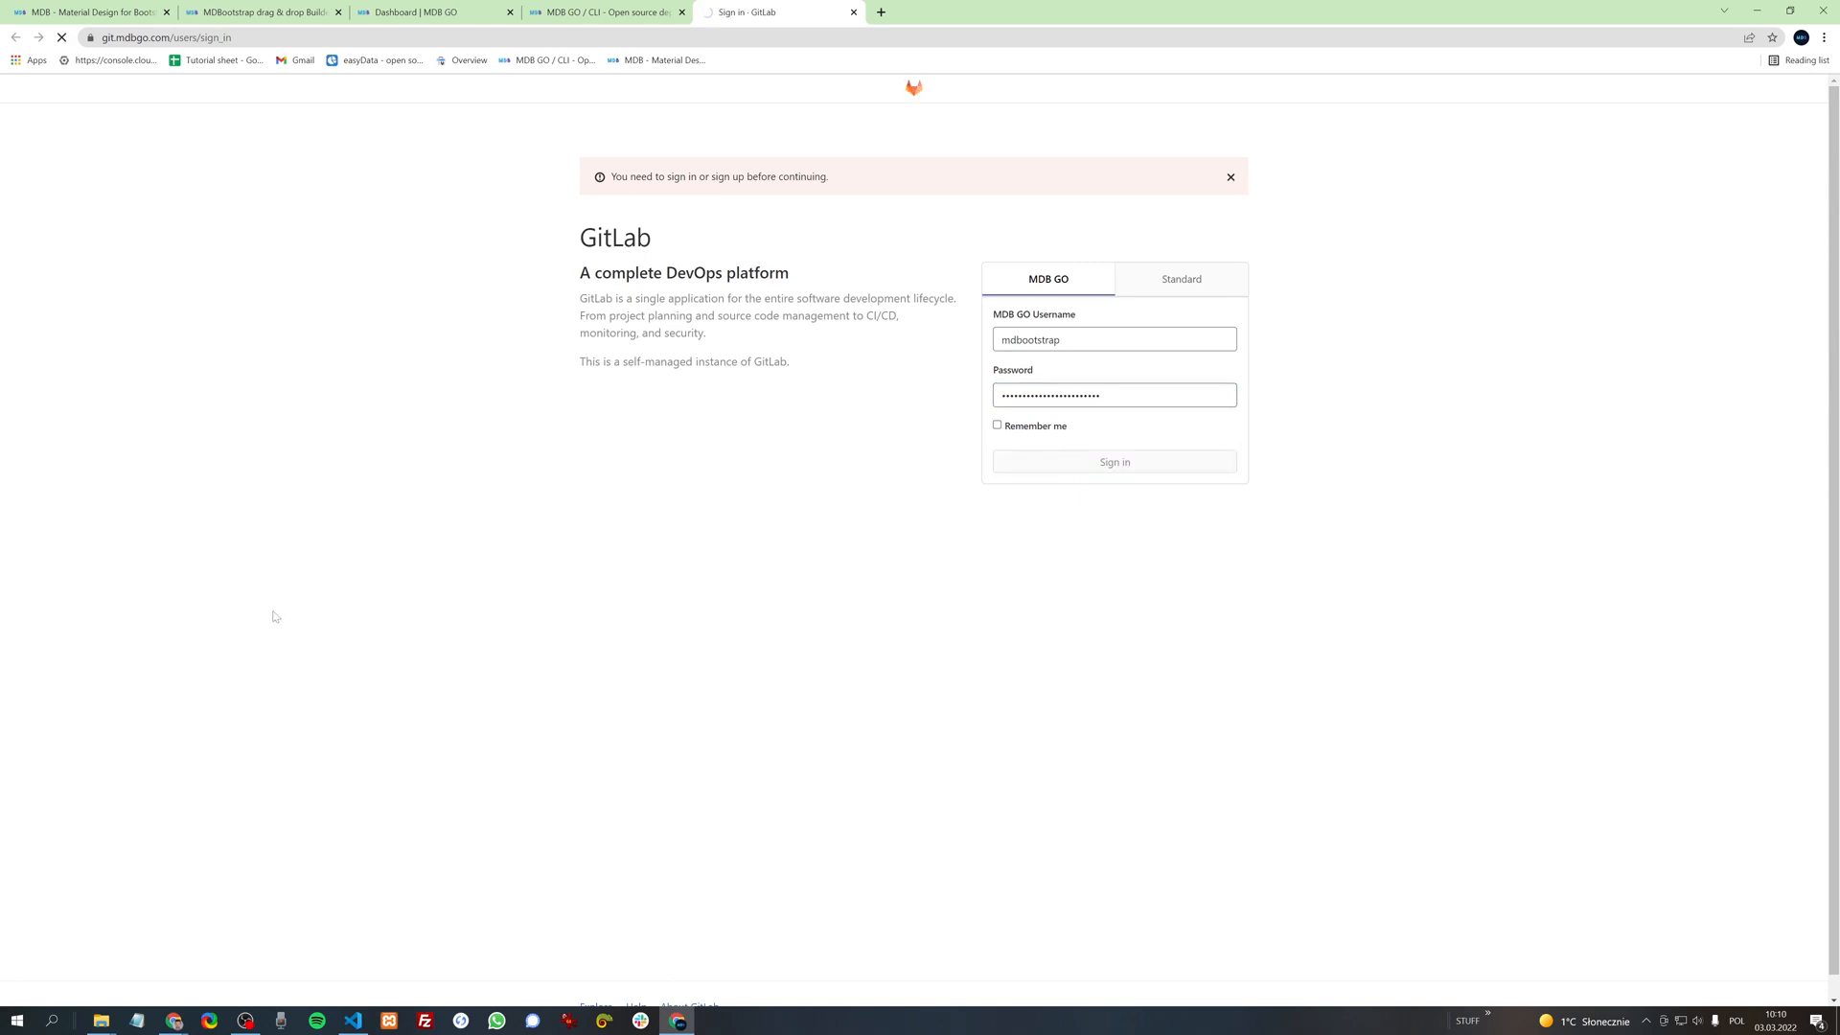
pyautogui.click(1115, 462)
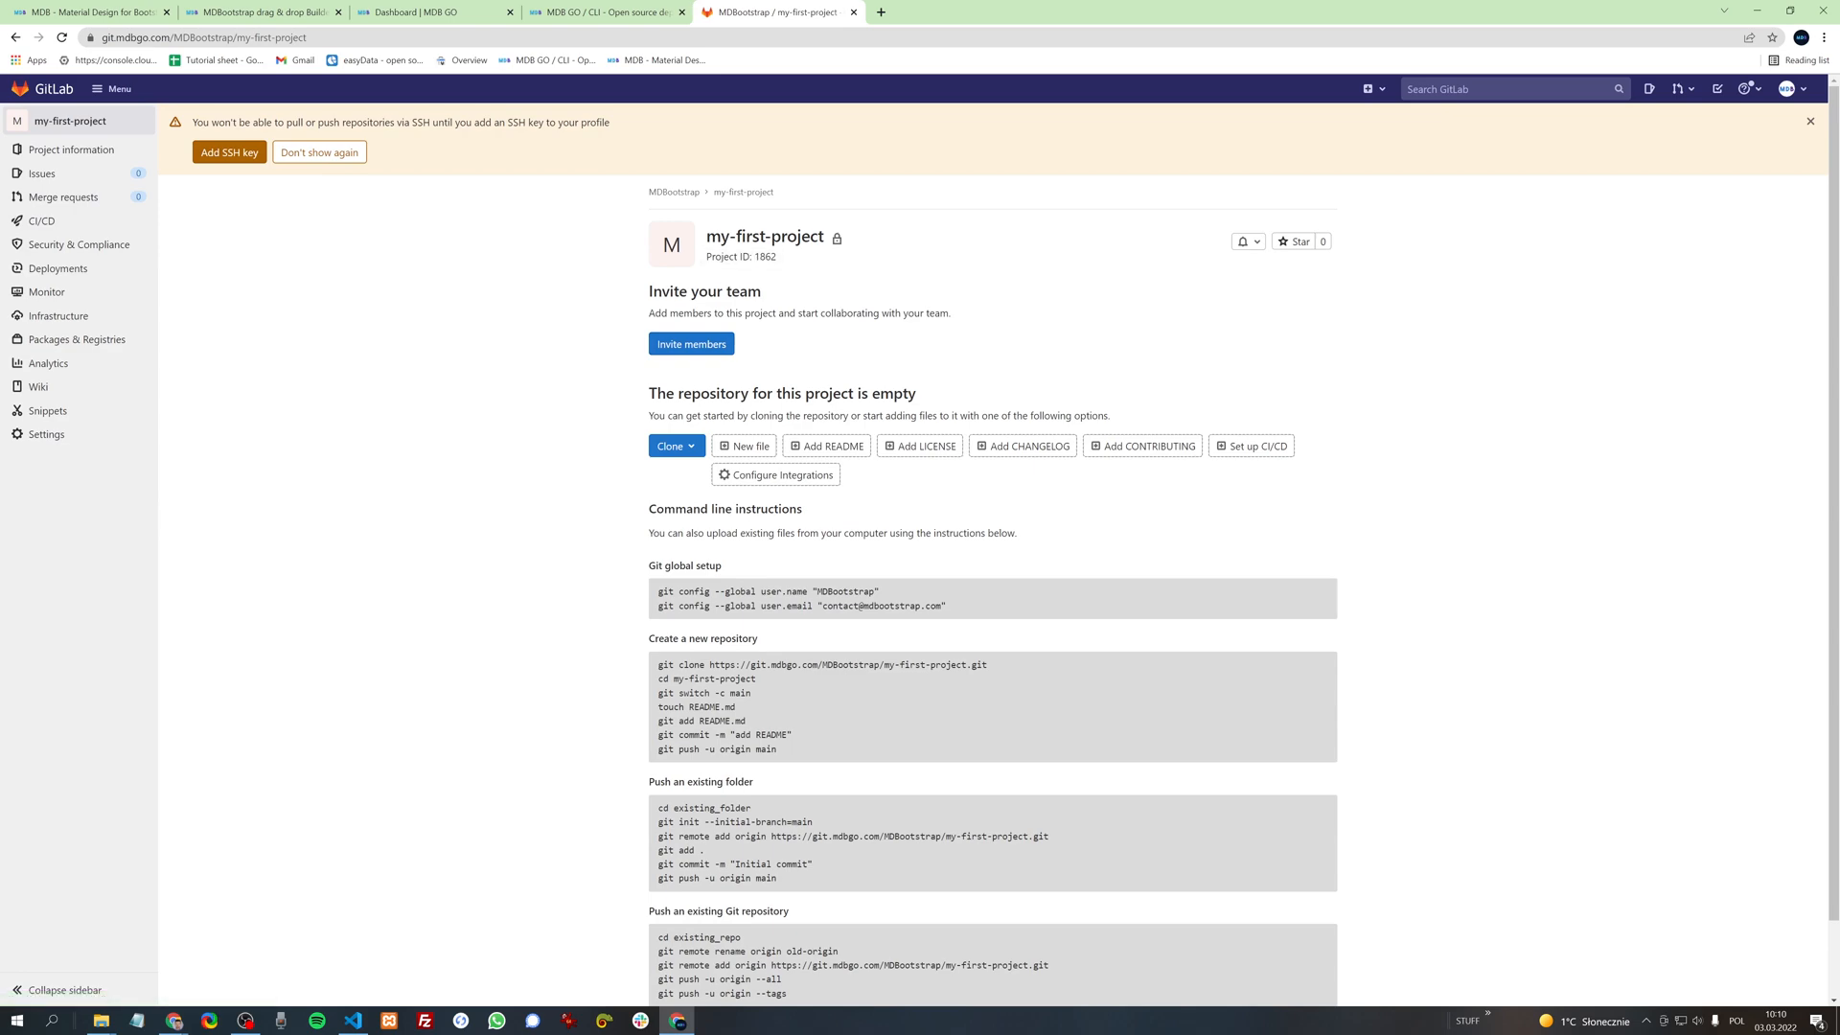
pyautogui.click(68, 120)
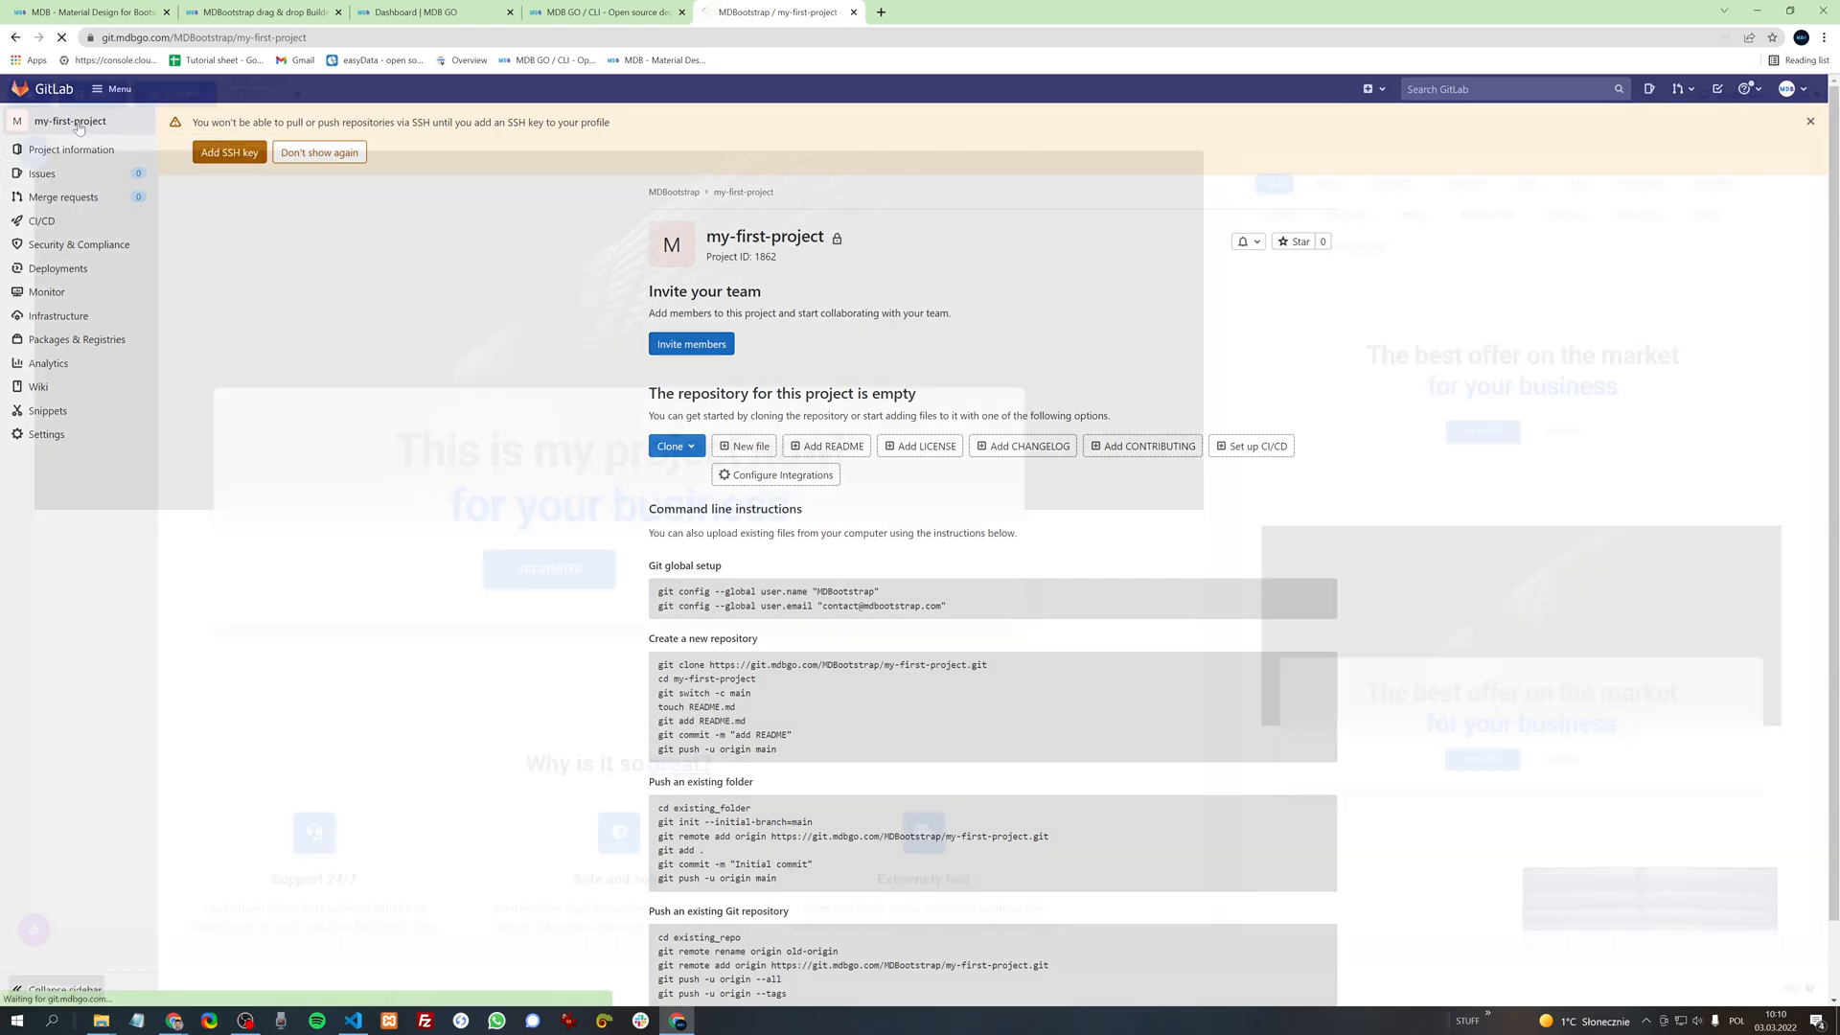
pyautogui.click(259, 11)
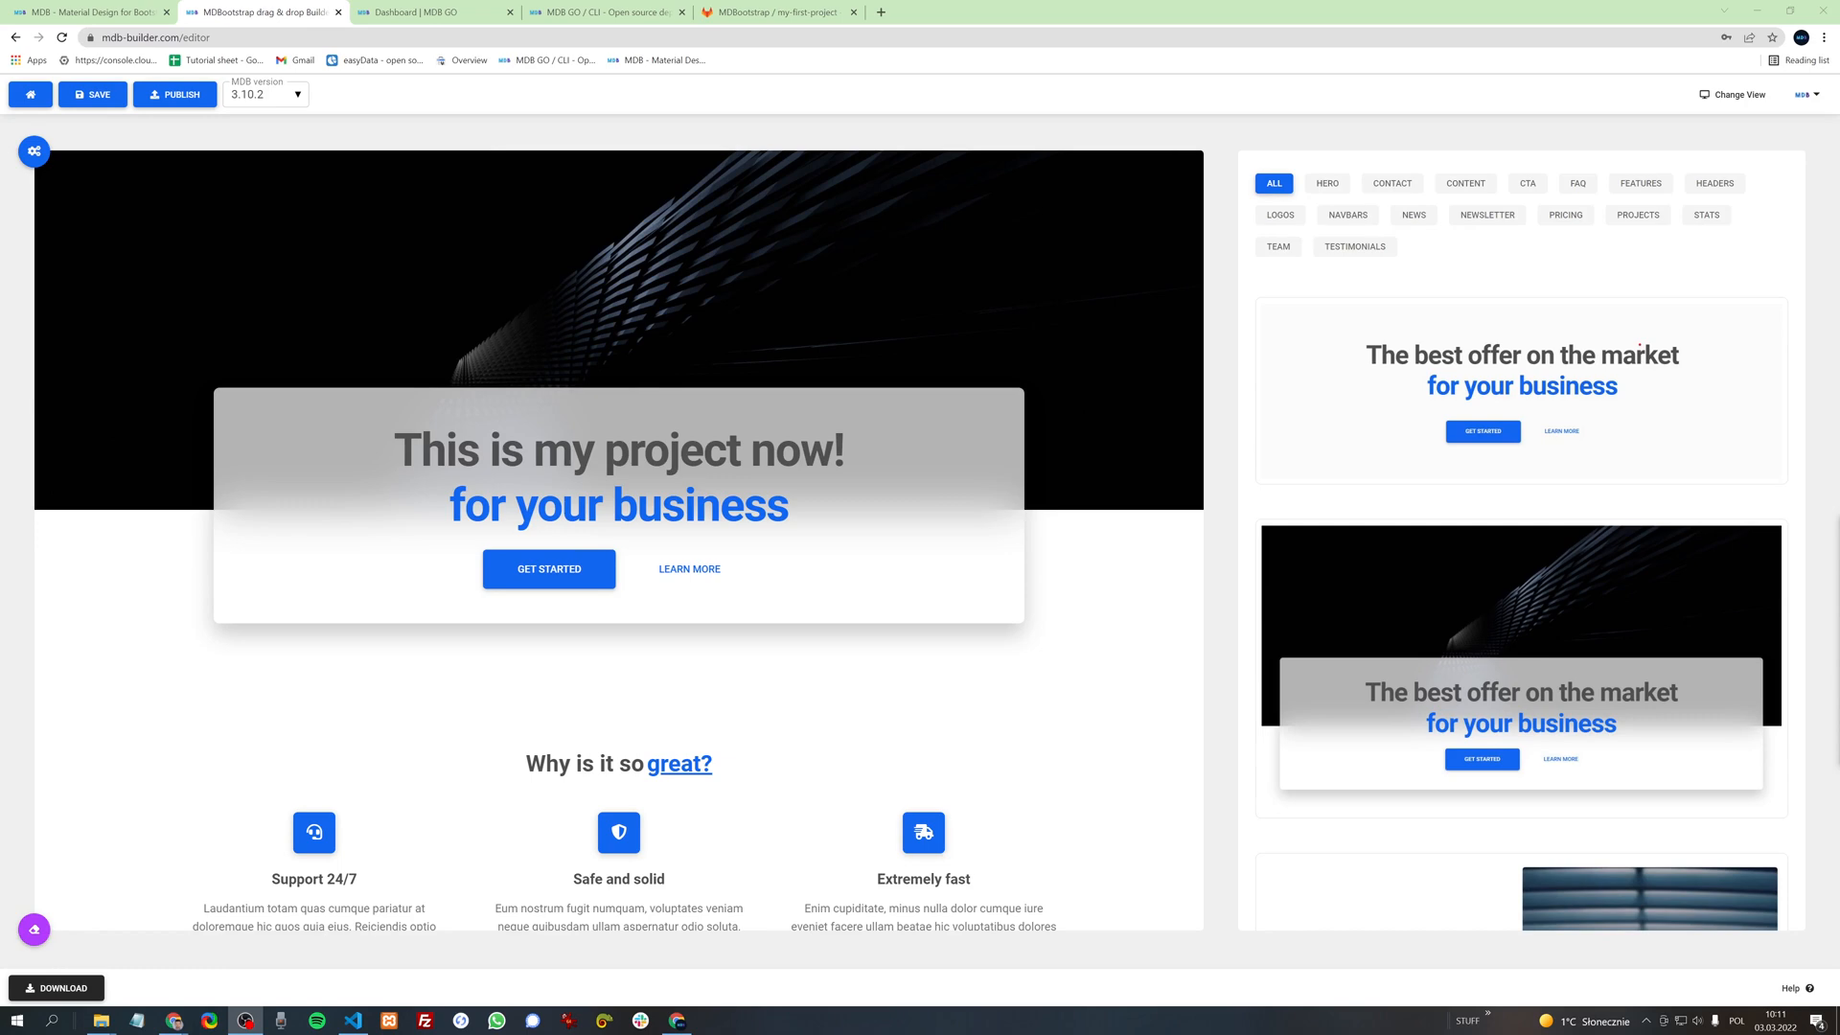